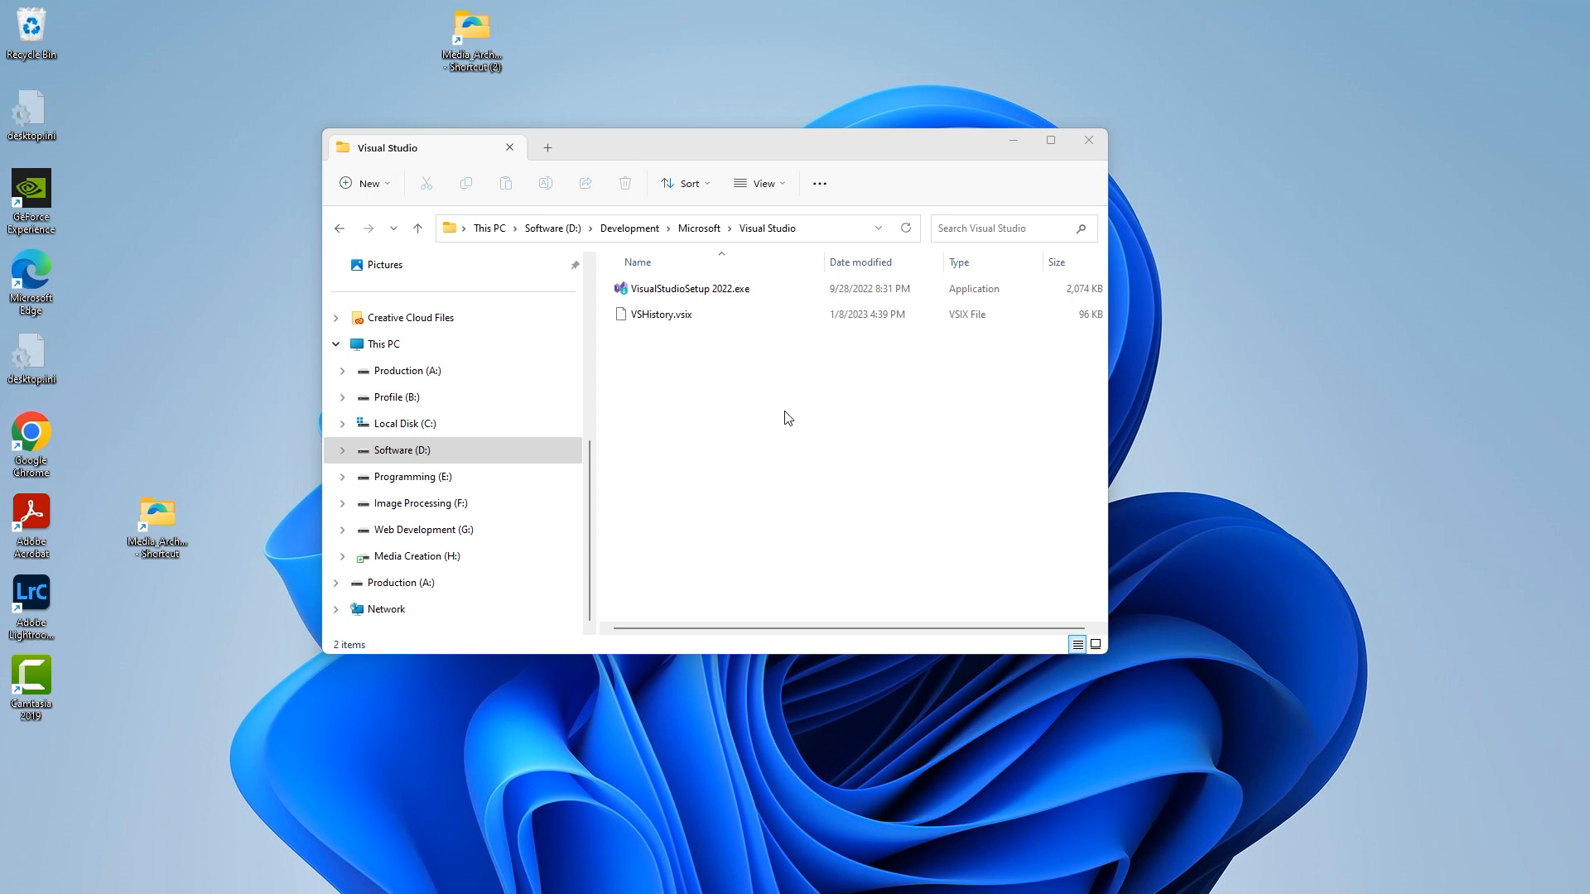
{"action": "mouse_move", "coordinate": [793, 411]}
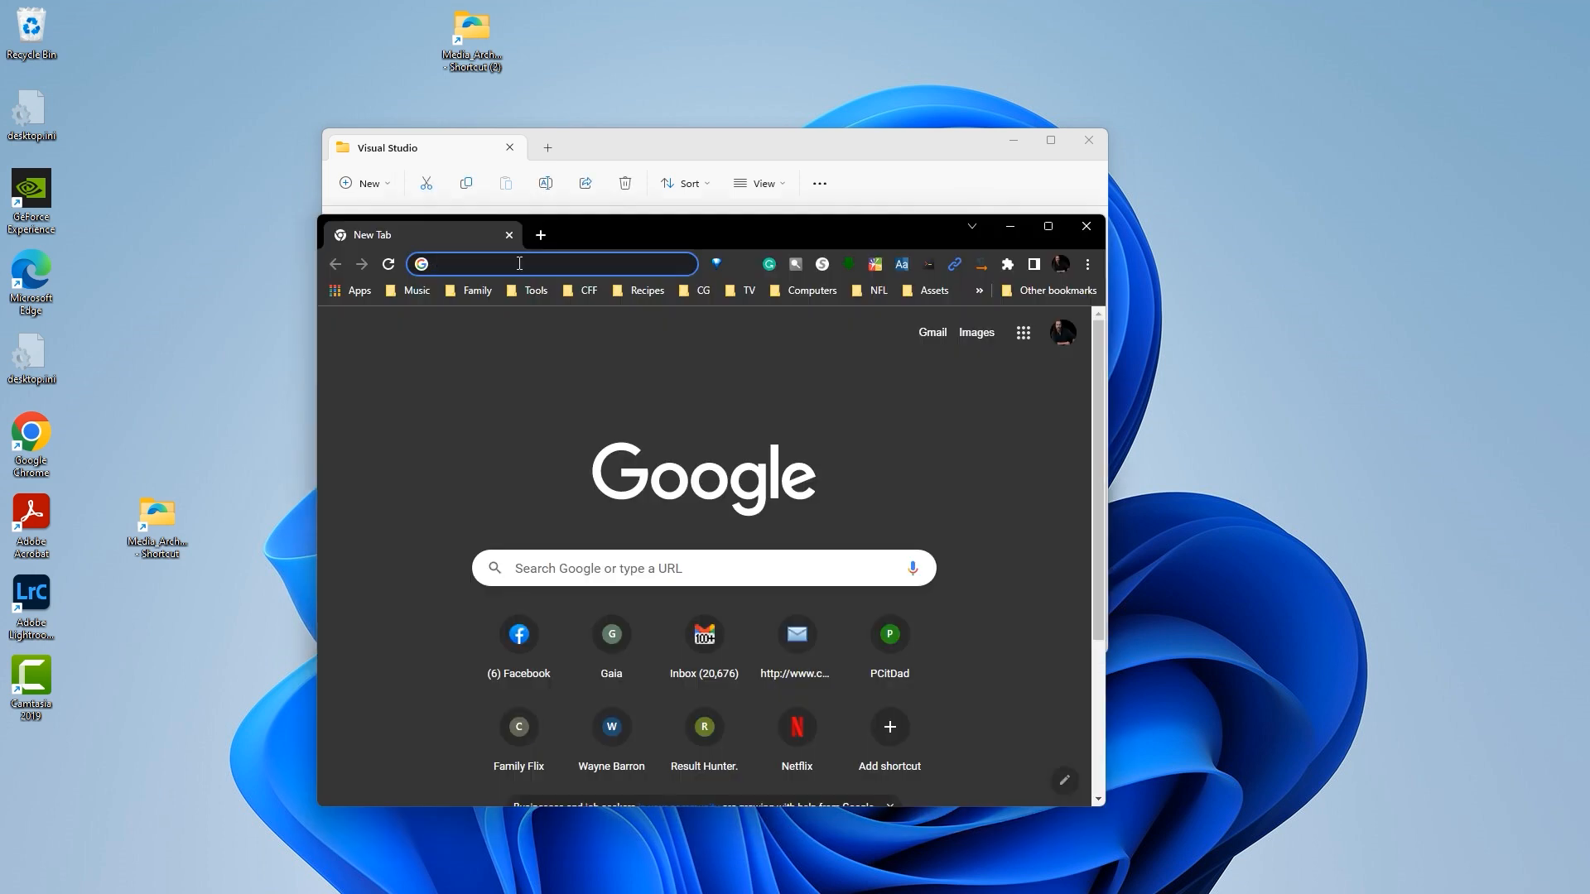
- Search for 'Visual Studio' from the Chrome address bar
{"action": "type", "text": "Visual Studio"}
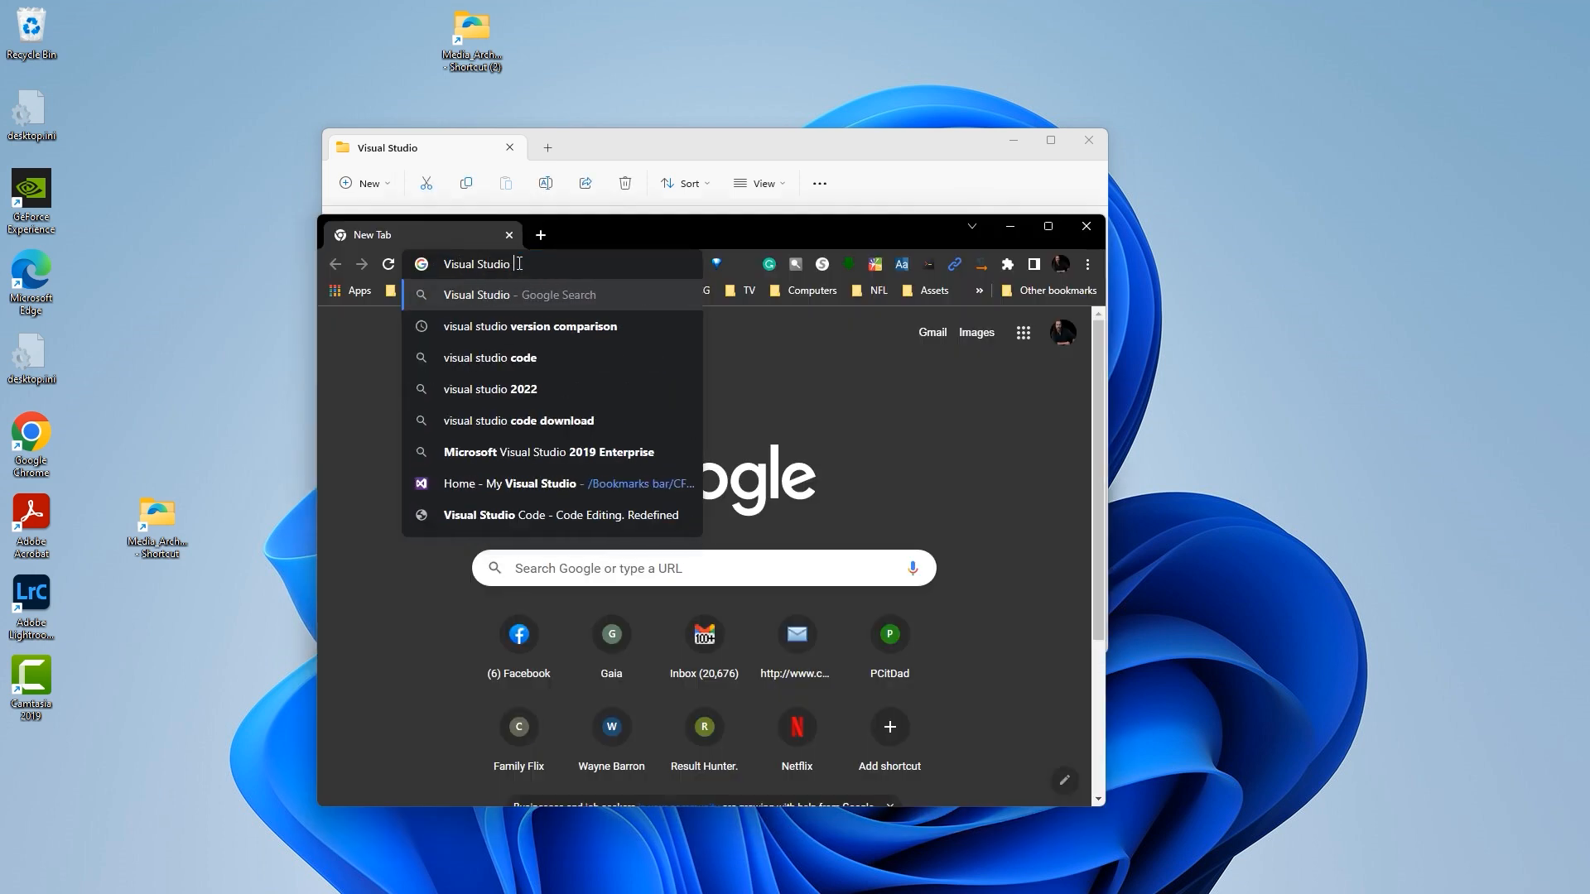
{"action": "key", "text": "Return"}
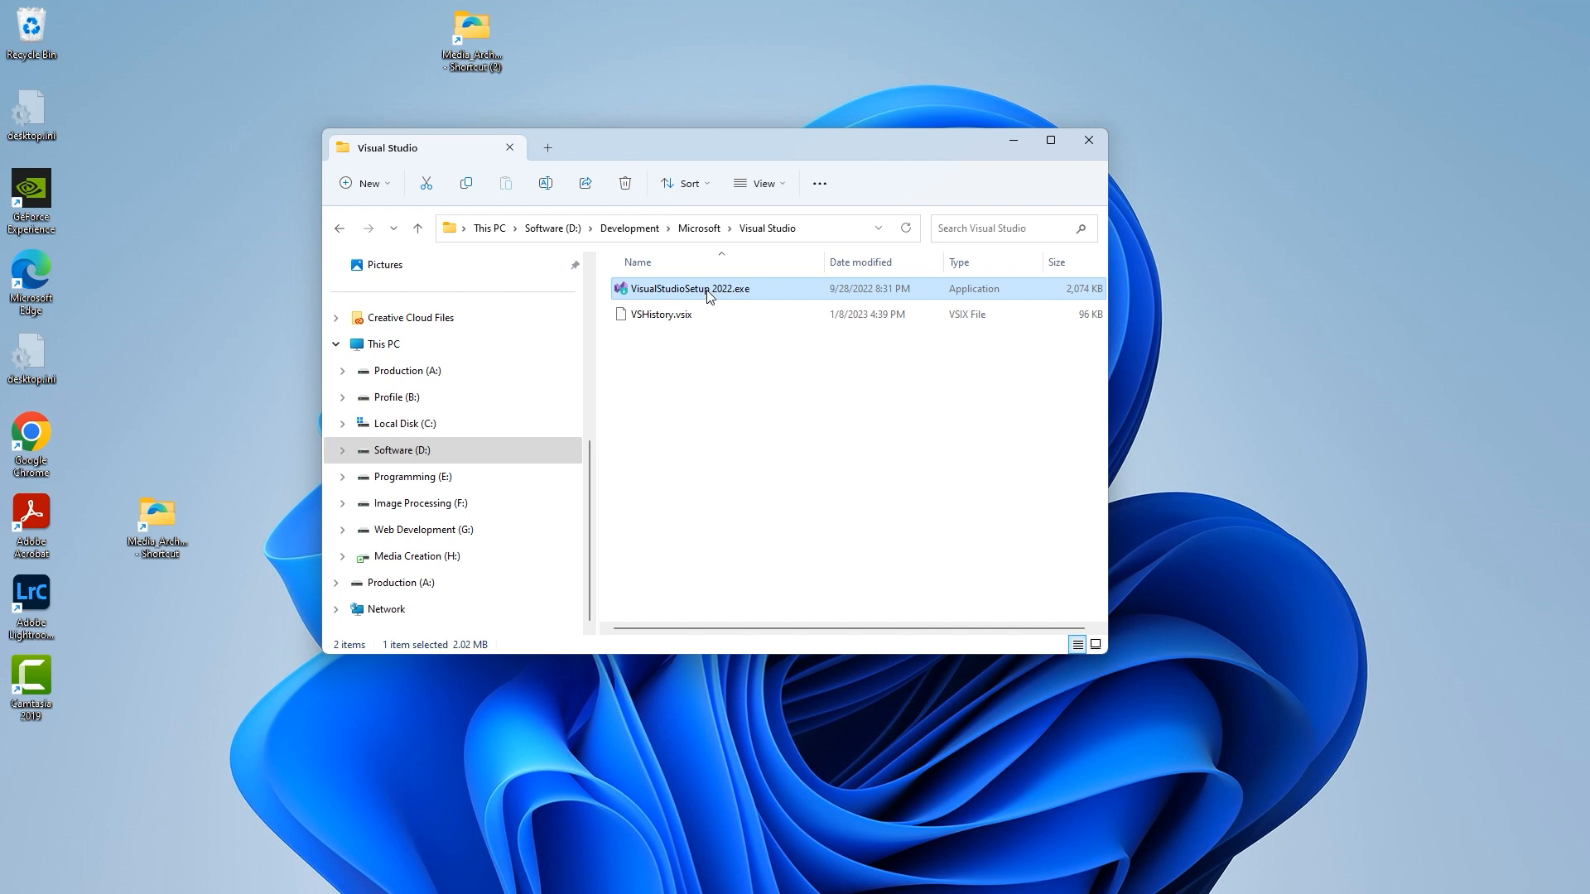
- Launch the Visual Studio 2022 setup and continue past the installer's privacy notice
{"action": "double_click", "coordinate": [693, 288]}
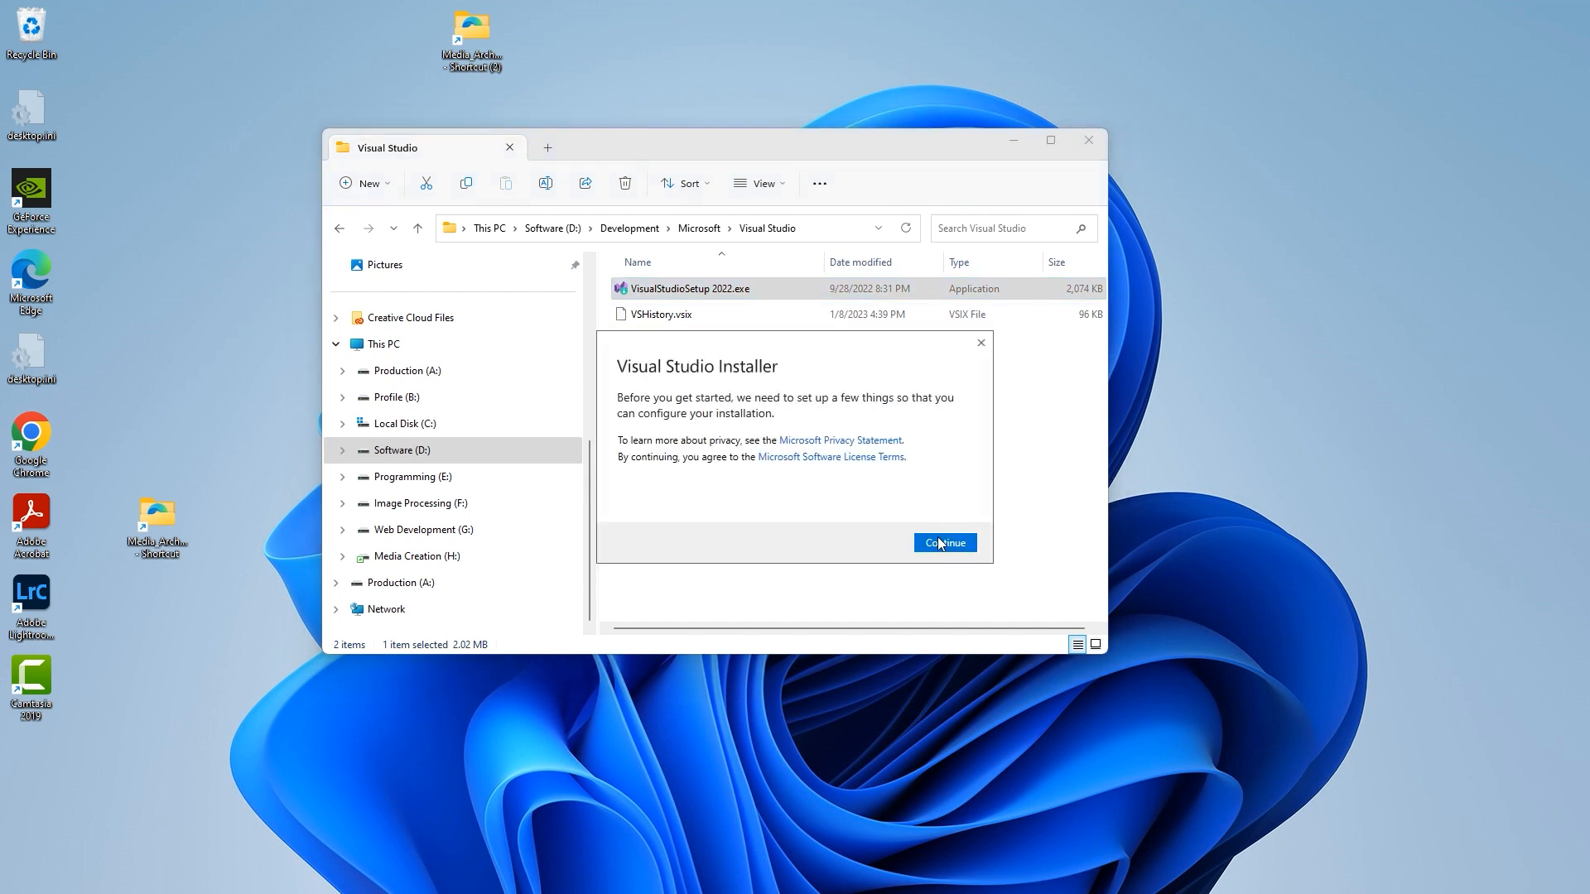
{"action": "left_click", "coordinate": [942, 543]}
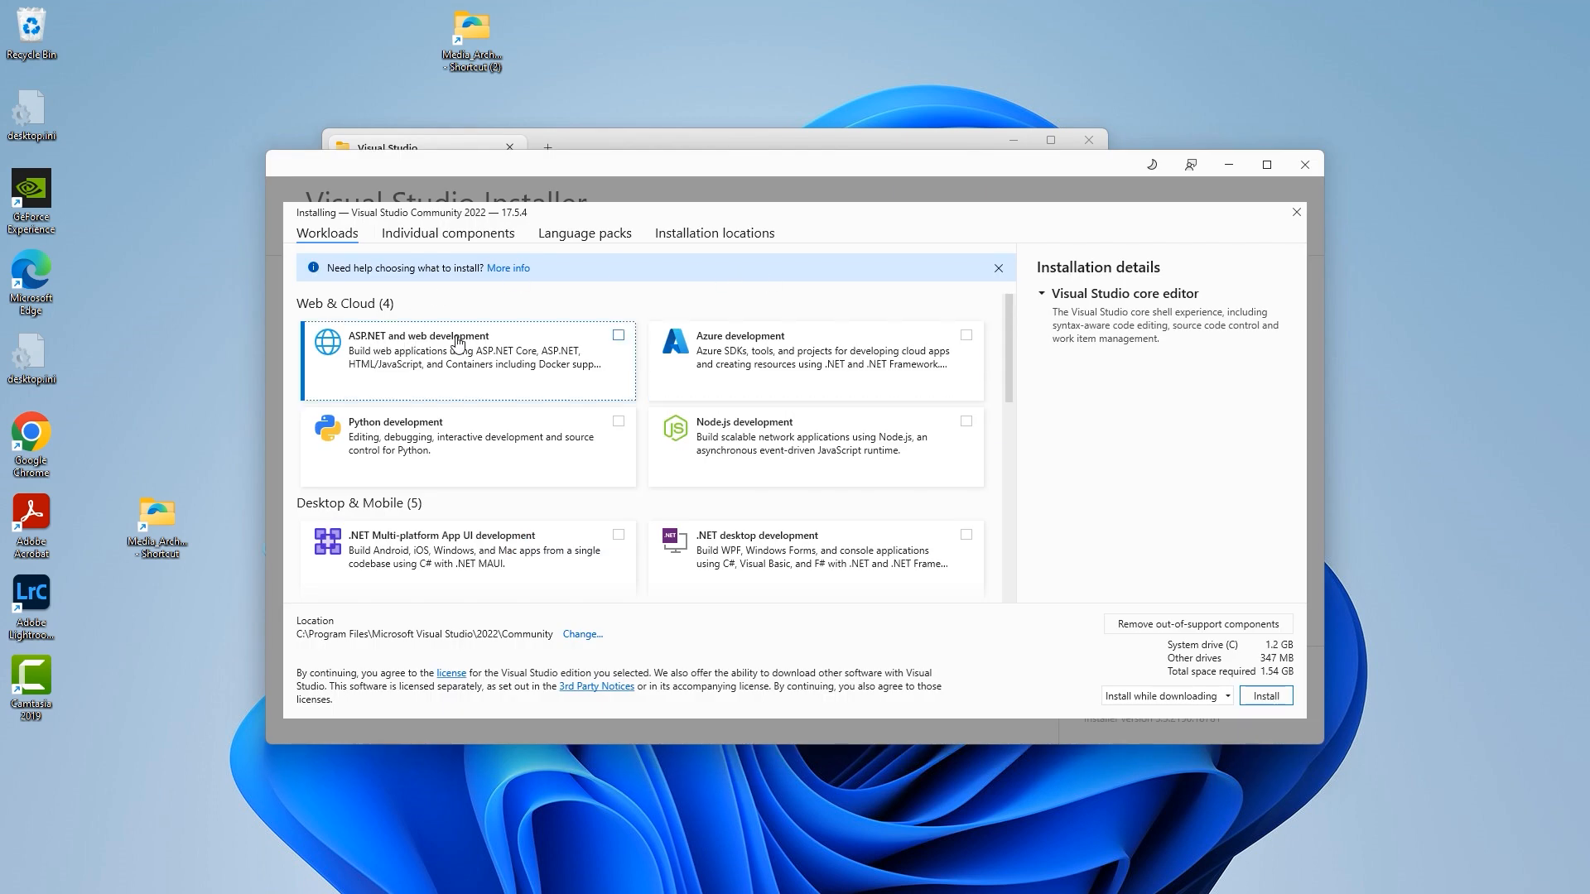
- Tick the ASP.NET and web development workload and review the remaining workloads
{"action": "left_click", "coordinate": [618, 337]}
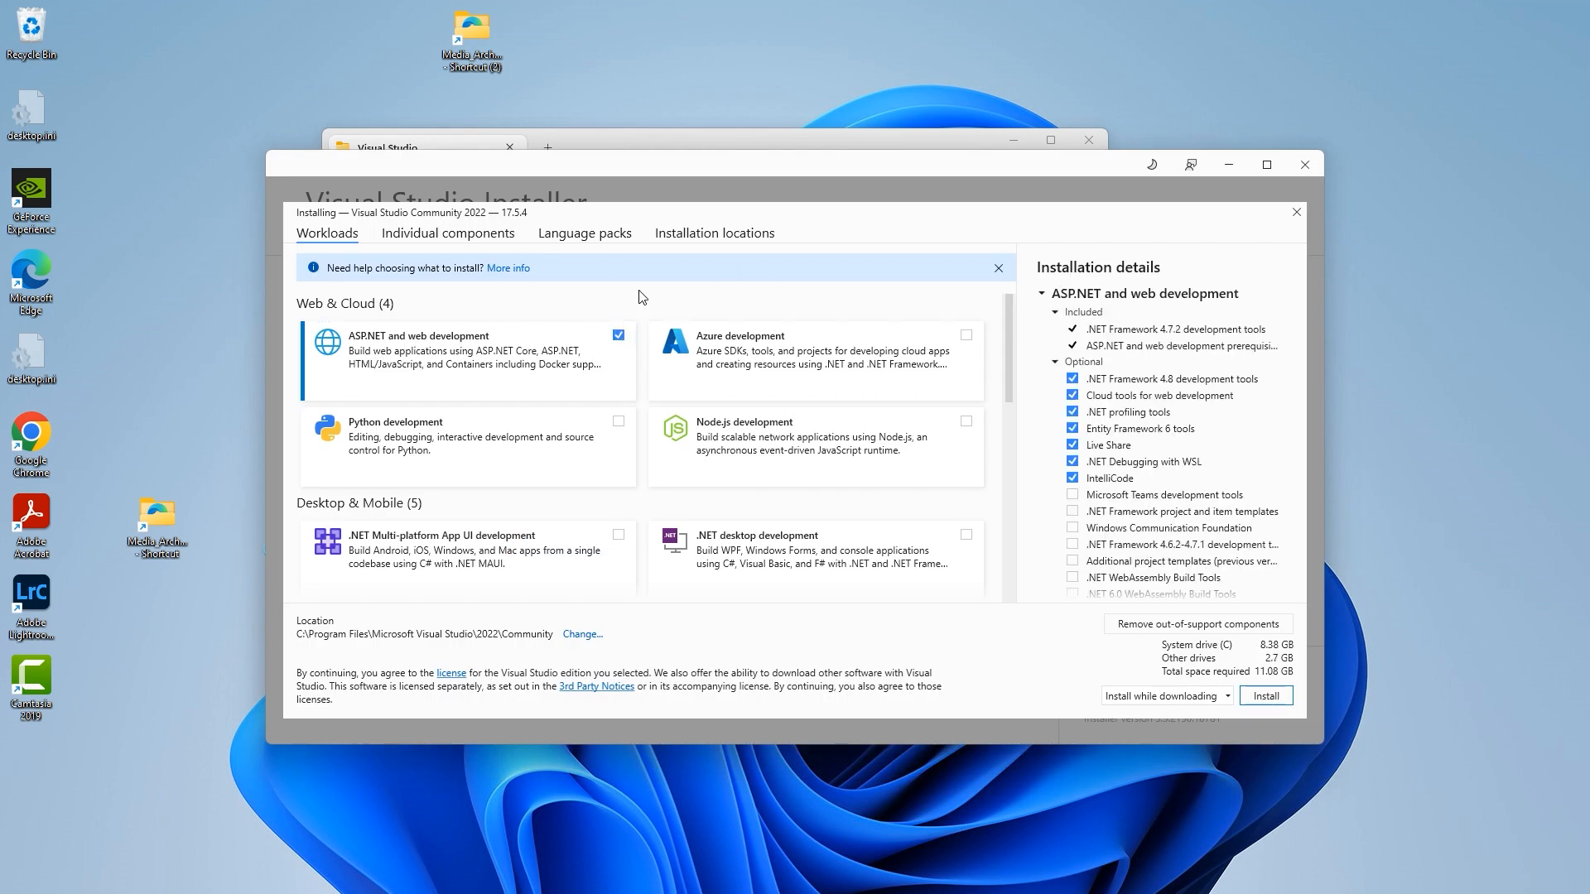
{"action": "mouse_move", "coordinate": [513, 382]}
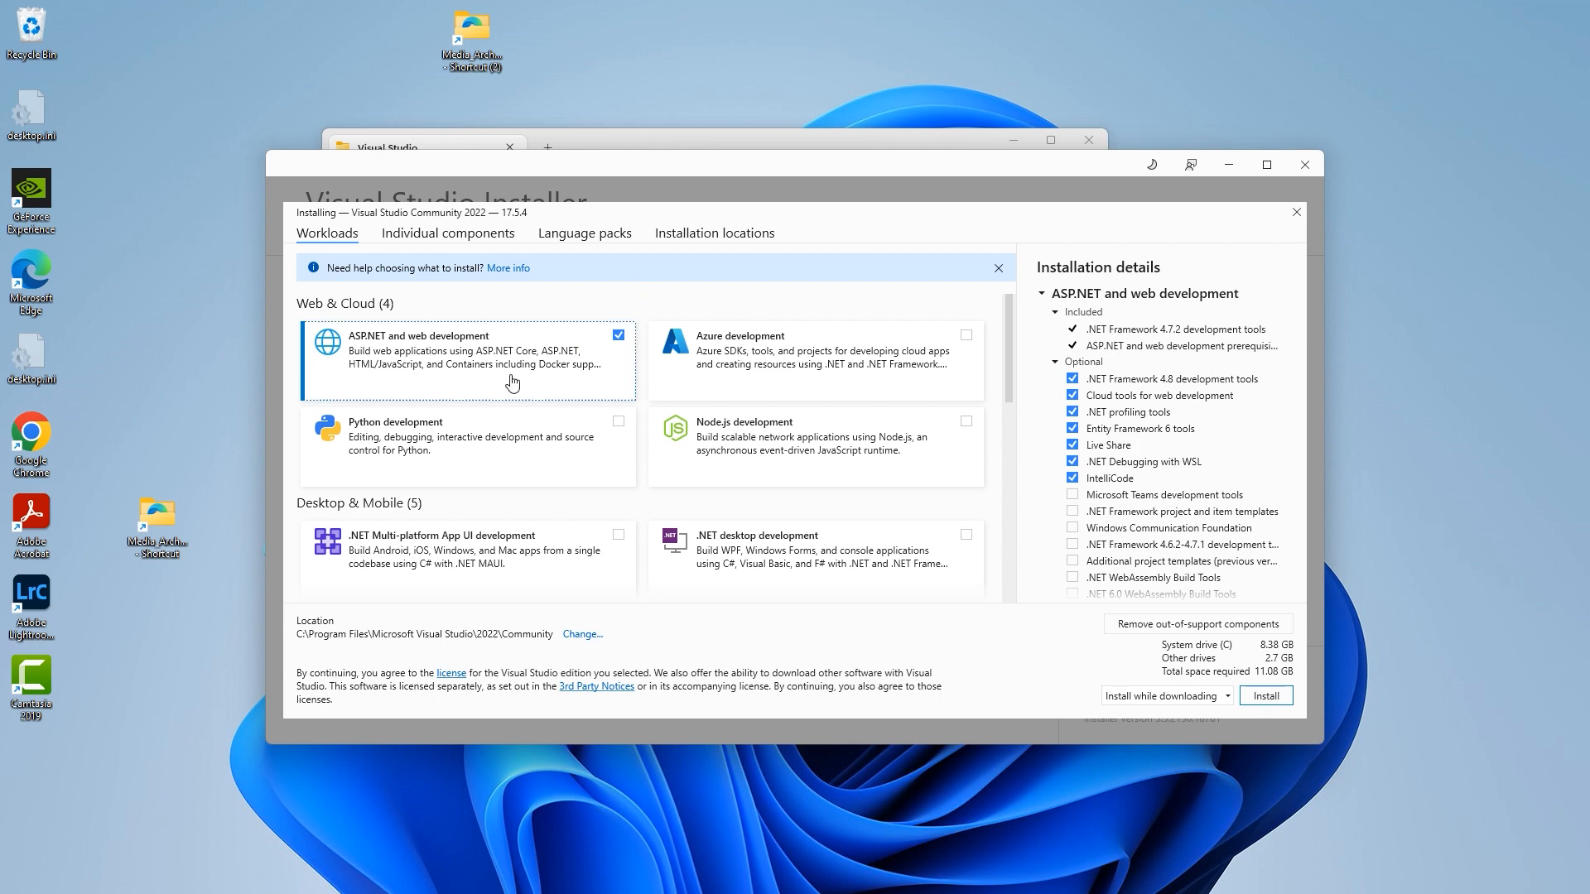
{"action": "scroll", "scroll_direction": "down", "scroll_amount": 3}
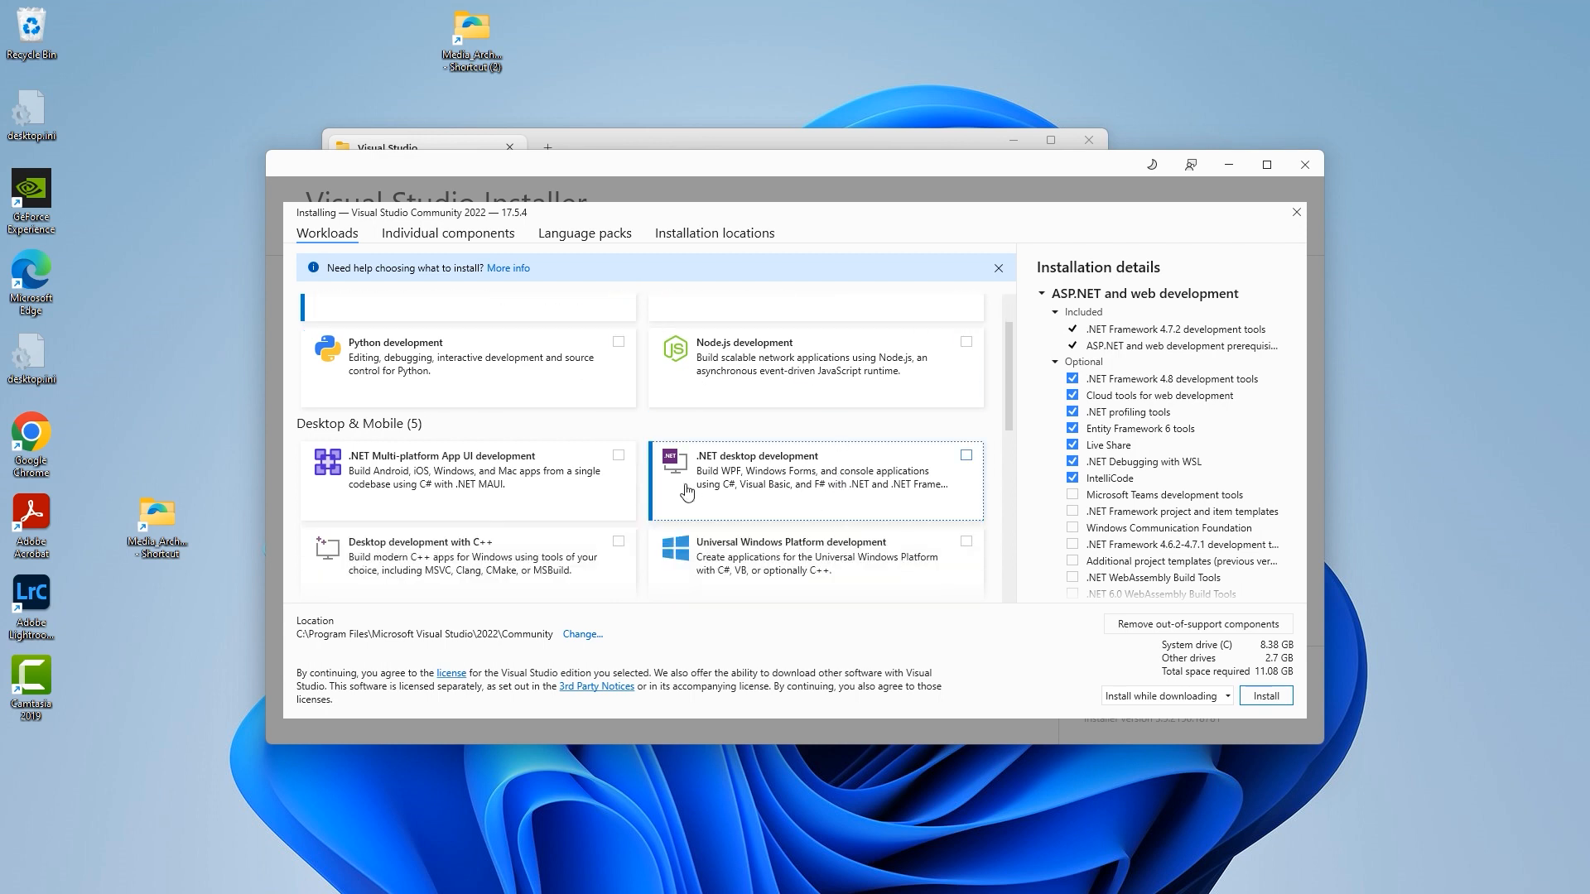
{"action": "scroll", "scroll_direction": "down", "scroll_amount": 3}
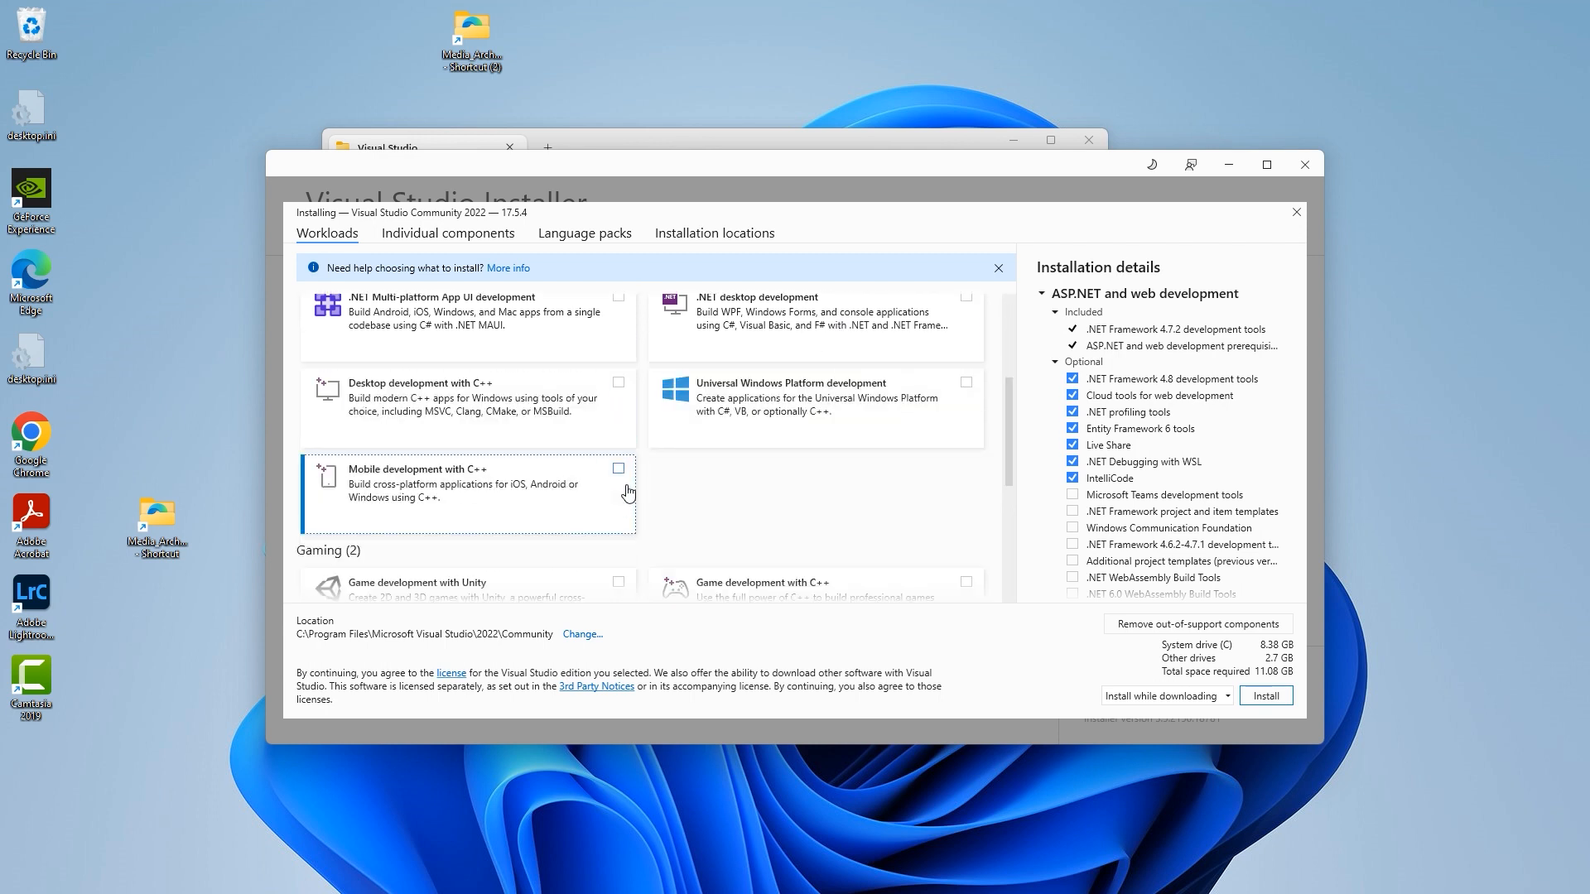
{"action": "scroll", "scroll_direction": "down", "scroll_amount": 3}
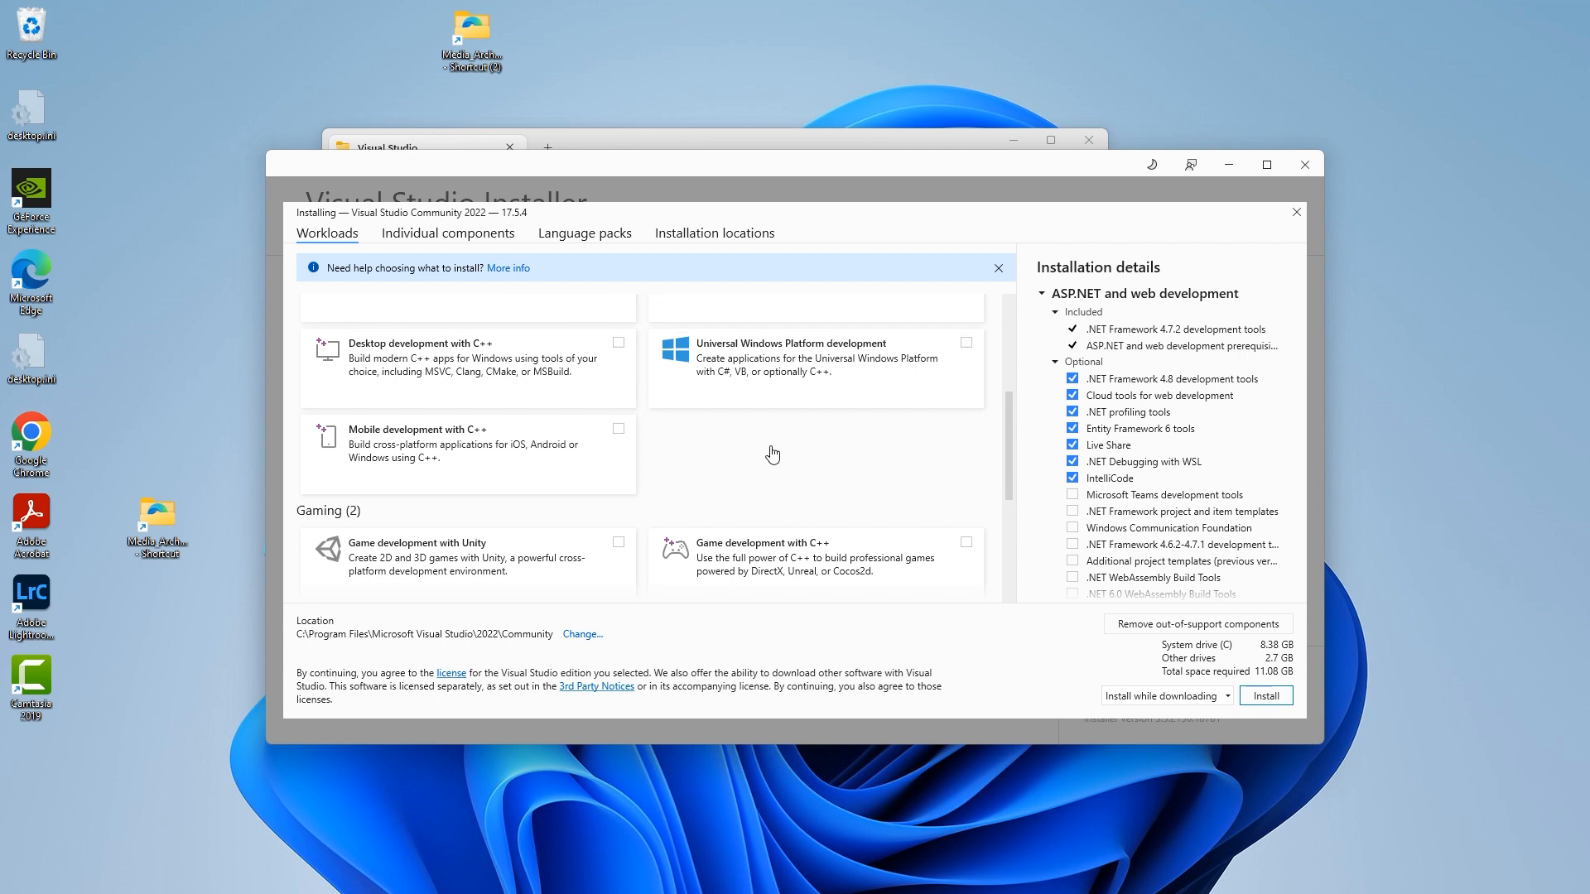
{"action": "scroll", "scroll_direction": "up", "scroll_amount": 3}
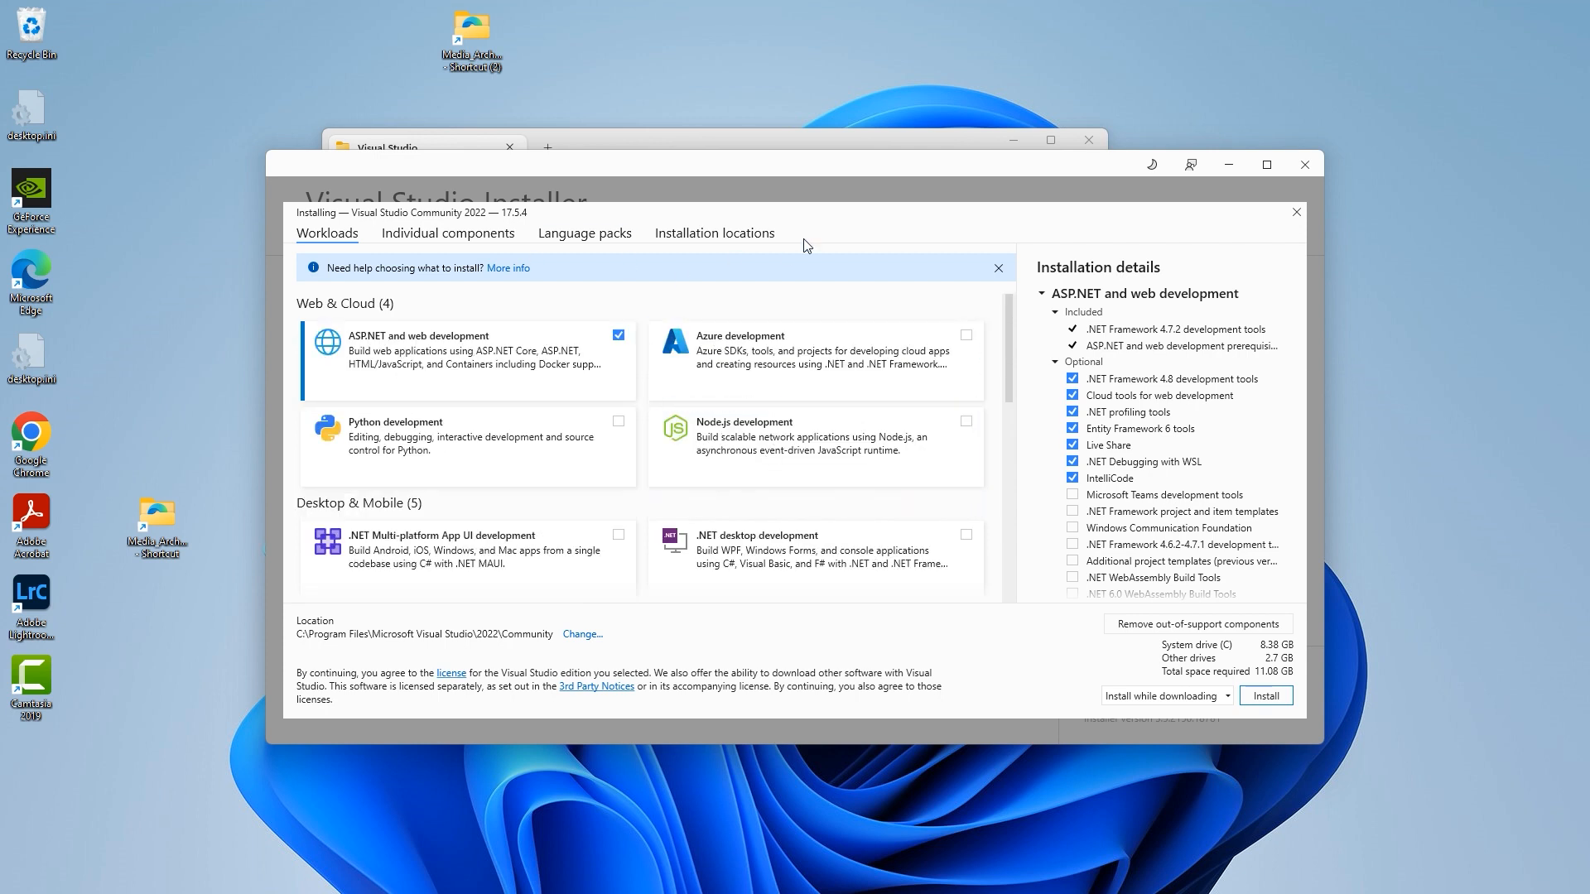
{"action": "mouse_move", "coordinate": [954, 401]}
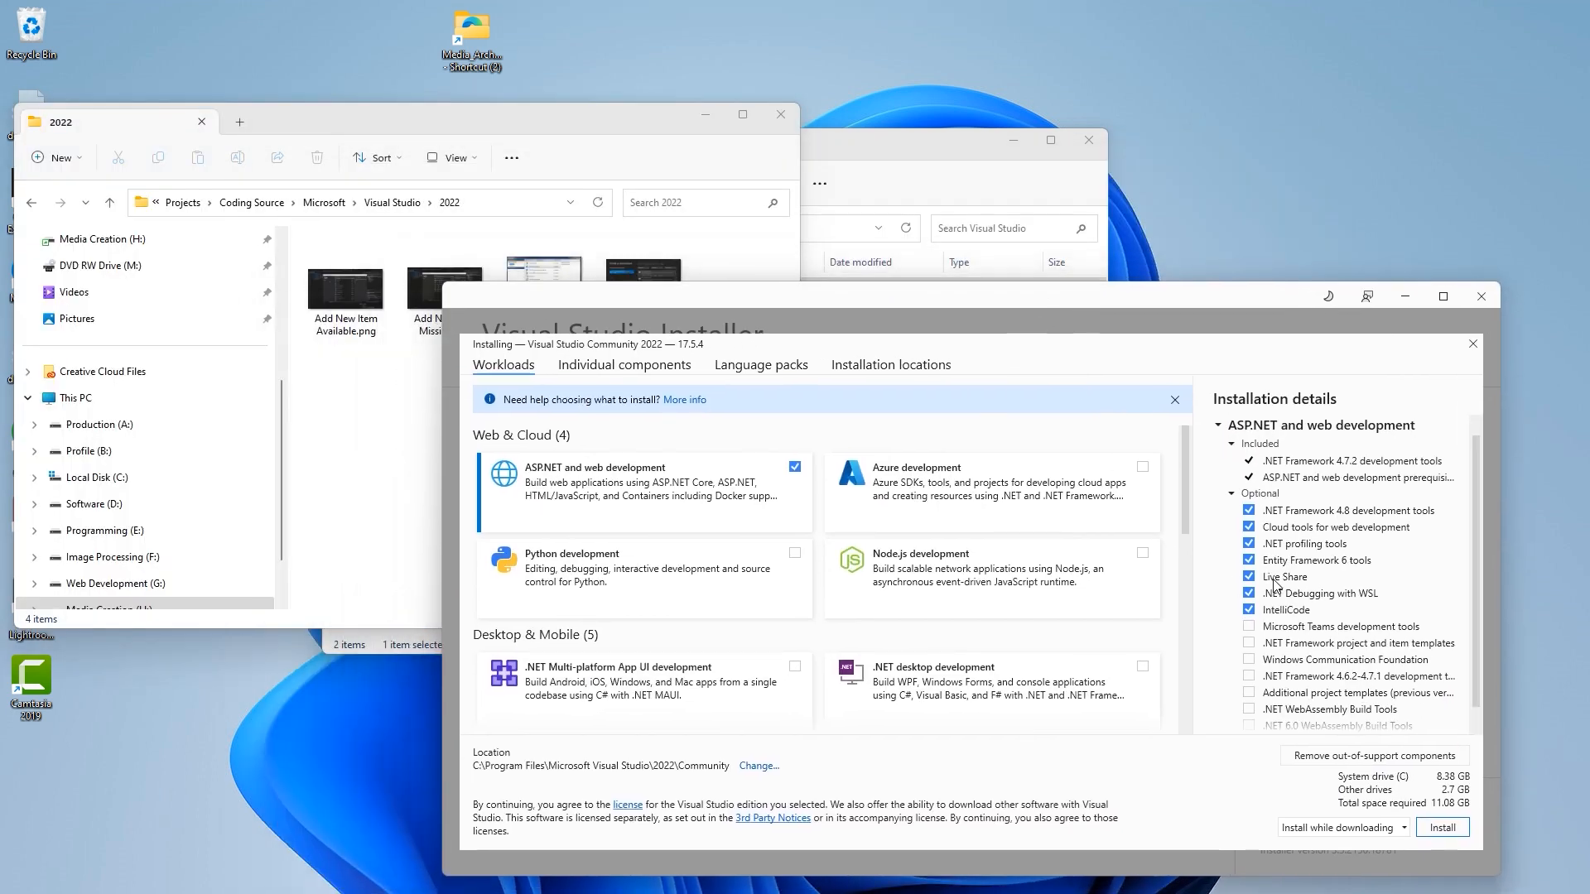
- Show the 2022 screenshots folder and open 'New Web Site Available.png' in Photos
{"action": "scroll", "scroll_direction": "down", "scroll_amount": 3}
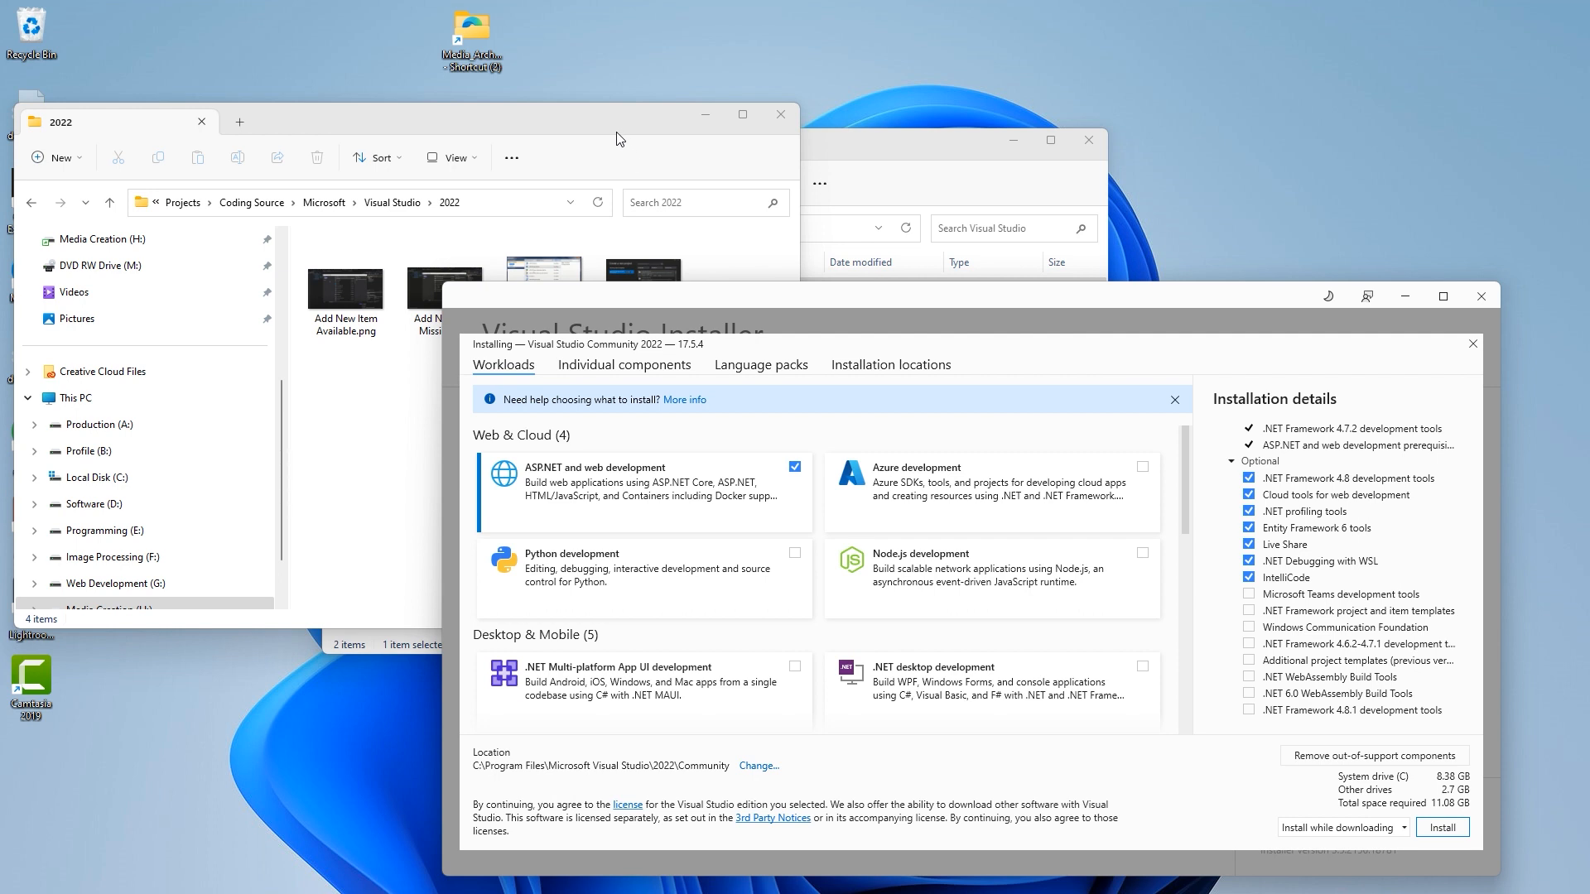
{"action": "left_click", "coordinate": [789, 618]}
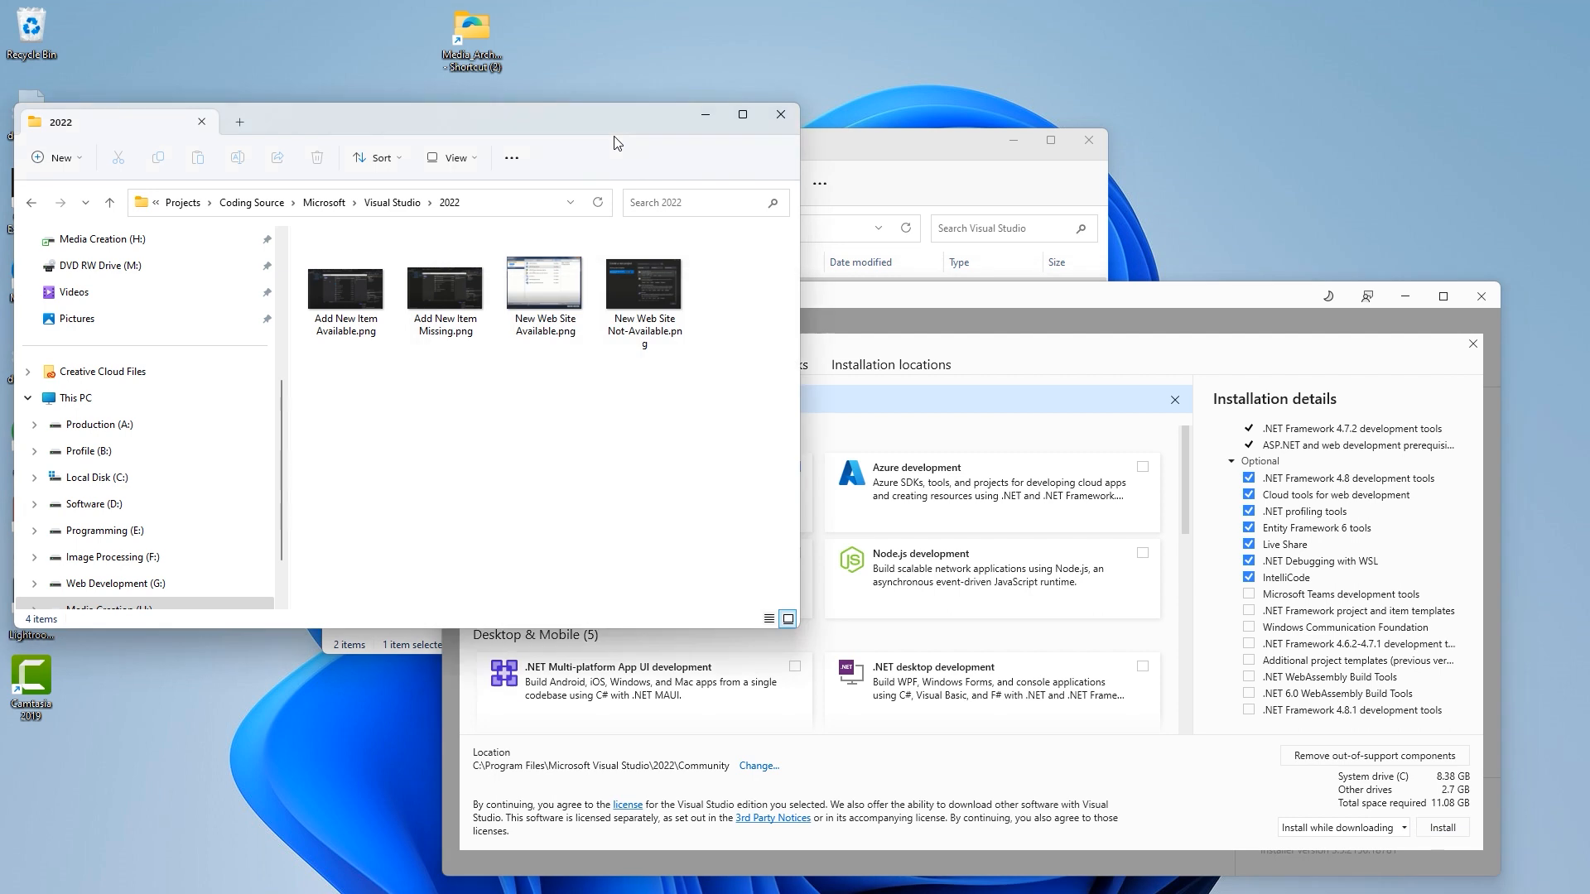
{"action": "left_click", "coordinate": [645, 286]}
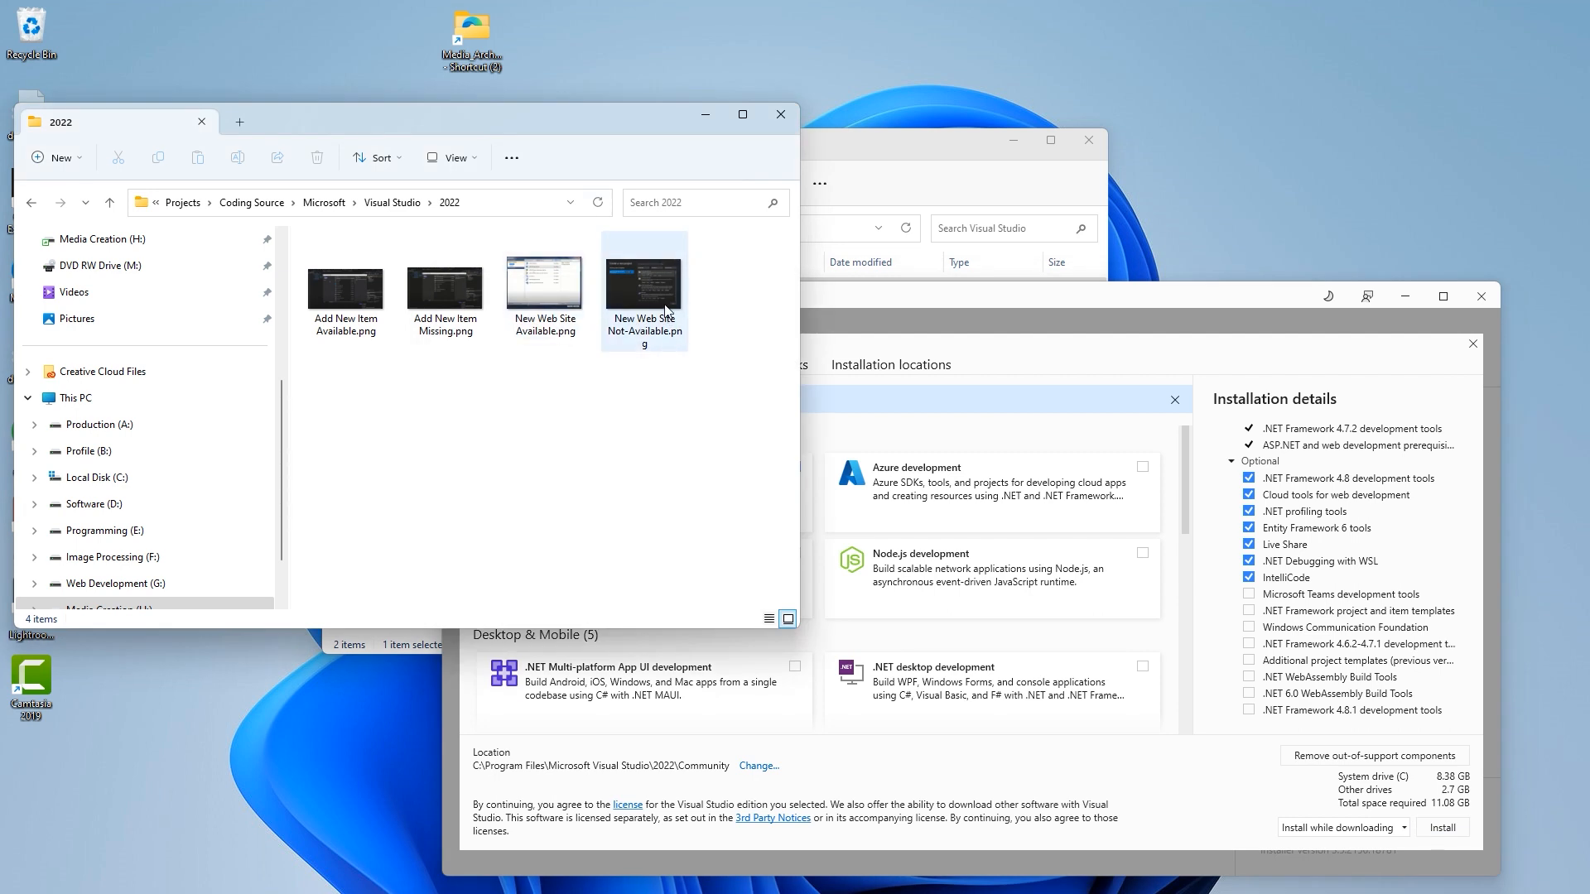
{"action": "left_click", "coordinate": [545, 286]}
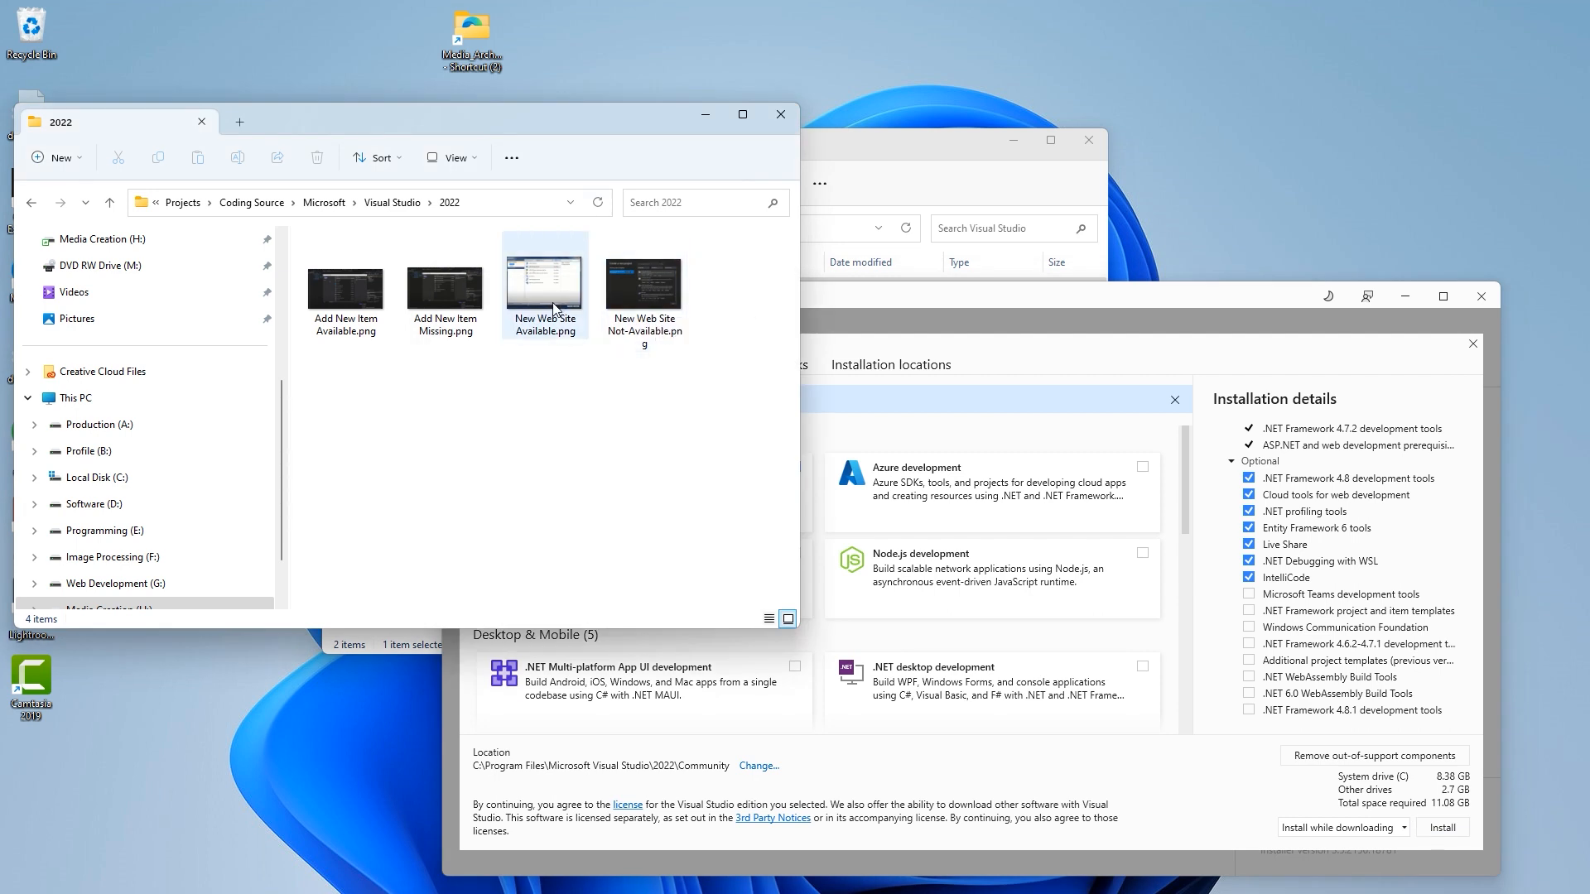
{"action": "double_click", "coordinate": [545, 285]}
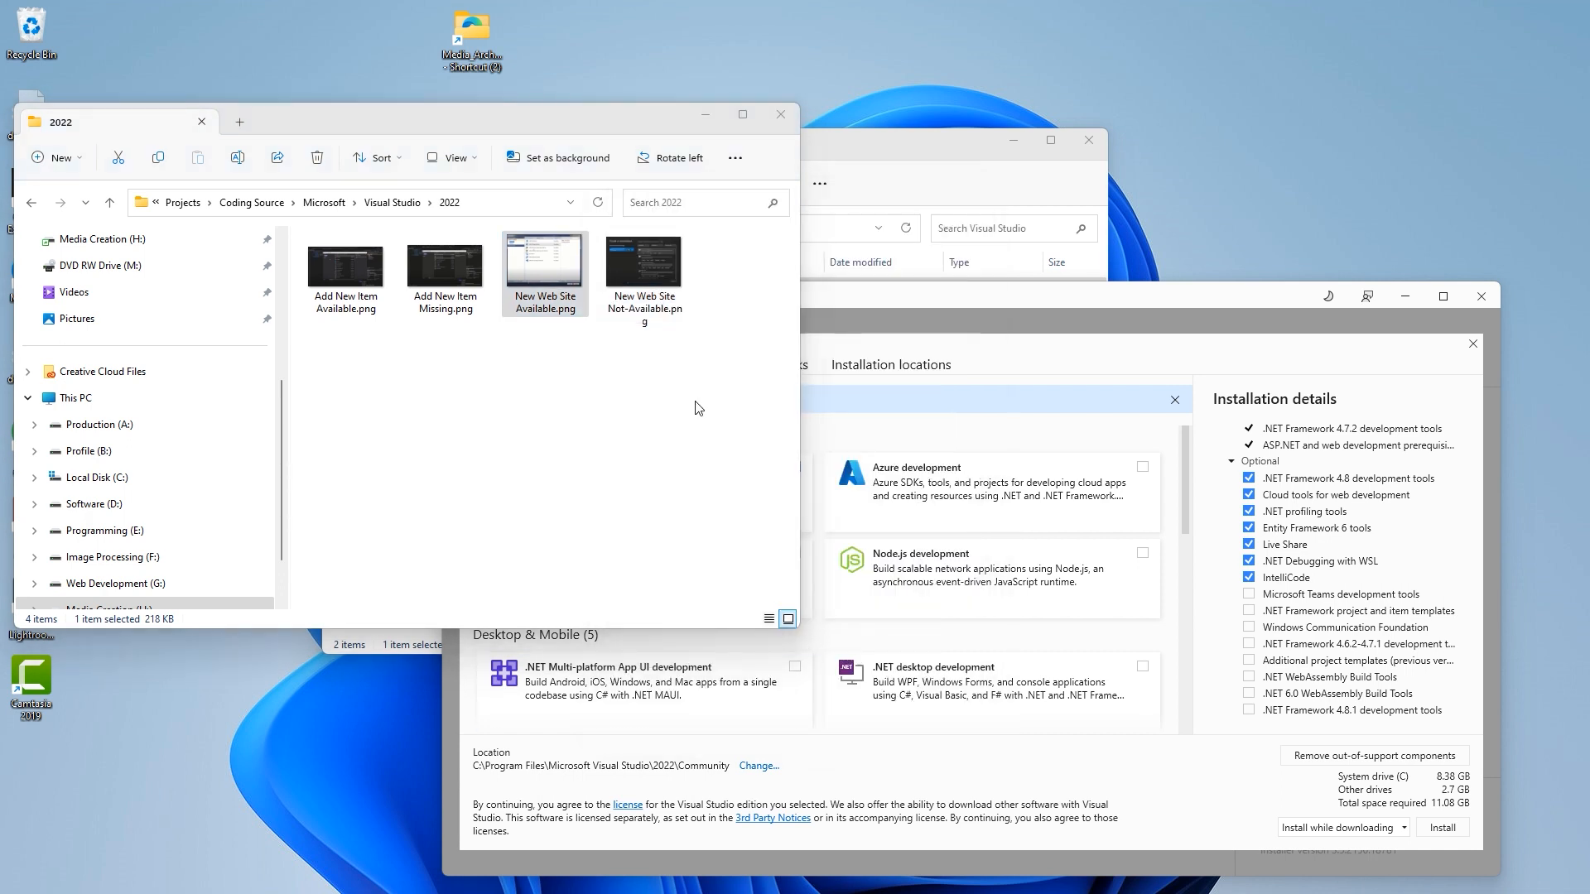
{"action": "double_click", "coordinate": [545, 256]}
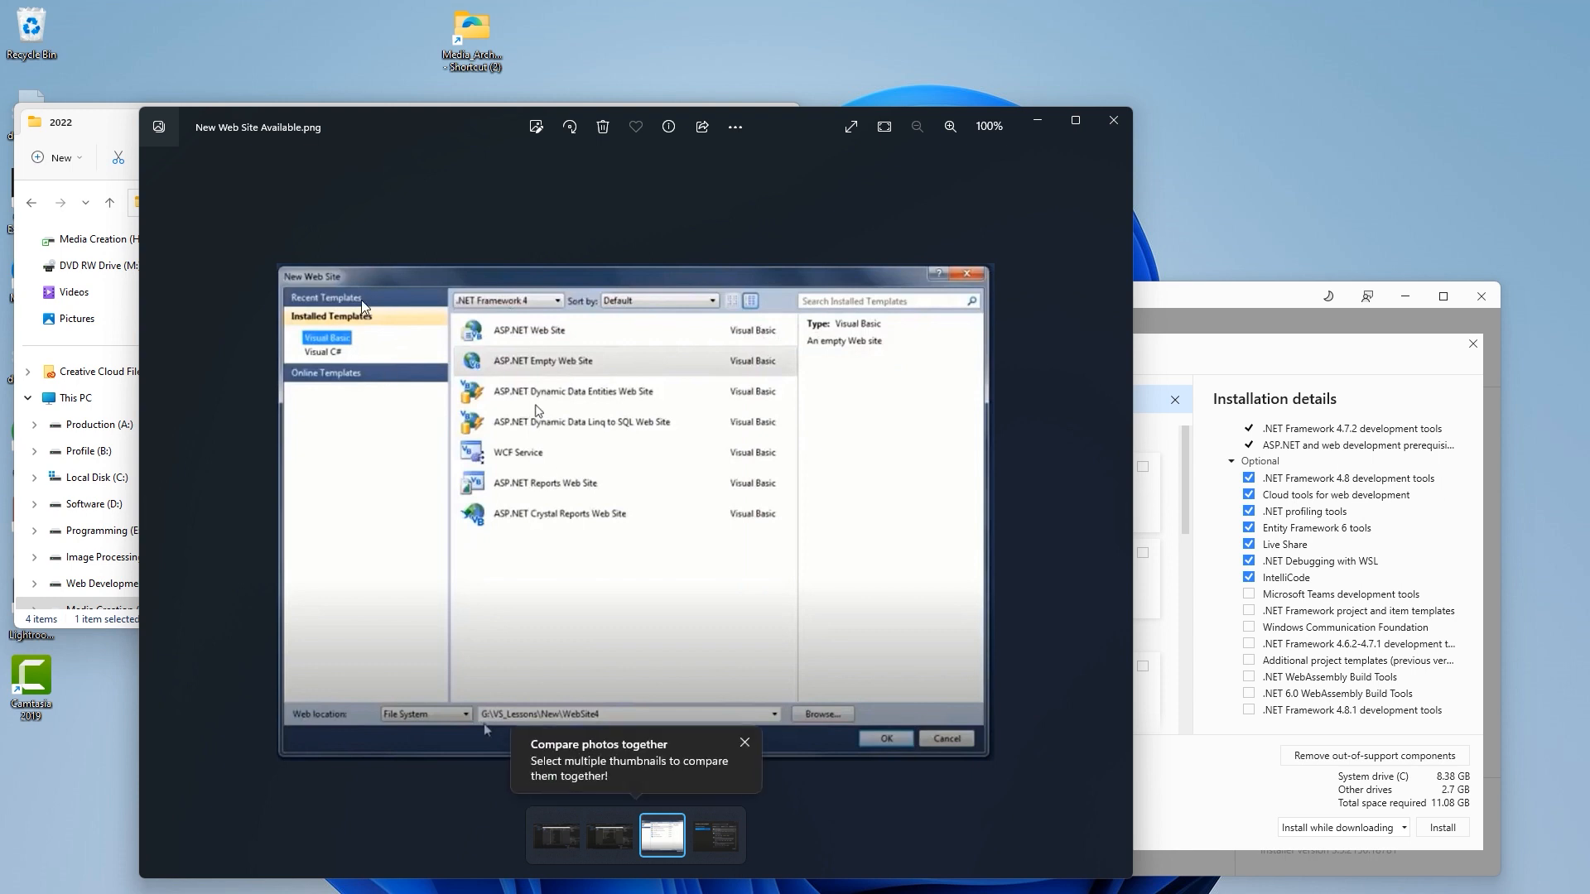
{"action": "mouse_move", "coordinate": [1090, 545]}
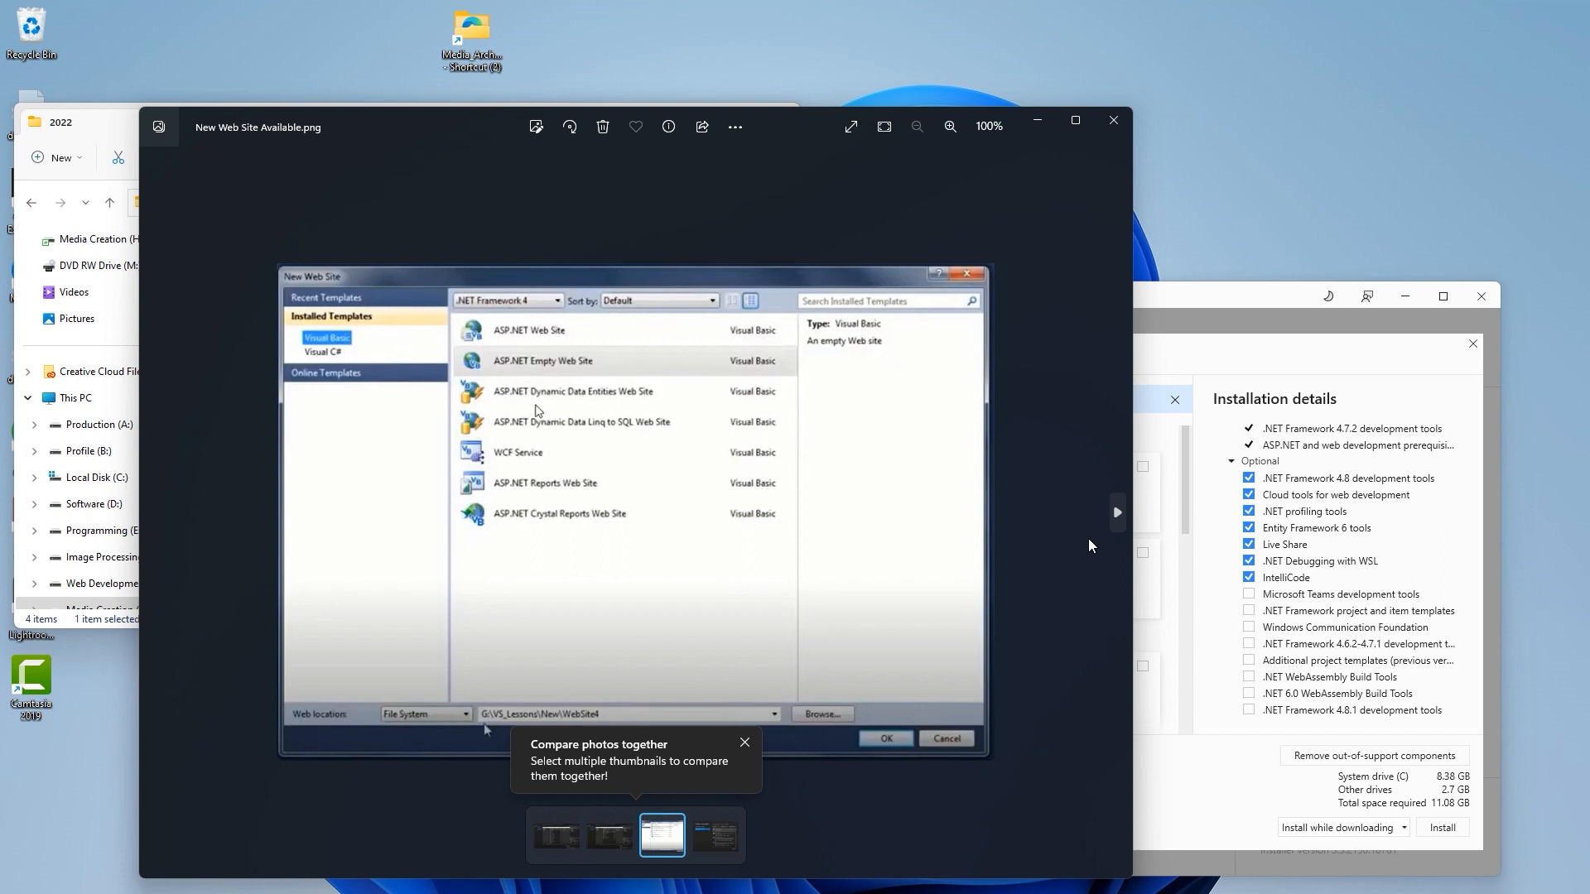
- Flip between the Available and Not-Available New Web Site screenshots, ending on Not-Available
{"action": "left_click", "coordinate": [714, 834]}
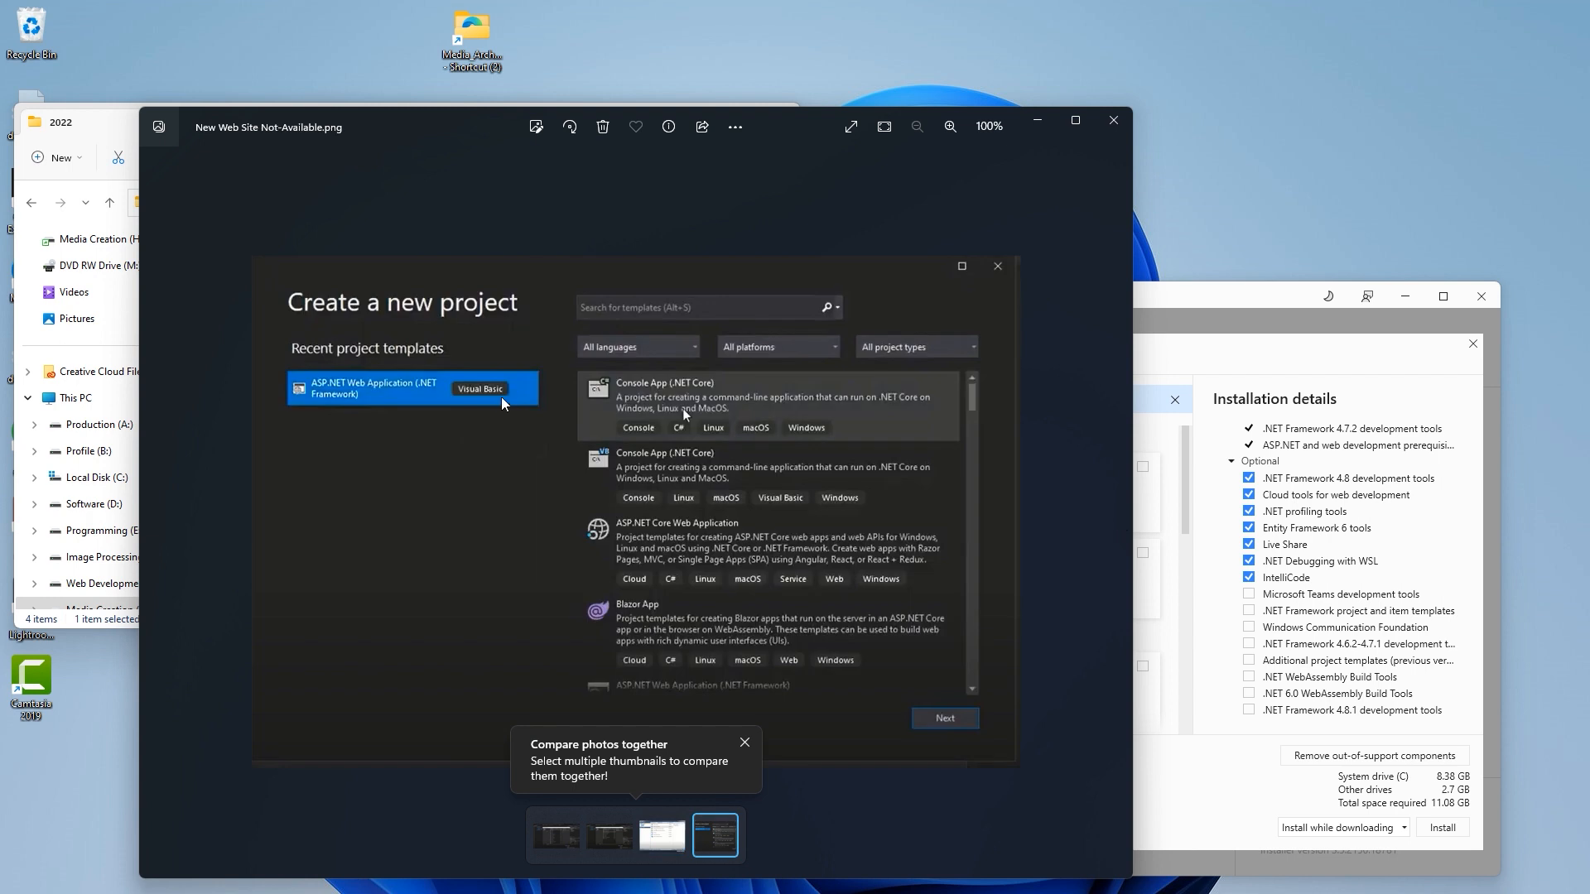
{"action": "mouse_move", "coordinate": [725, 404]}
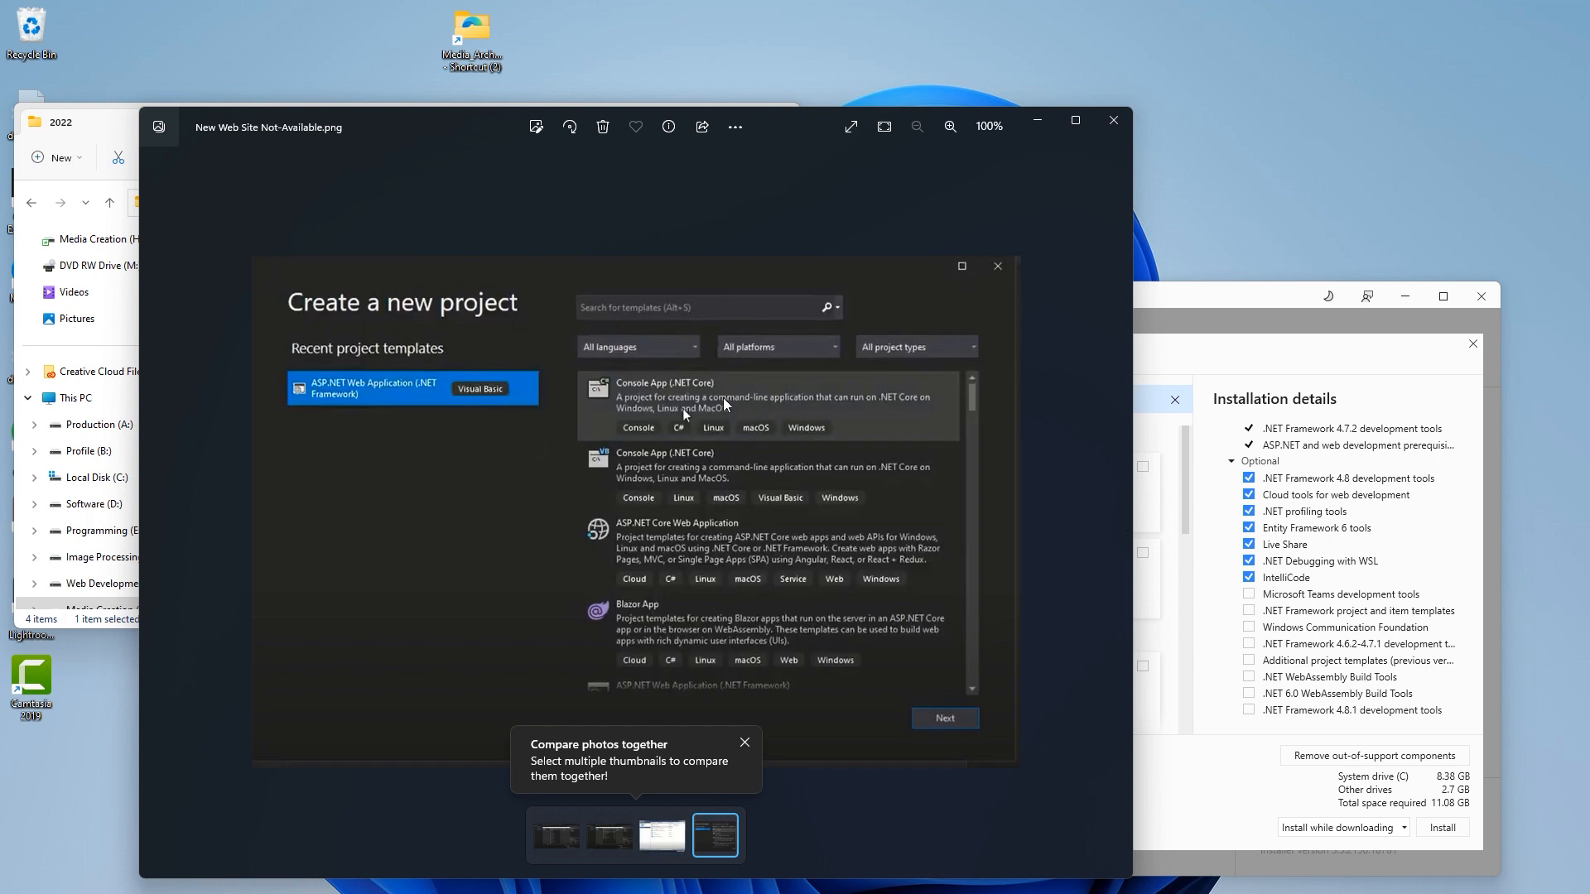
{"action": "mouse_move", "coordinate": [1118, 483]}
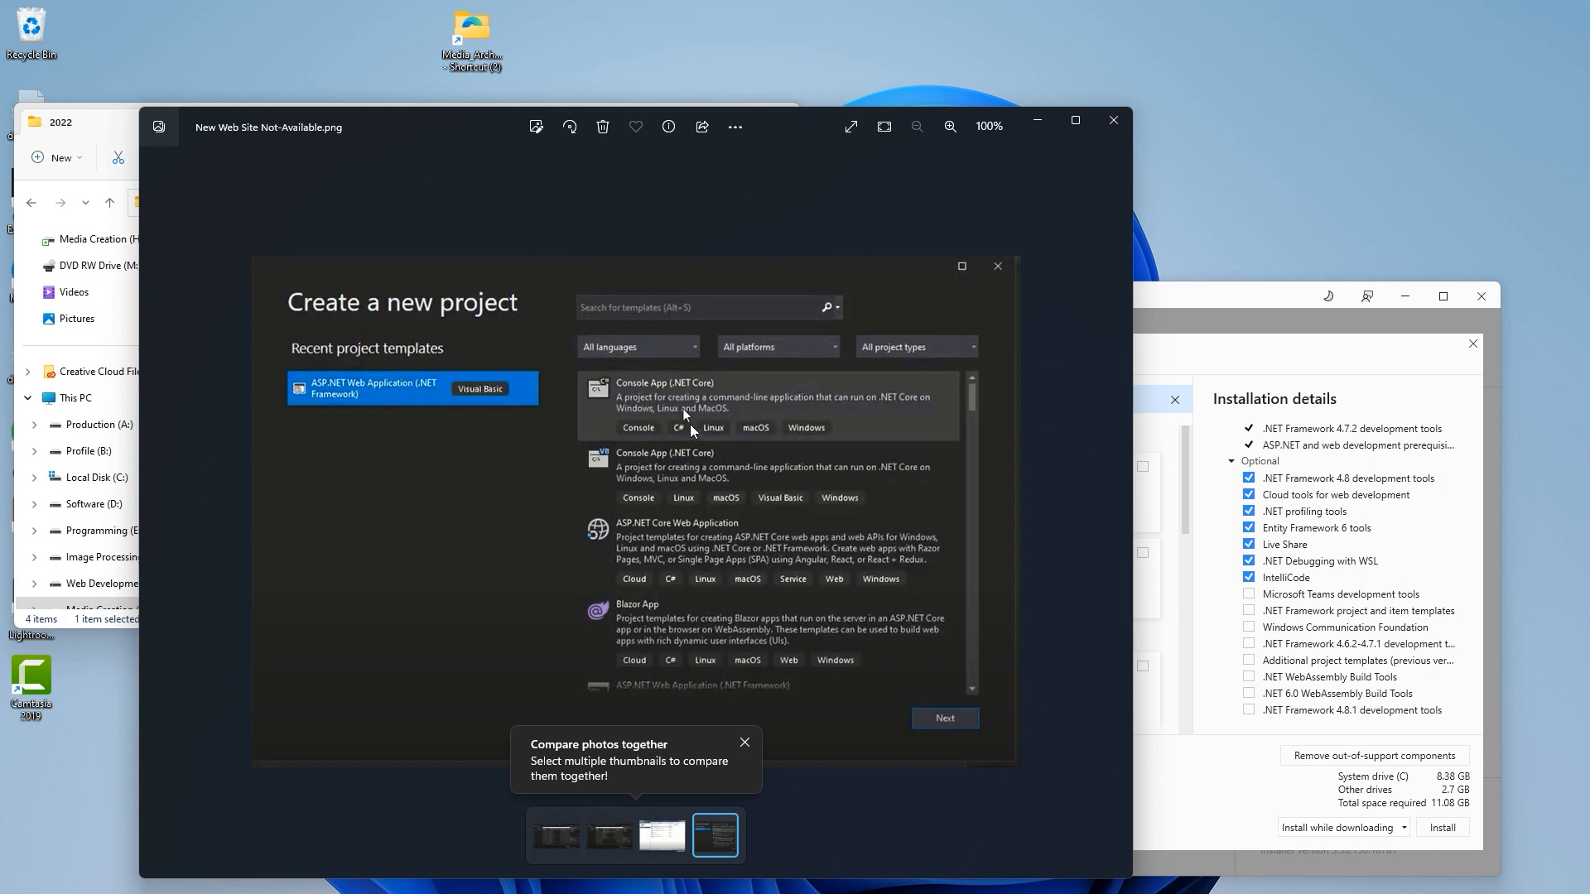
{"action": "left_click", "coordinate": [661, 835]}
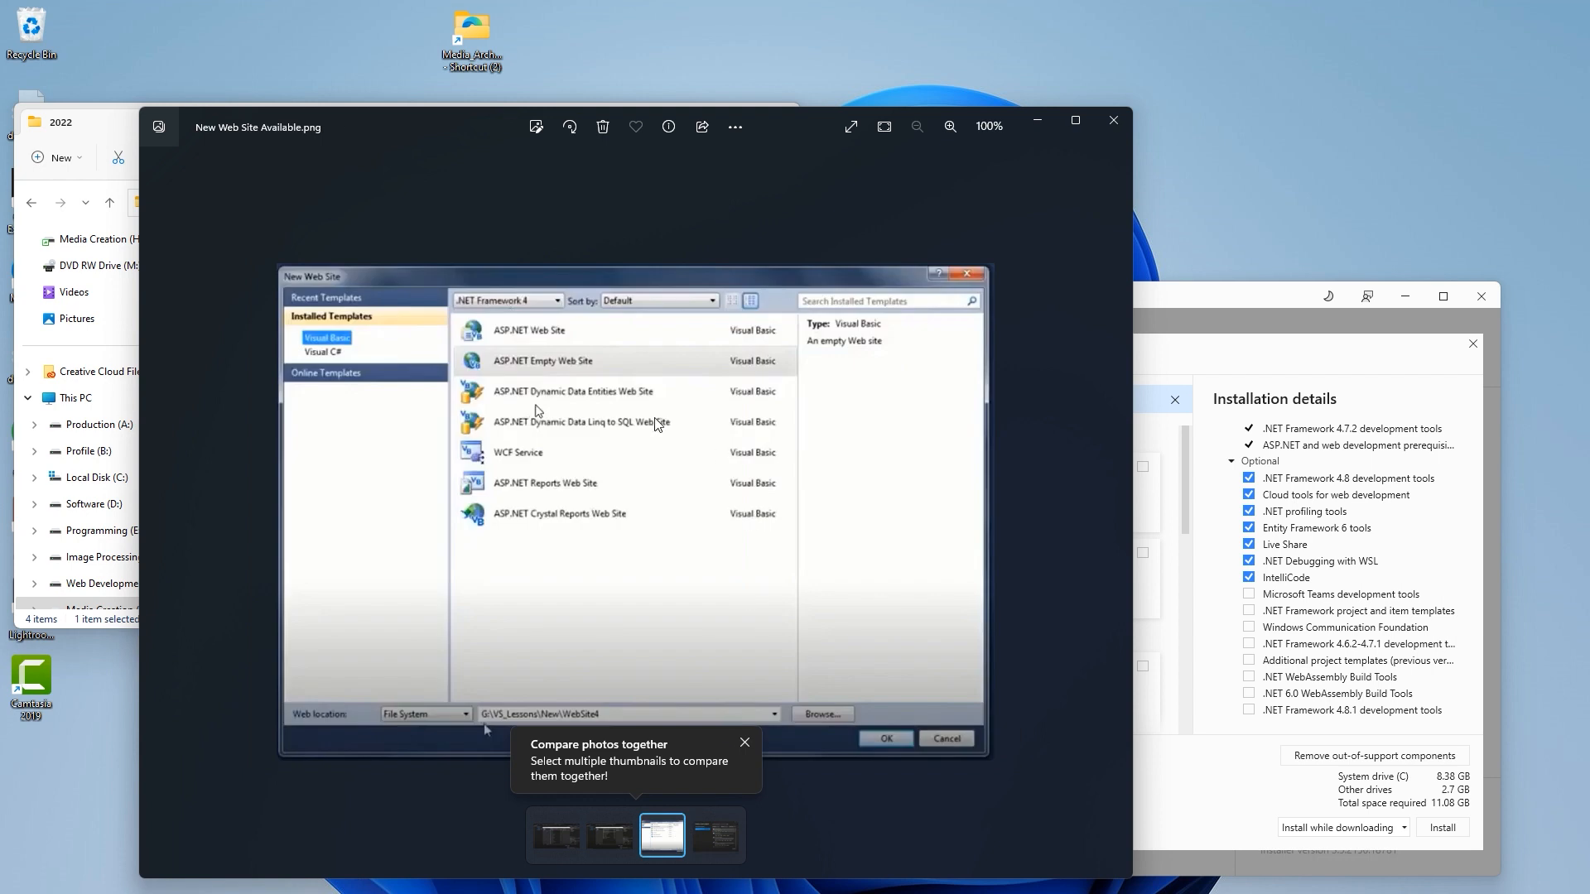
{"action": "mouse_move", "coordinate": [556, 337]}
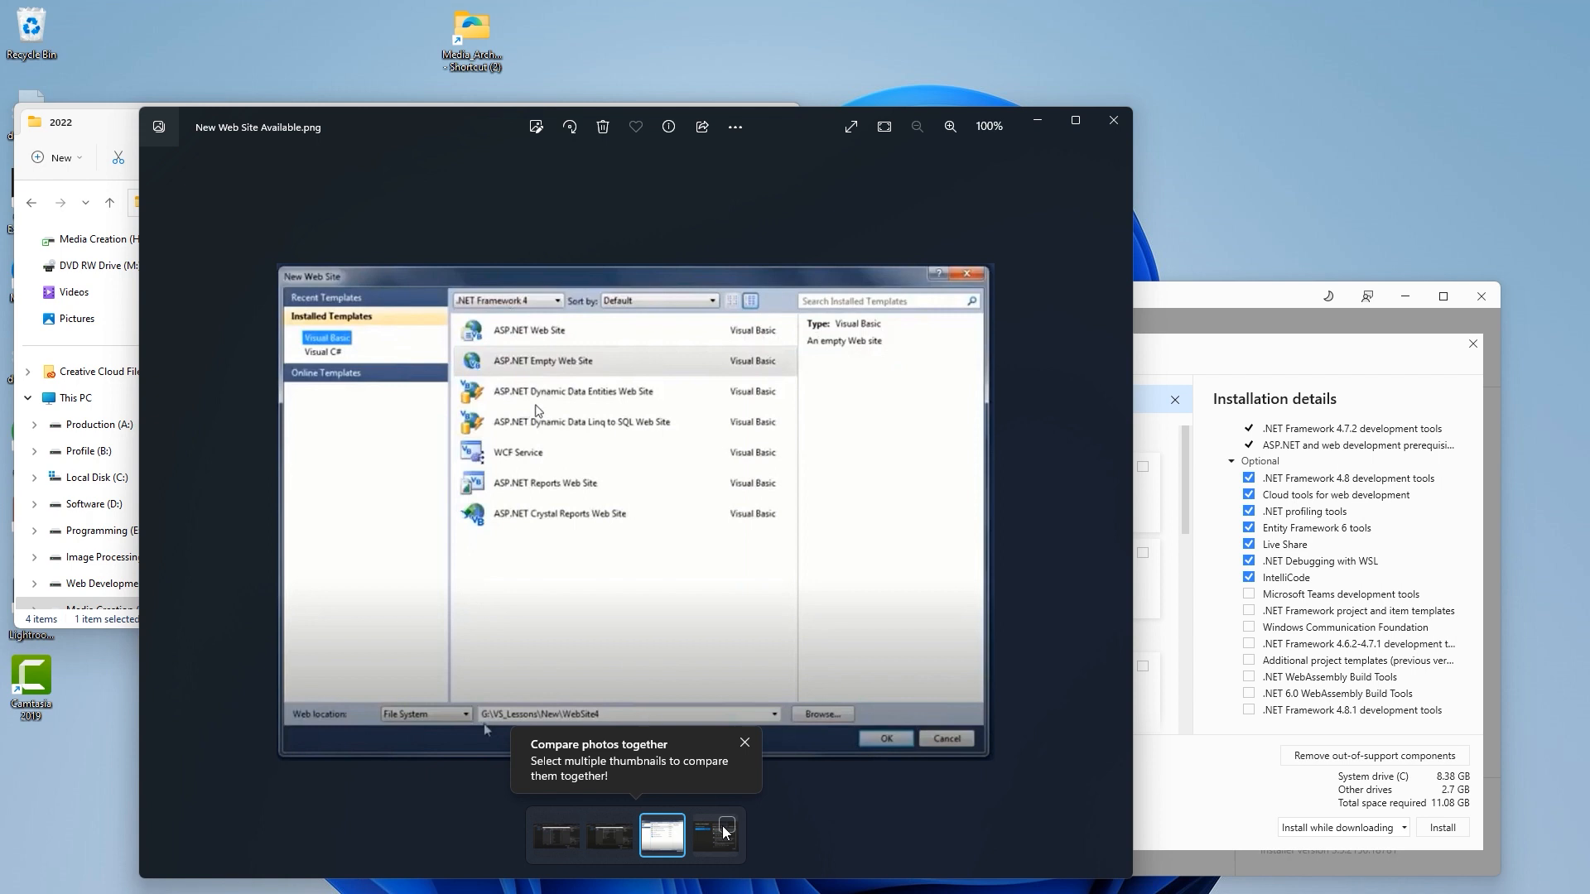
{"action": "left_click", "coordinate": [715, 834]}
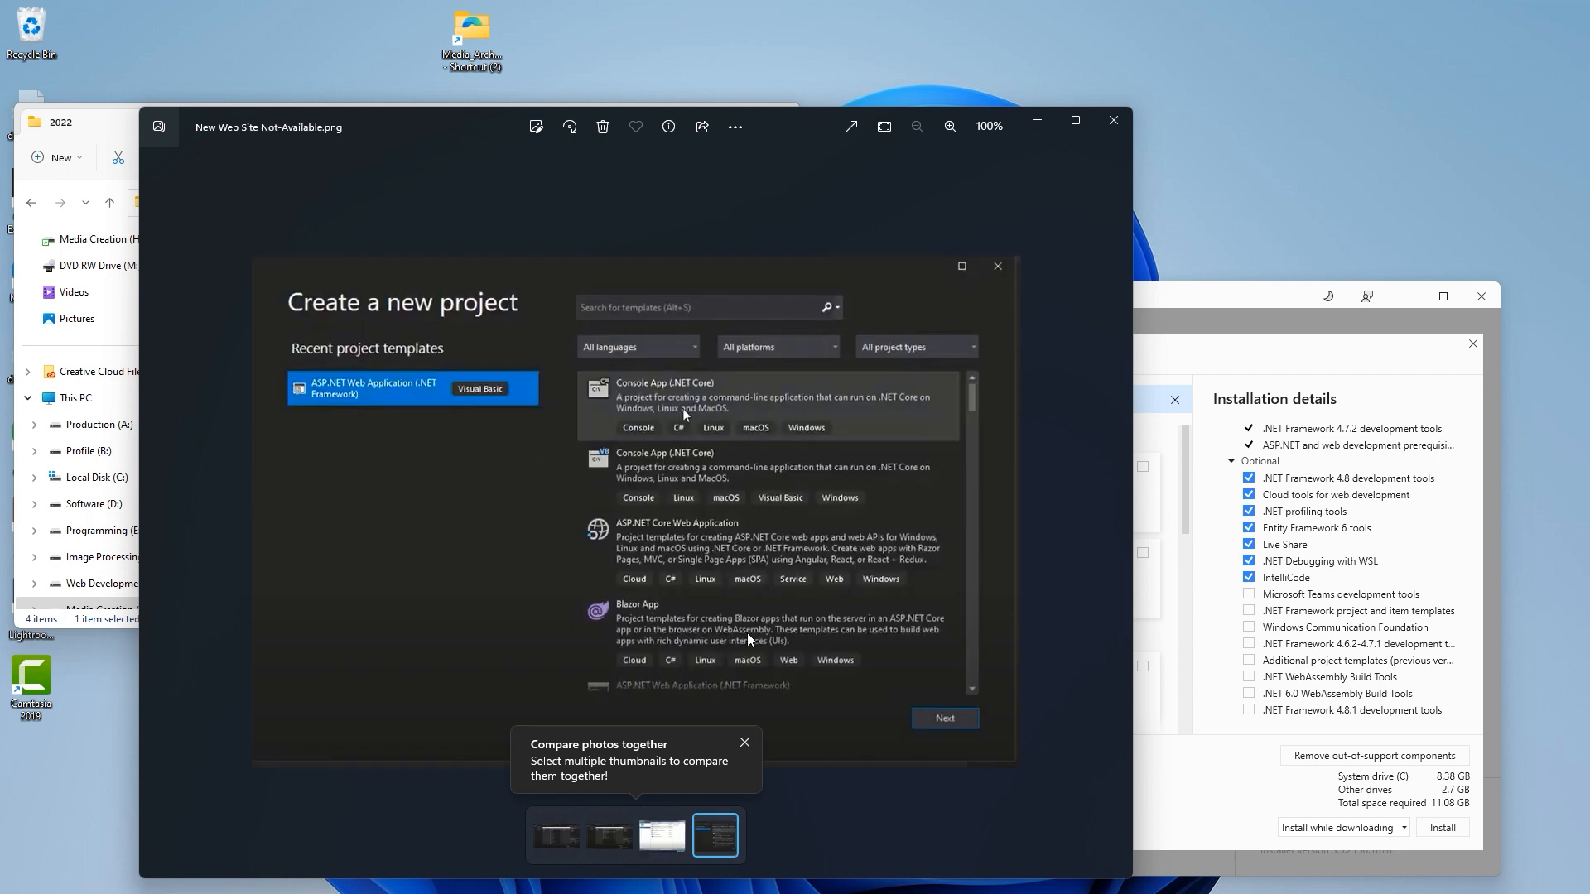
{"action": "mouse_move", "coordinate": [775, 535]}
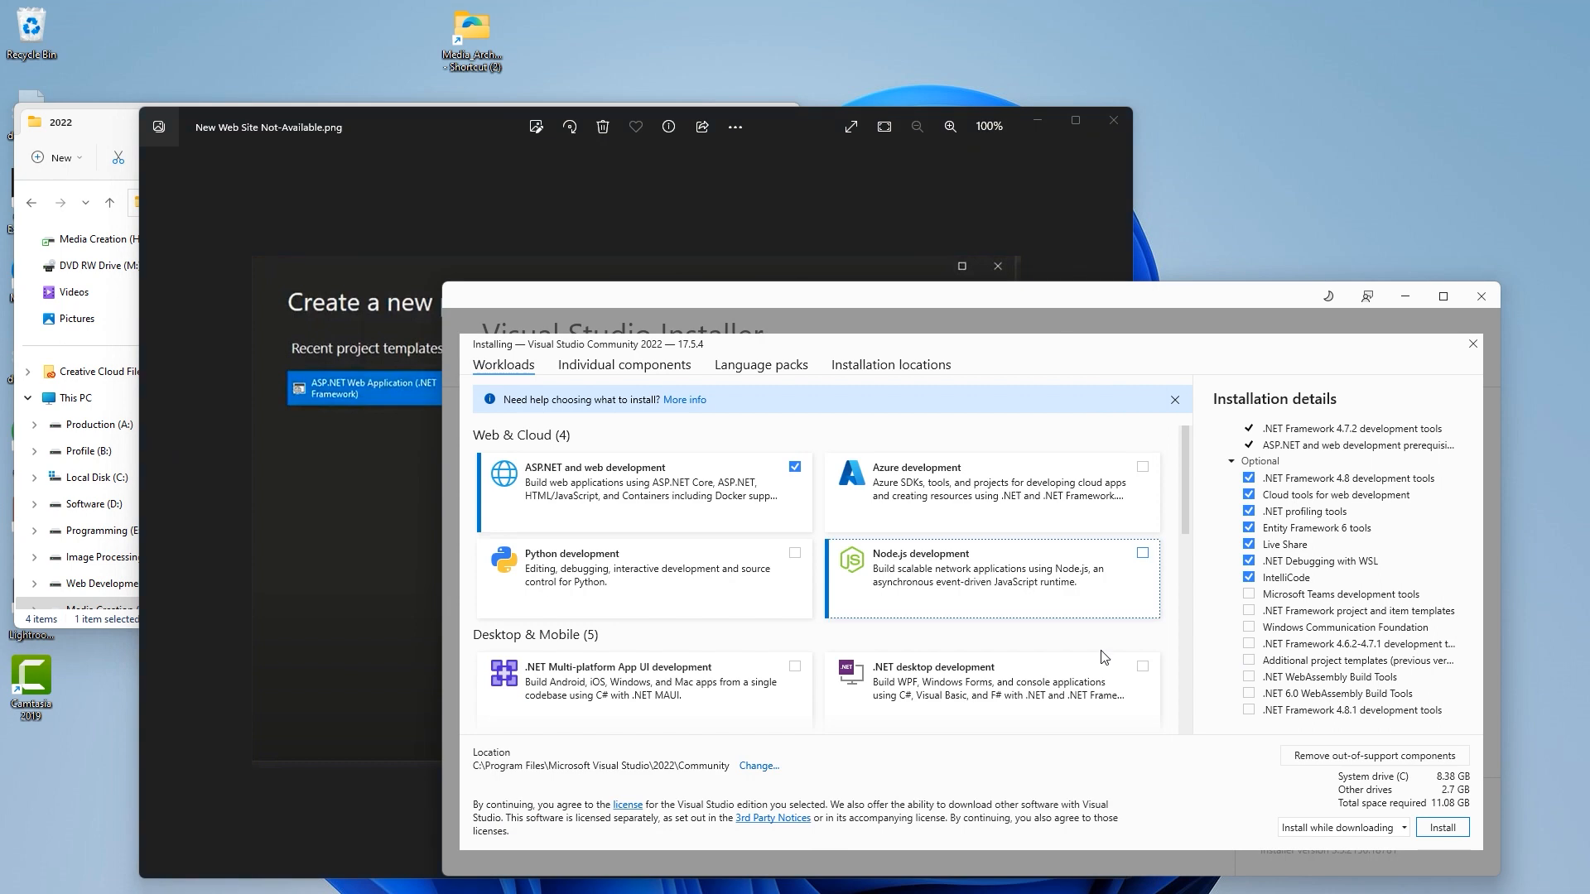
{"action": "mouse_move", "coordinate": [1277, 674]}
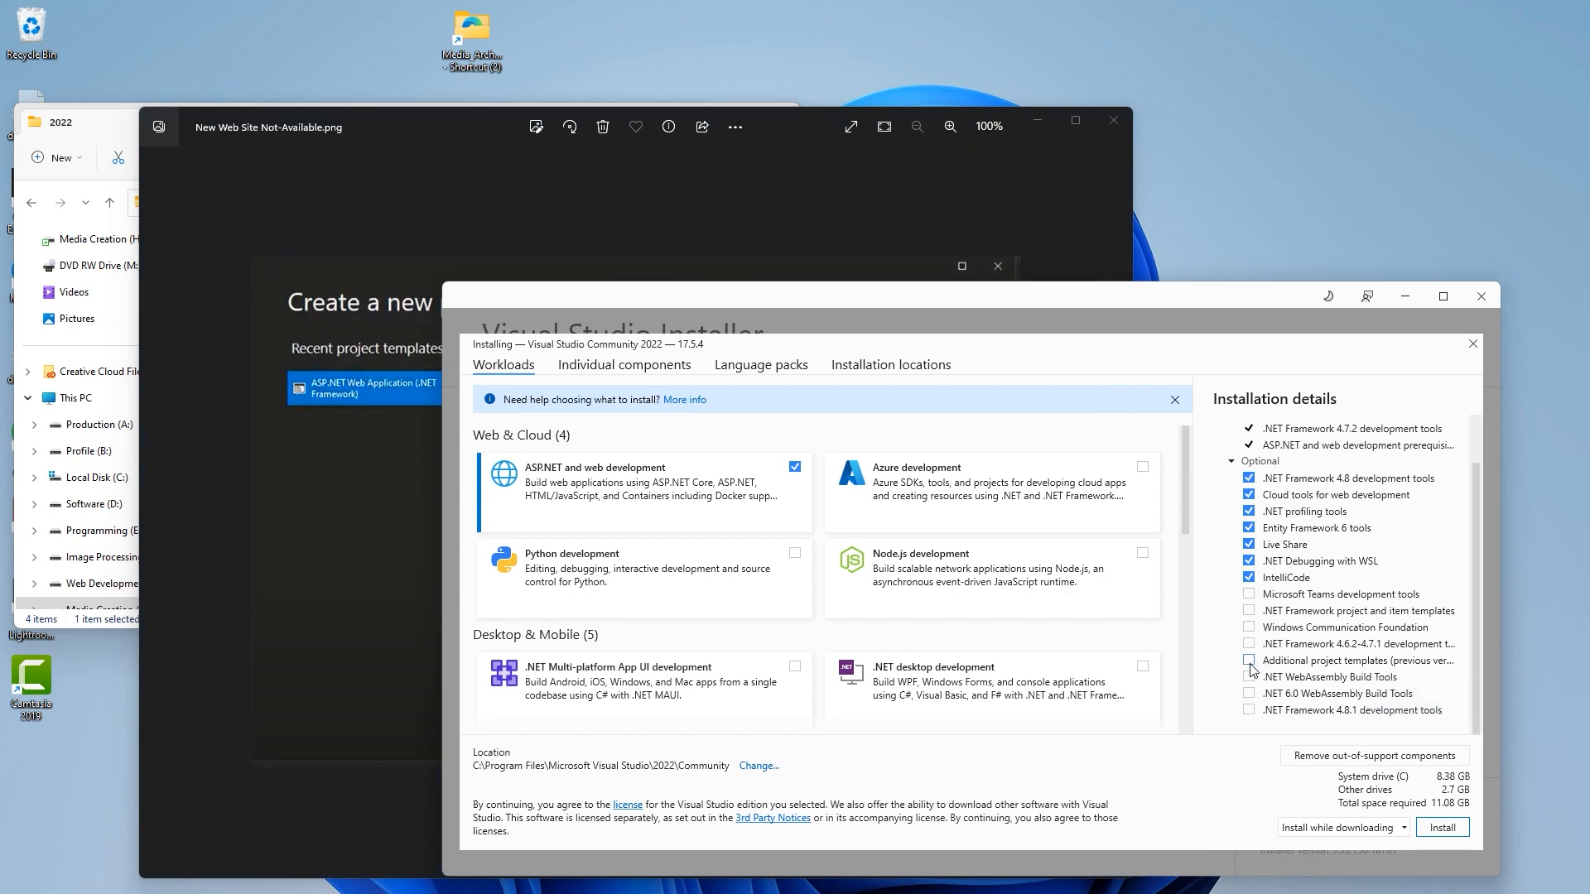
- Tick 'Additional project templates (previous versions)' under Optional in Installation details
{"action": "left_click", "coordinate": [1249, 661]}
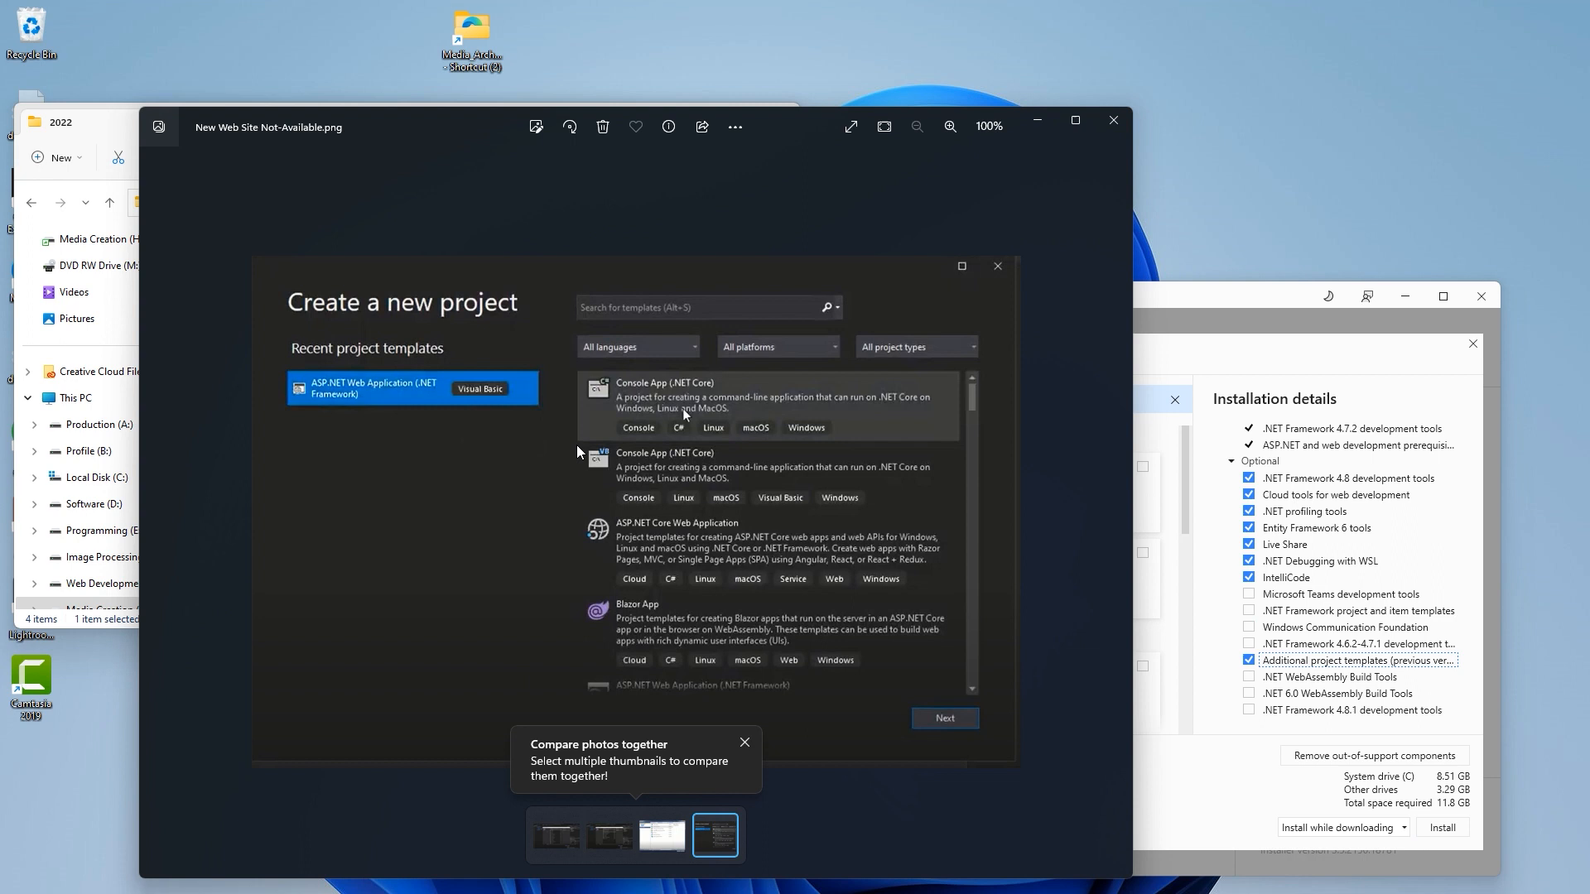
{"action": "left_click", "coordinate": [744, 742]}
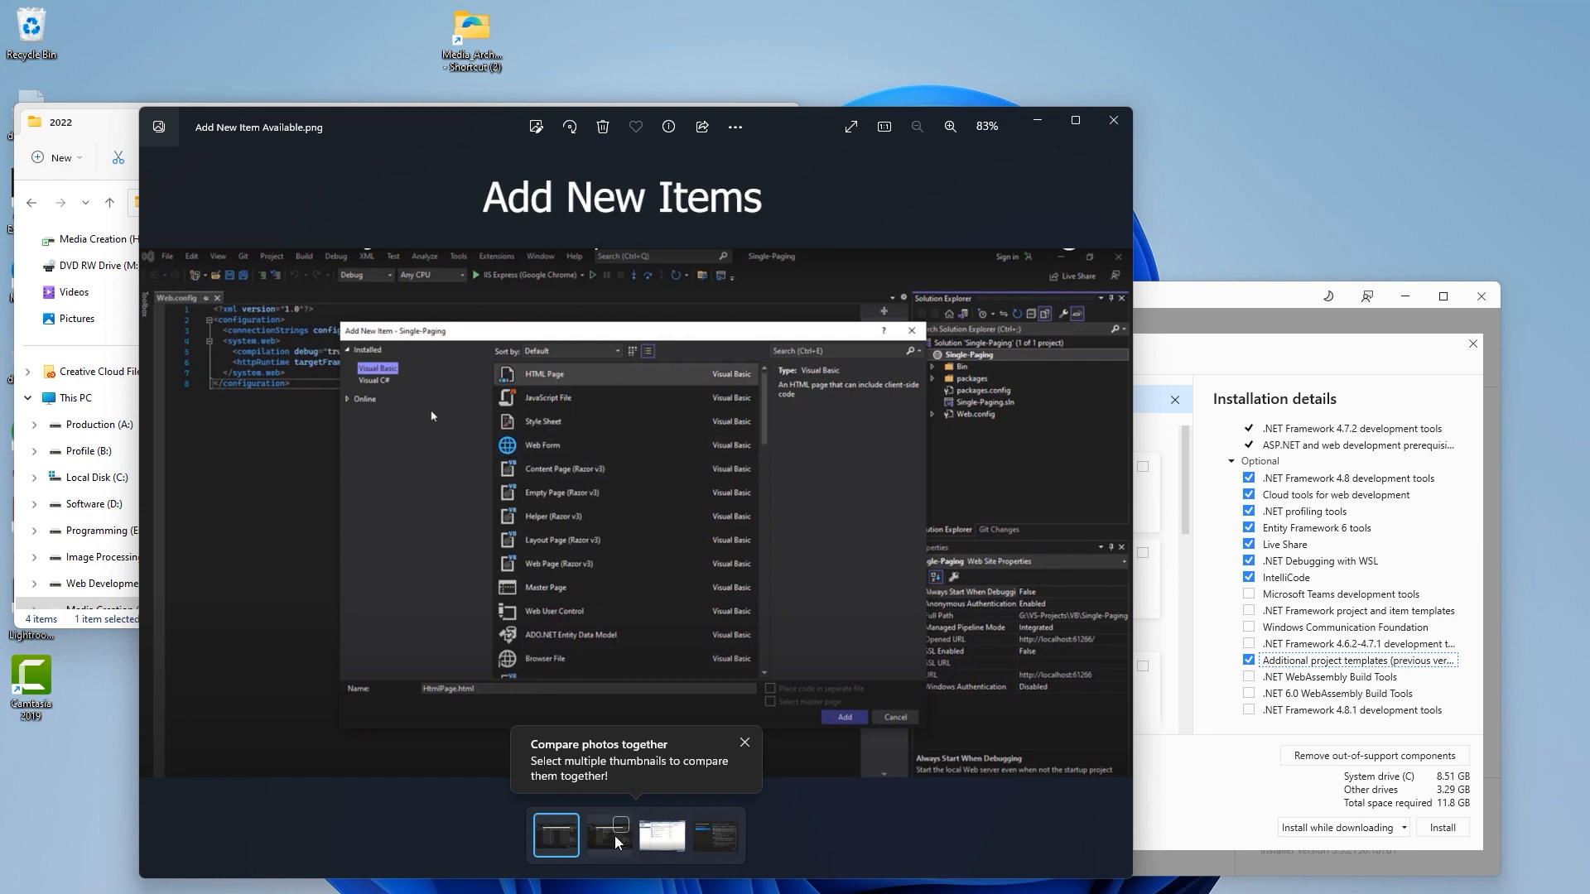
{"action": "mouse_move", "coordinate": [613, 840]}
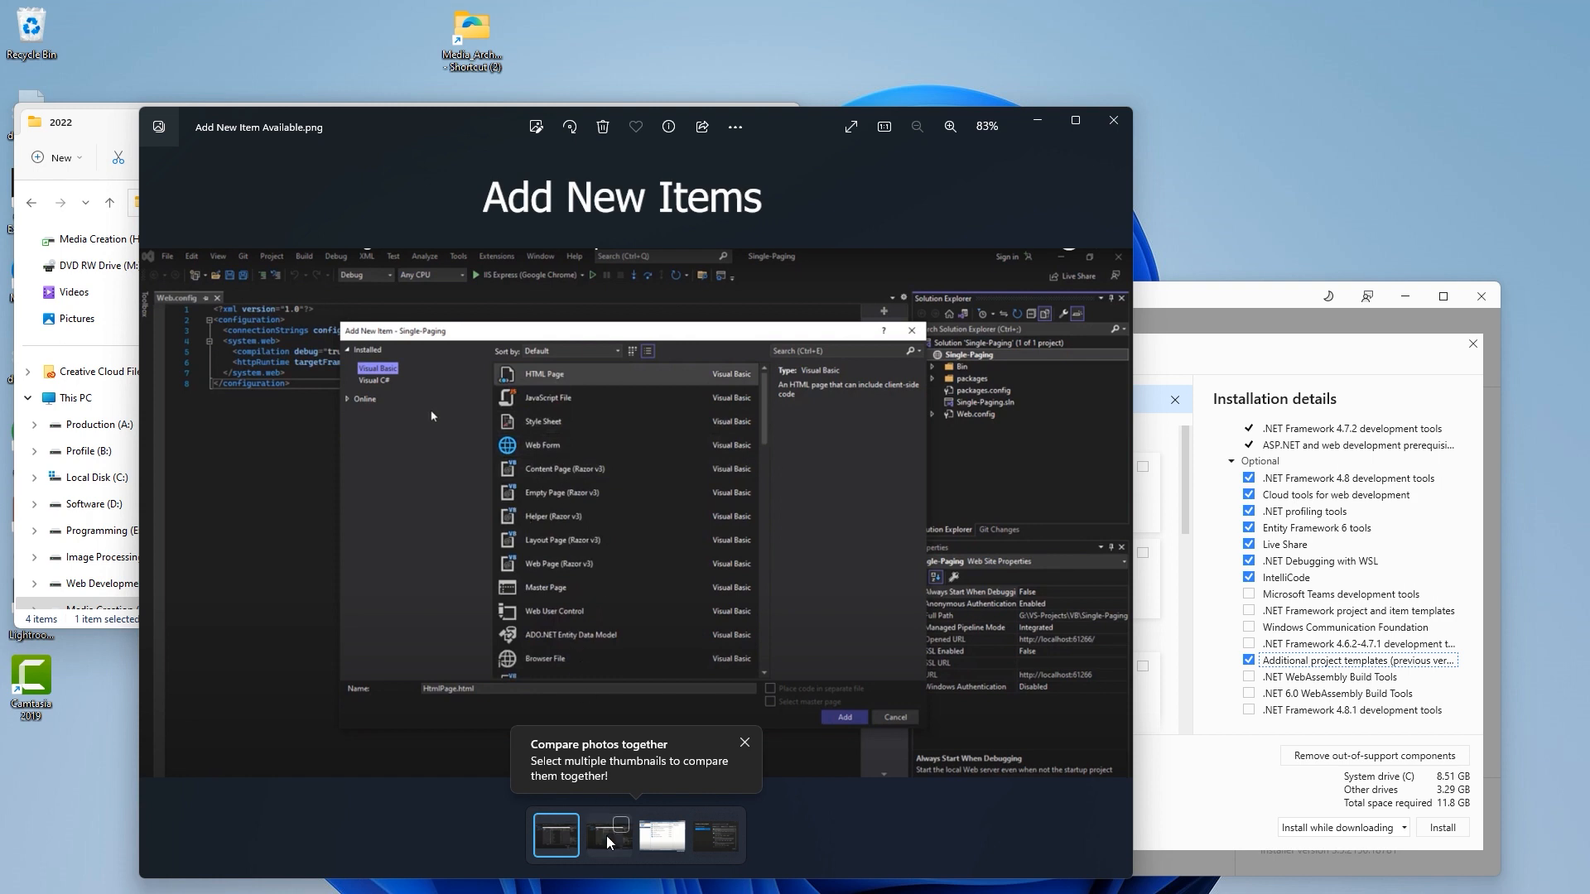
- View the 'Add New Item Missing.png' screenshot with the reduced template list
{"action": "left_click", "coordinate": [608, 834]}
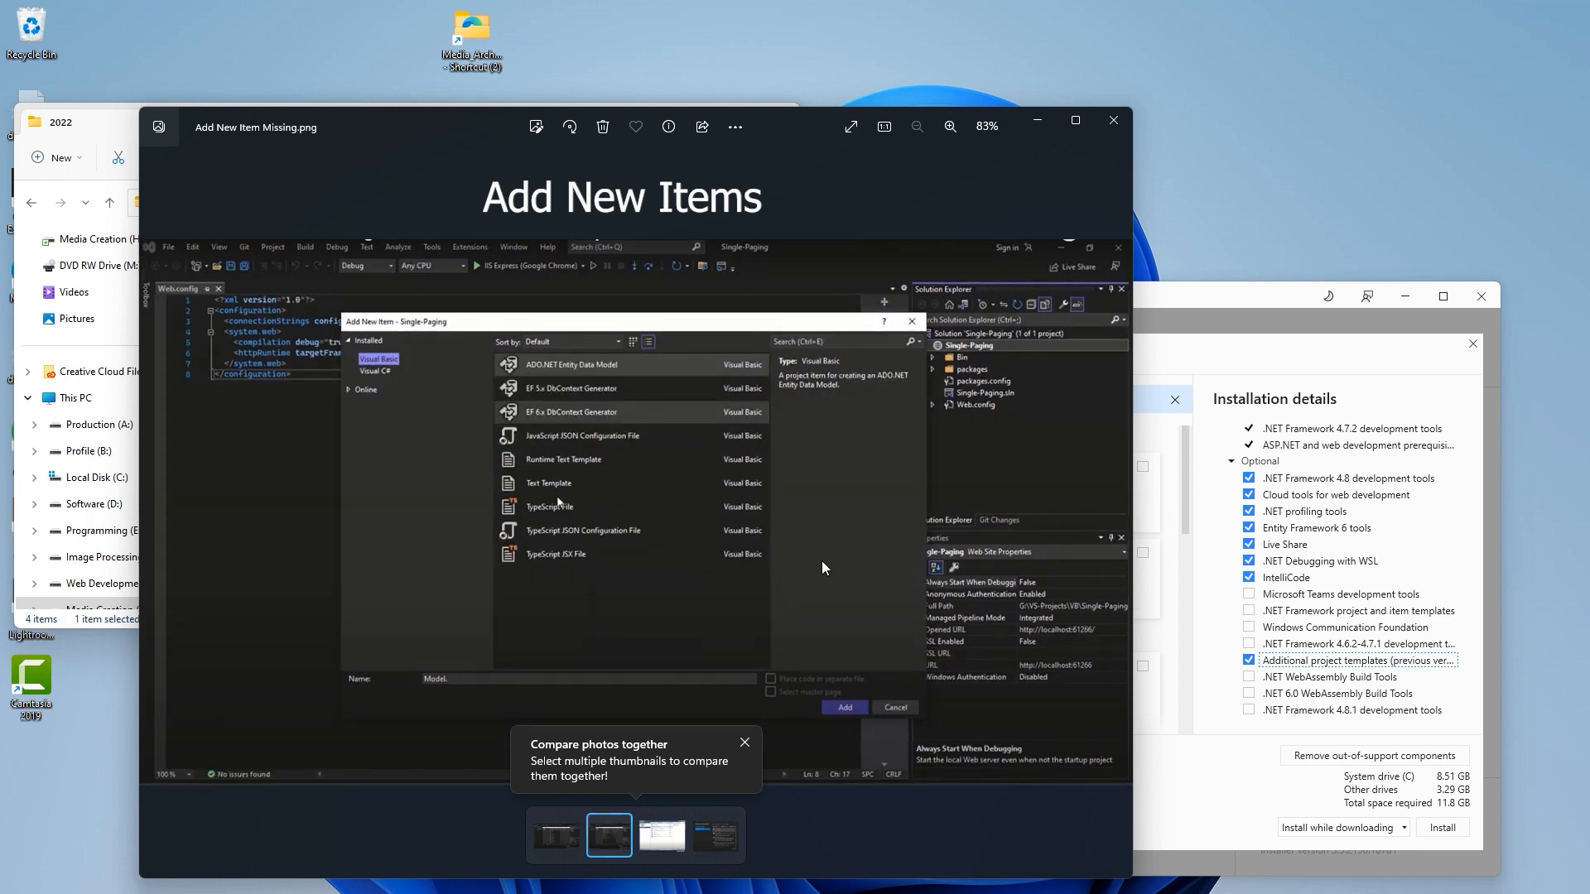
{"action": "mouse_move", "coordinate": [535, 409]}
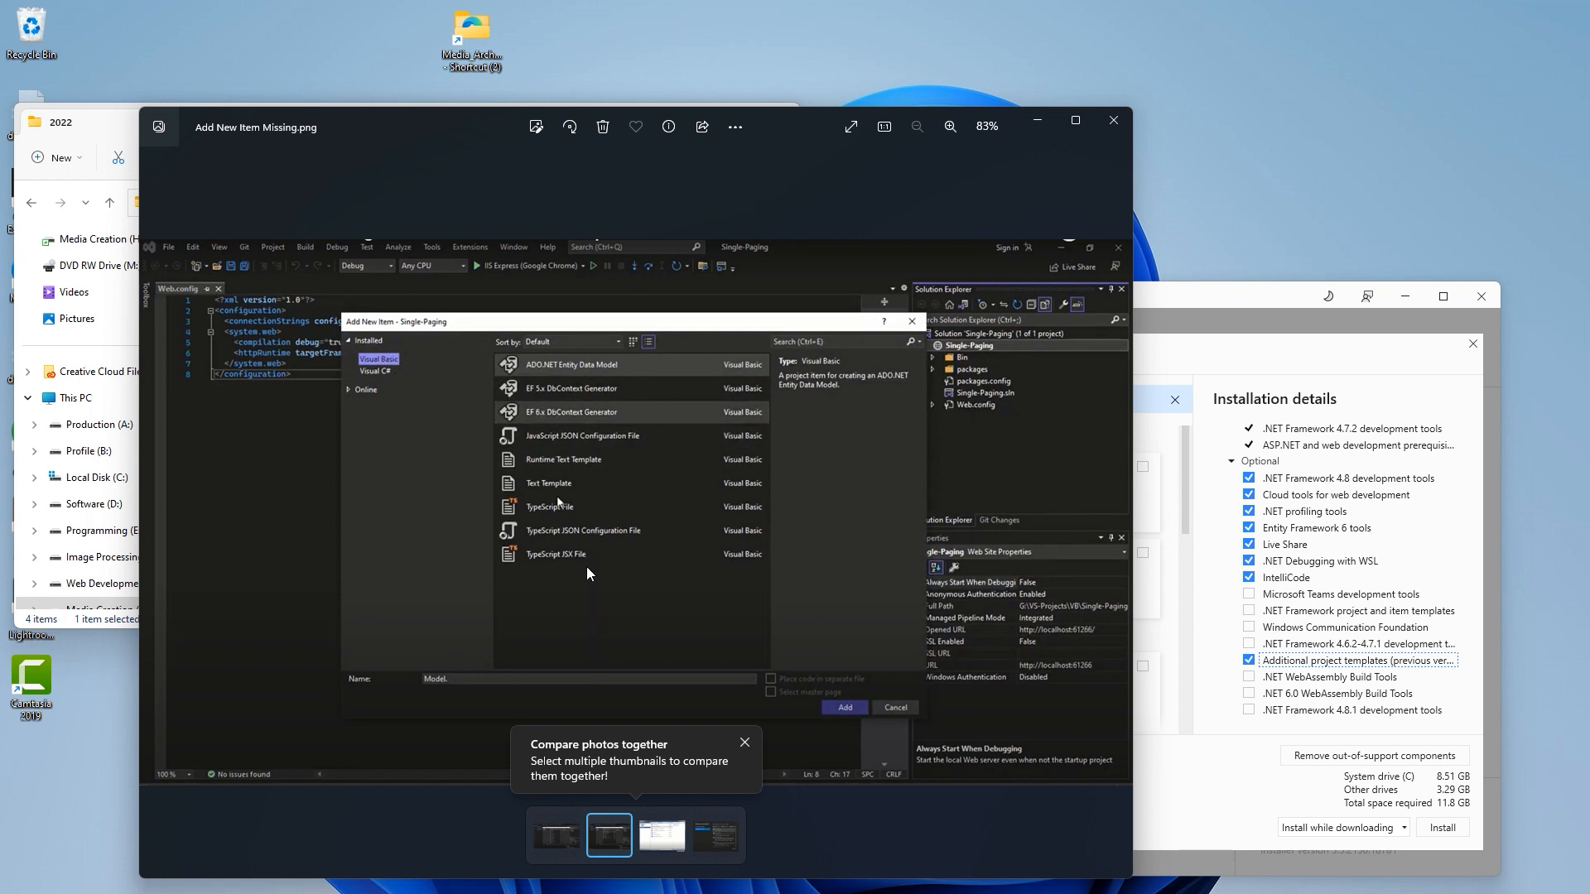
{"action": "mouse_move", "coordinate": [563, 539]}
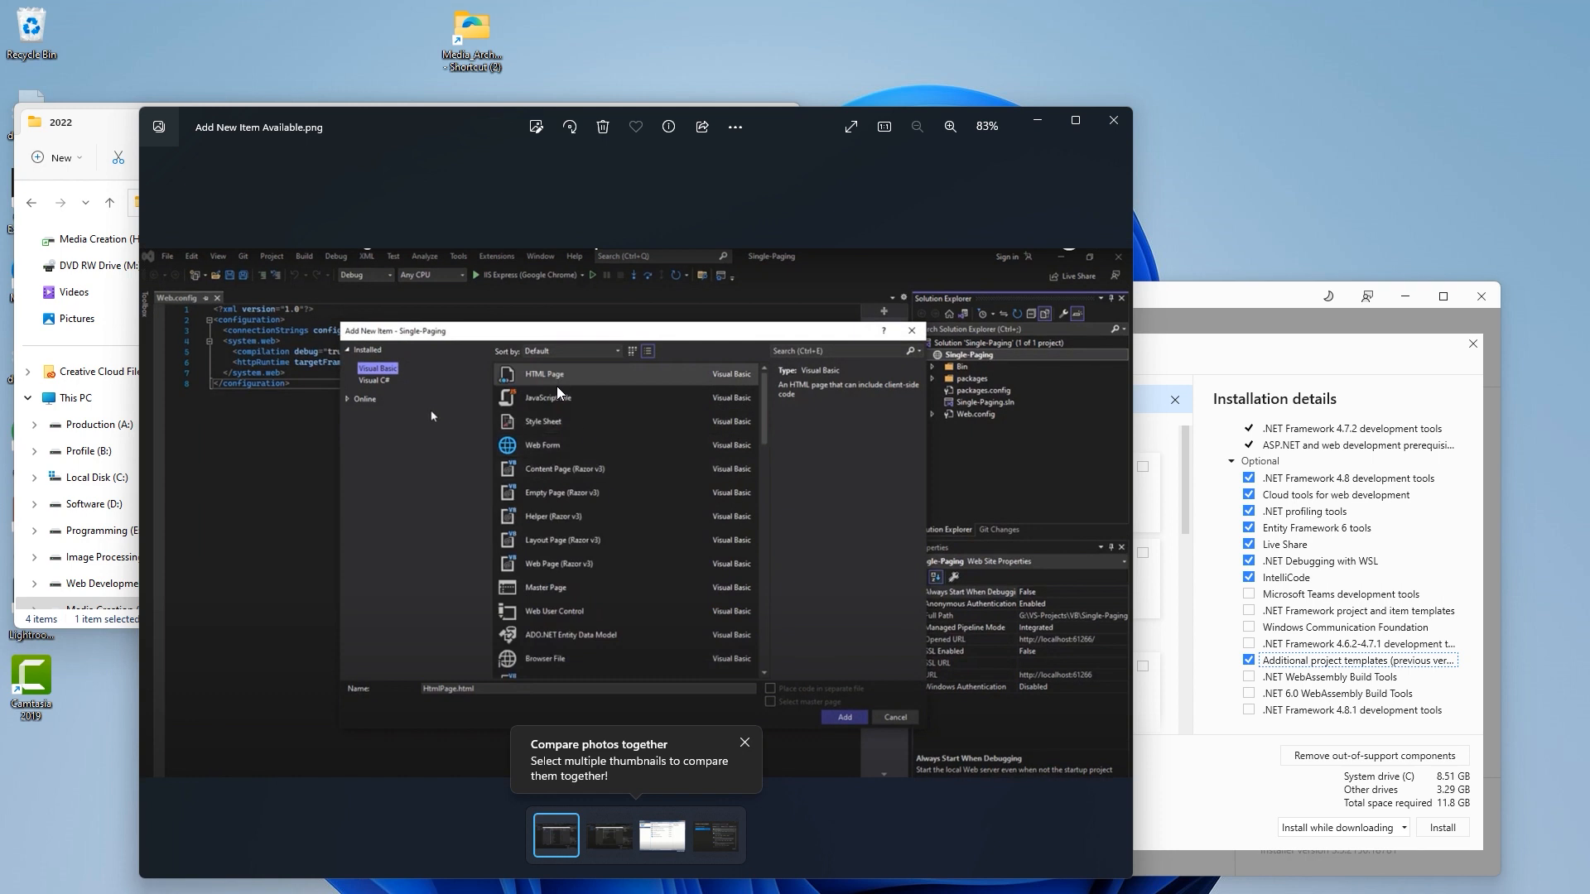
{"action": "mouse_move", "coordinate": [1027, 452]}
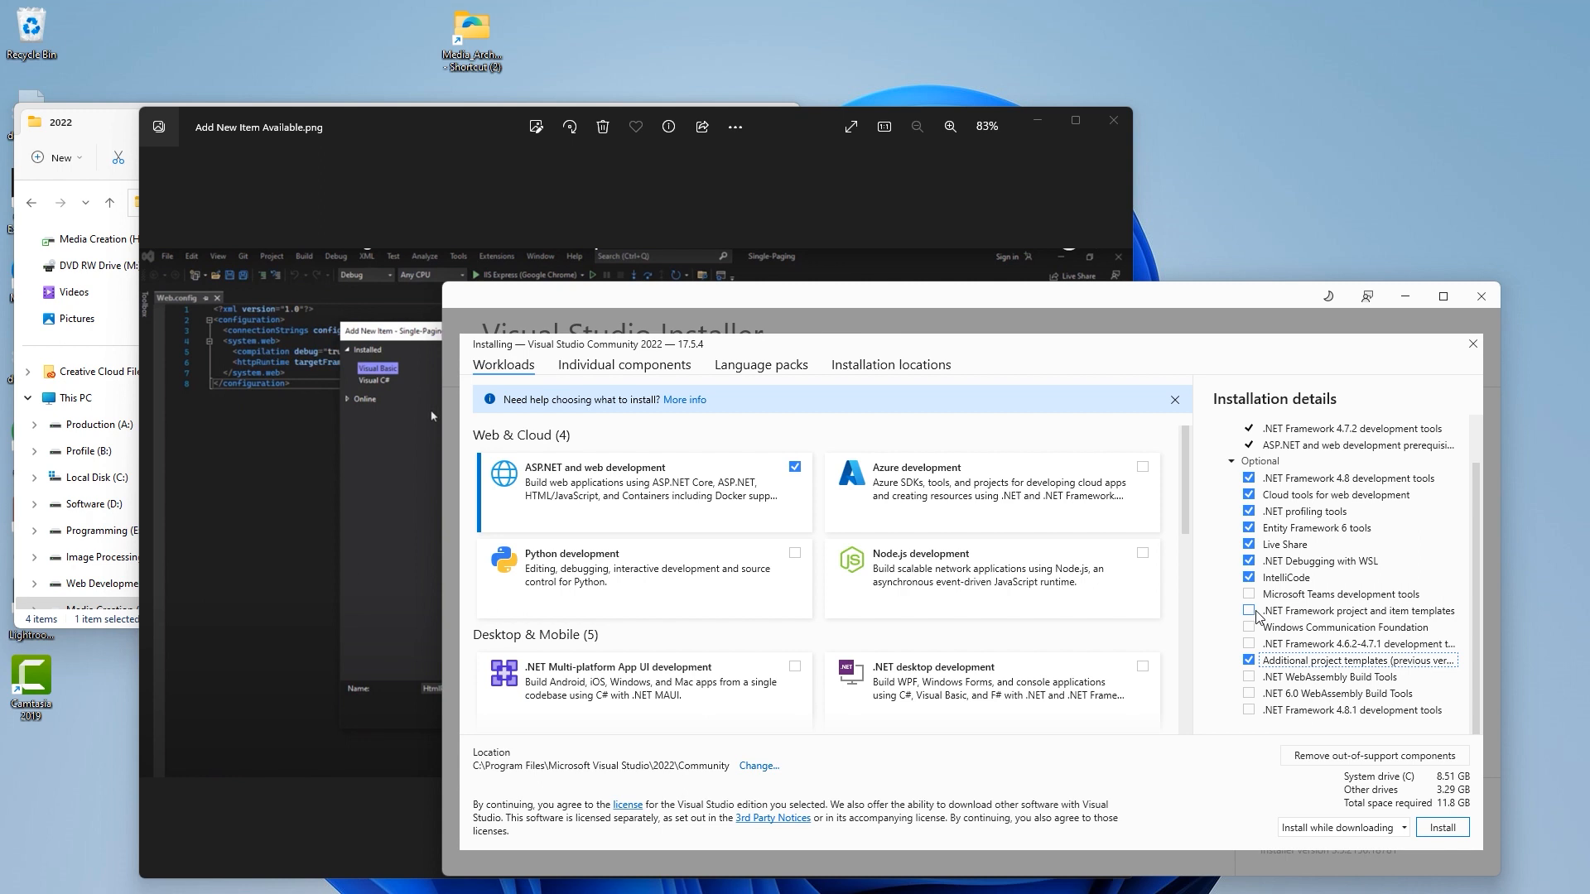
- Tick '.NET Framework project and item templates' alongside the additional project templates
{"action": "left_click", "coordinate": [1249, 611]}
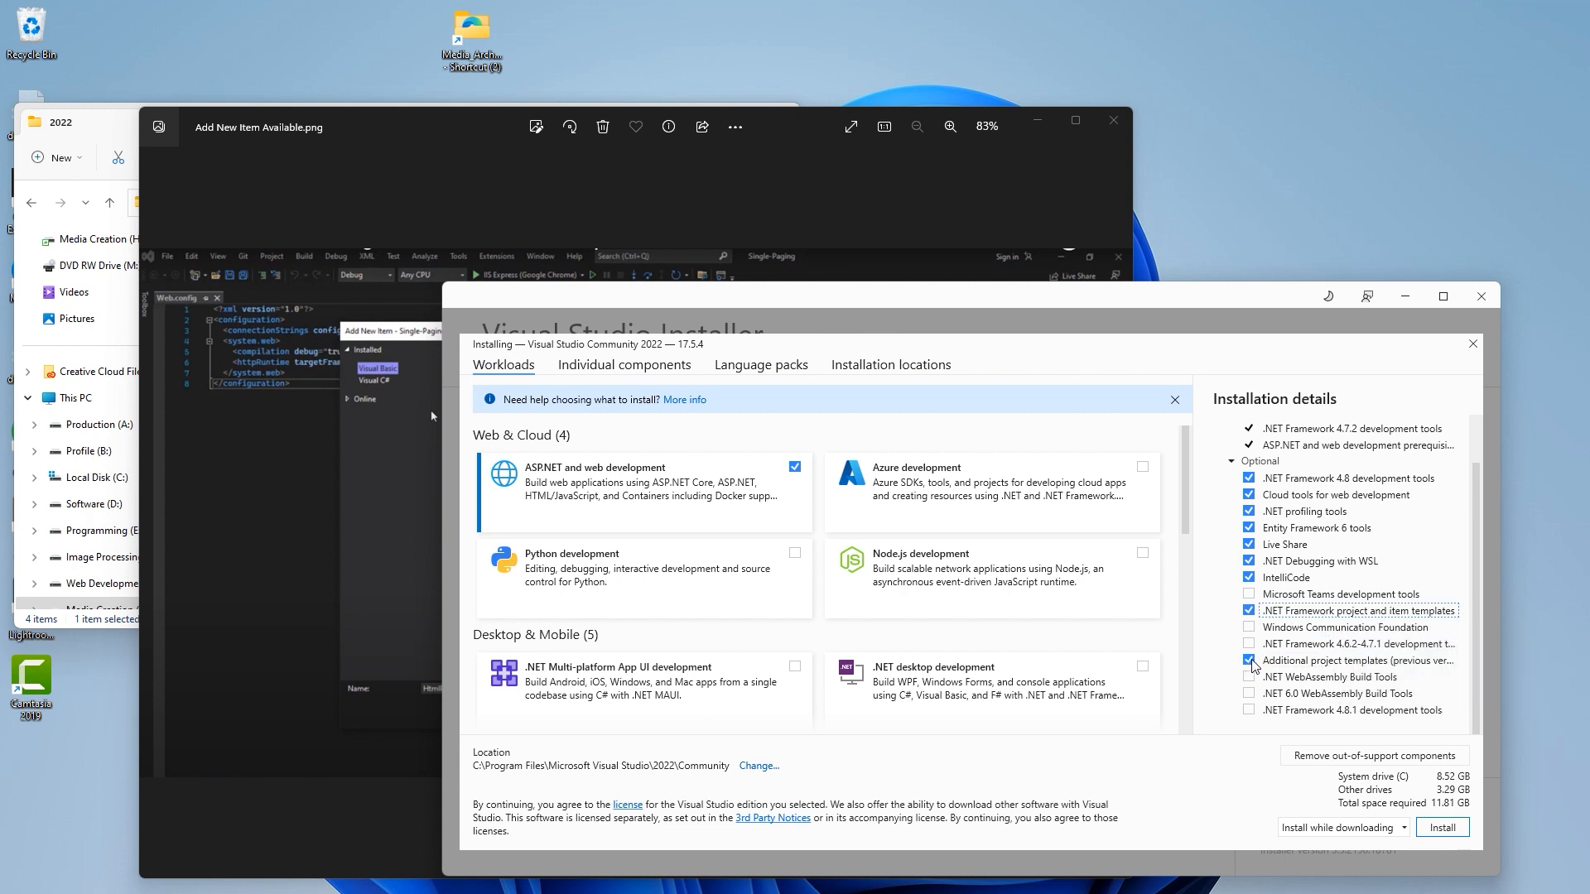
{"action": "left_click", "coordinate": [1248, 661]}
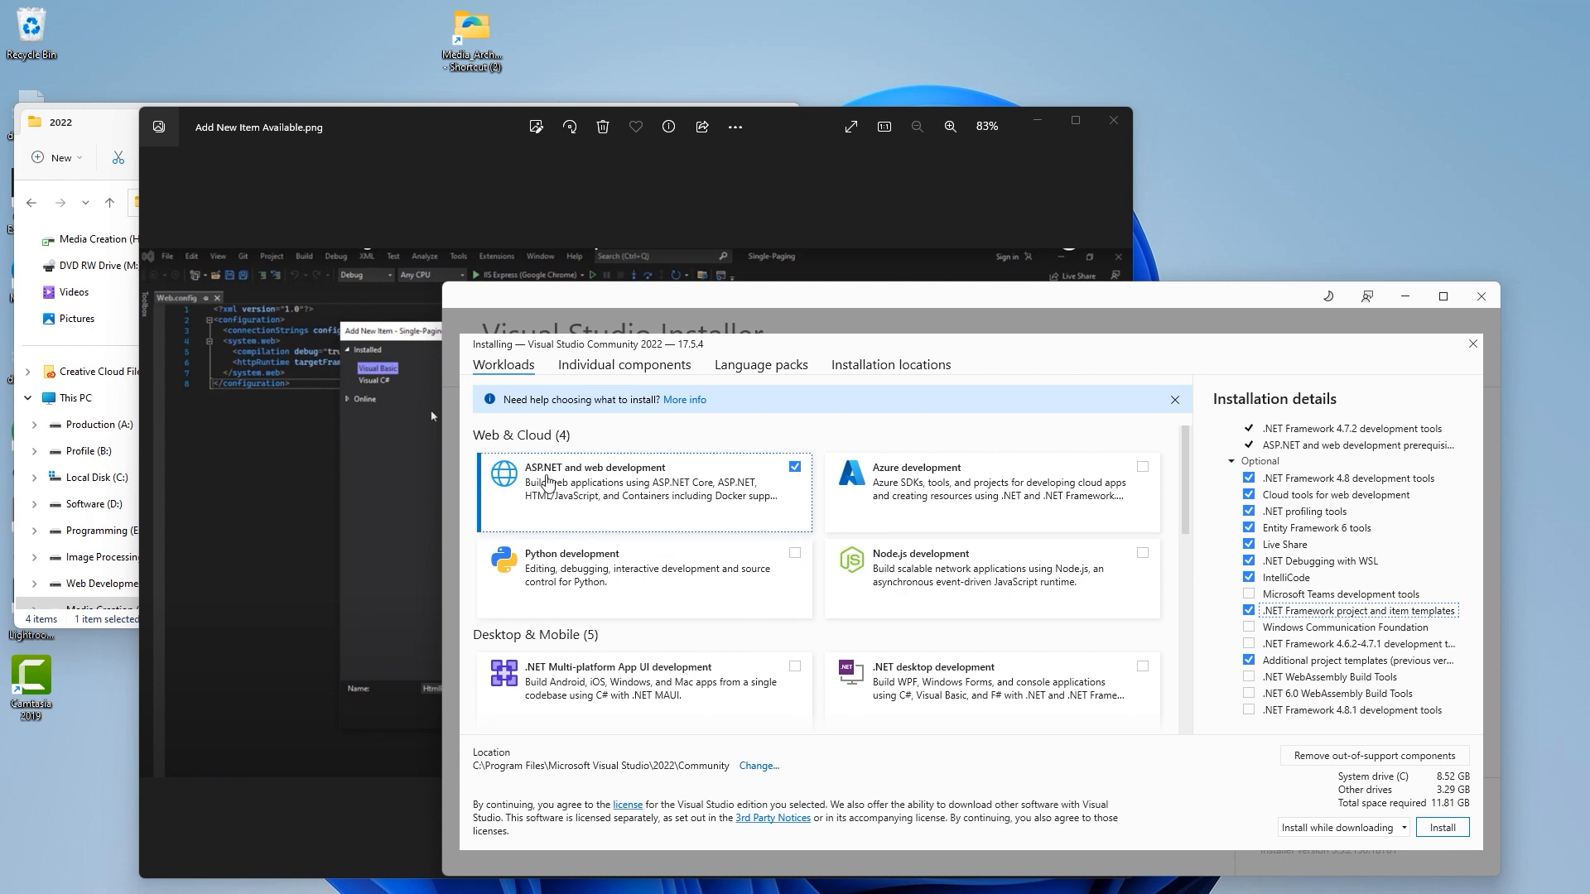
{"action": "mouse_move", "coordinate": [862, 747]}
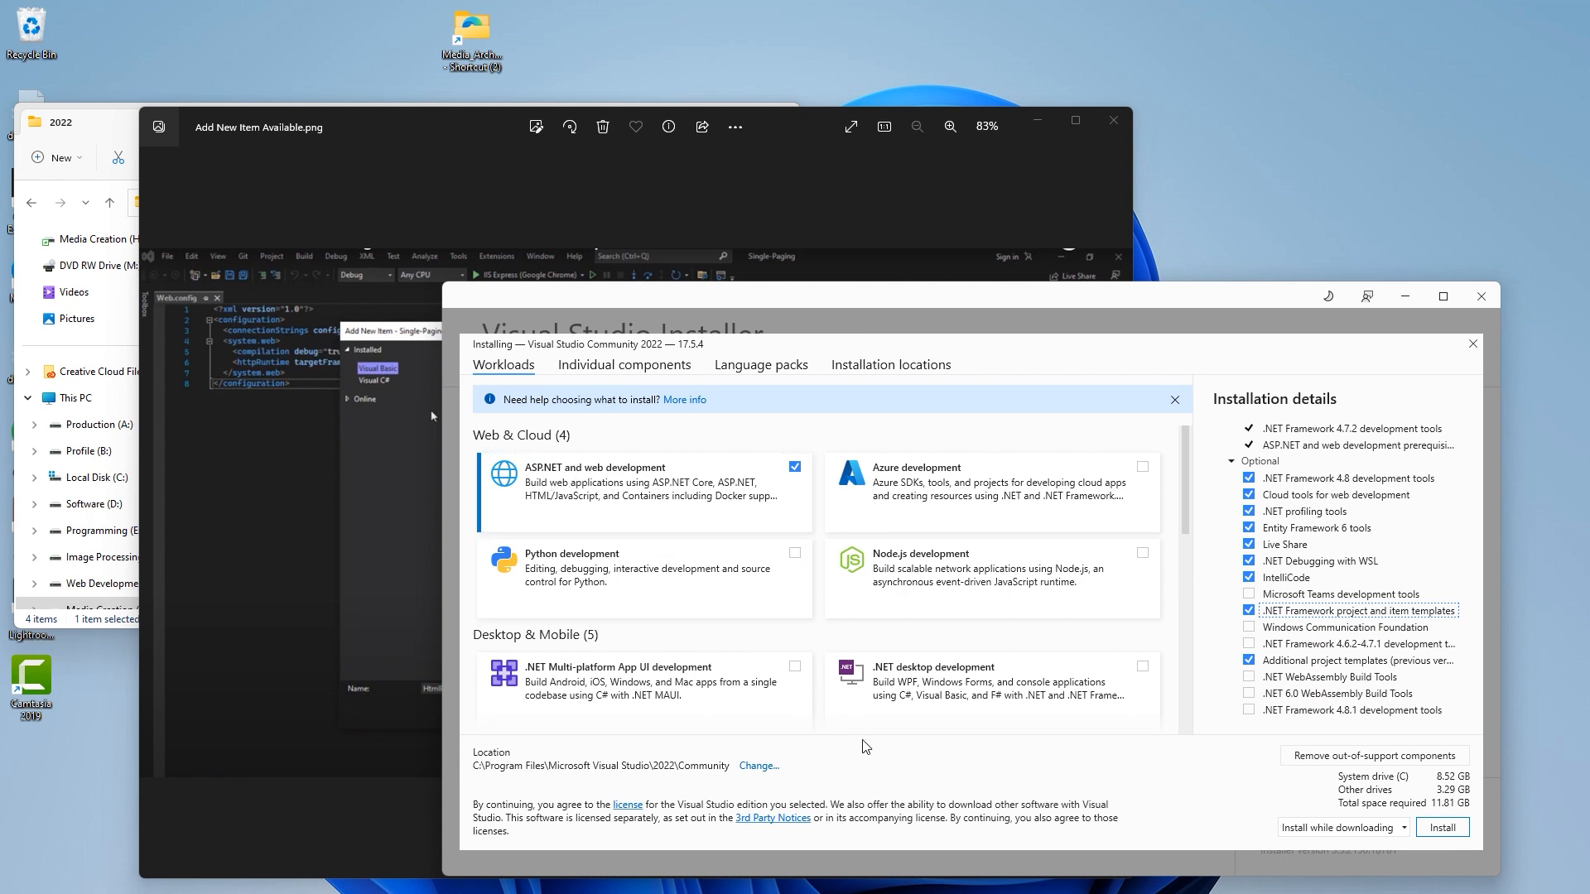
{"action": "mouse_move", "coordinate": [1084, 439]}
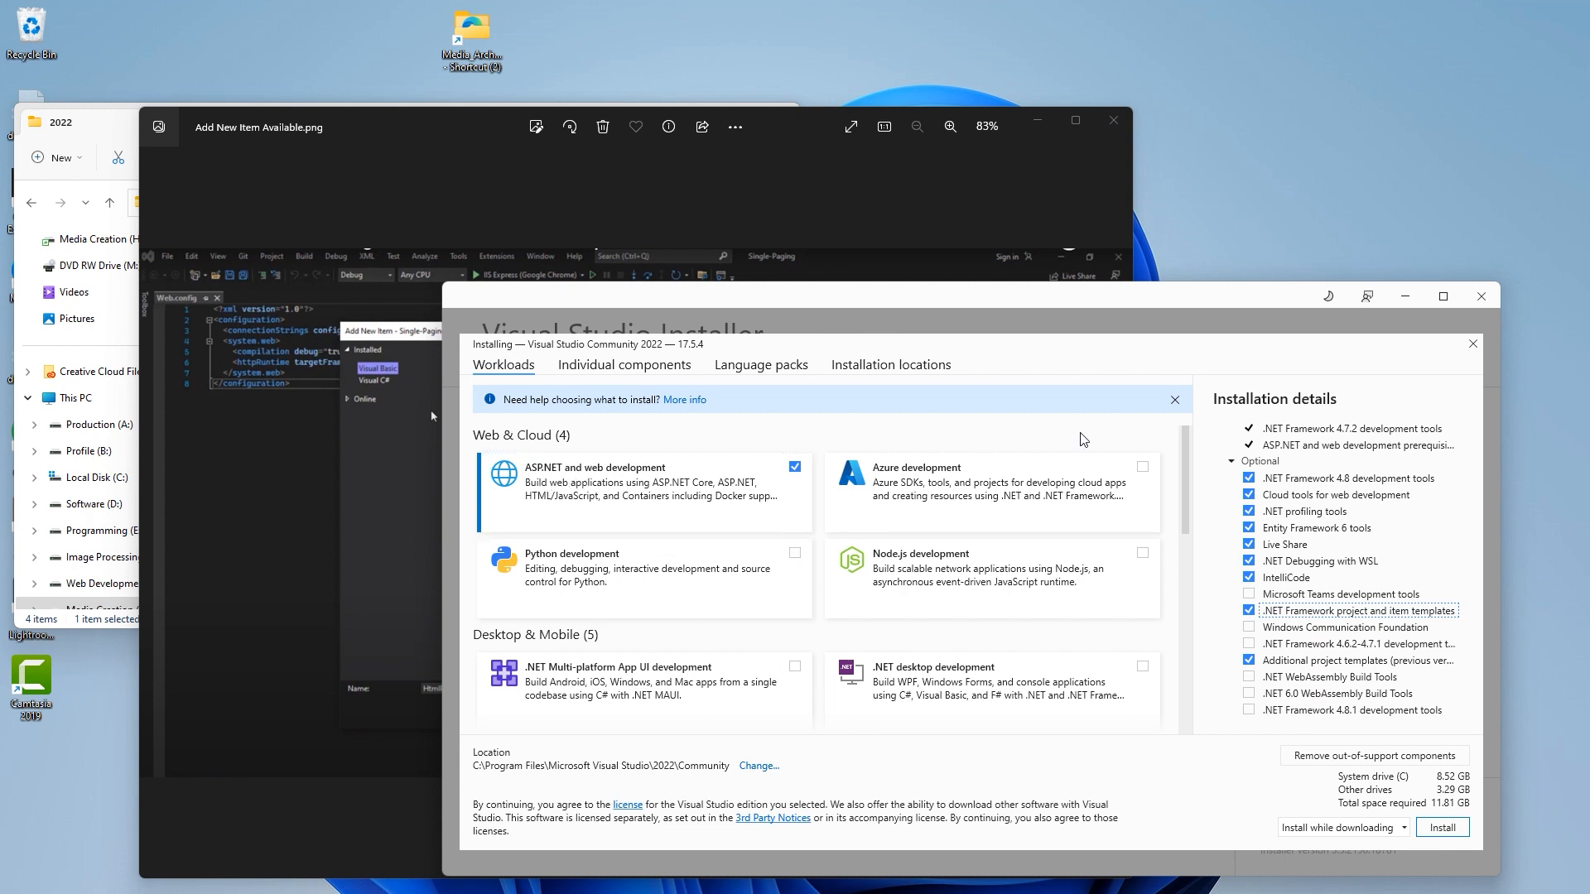
{"action": "mouse_move", "coordinate": [932, 731]}
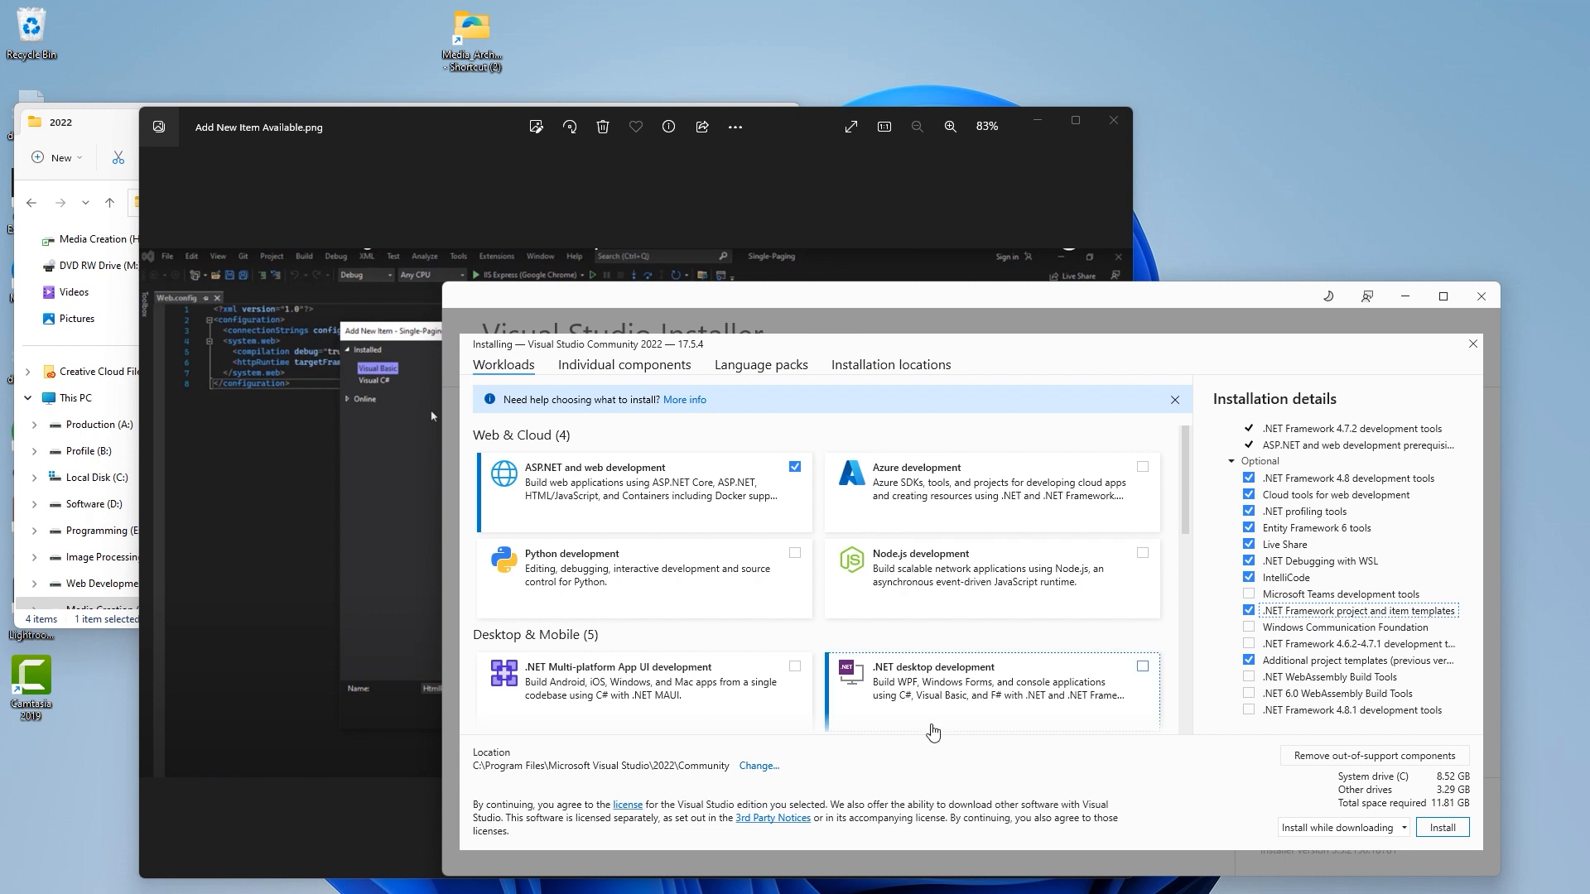
{"action": "mouse_move", "coordinate": [947, 769]}
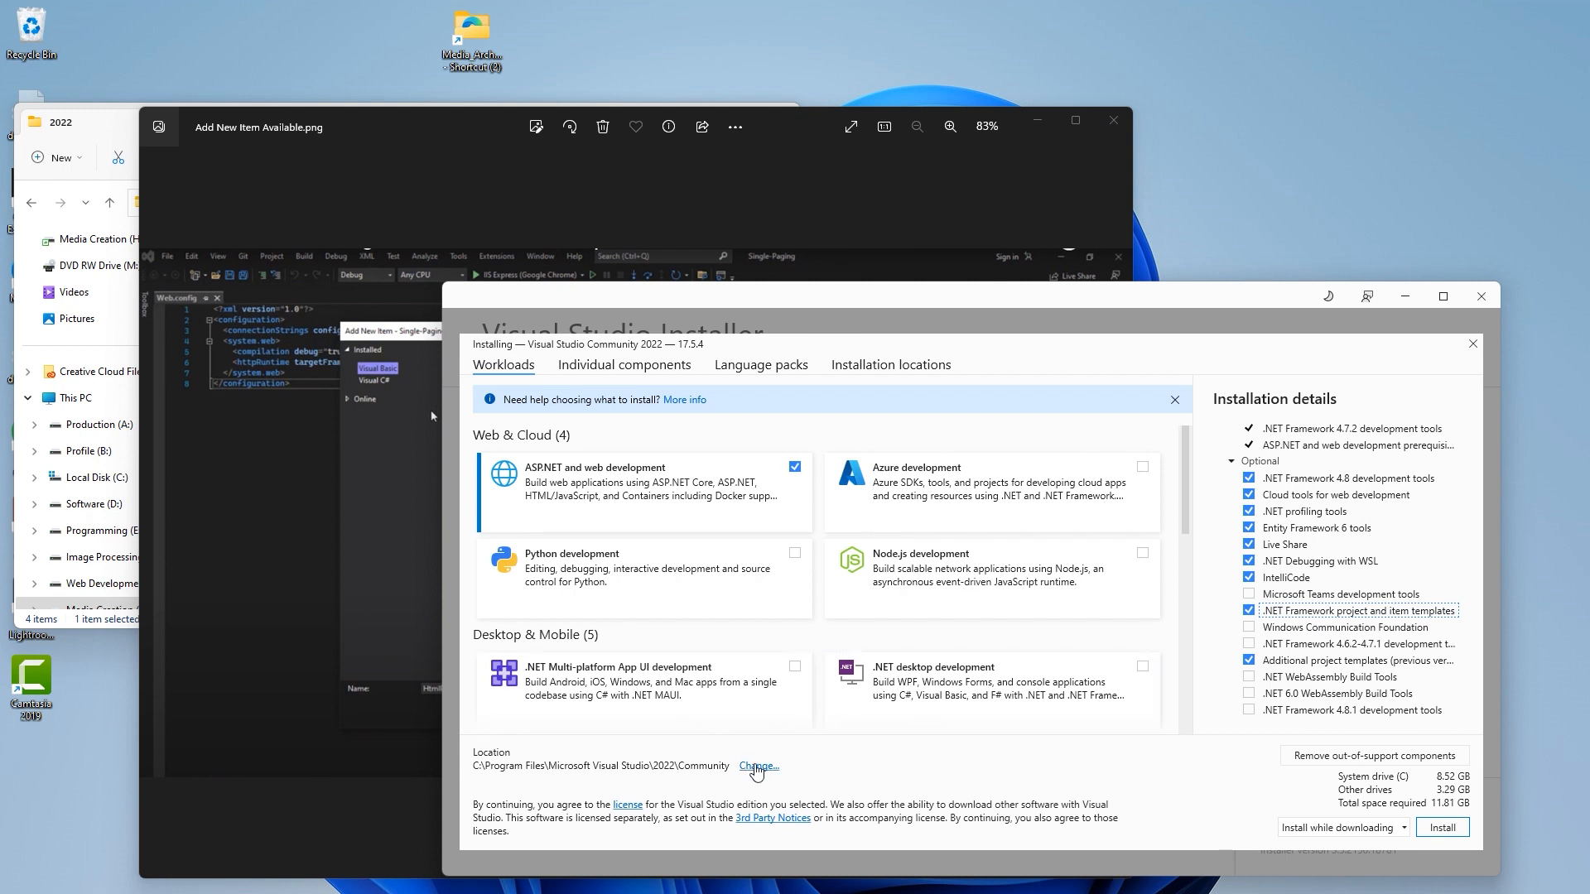
- Review the install location and download cache path, then install the selected components
{"action": "left_click", "coordinate": [891, 364]}
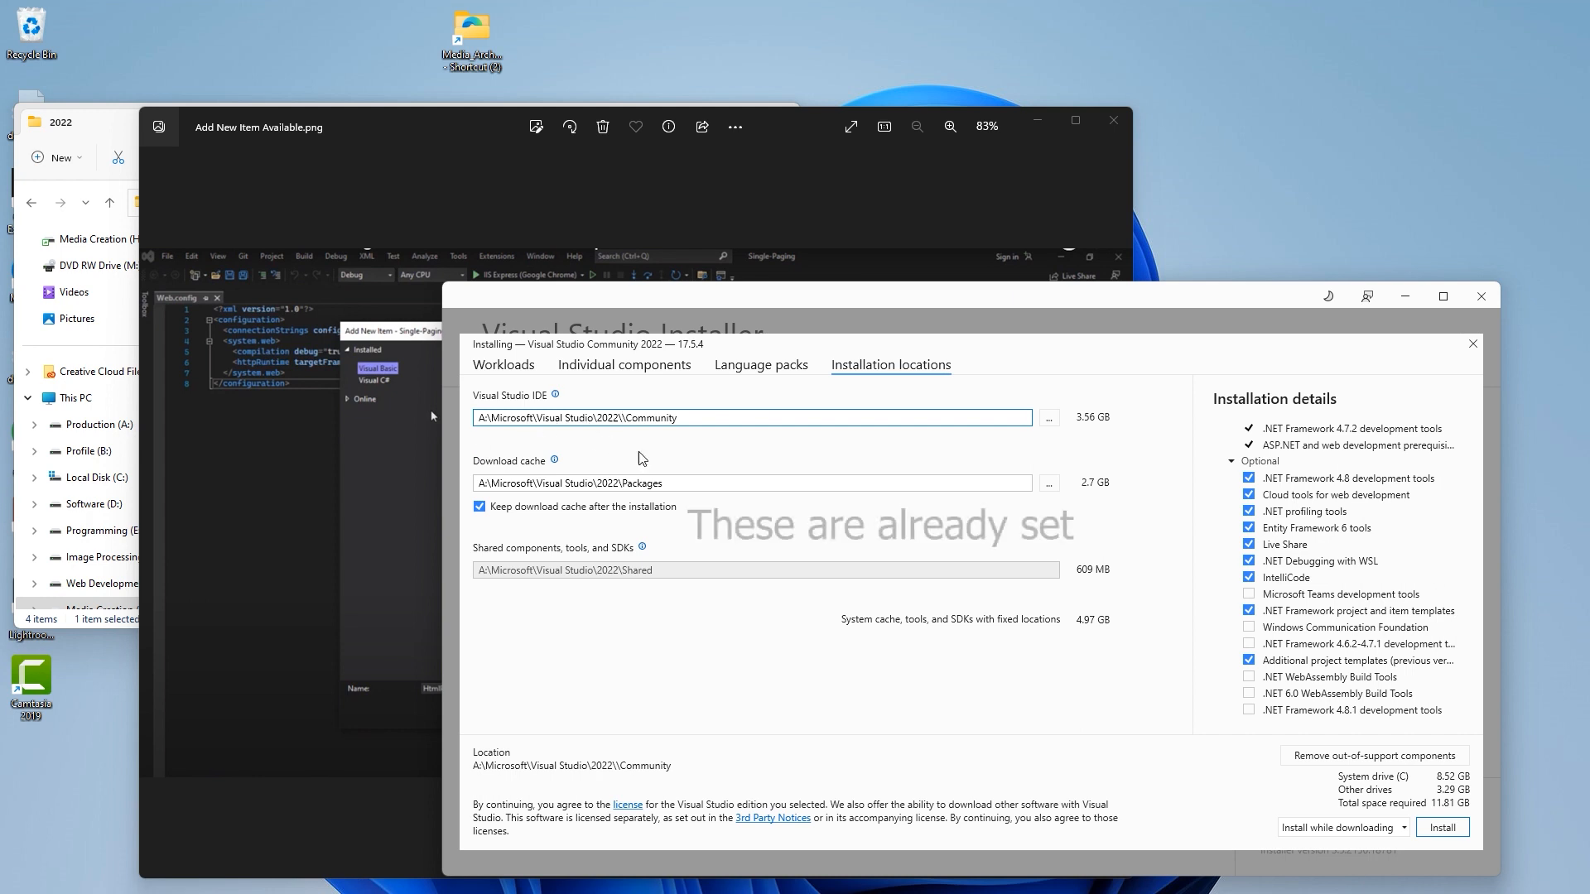
{"action": "left_click", "coordinate": [618, 482]}
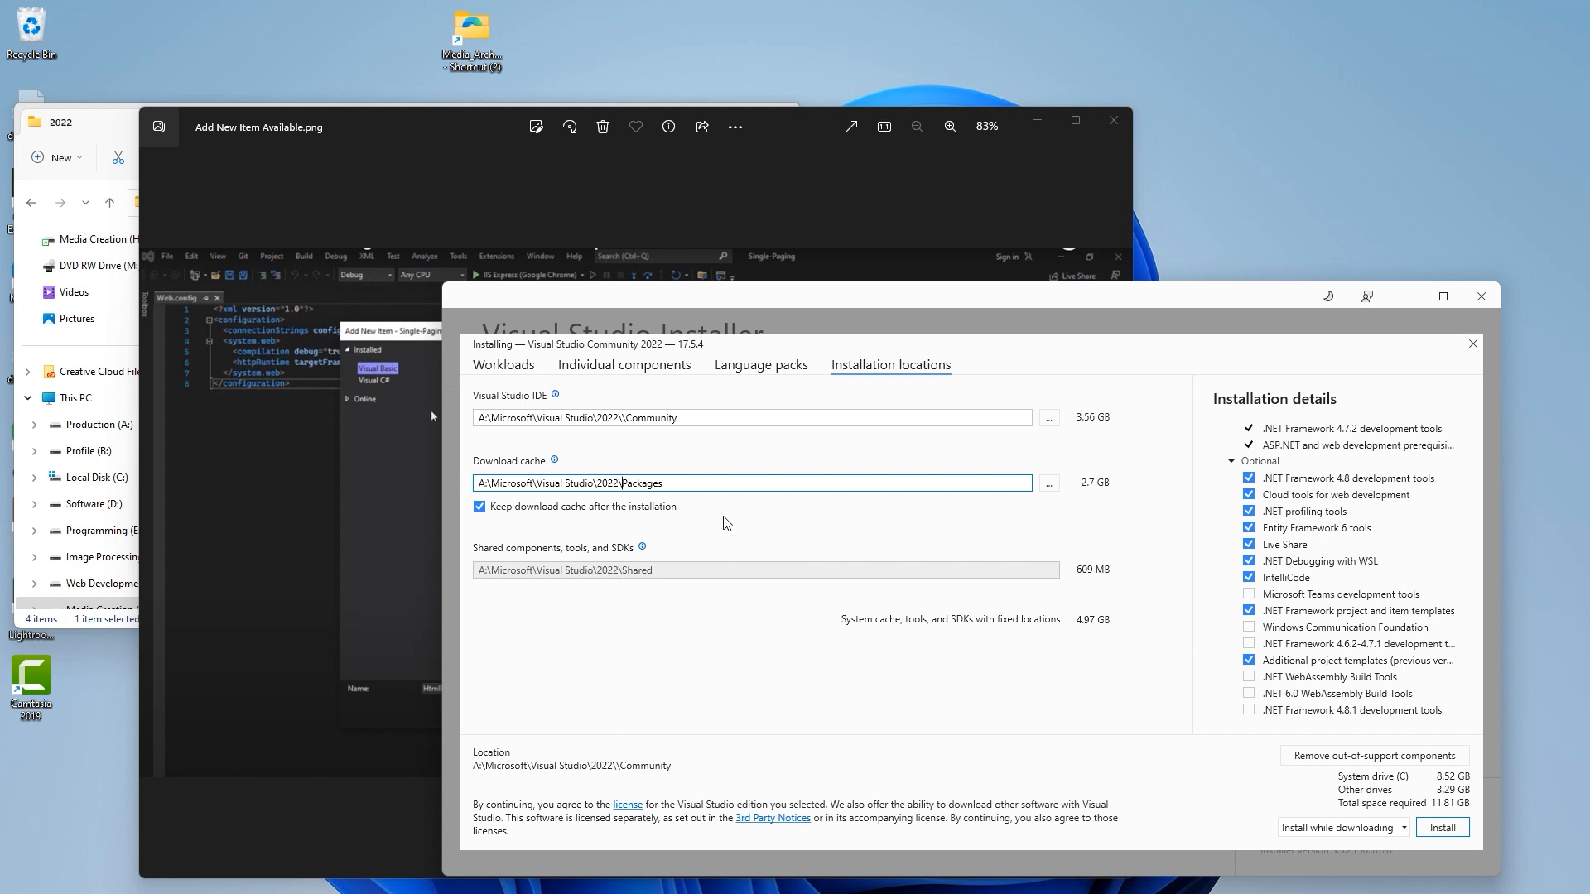
{"action": "mouse_move", "coordinate": [786, 788]}
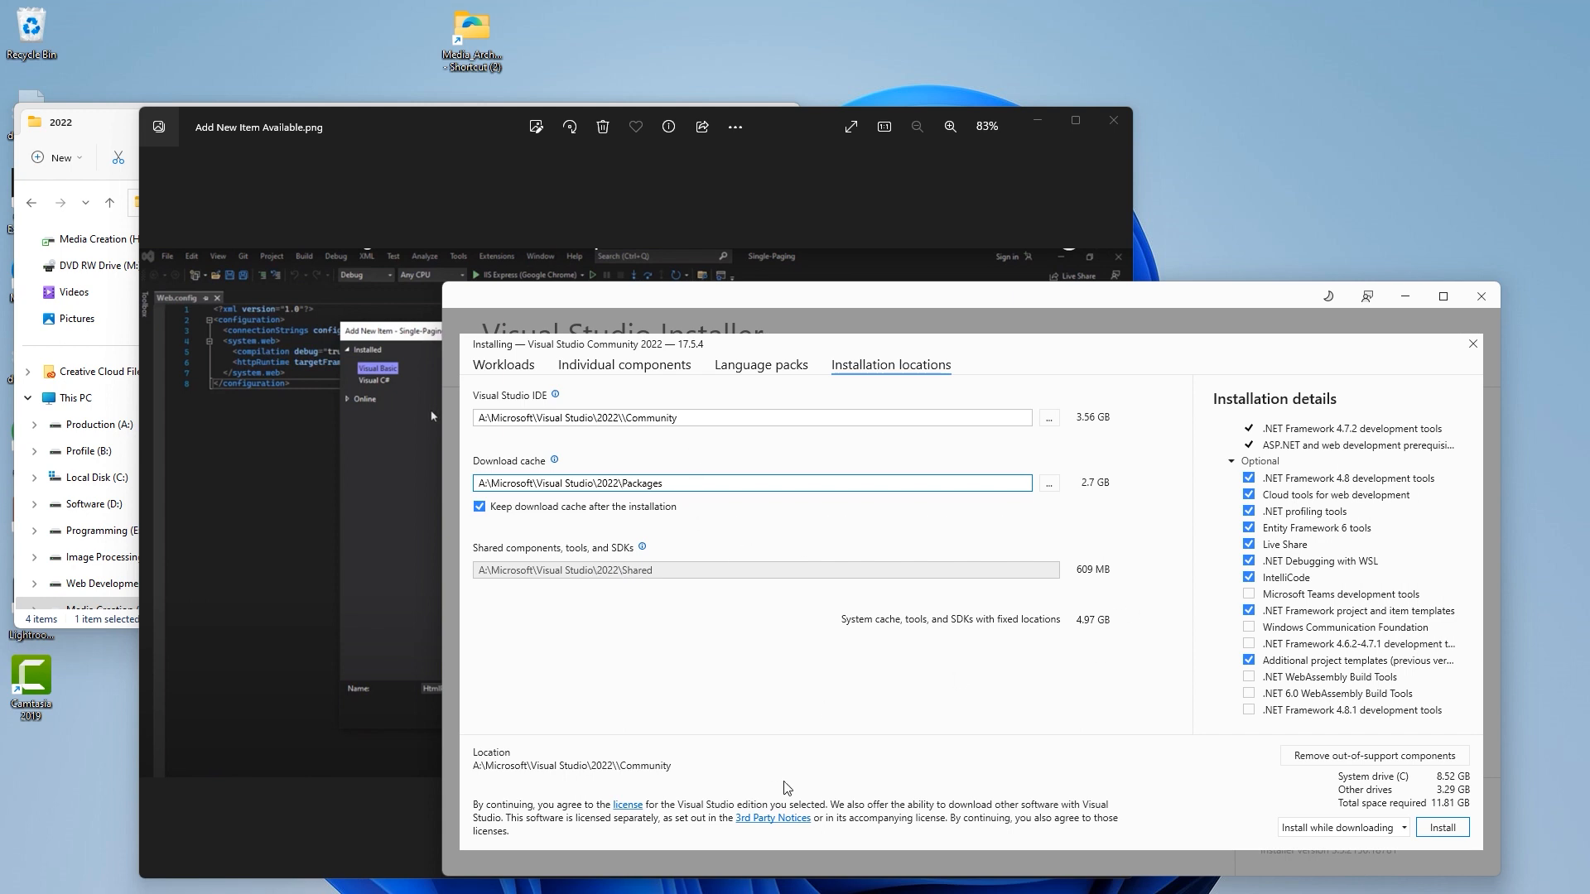
{"action": "mouse_move", "coordinate": [1443, 828]}
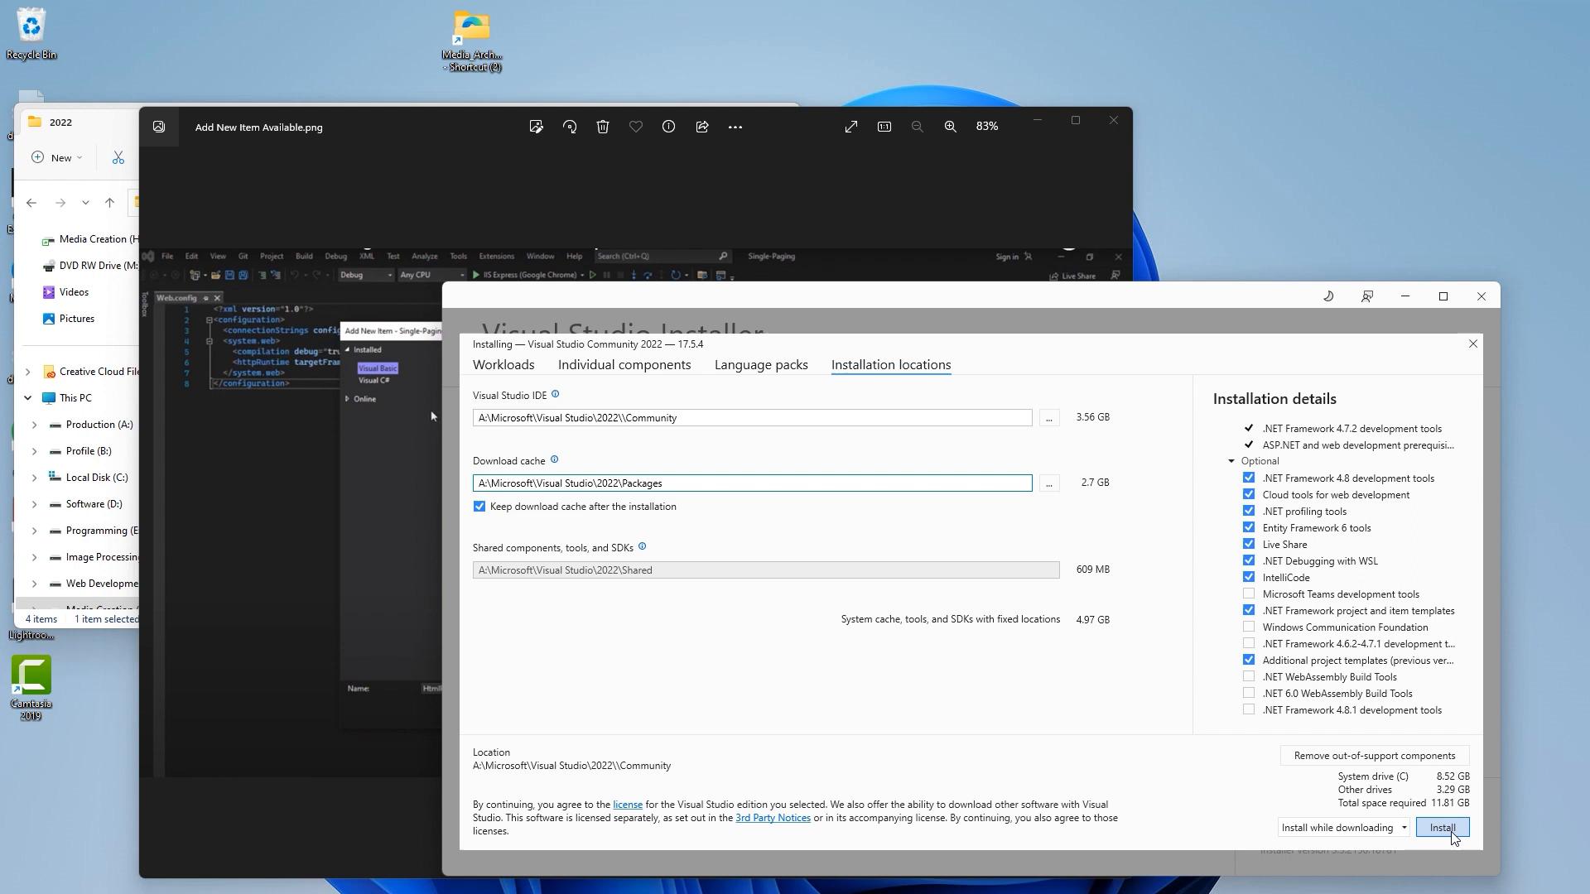
{"action": "left_click", "coordinate": [1441, 829]}
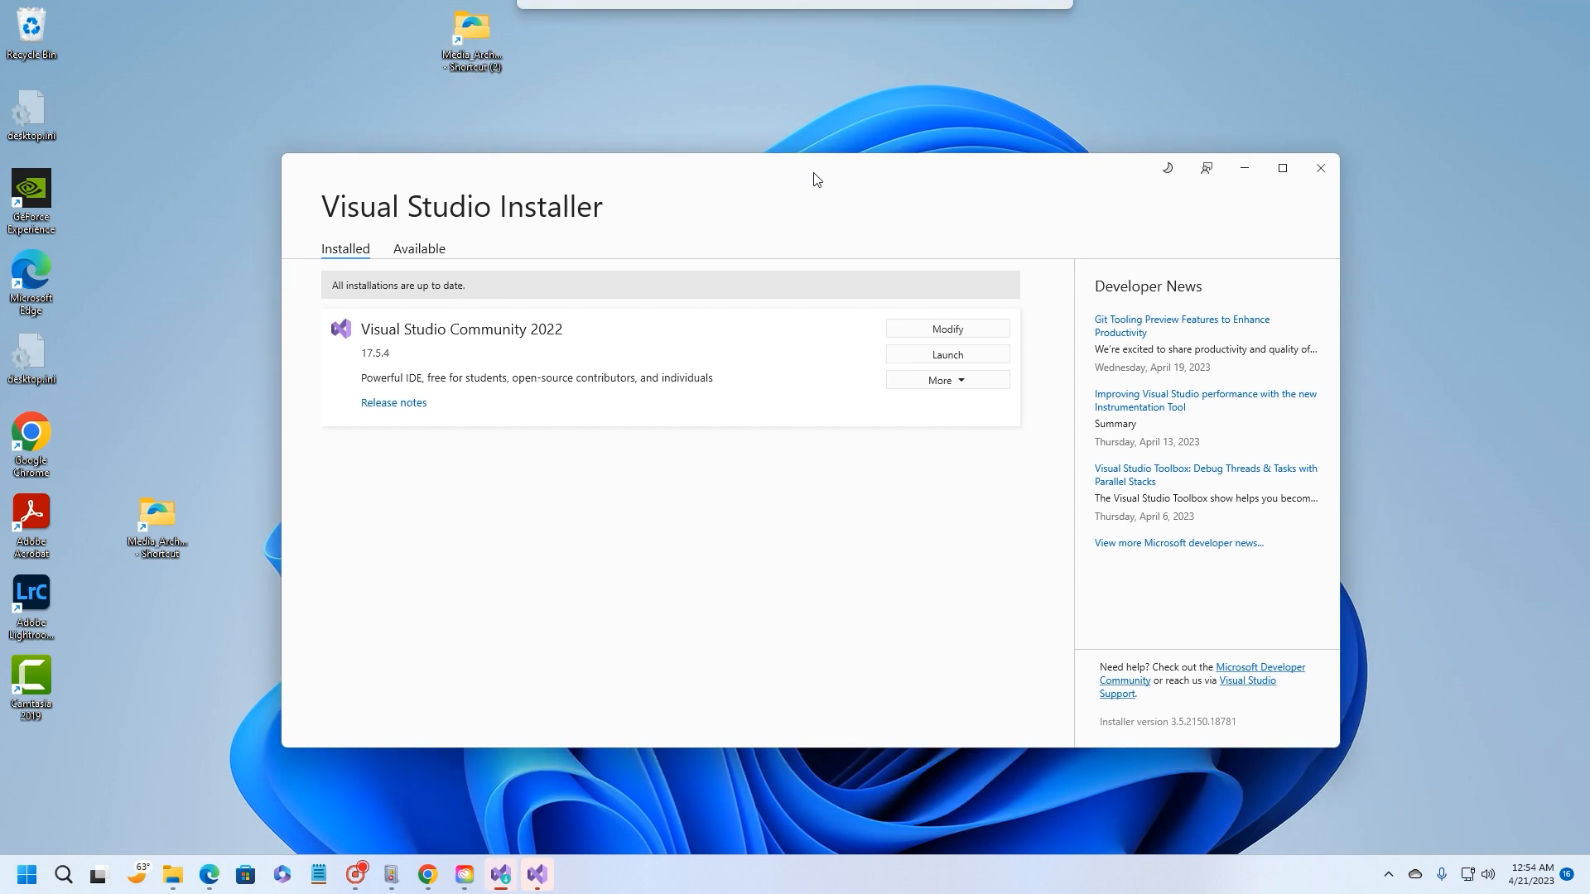
{"action": "mouse_move", "coordinate": [866, 473]}
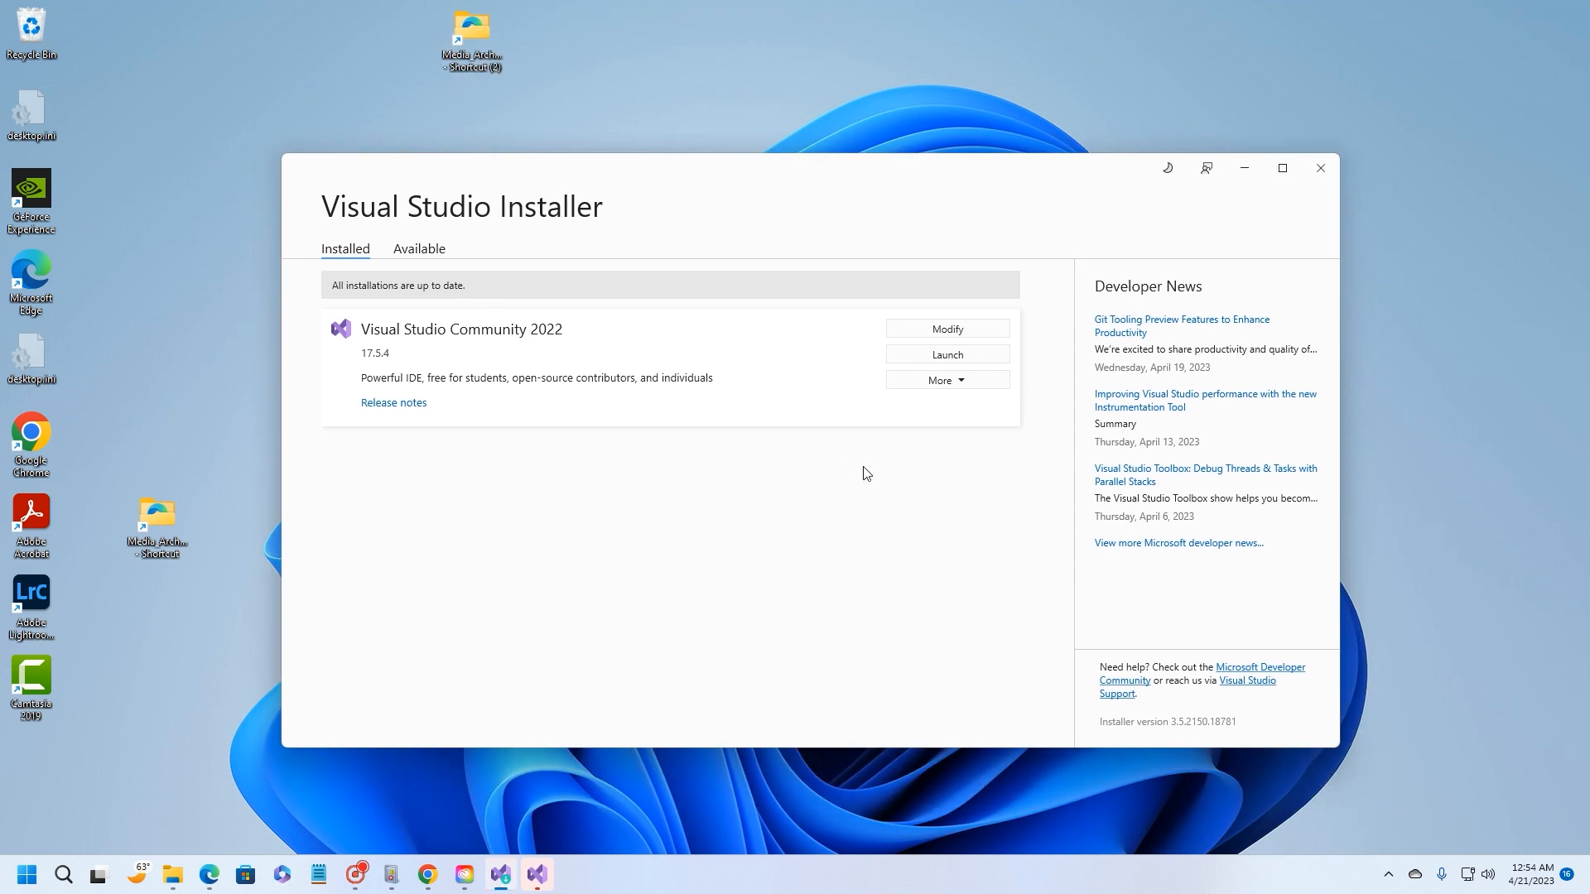
{"action": "mouse_move", "coordinate": [946, 355]}
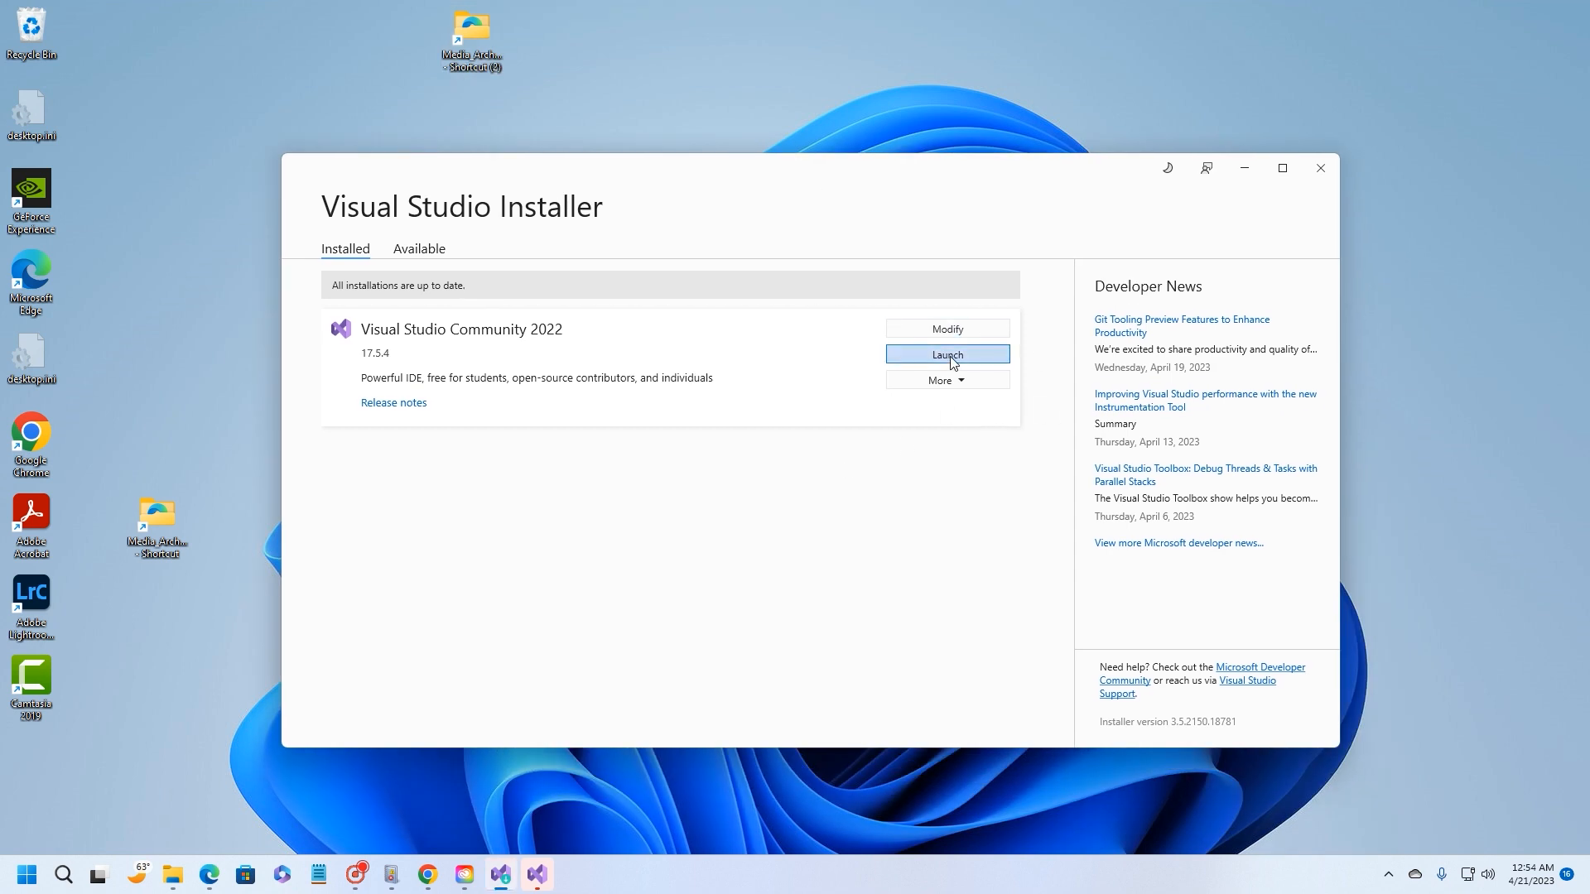
- Launch Visual Studio Community 2022 from the Installed list
{"action": "left_click", "coordinate": [946, 354]}
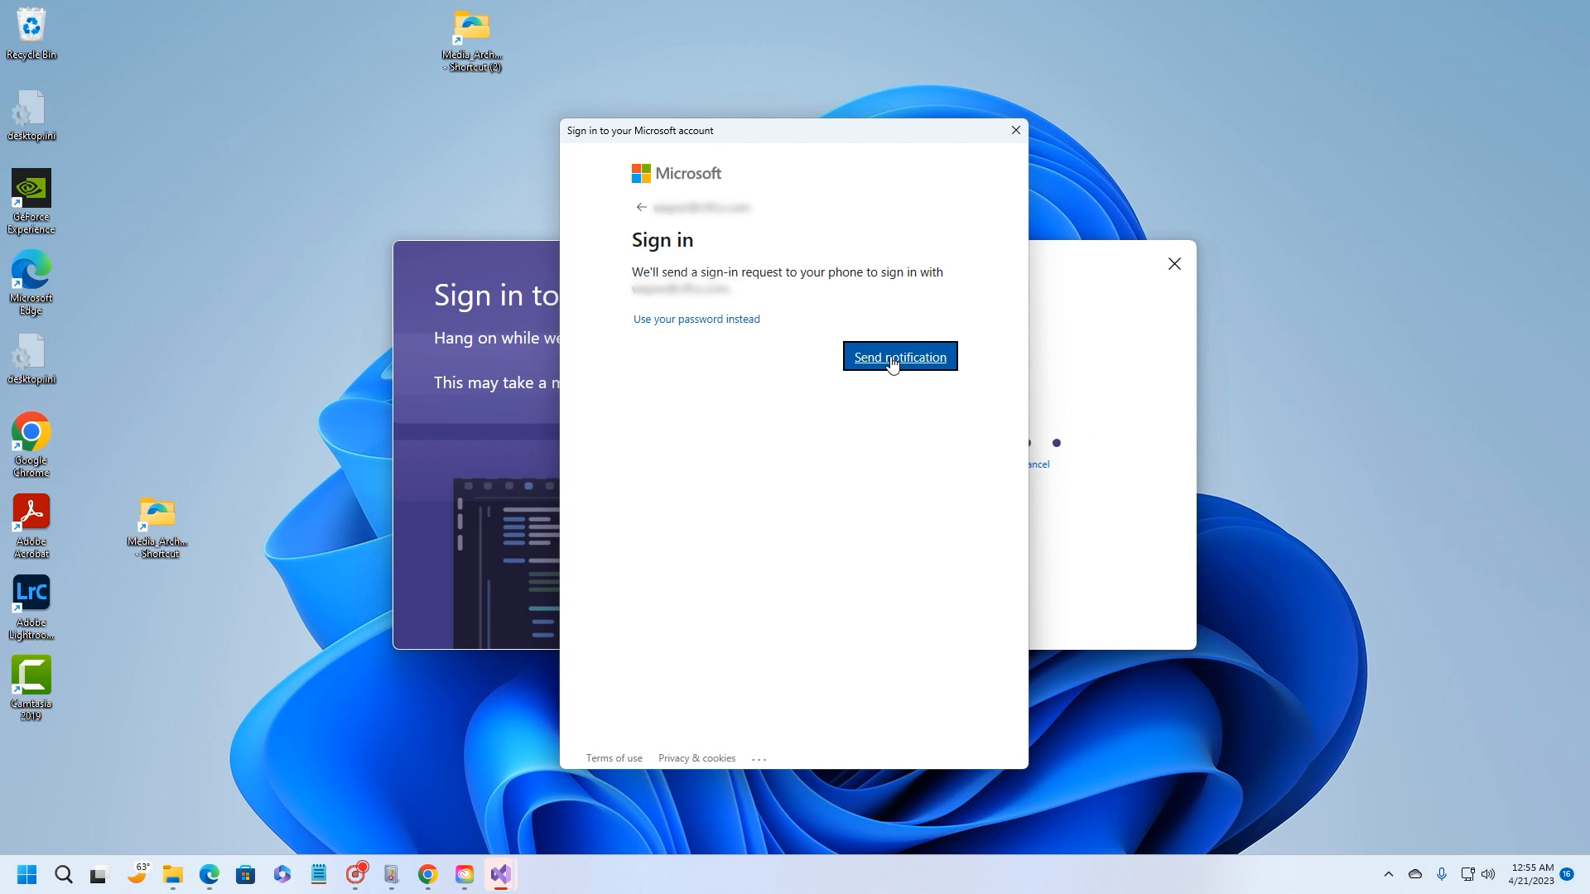
- Approve the Microsoft account sign-in via phone notification to reach the start window
{"action": "left_click", "coordinate": [898, 356]}
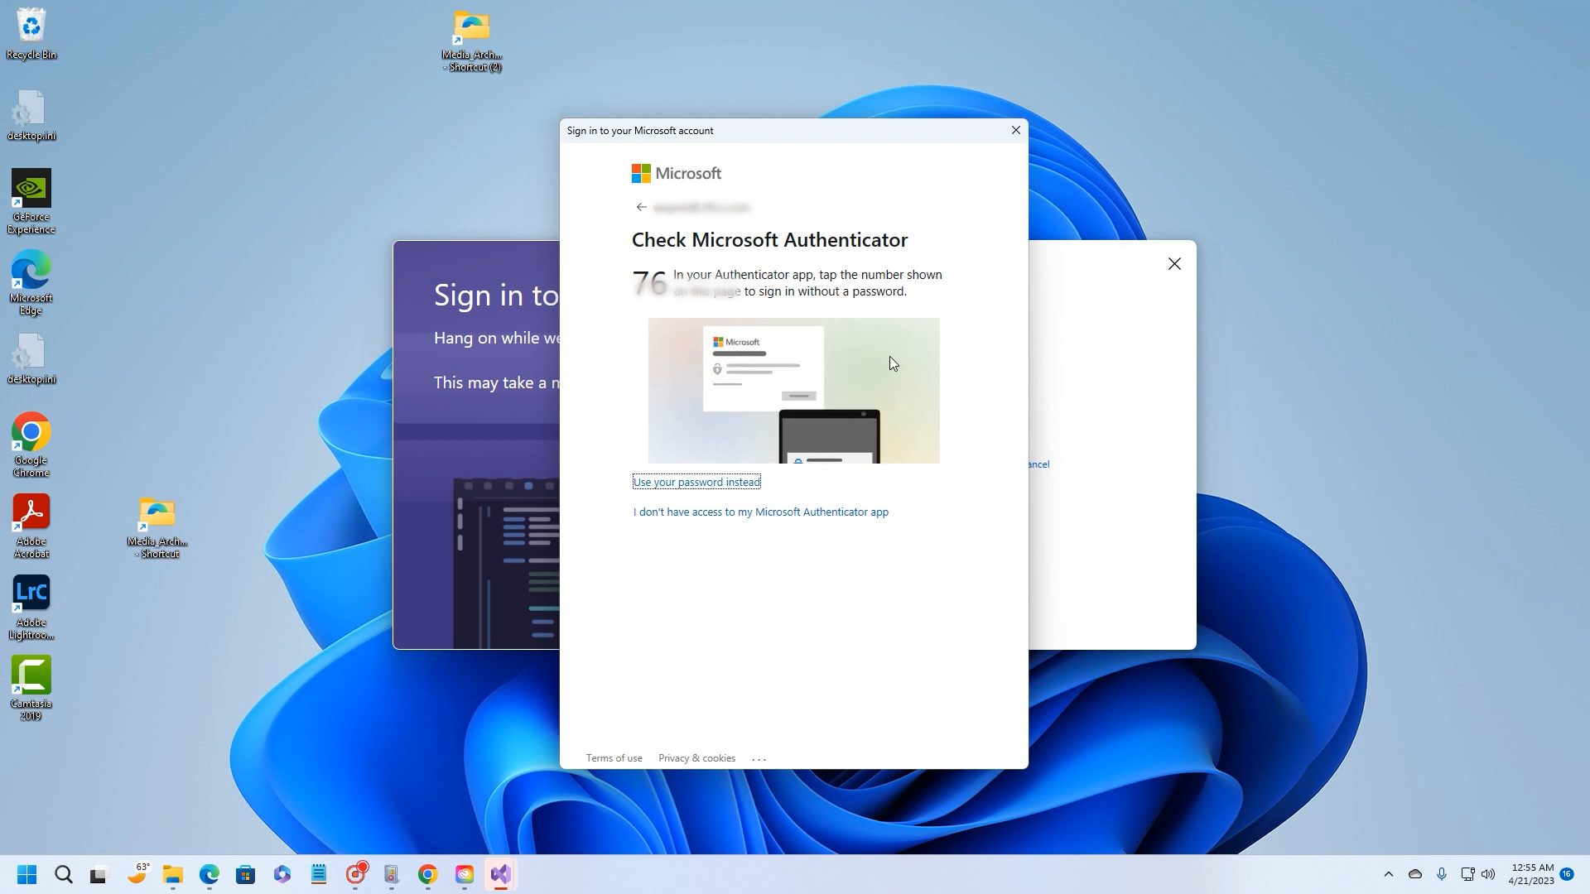
{"action": "left_click", "coordinate": [694, 481]}
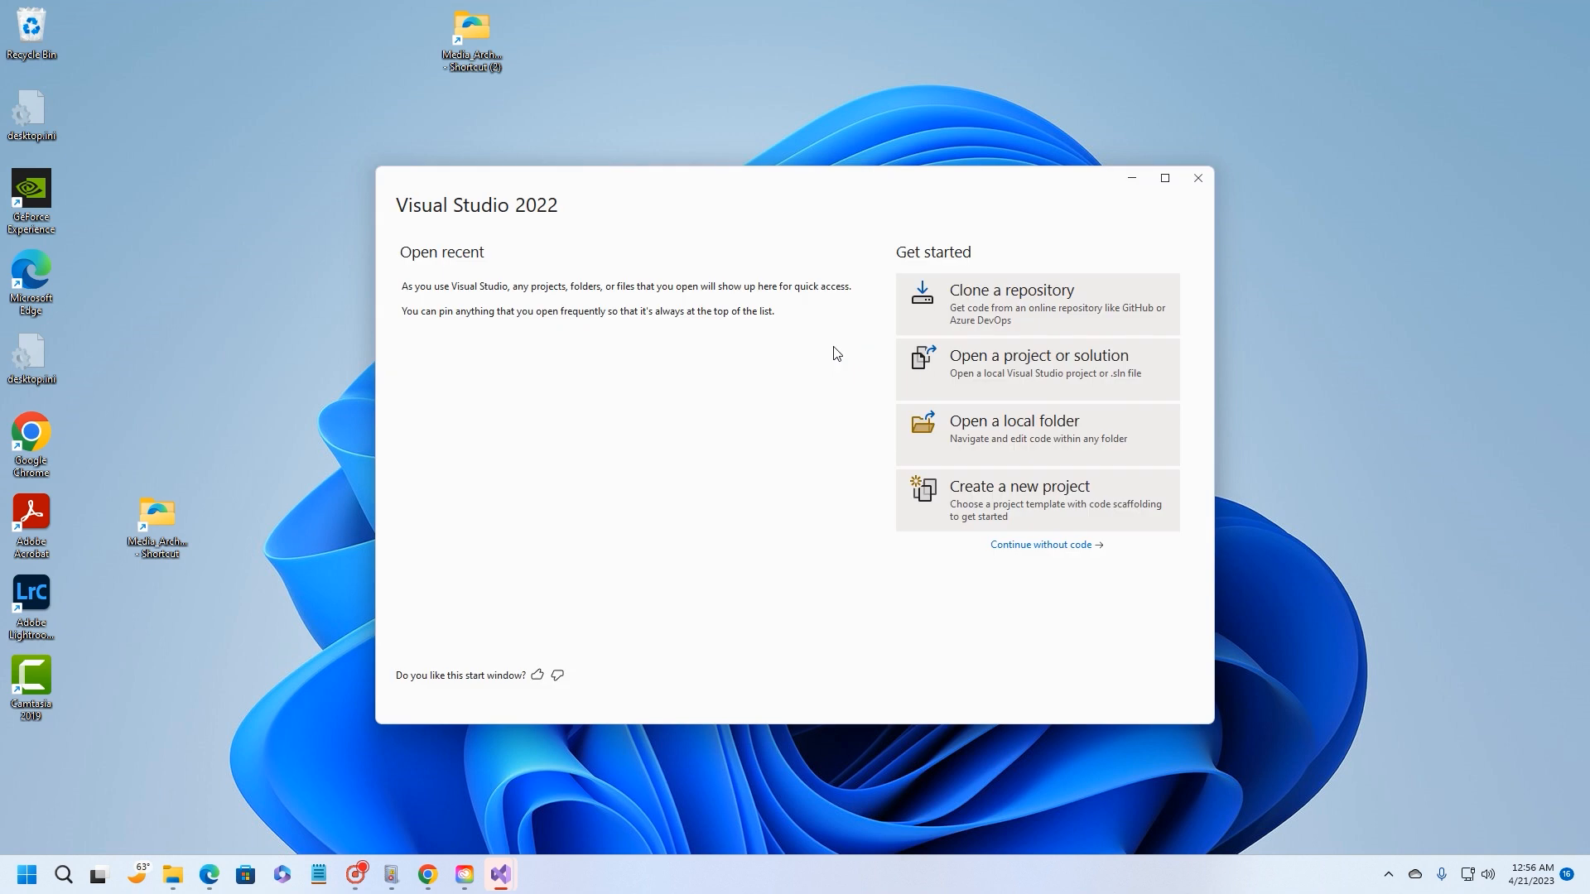
{"action": "mouse_move", "coordinate": [1060, 555]}
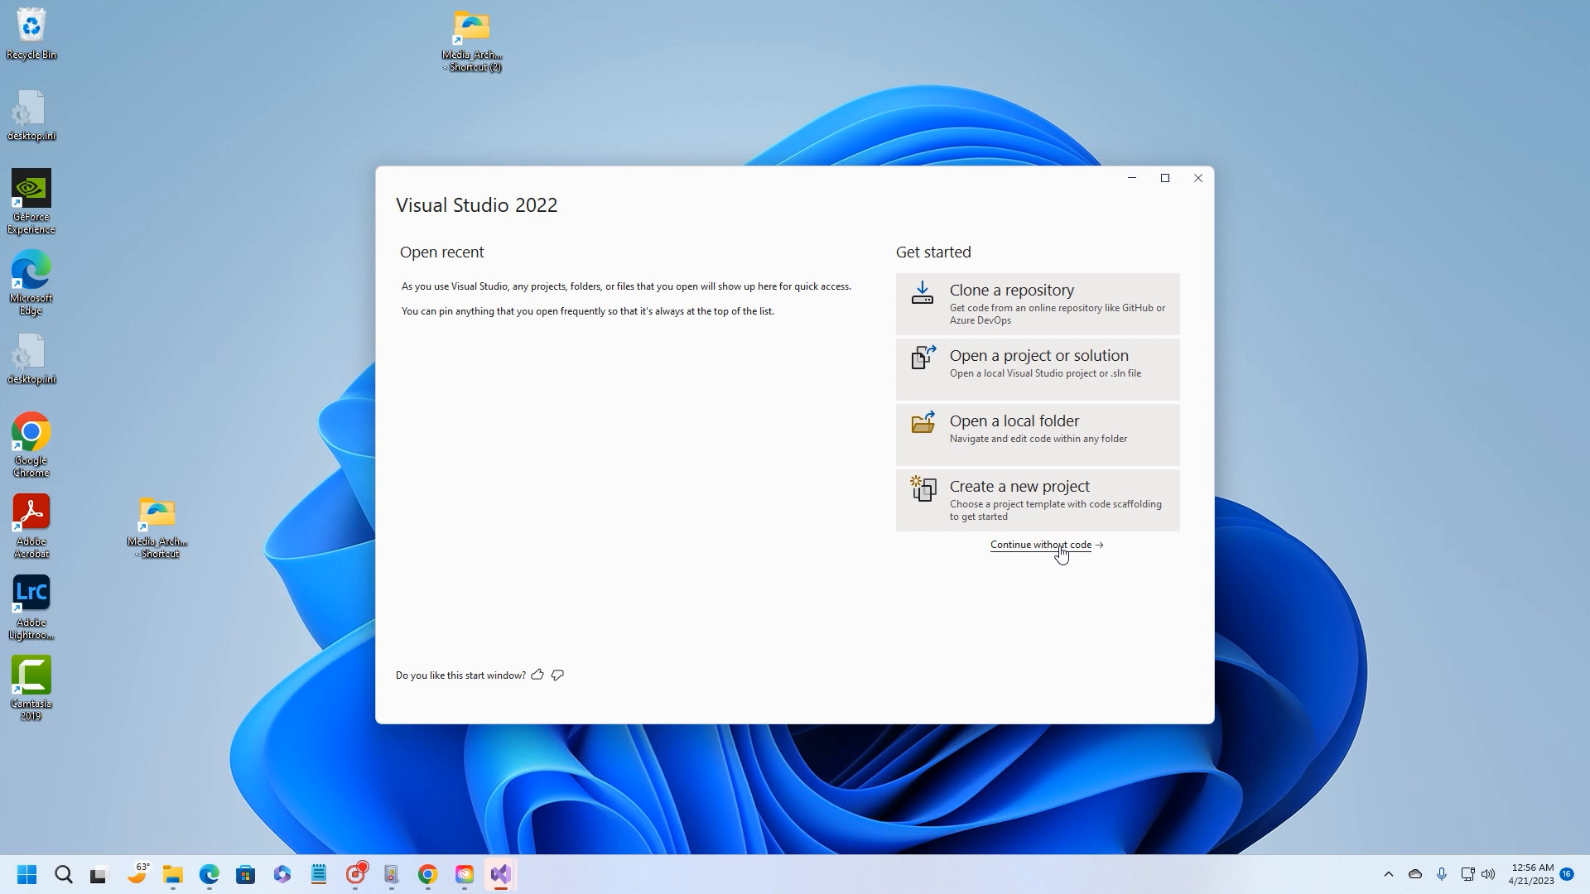
{"action": "mouse_move", "coordinate": [1032, 322]}
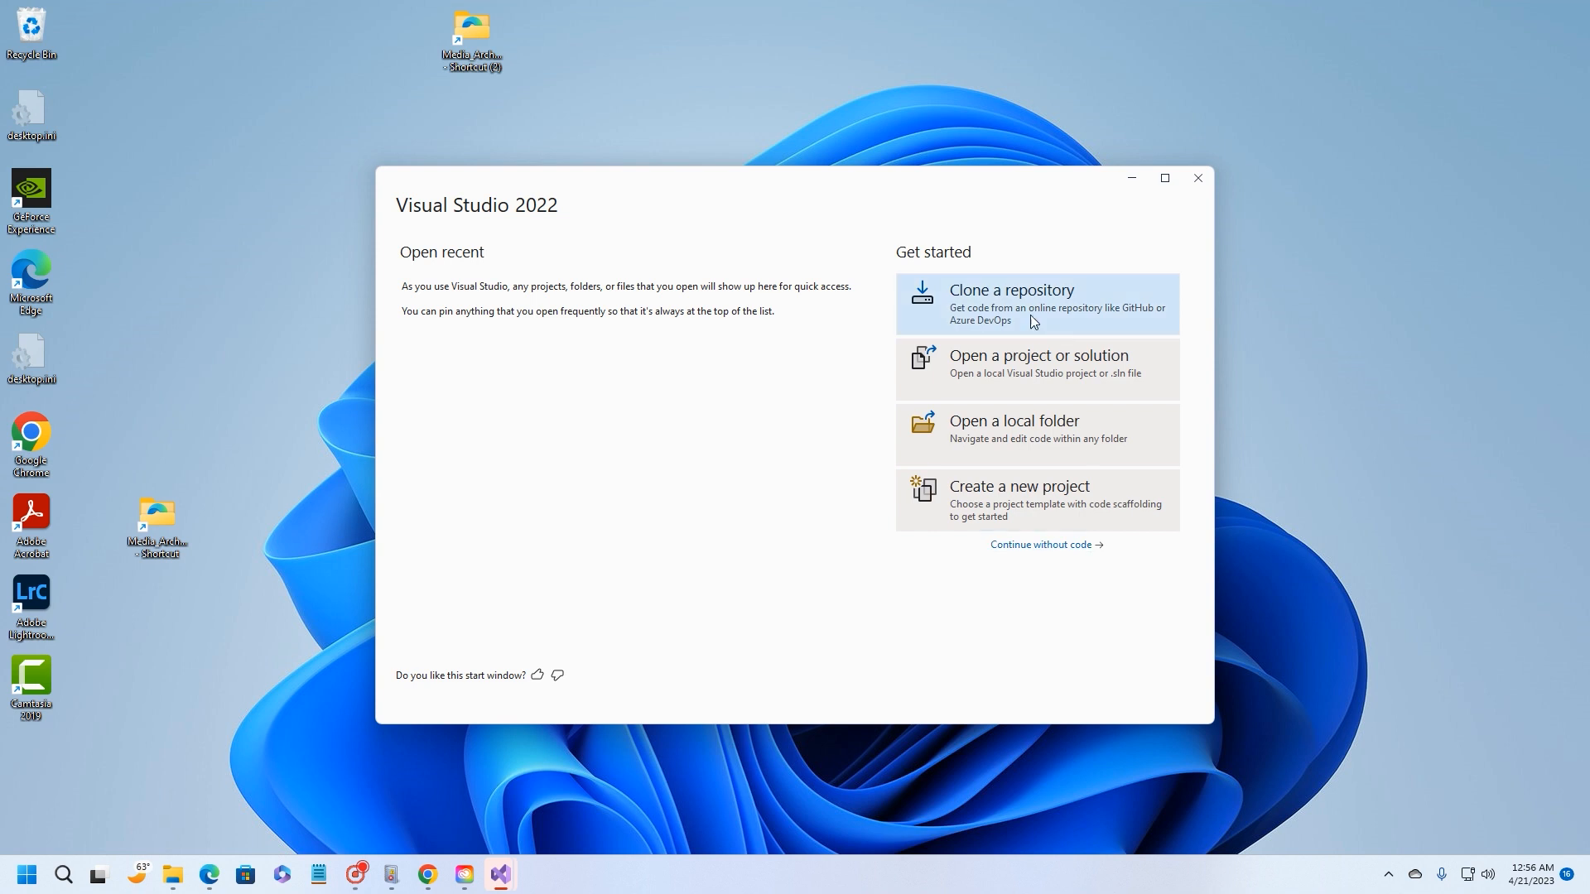
{"action": "mouse_move", "coordinate": [1045, 545]}
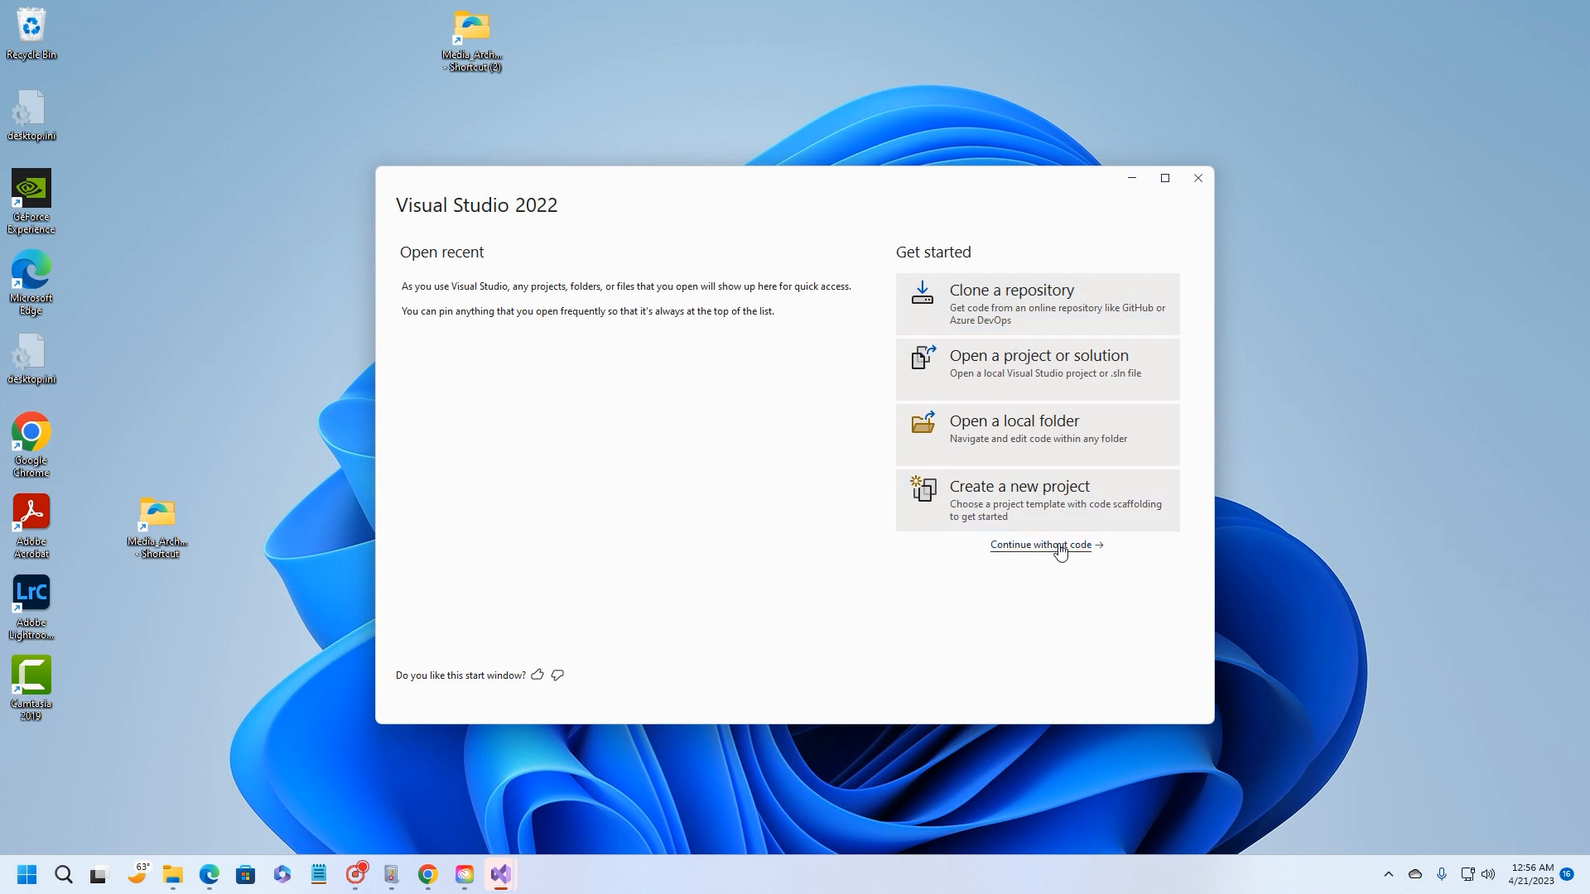
- Continue without code from the start window into the empty IDE
{"action": "left_click", "coordinate": [1041, 545]}
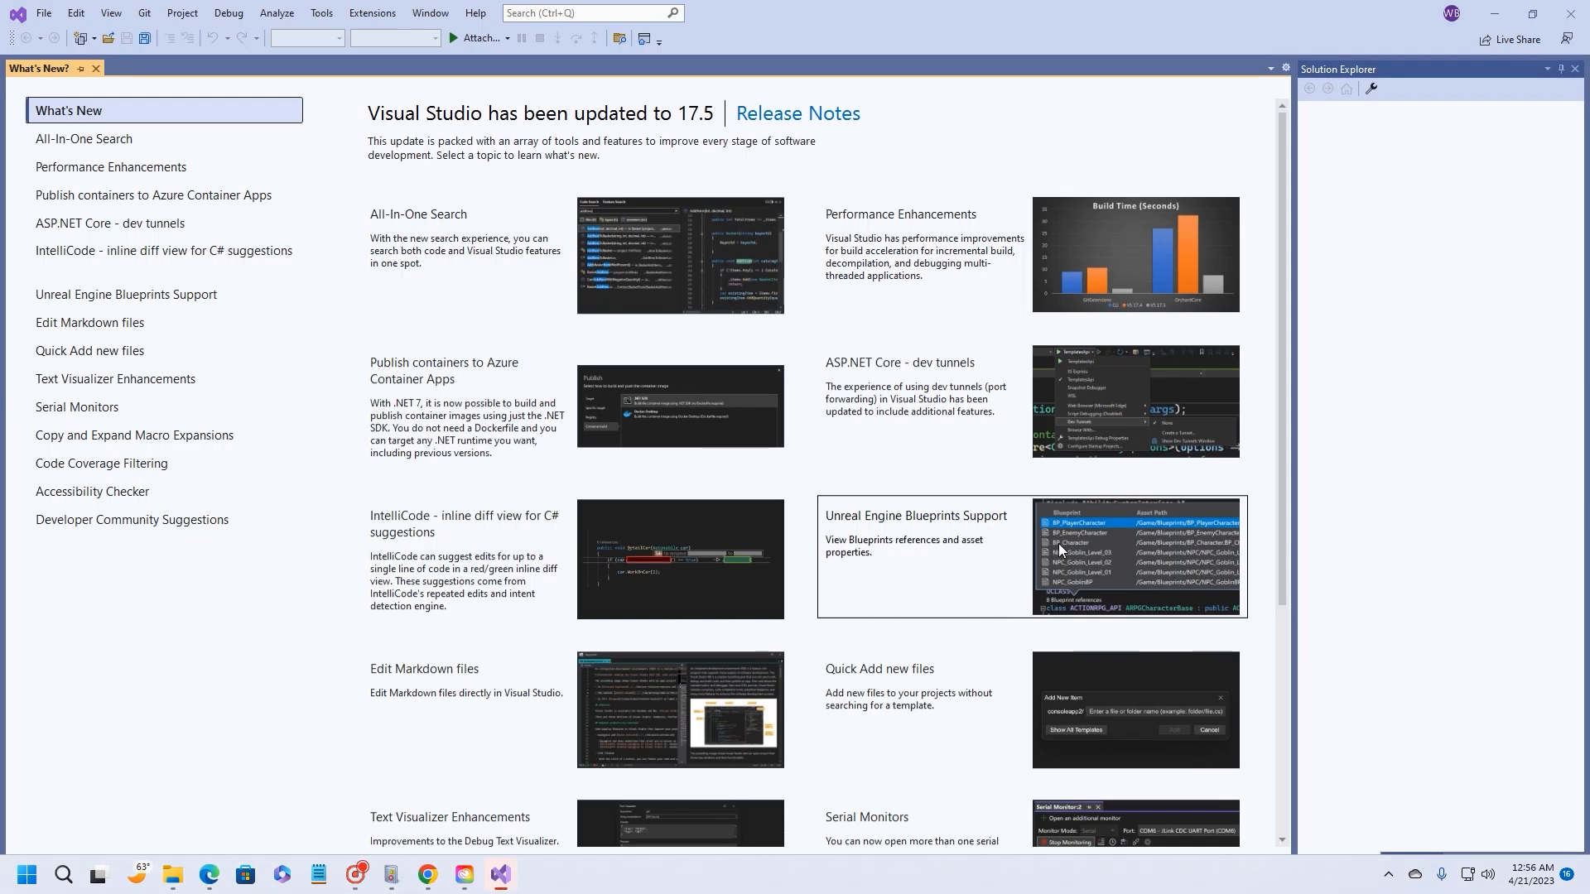
{"action": "mouse_move", "coordinate": [1014, 137]}
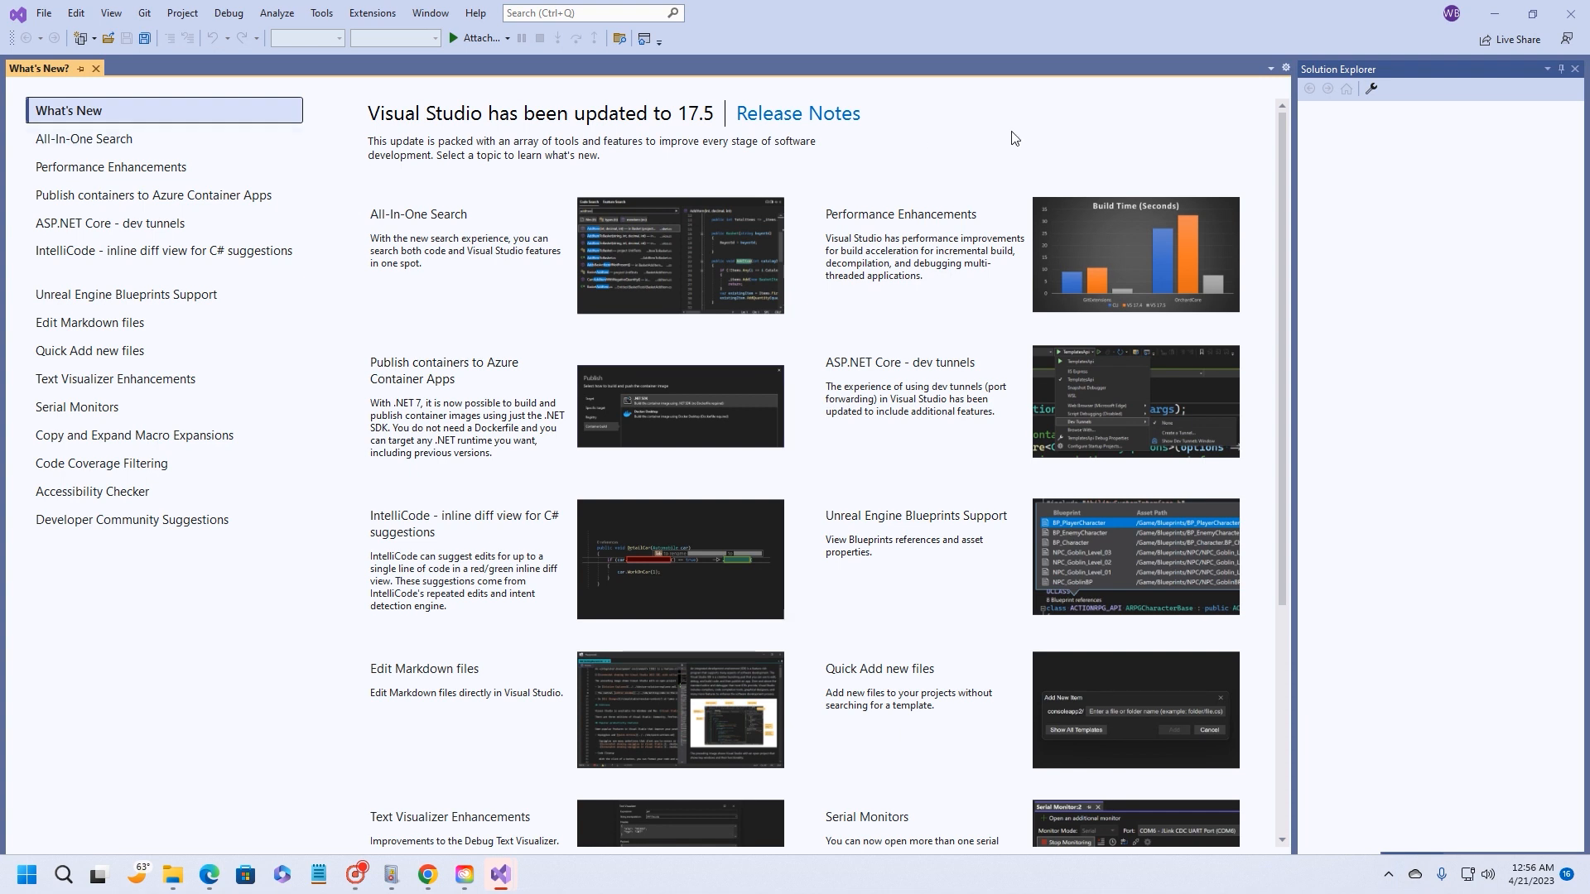
{"action": "mouse_move", "coordinate": [444, 121]}
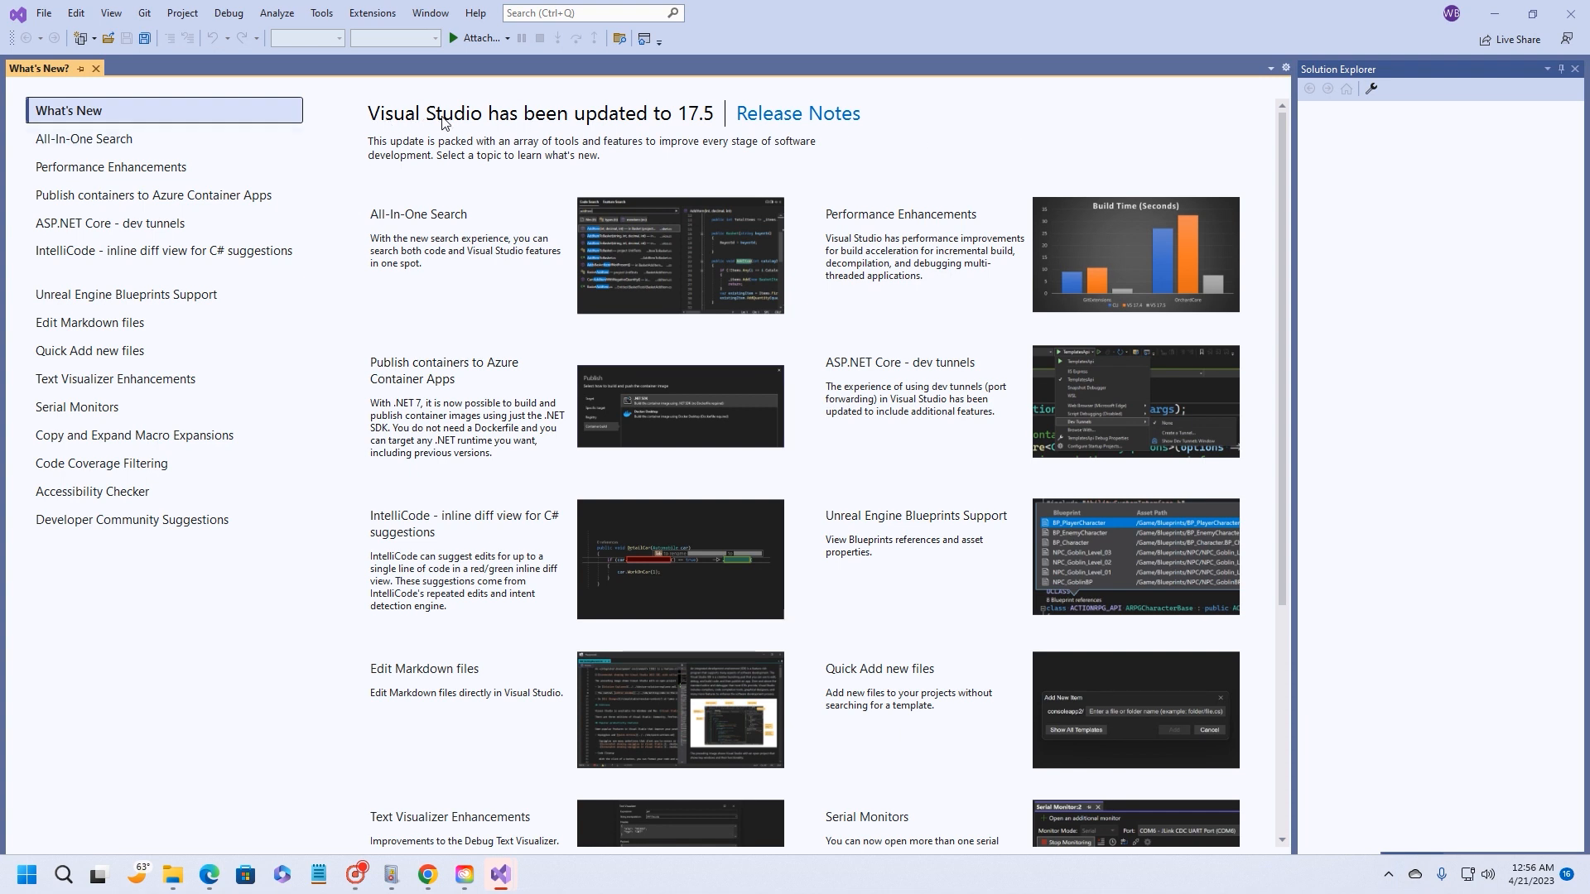
{"action": "mouse_move", "coordinate": [661, 125]}
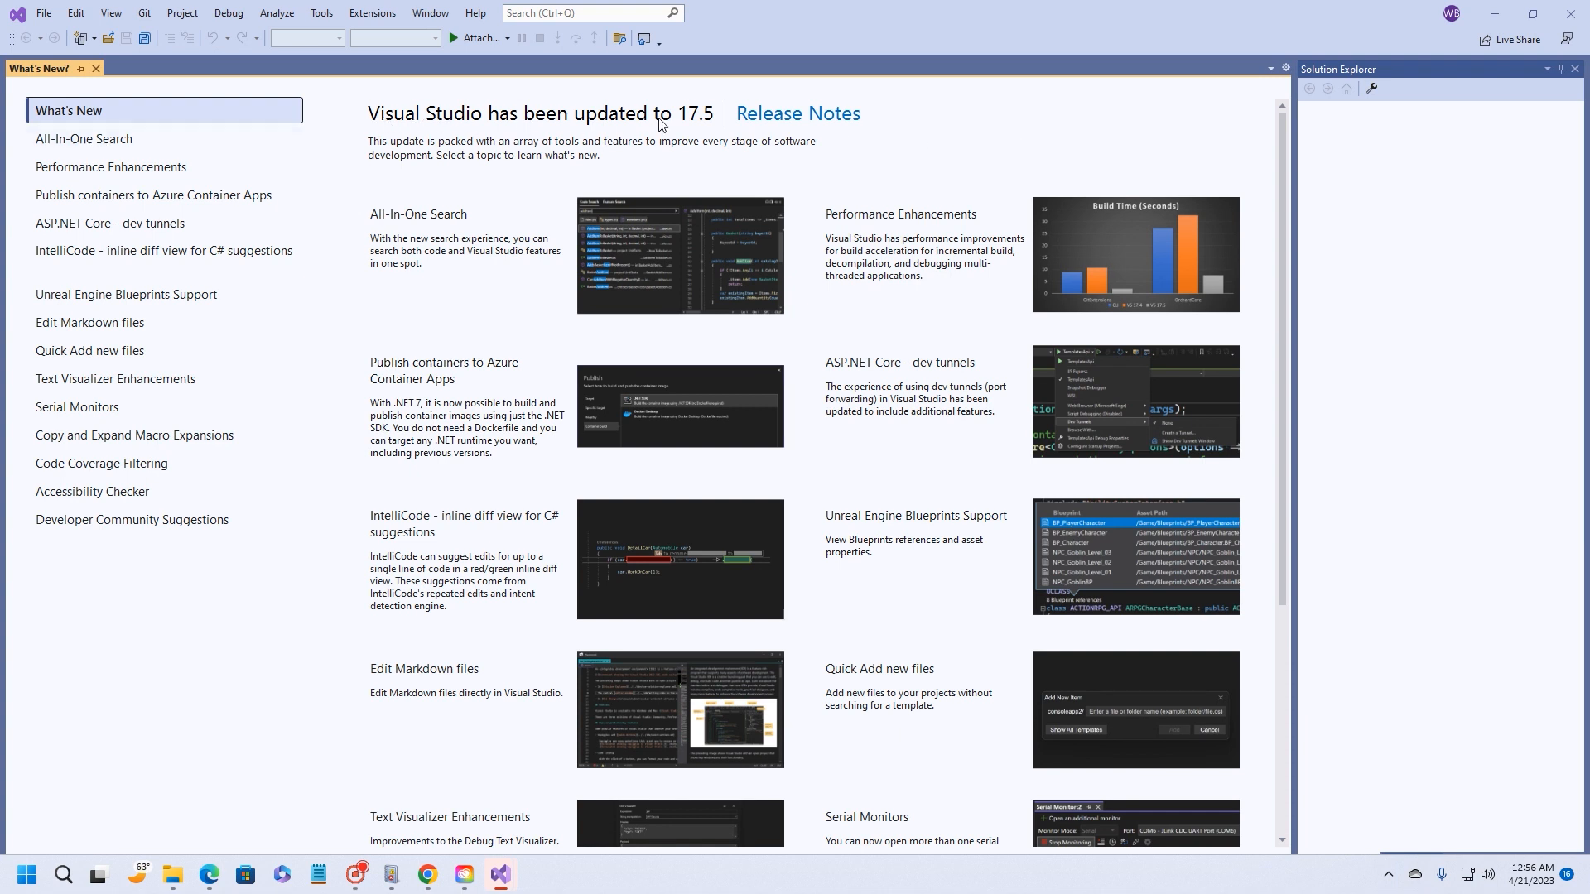
{"action": "mouse_move", "coordinate": [1099, 349]}
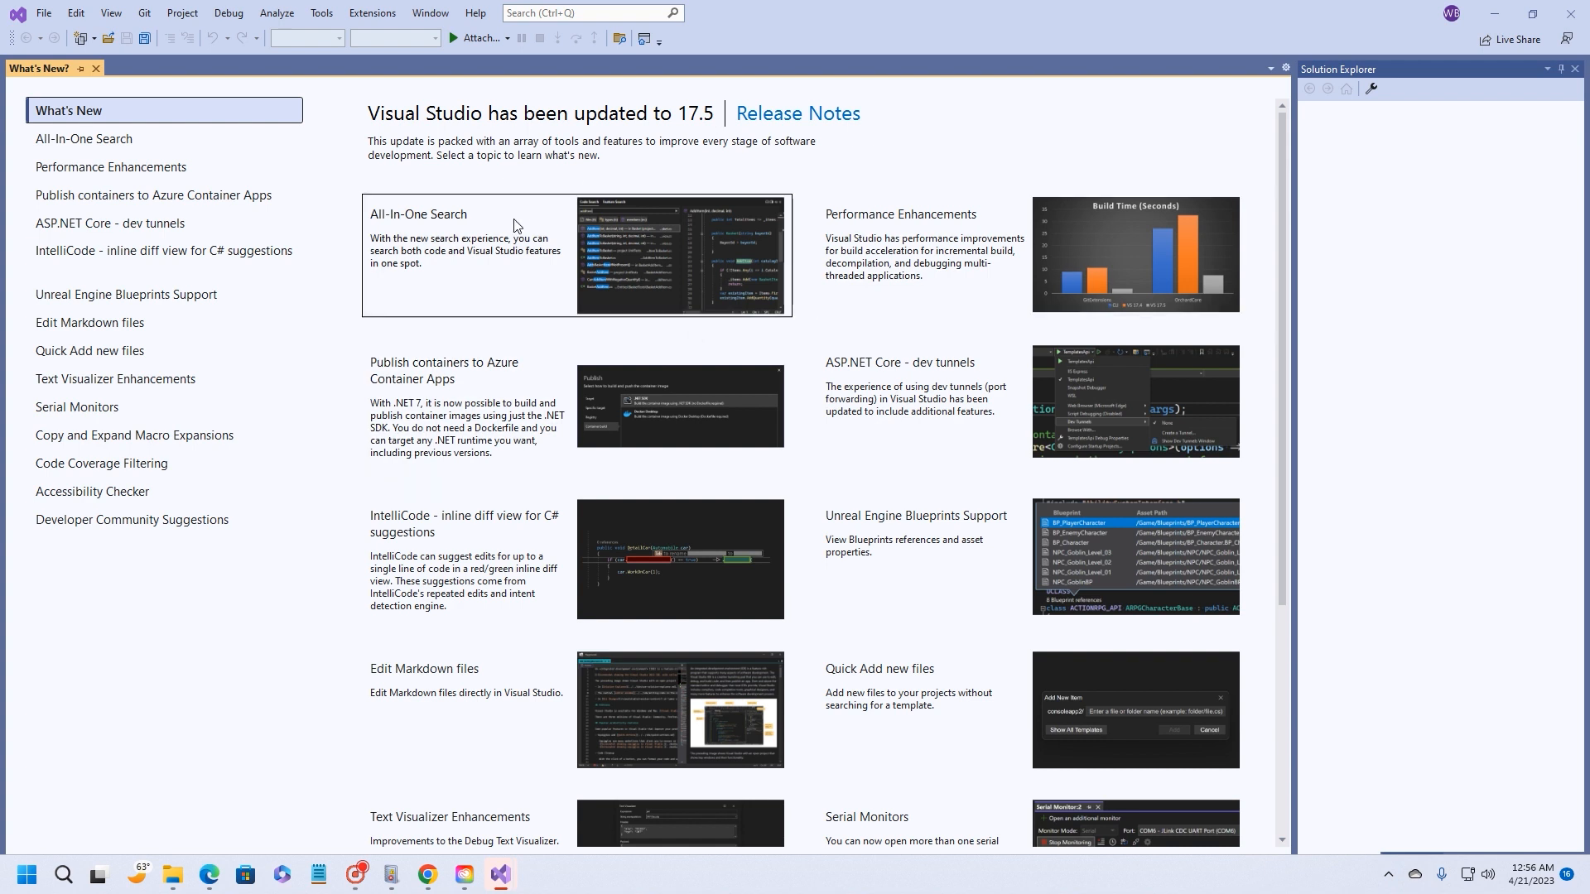
{"action": "mouse_move", "coordinate": [323, 238]}
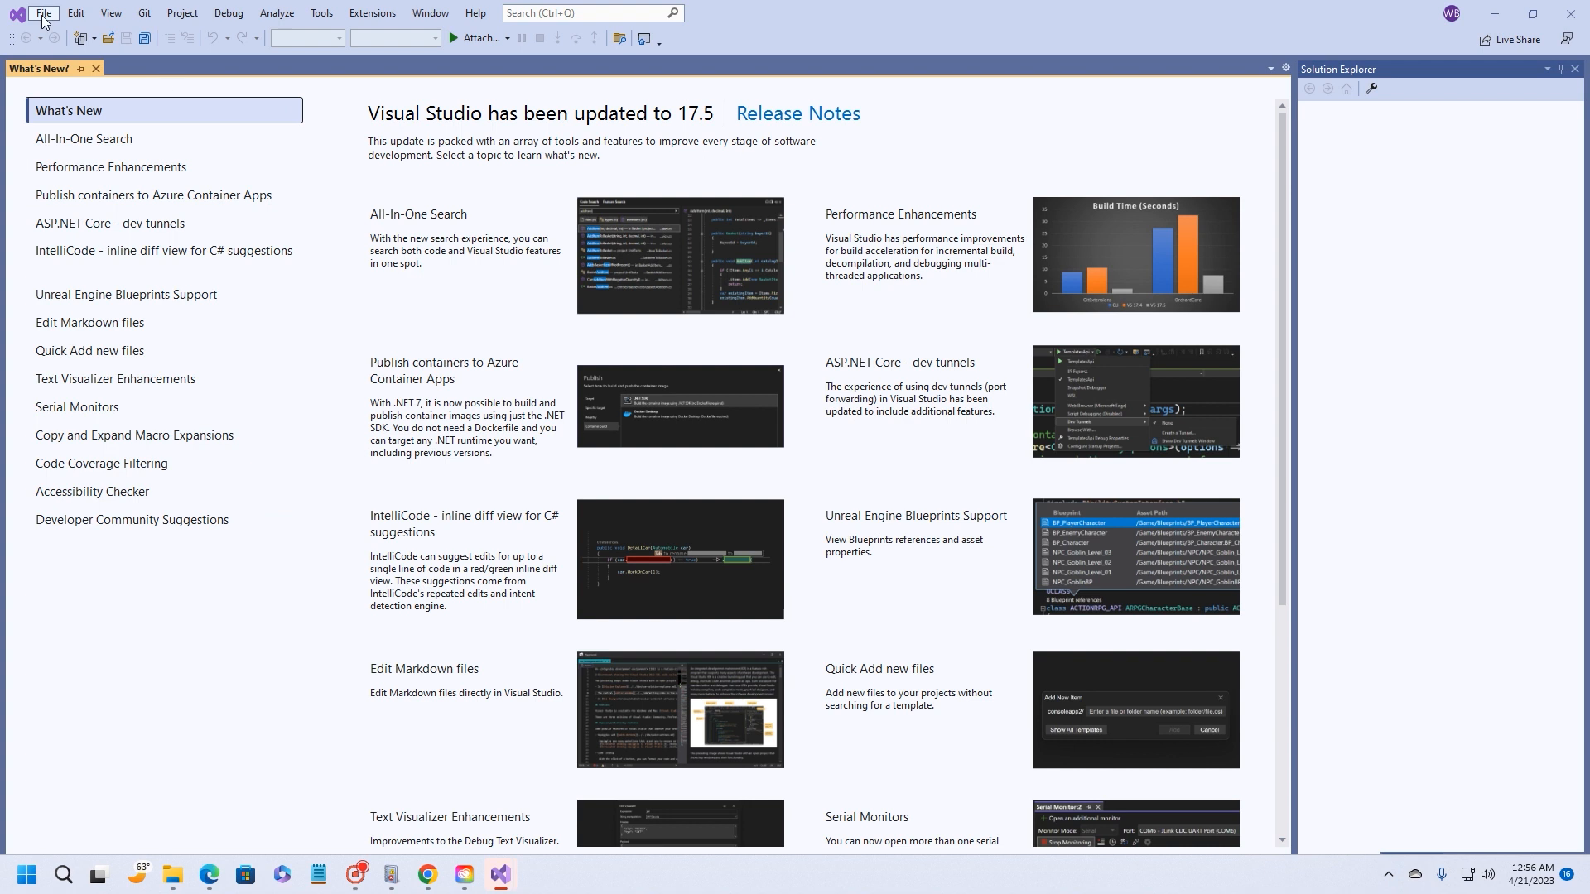
{"action": "left_click", "coordinate": [43, 11]}
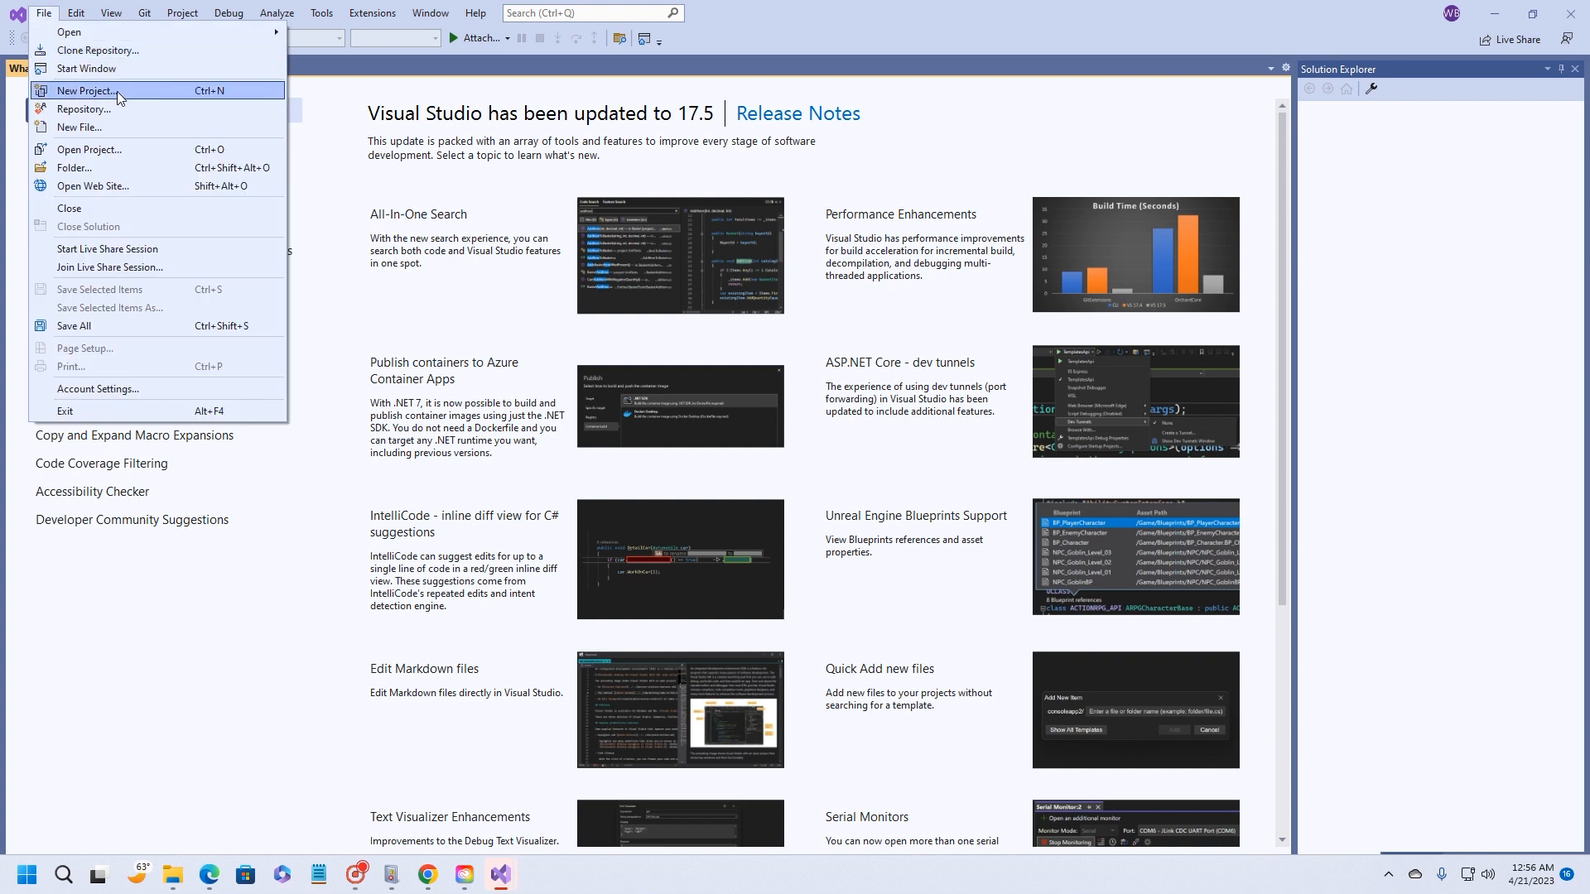
- Start a new project and filter templates to Visual Basic, Windows and Web, locating ASP.NET Empty Web Site
{"action": "left_click", "coordinate": [86, 90]}
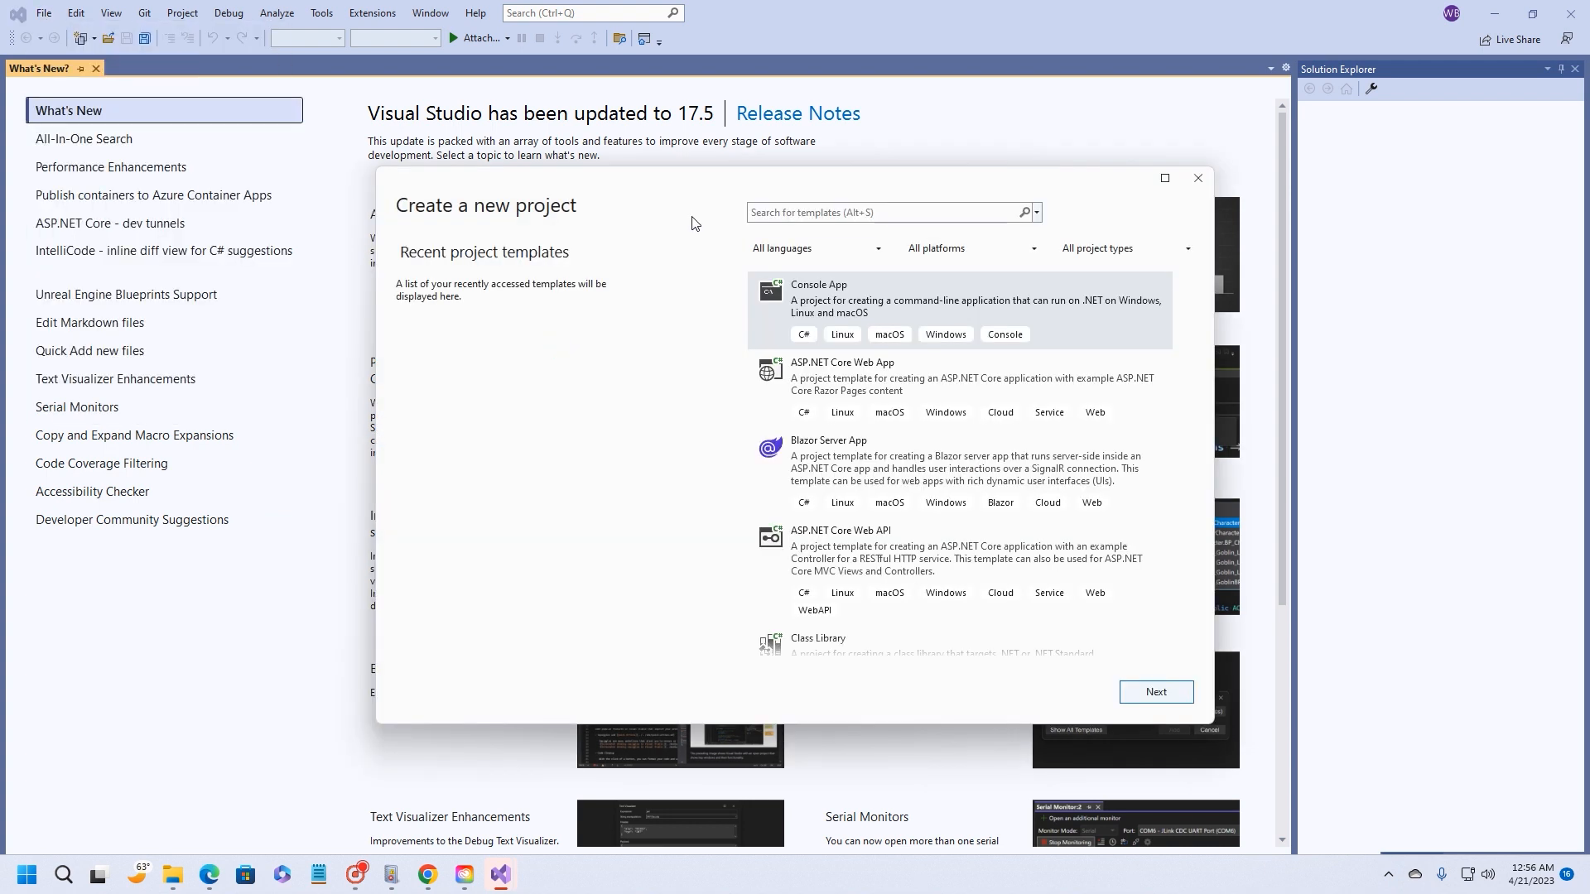
{"action": "mouse_move", "coordinate": [669, 236]}
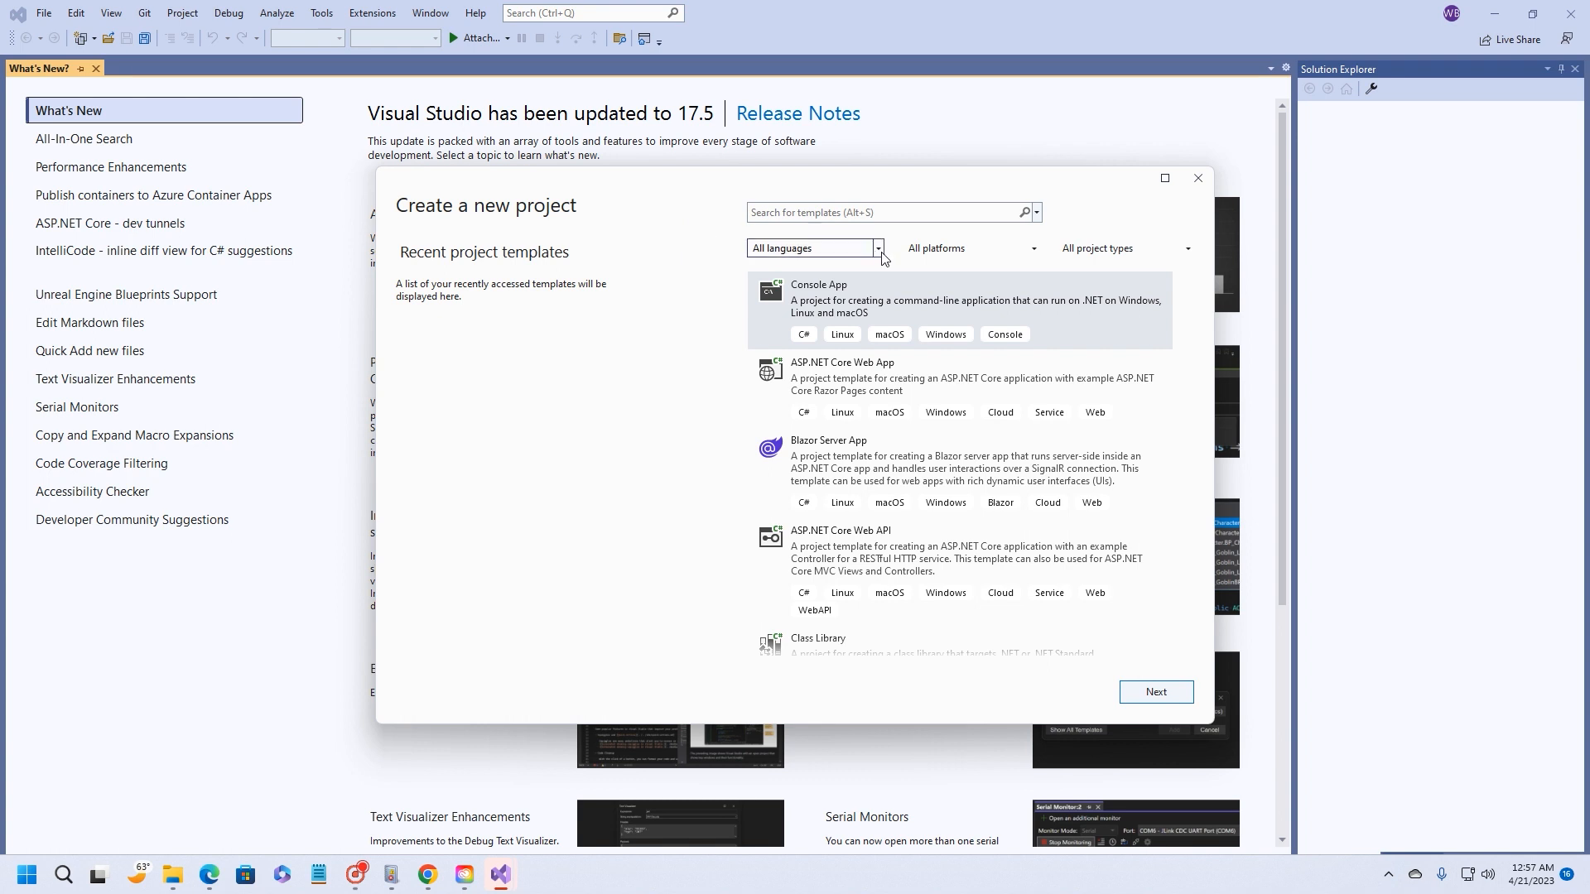
{"action": "mouse_move", "coordinate": [726, 255]}
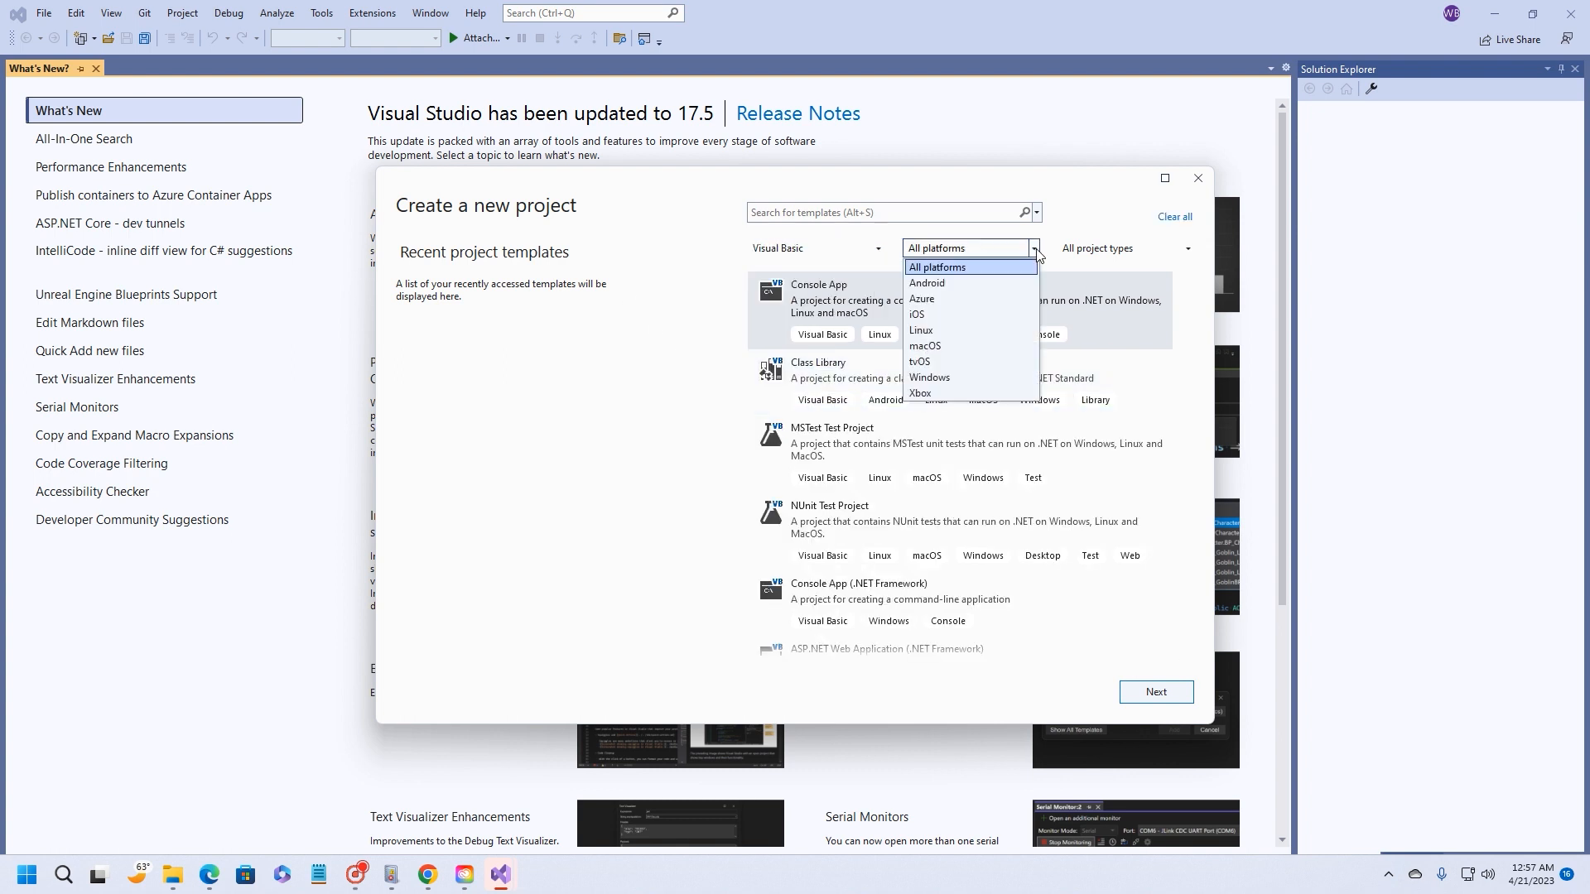
{"action": "left_click", "coordinate": [935, 267]}
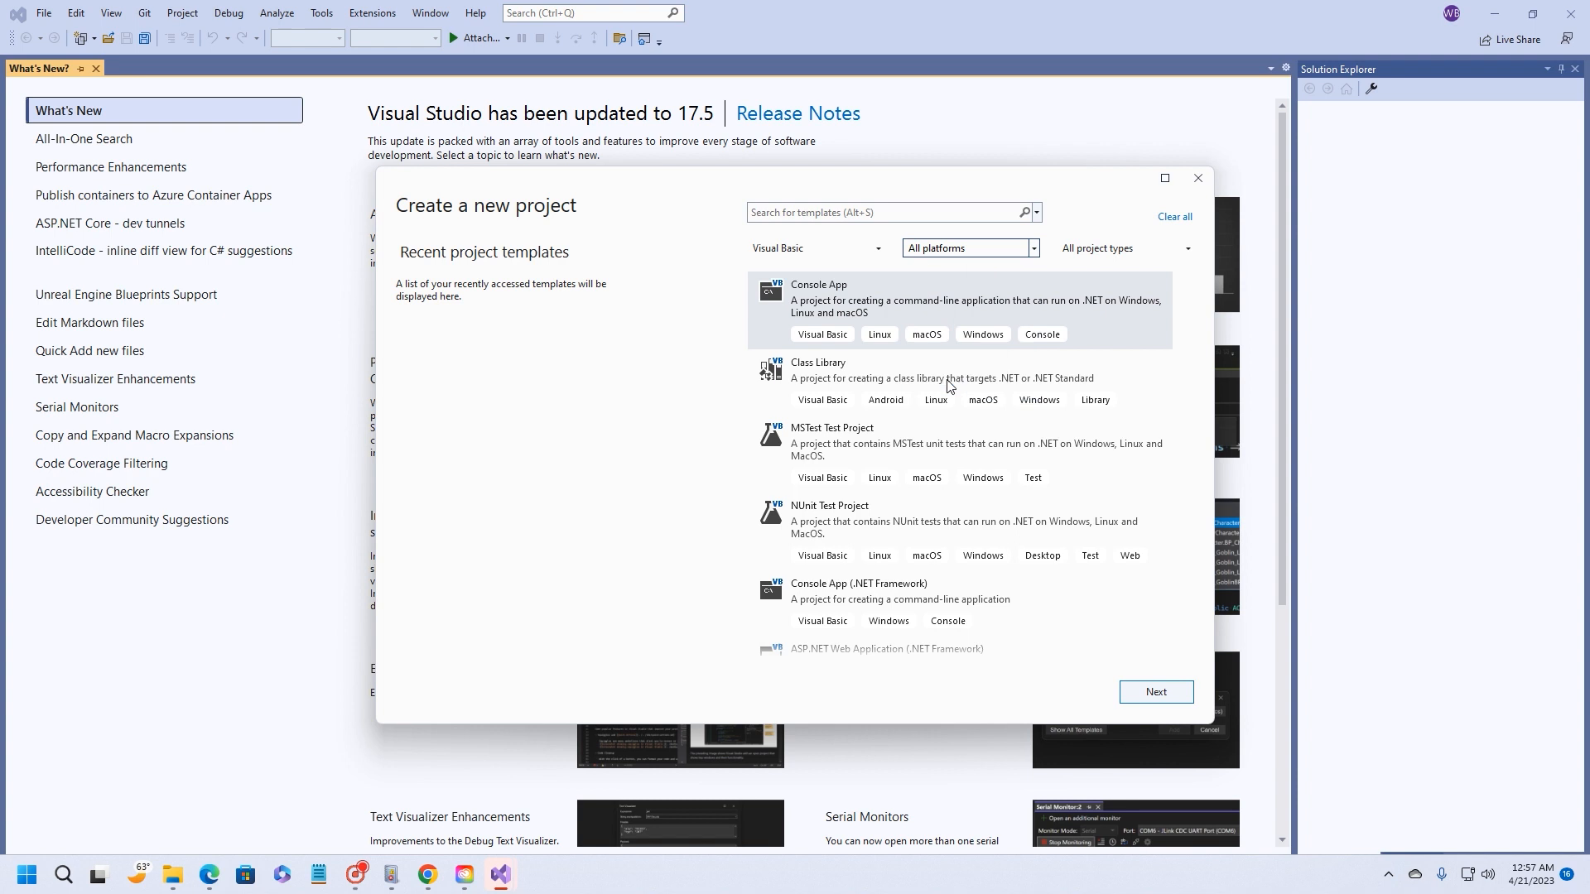
{"action": "left_click", "coordinate": [1186, 248]}
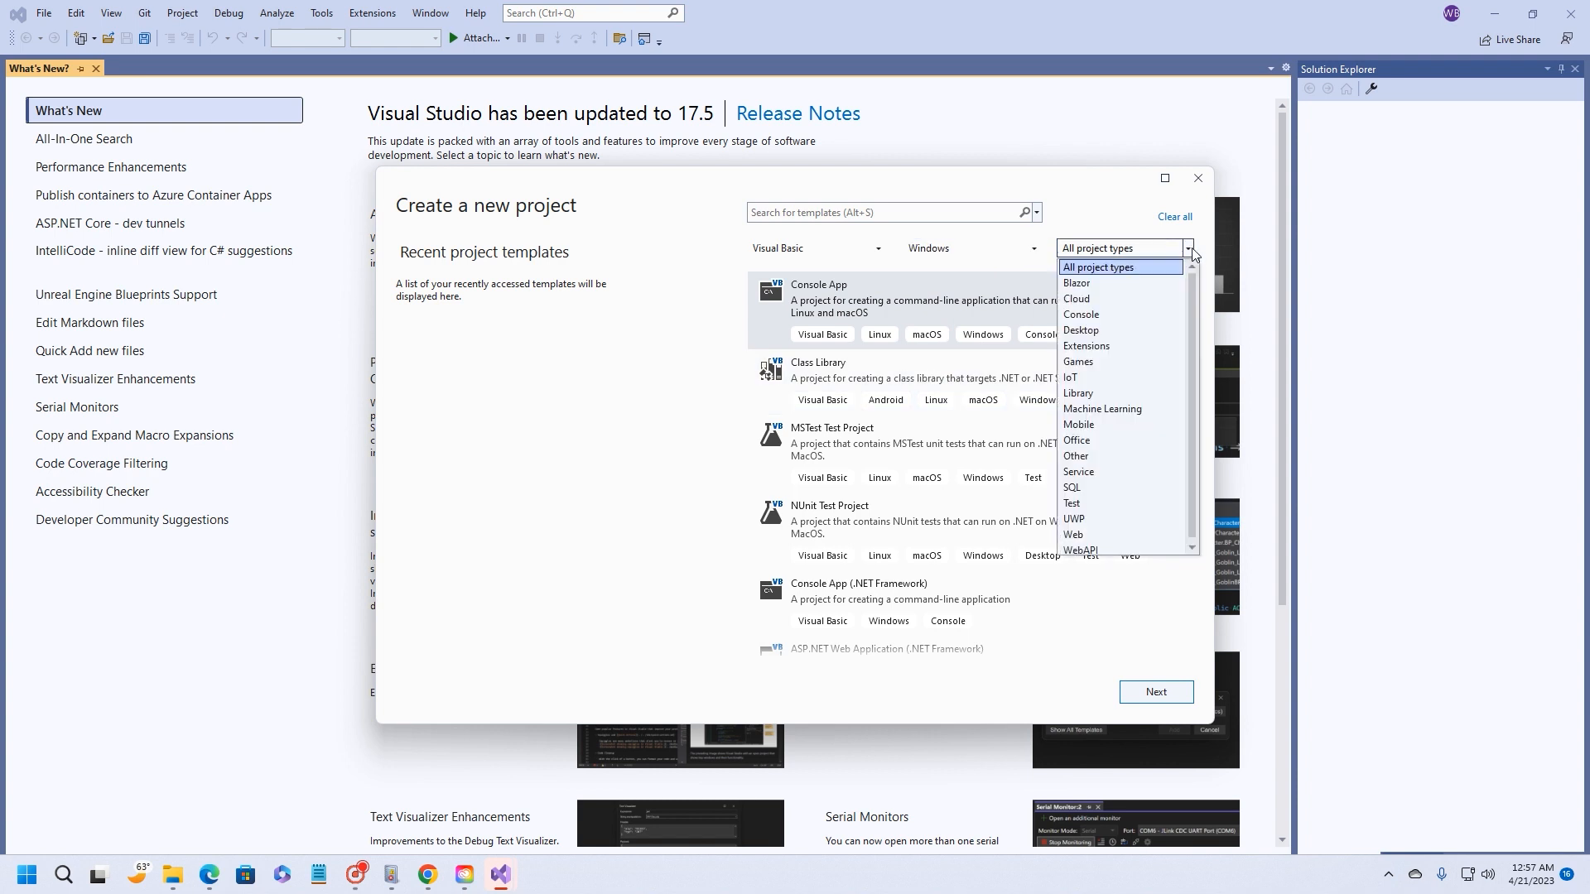
{"action": "mouse_move", "coordinate": [1120, 519]}
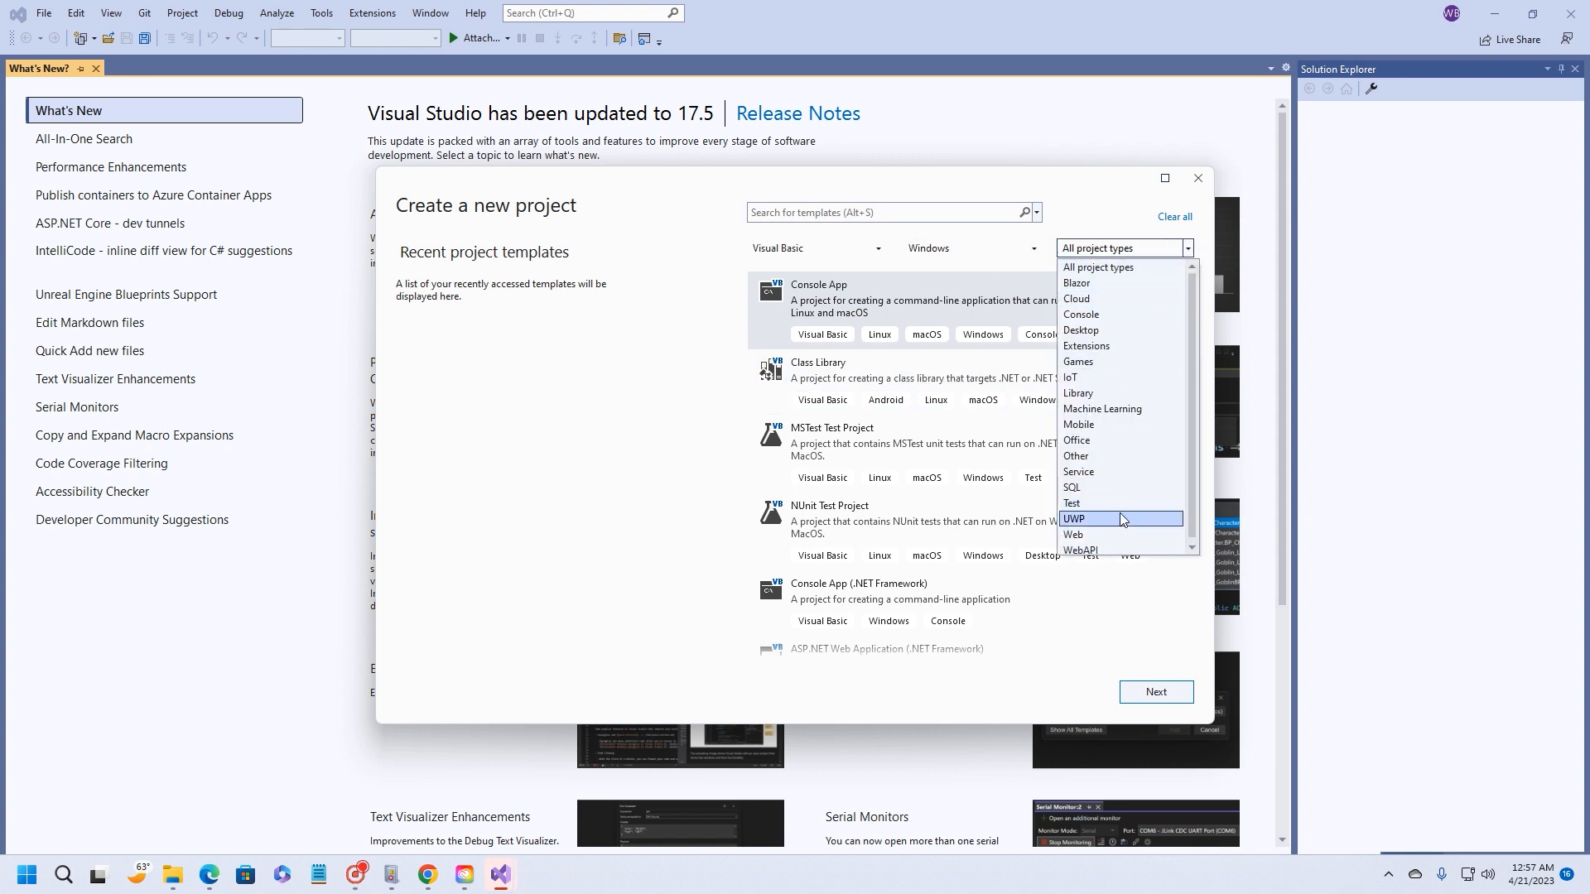
{"action": "left_click", "coordinate": [1074, 535]}
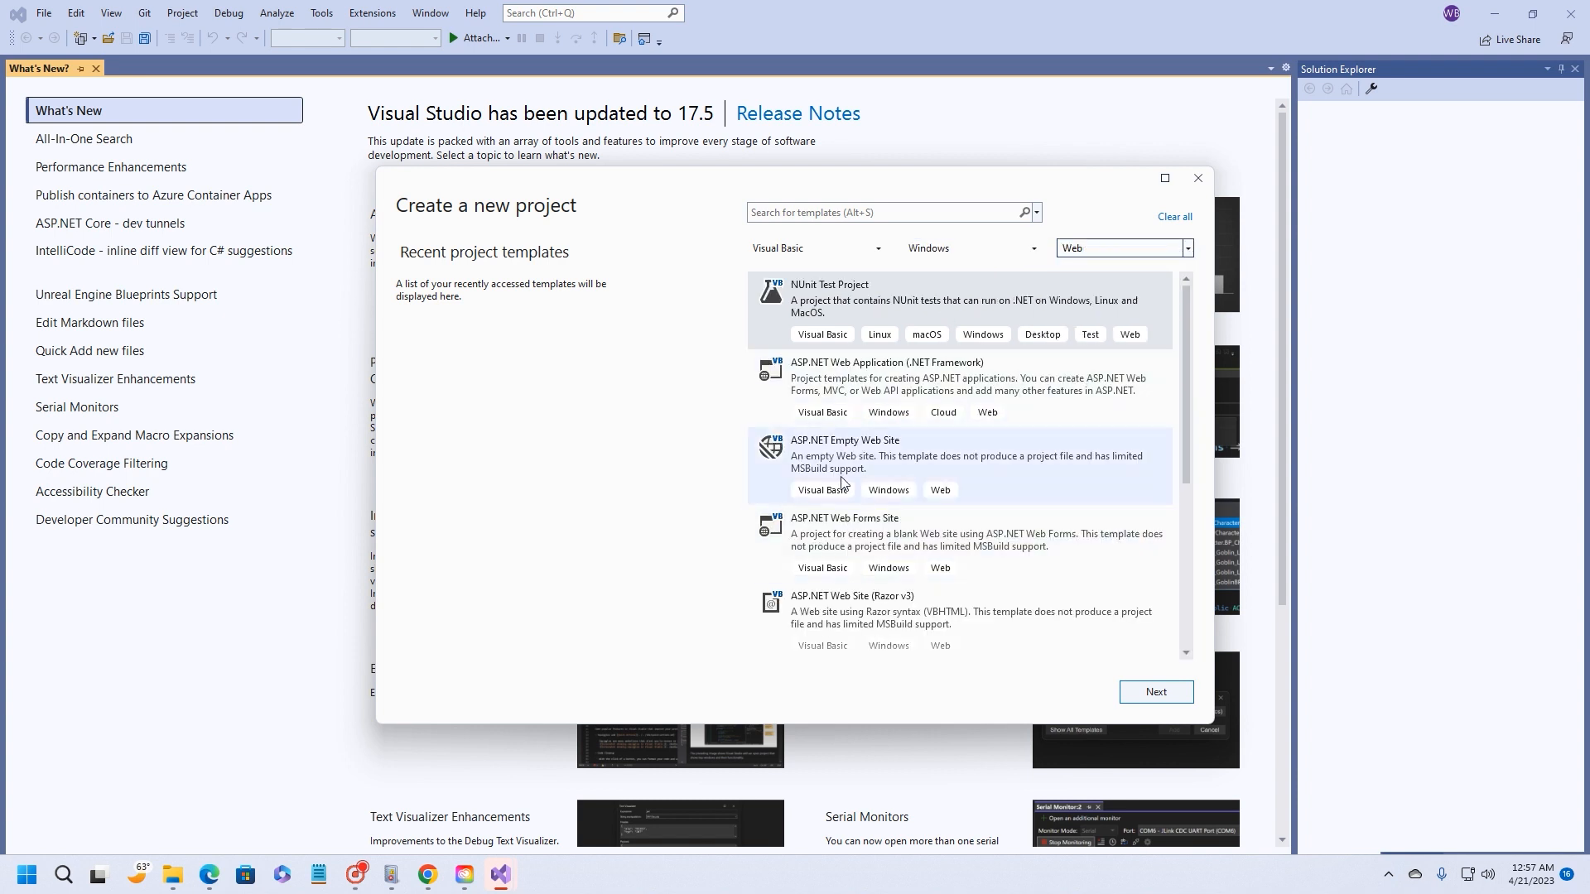
{"action": "mouse_move", "coordinate": [884, 308]}
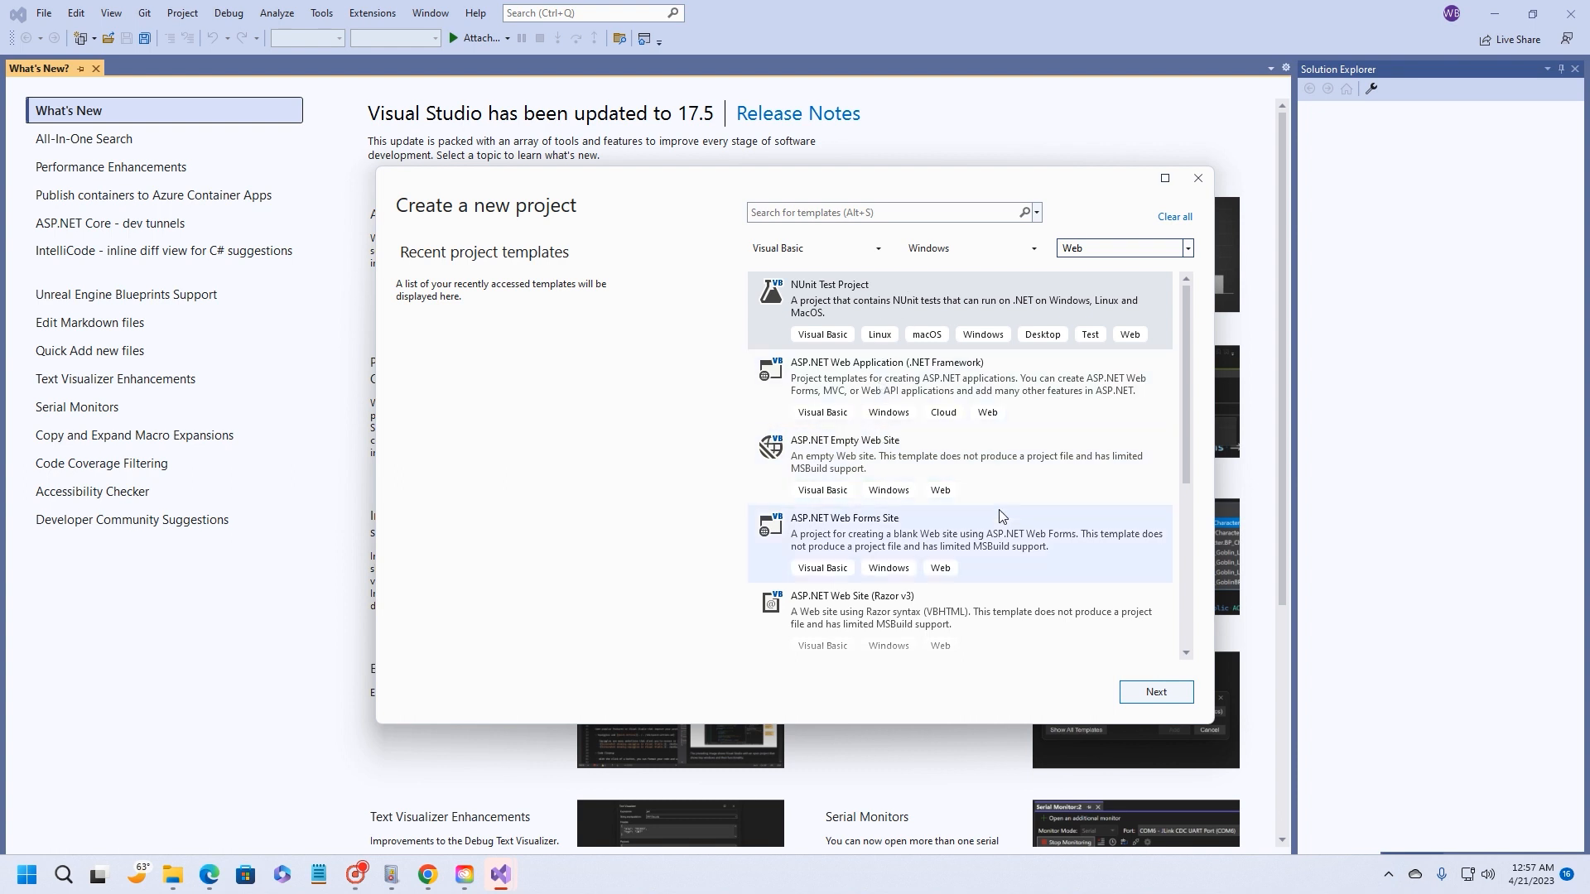
{"action": "mouse_move", "coordinate": [840, 540]}
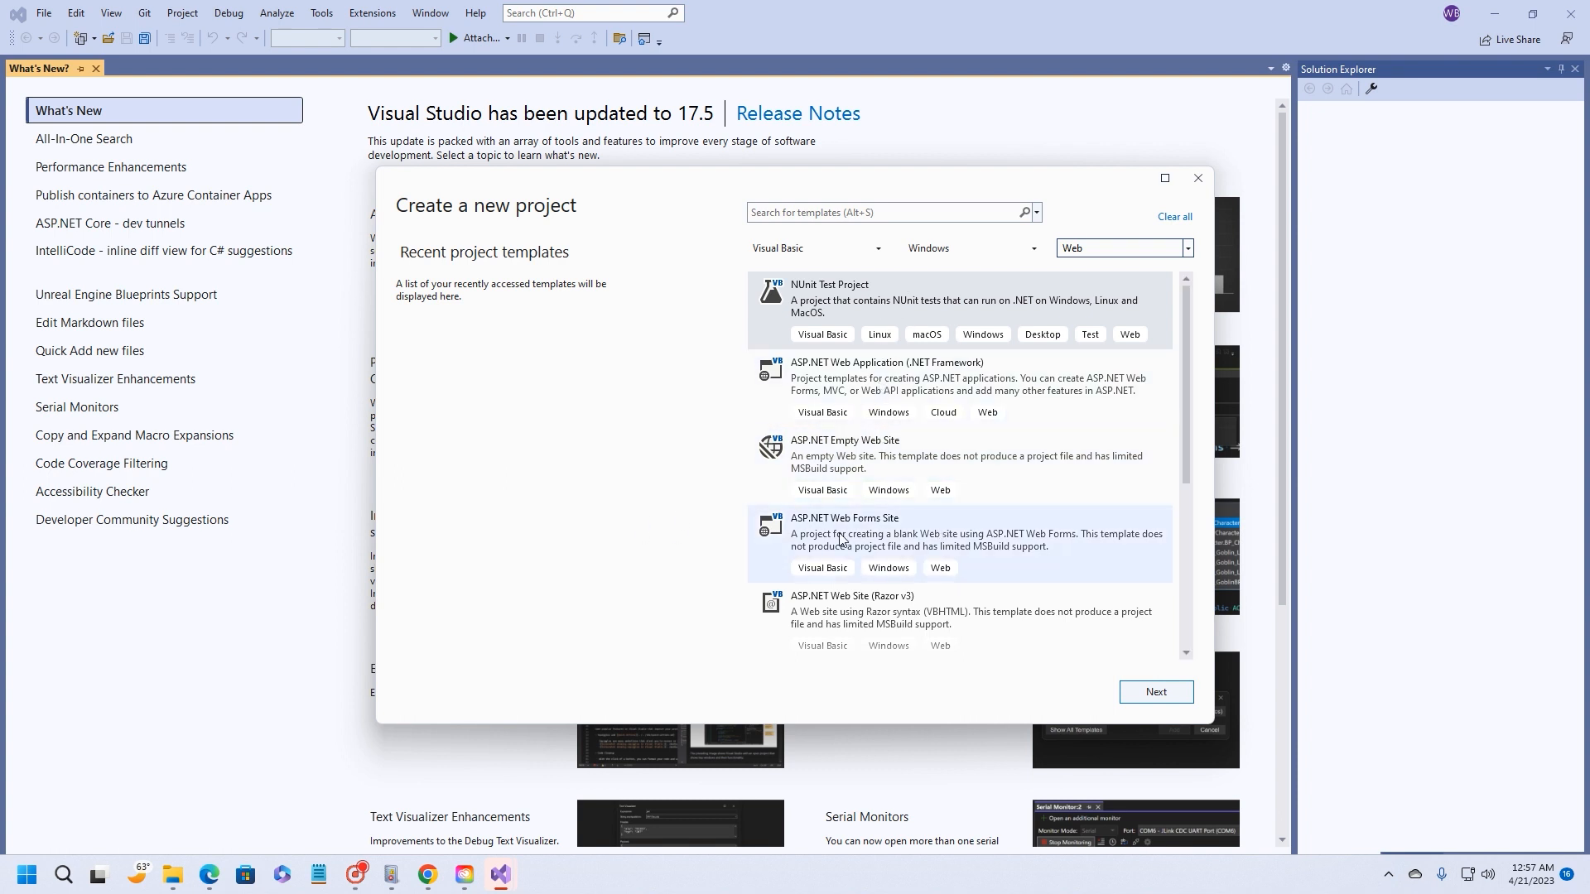
{"action": "mouse_move", "coordinate": [972, 503]}
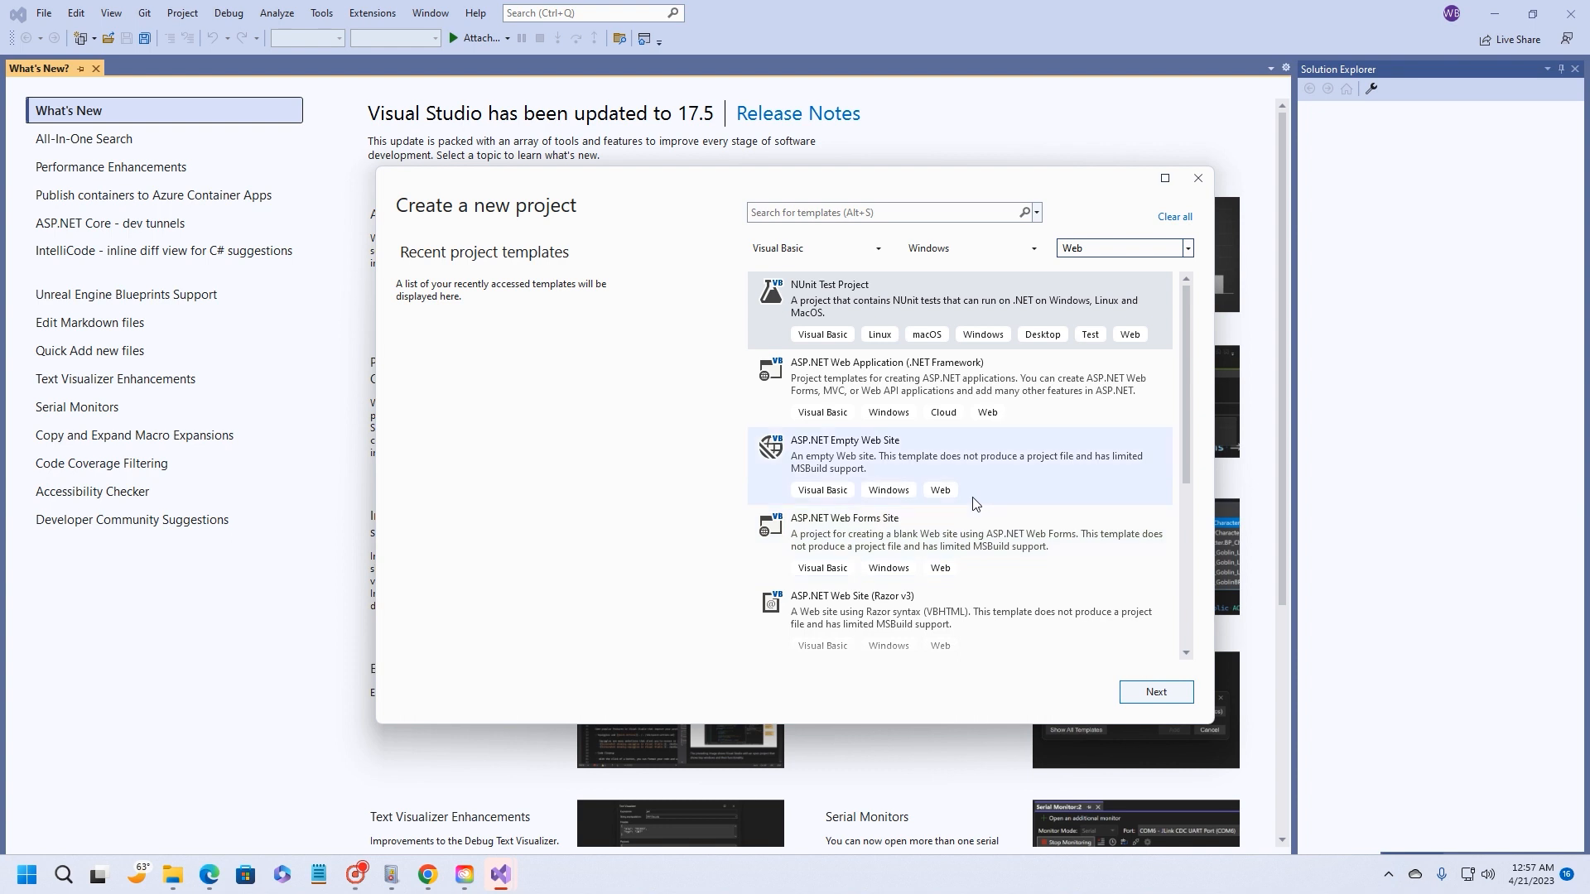
{"action": "scroll", "scroll_direction": "down", "scroll_amount": 3}
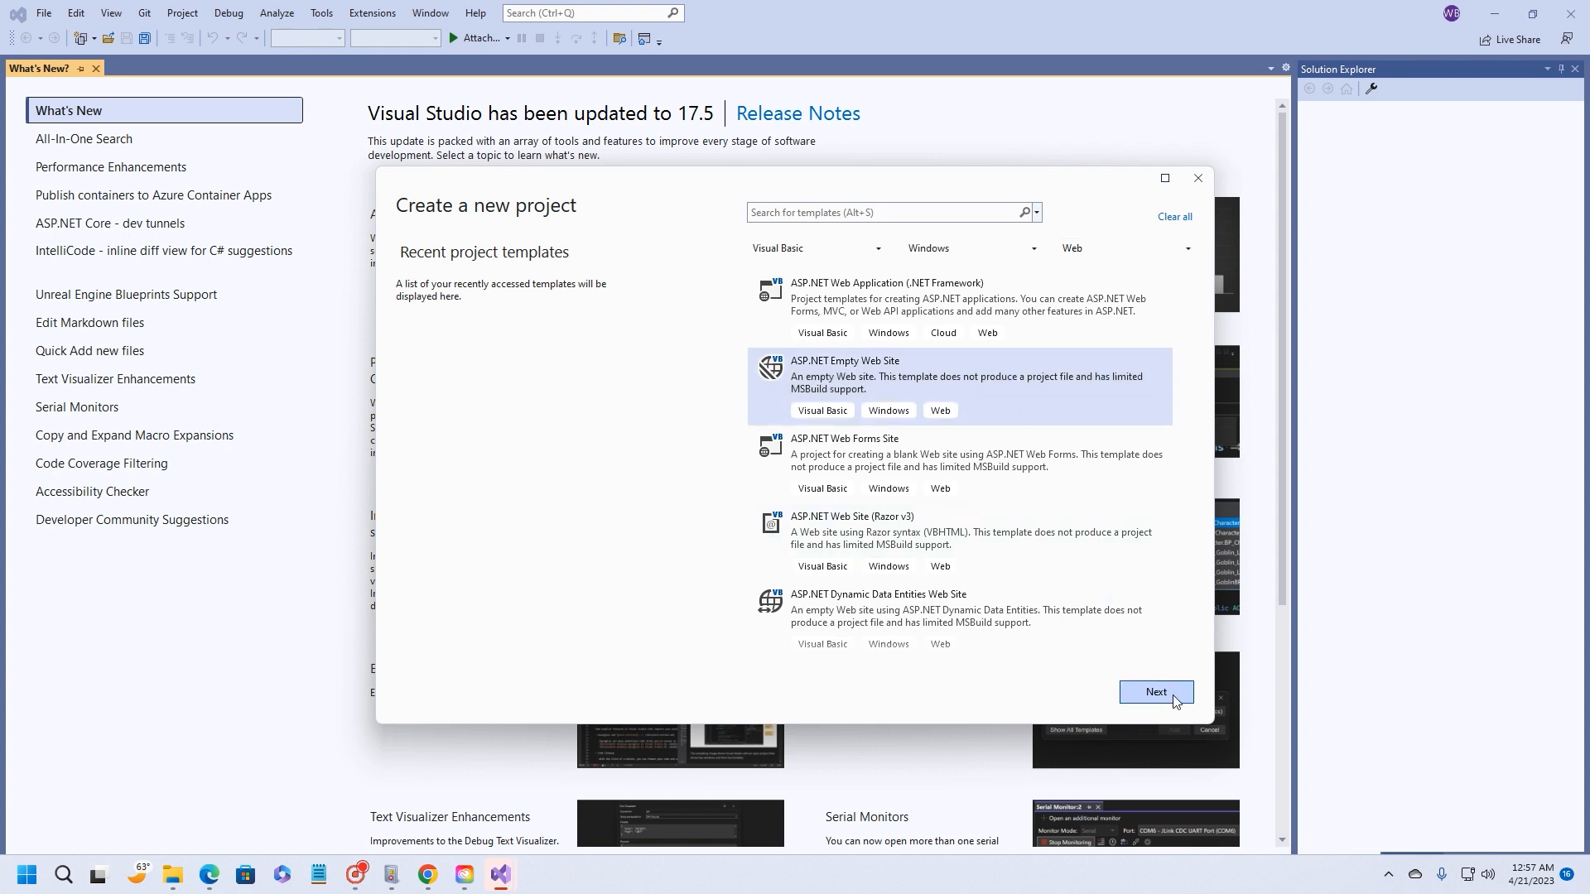
- Set location G:\Visual Studio\Projects, keep solution and project in one directory, and create WebSite1
{"action": "left_click", "coordinate": [1156, 693]}
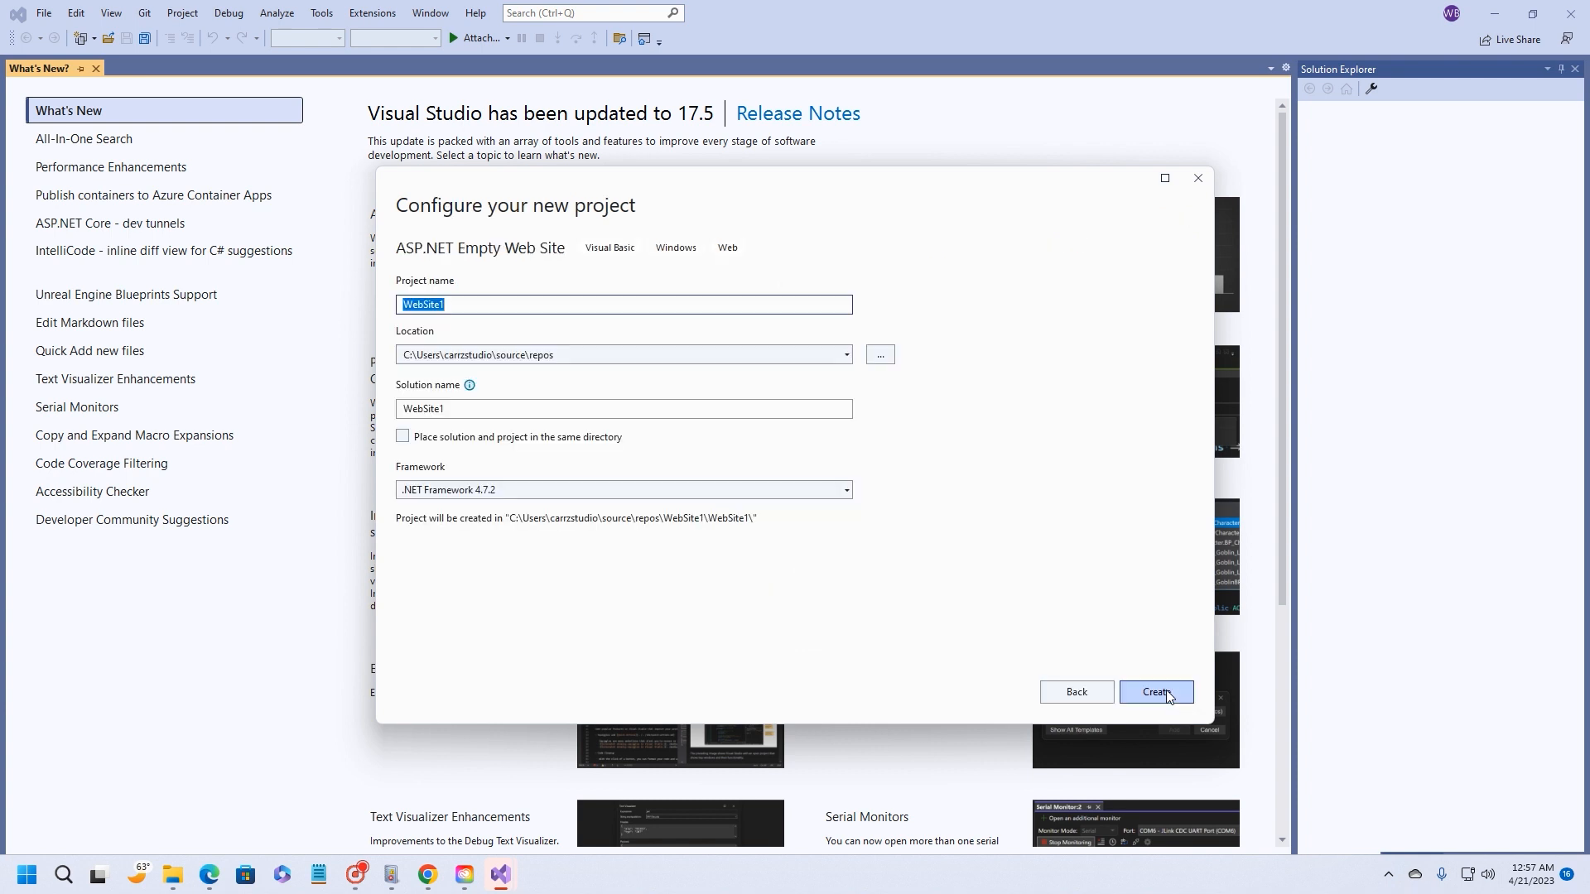
{"action": "left_click", "coordinate": [880, 355]}
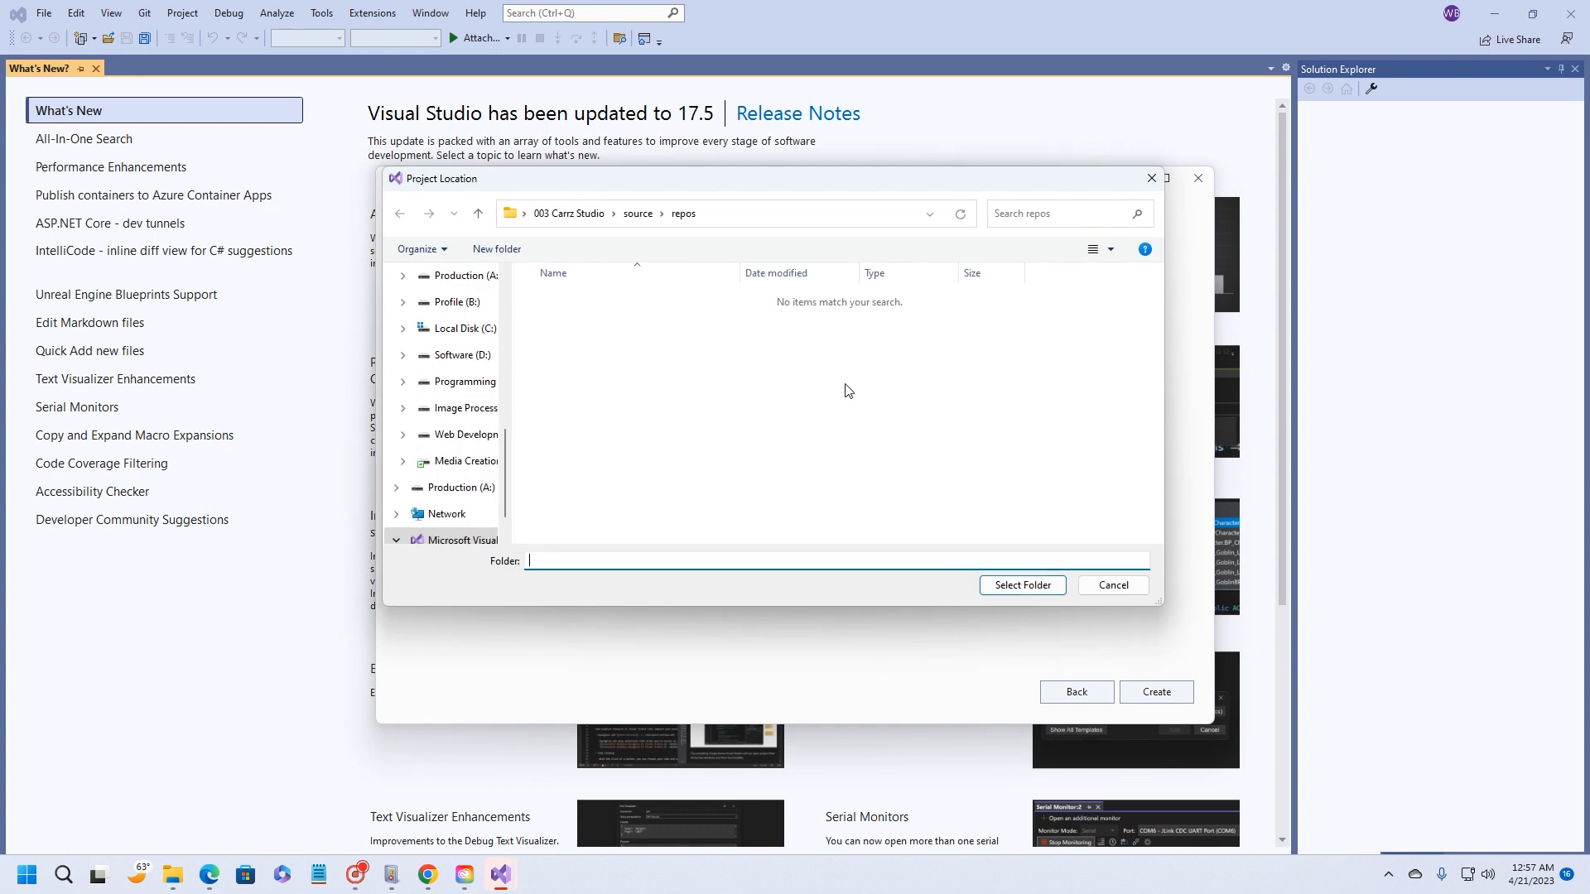
{"action": "mouse_move", "coordinate": [464, 412]}
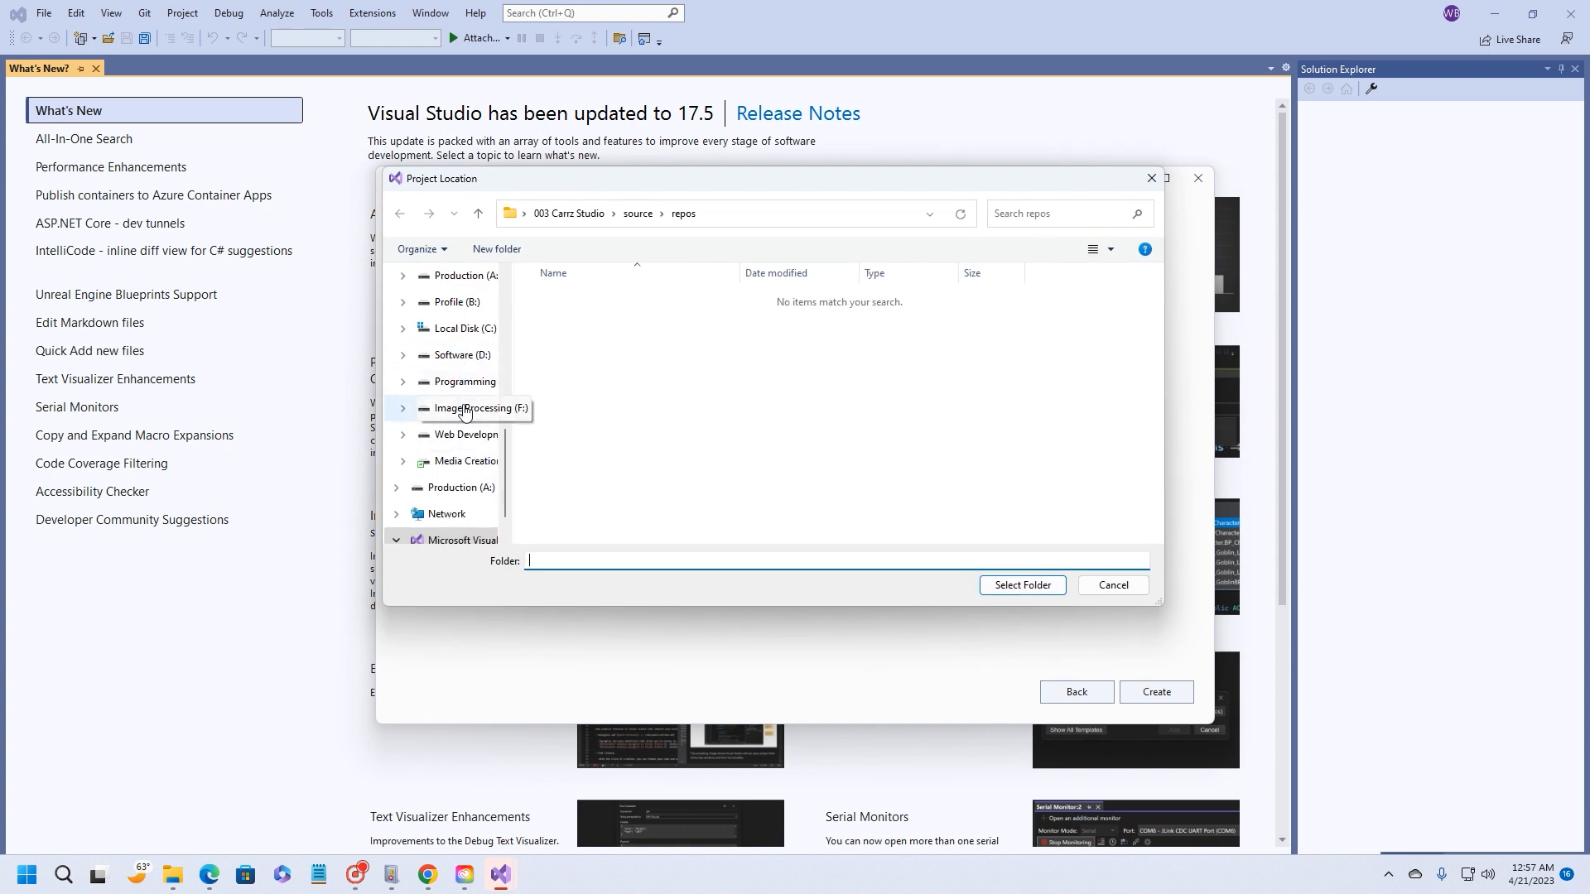
{"action": "mouse_move", "coordinate": [460, 434]}
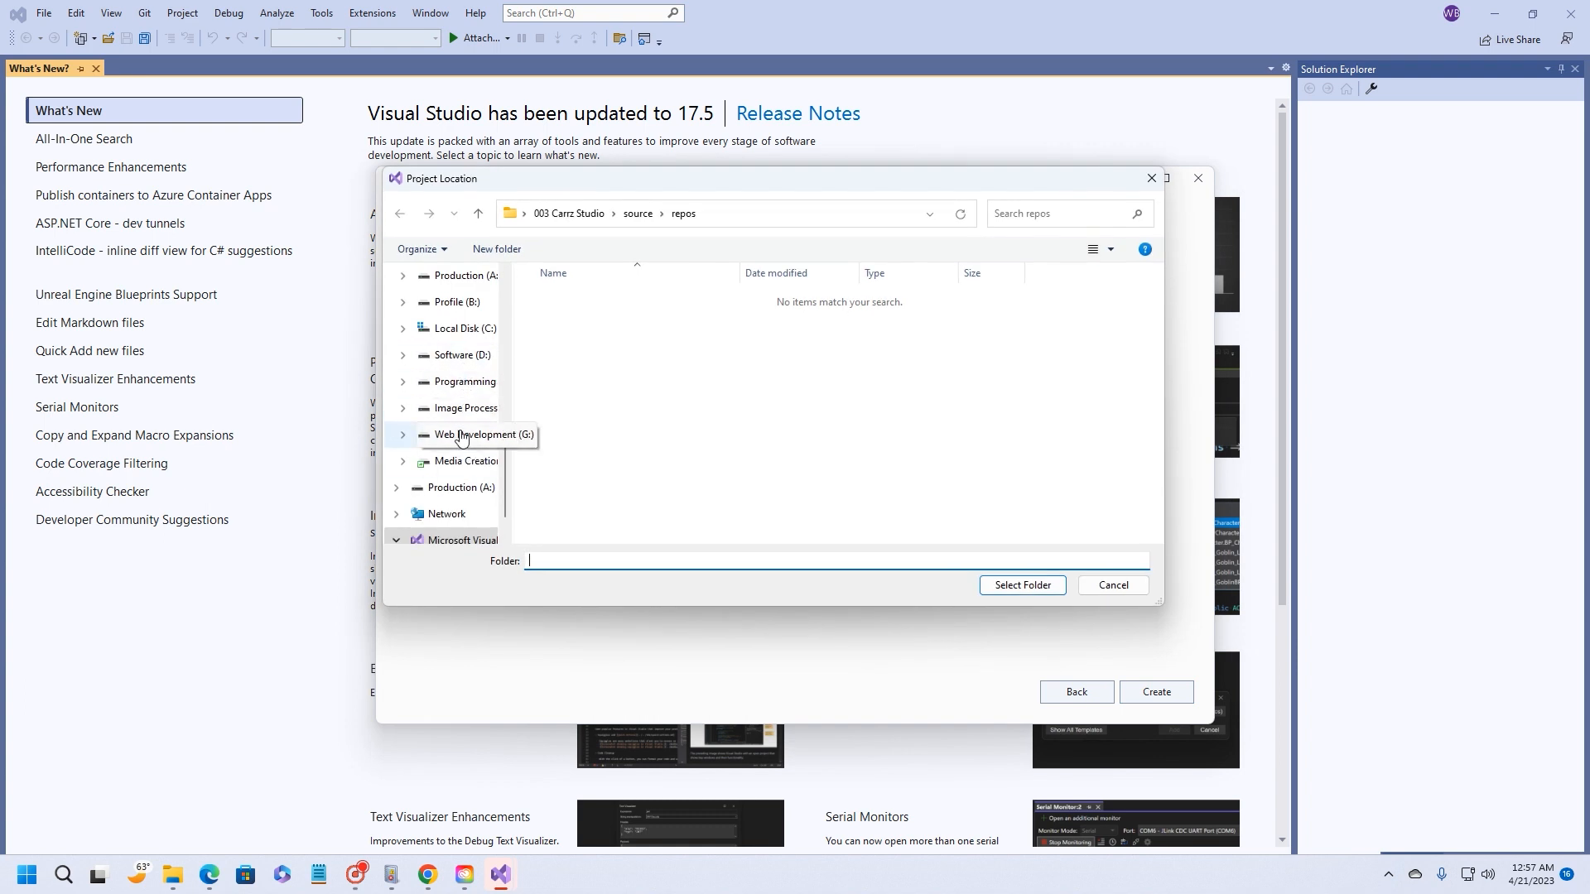
{"action": "left_click", "coordinate": [477, 435]}
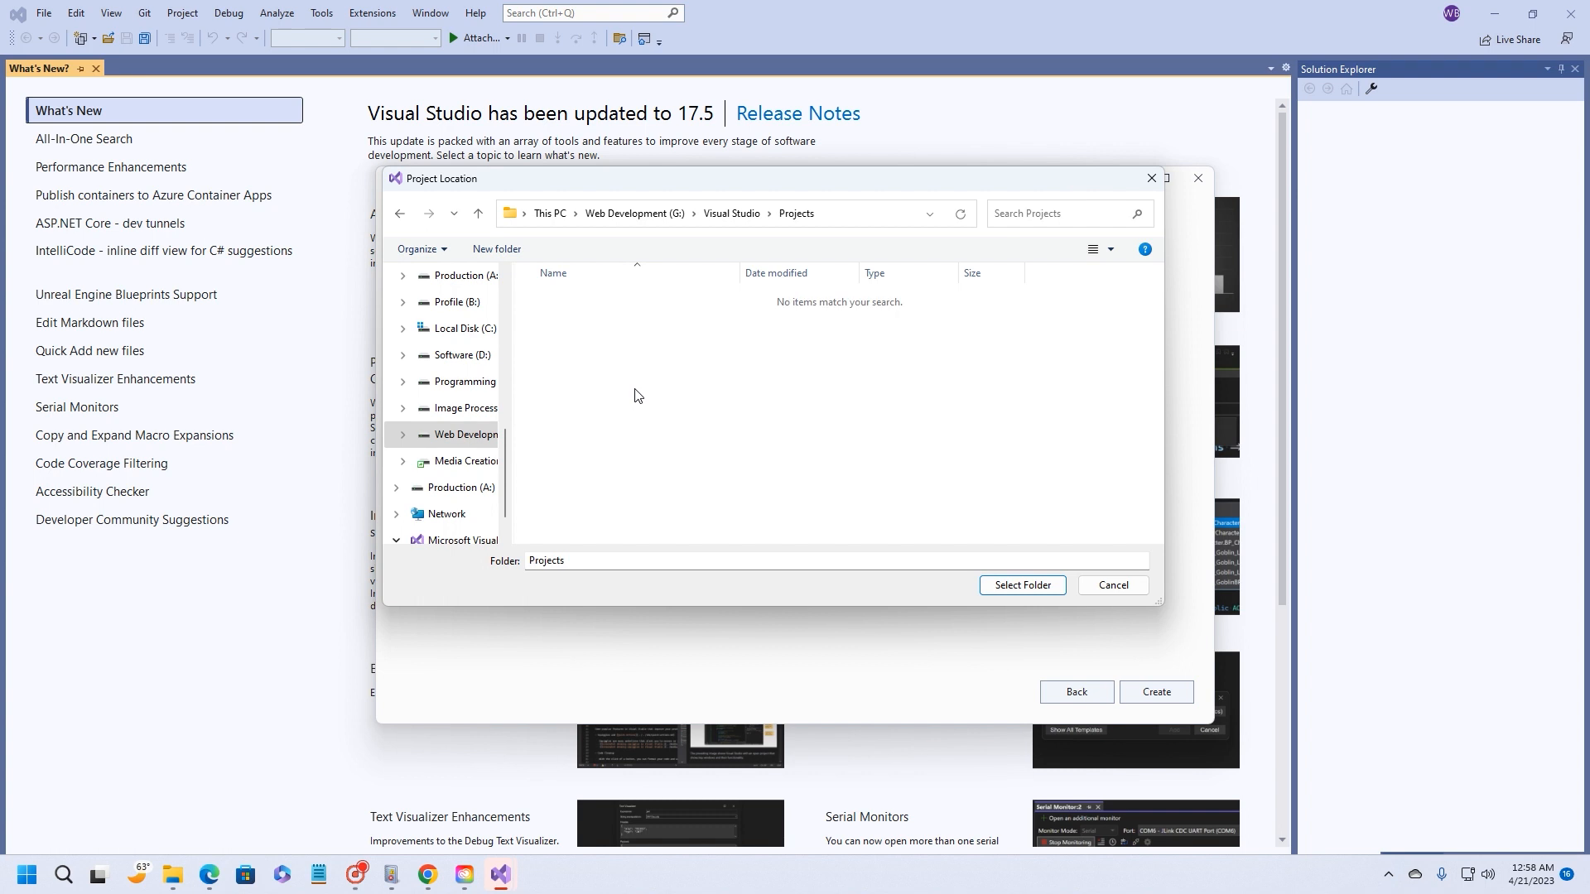
{"action": "left_click", "coordinate": [1022, 585]}
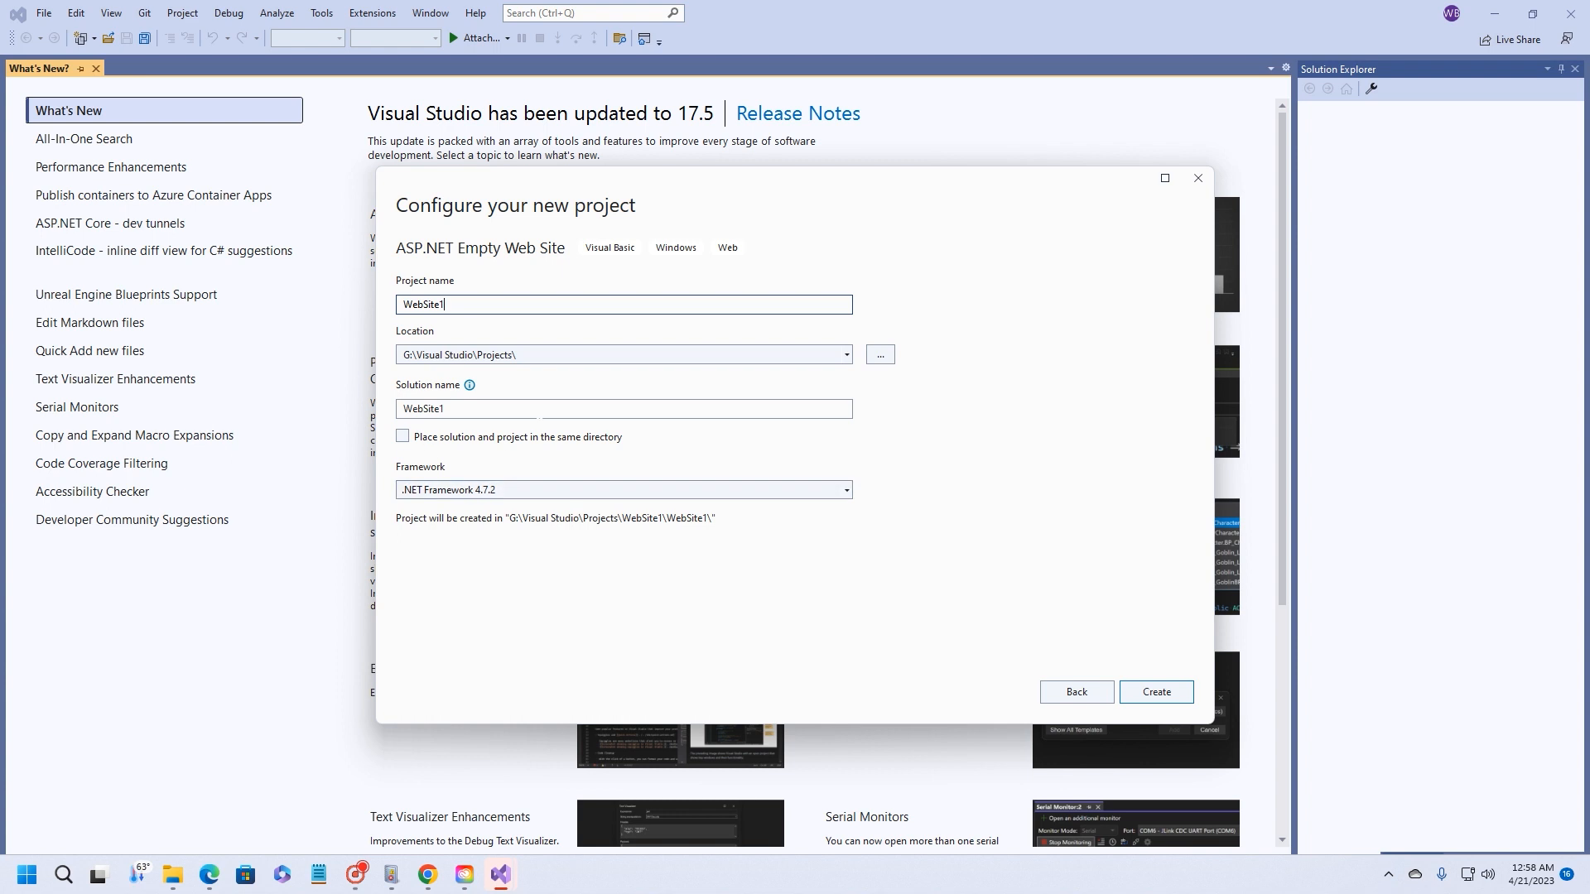
{"action": "left_click", "coordinate": [403, 436]}
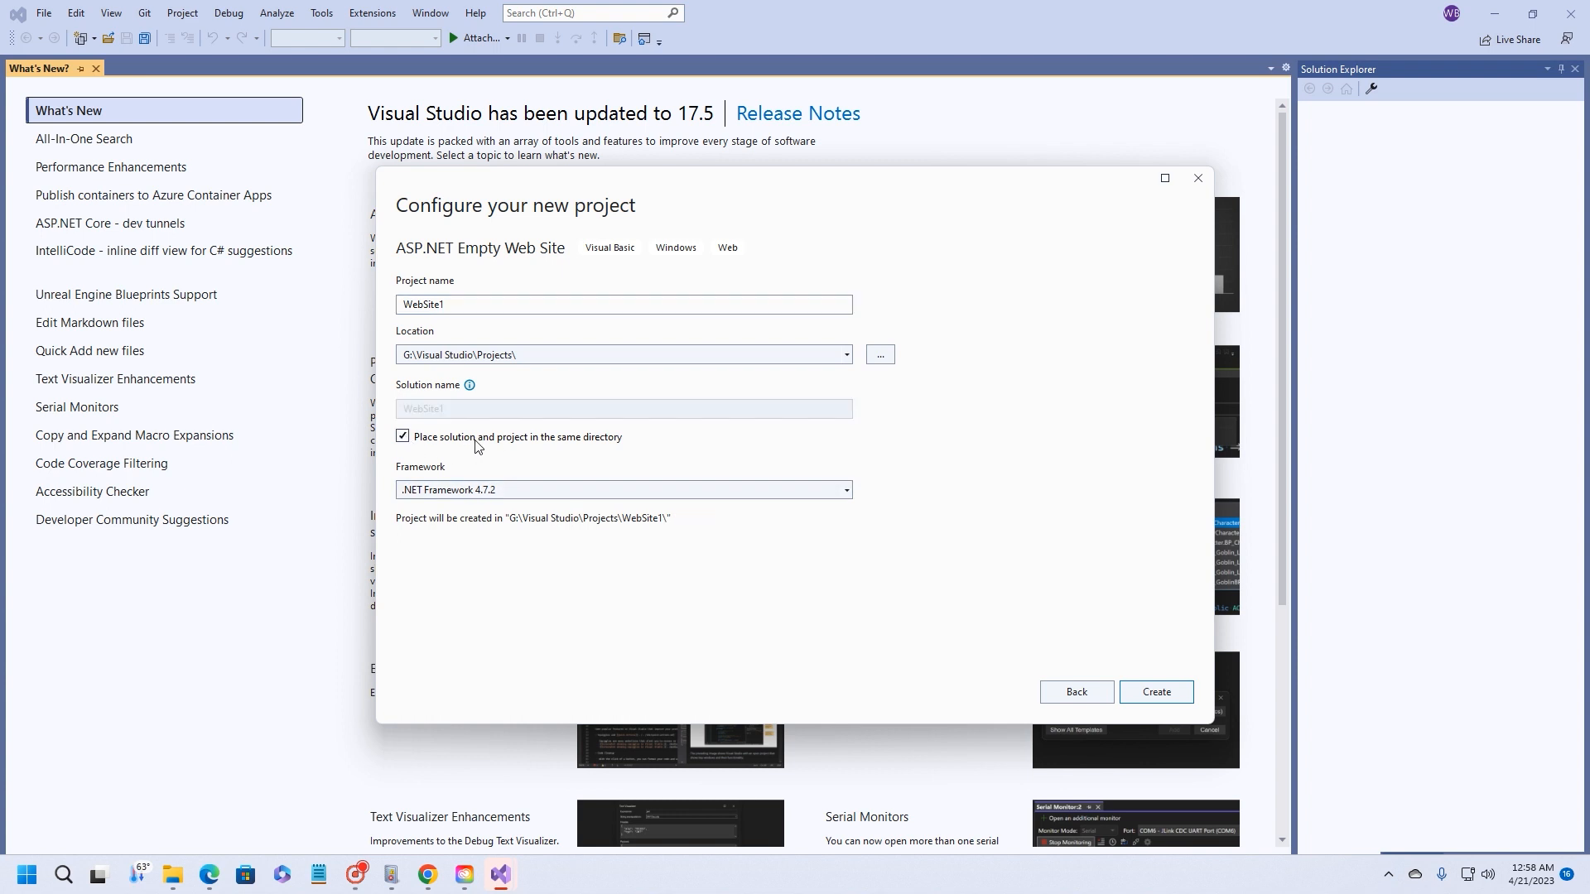
{"action": "mouse_move", "coordinate": [583, 447]}
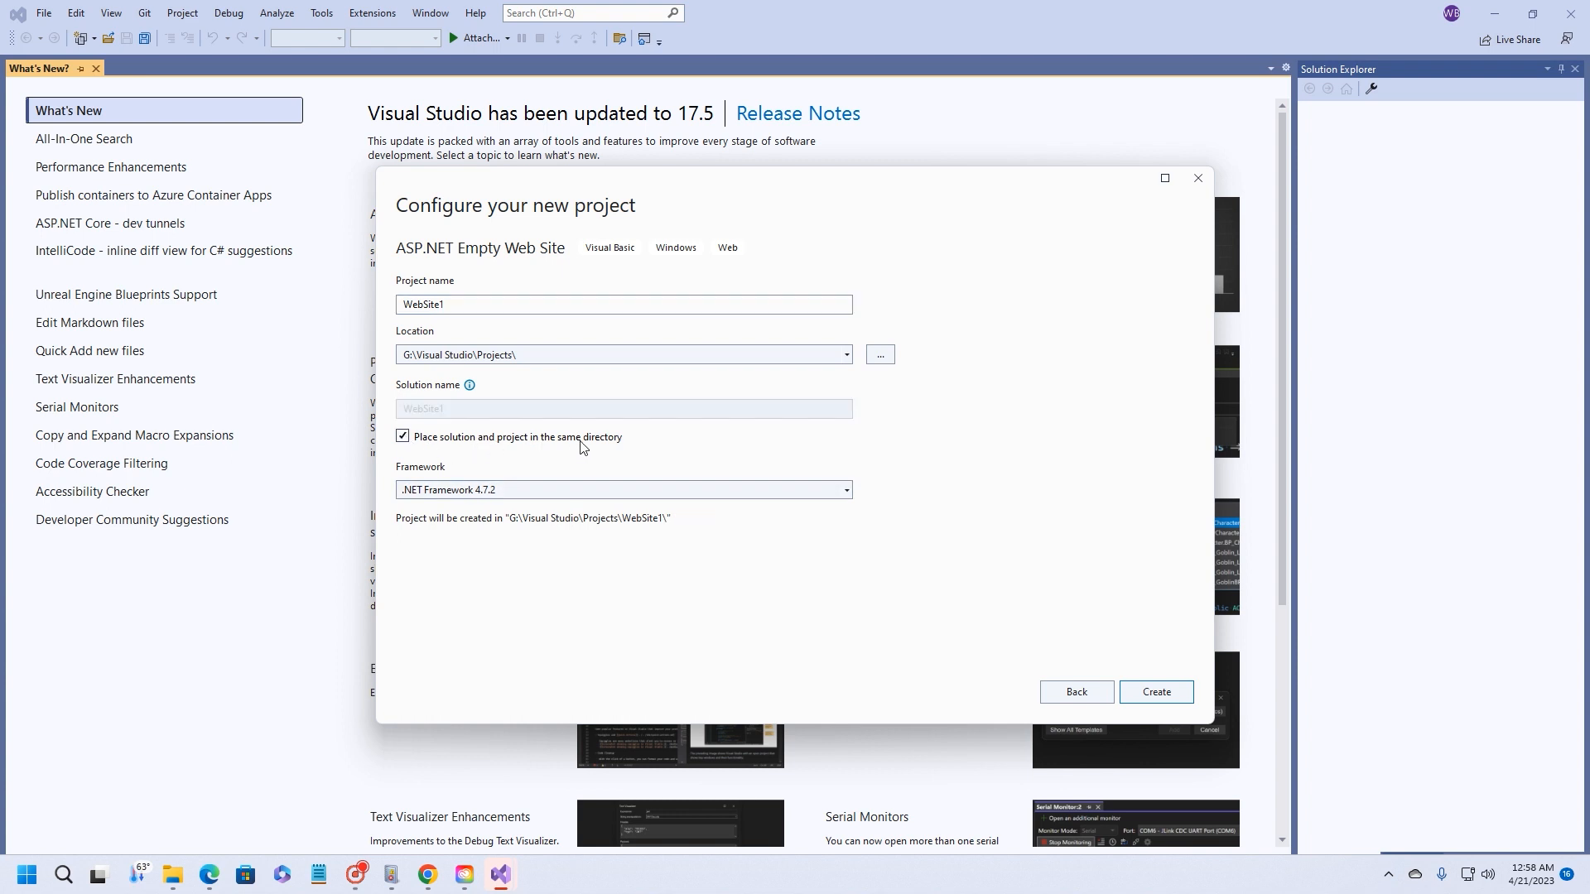
{"action": "mouse_move", "coordinate": [657, 525]}
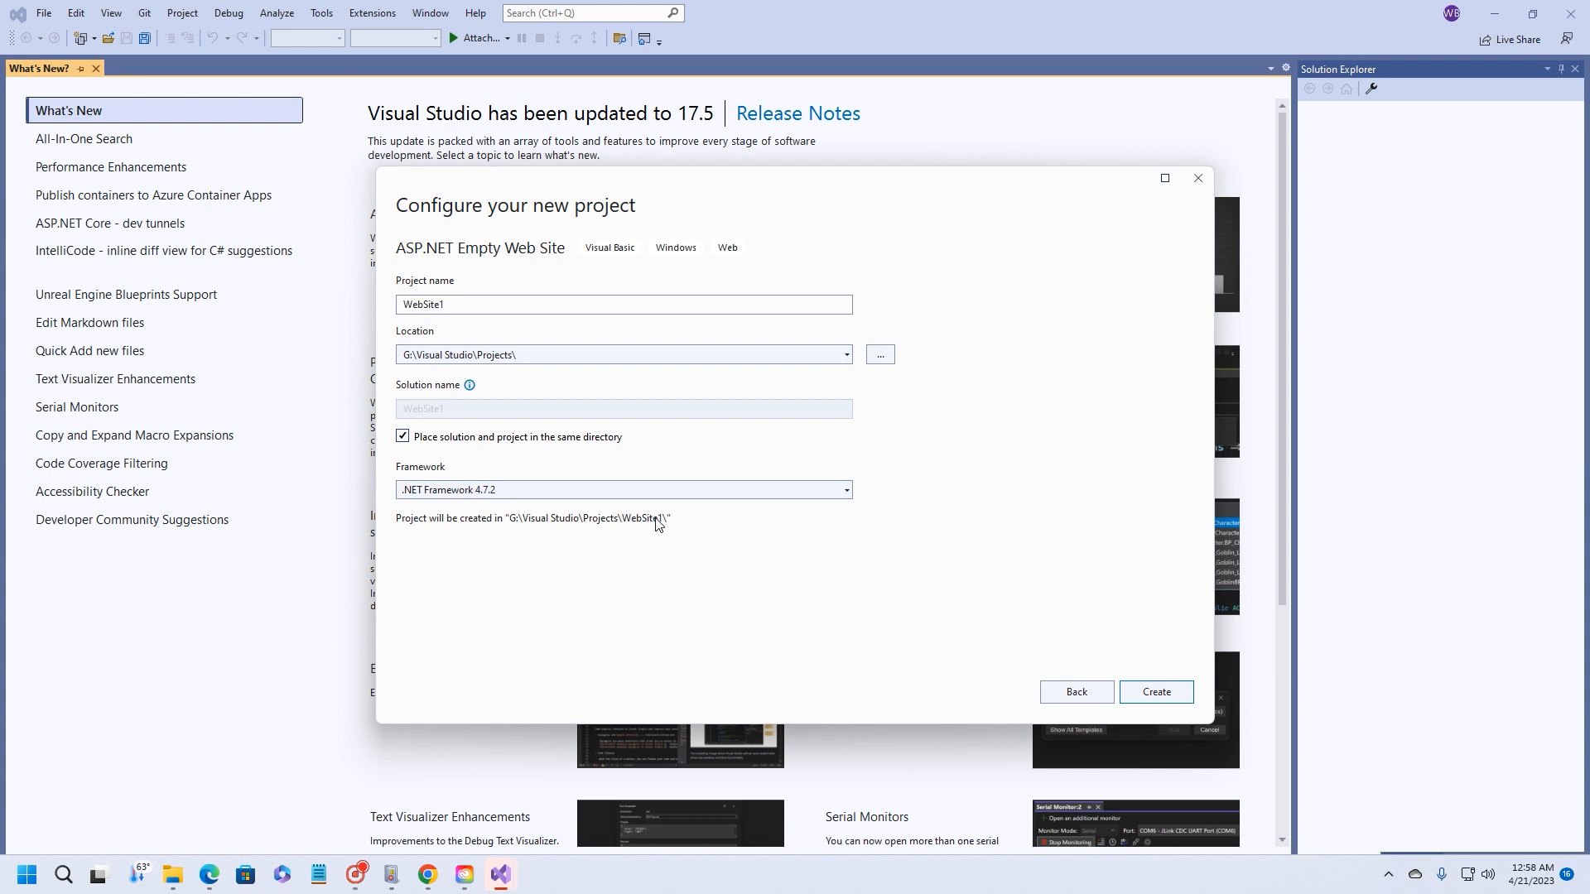
{"action": "mouse_move", "coordinate": [1156, 692]}
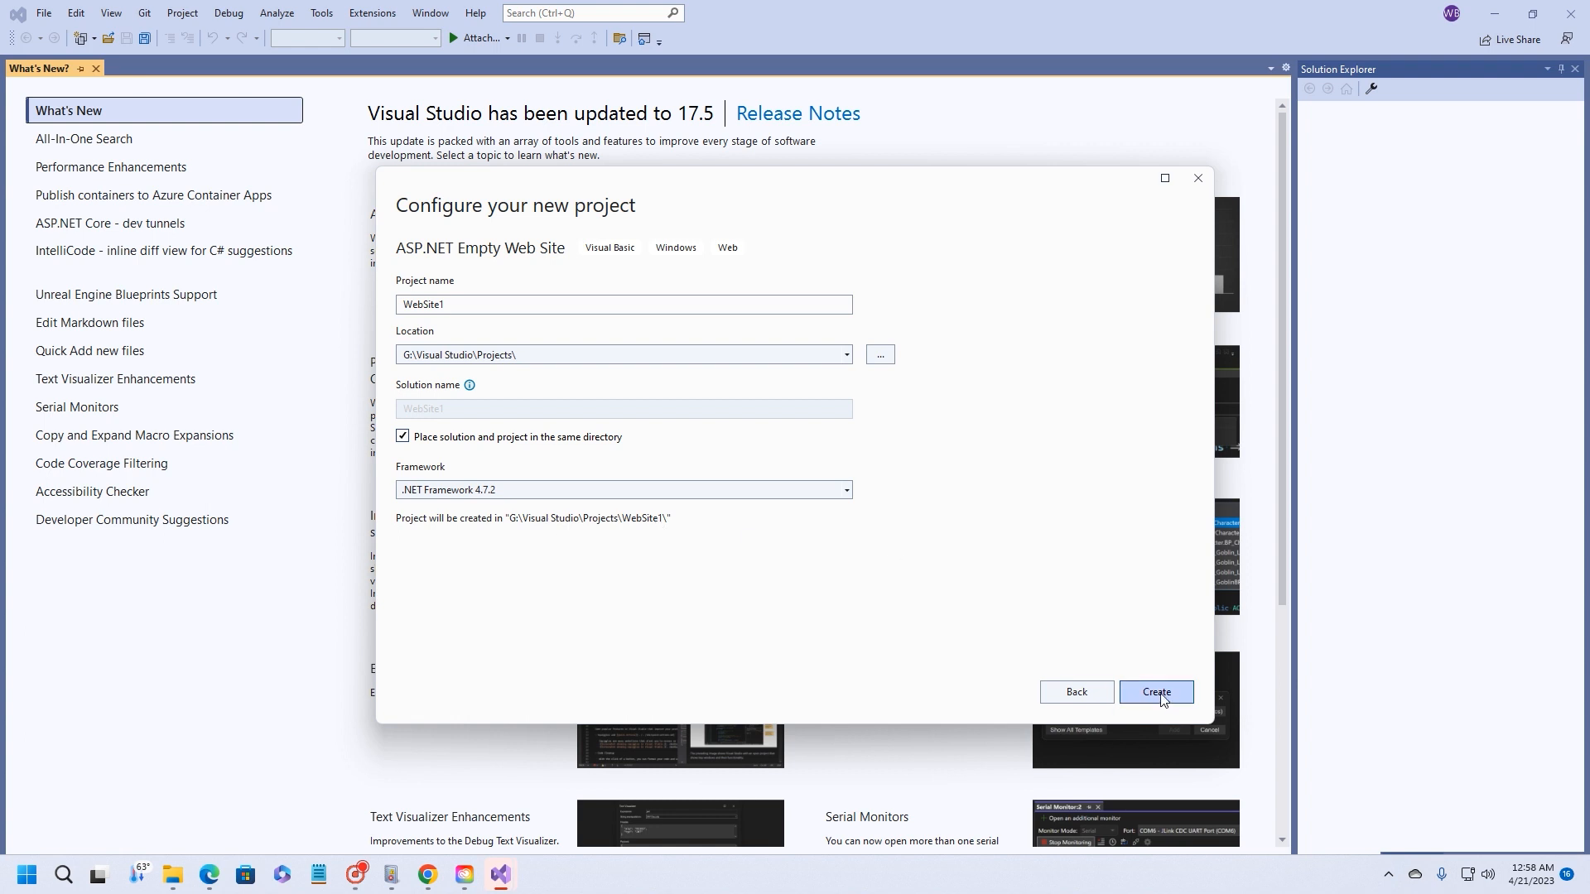
{"action": "left_click", "coordinate": [1156, 693]}
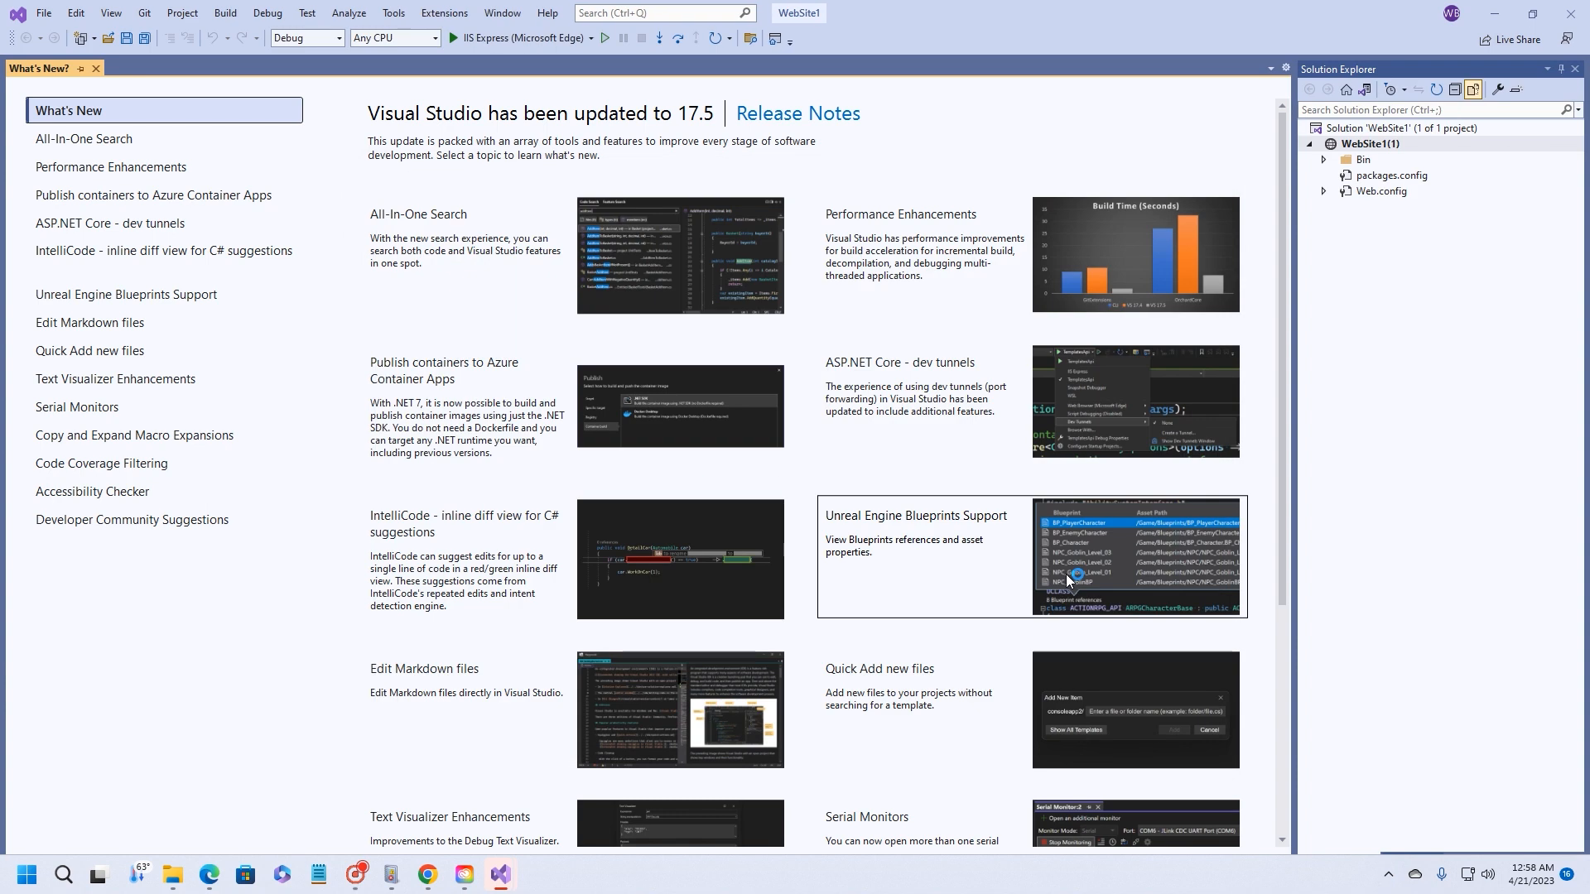
- Close the What's New tab, leaving only WebSite1 open
{"action": "left_click", "coordinate": [94, 68]}
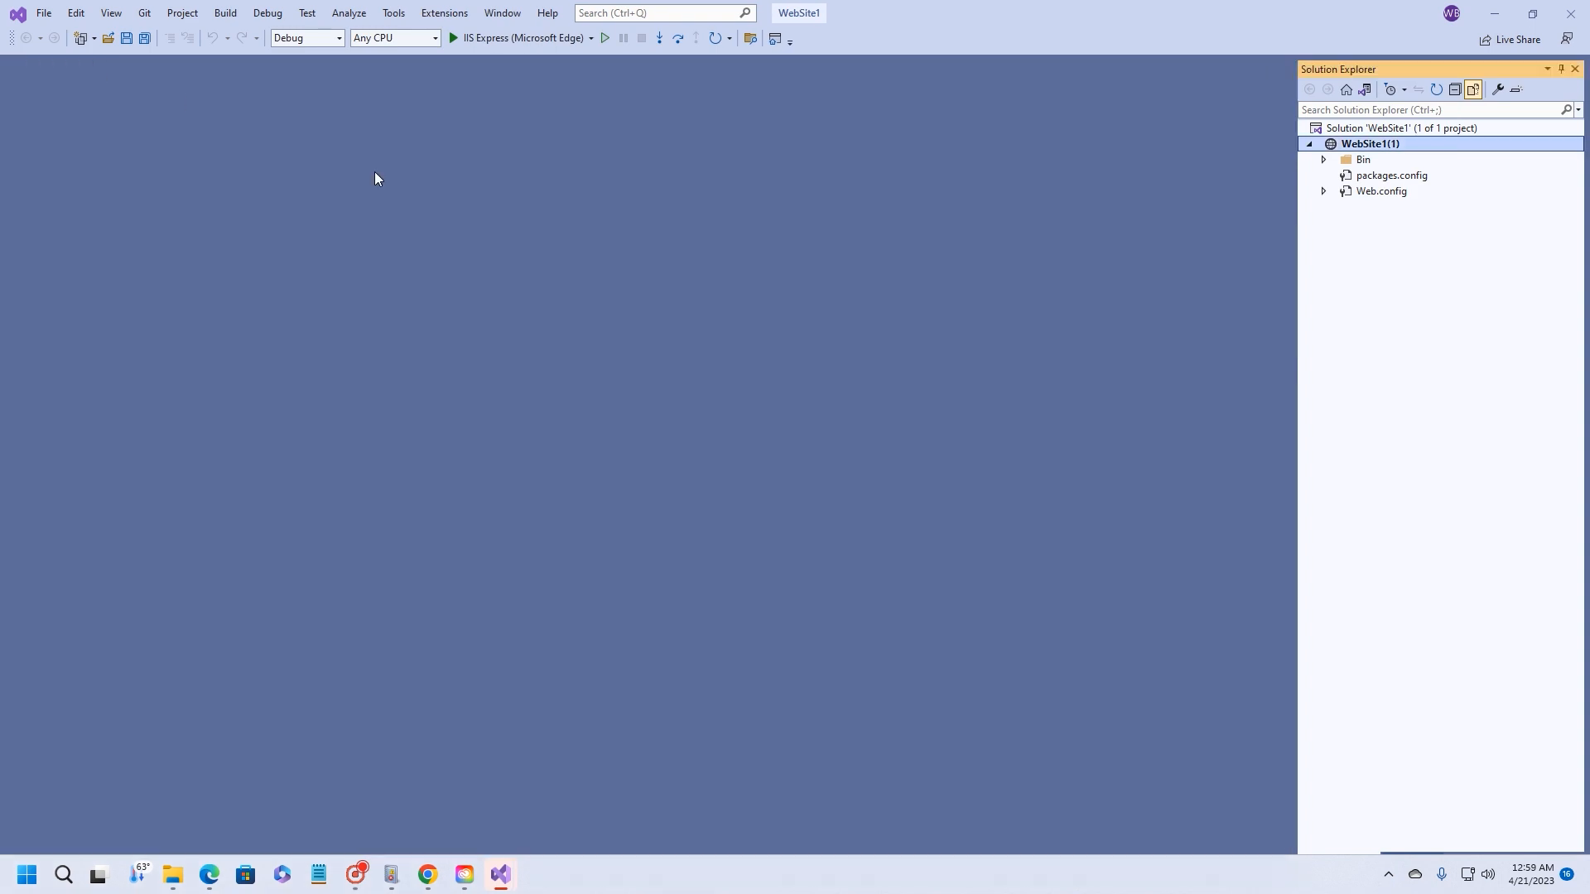
{"action": "mouse_move", "coordinate": [1336, 195]}
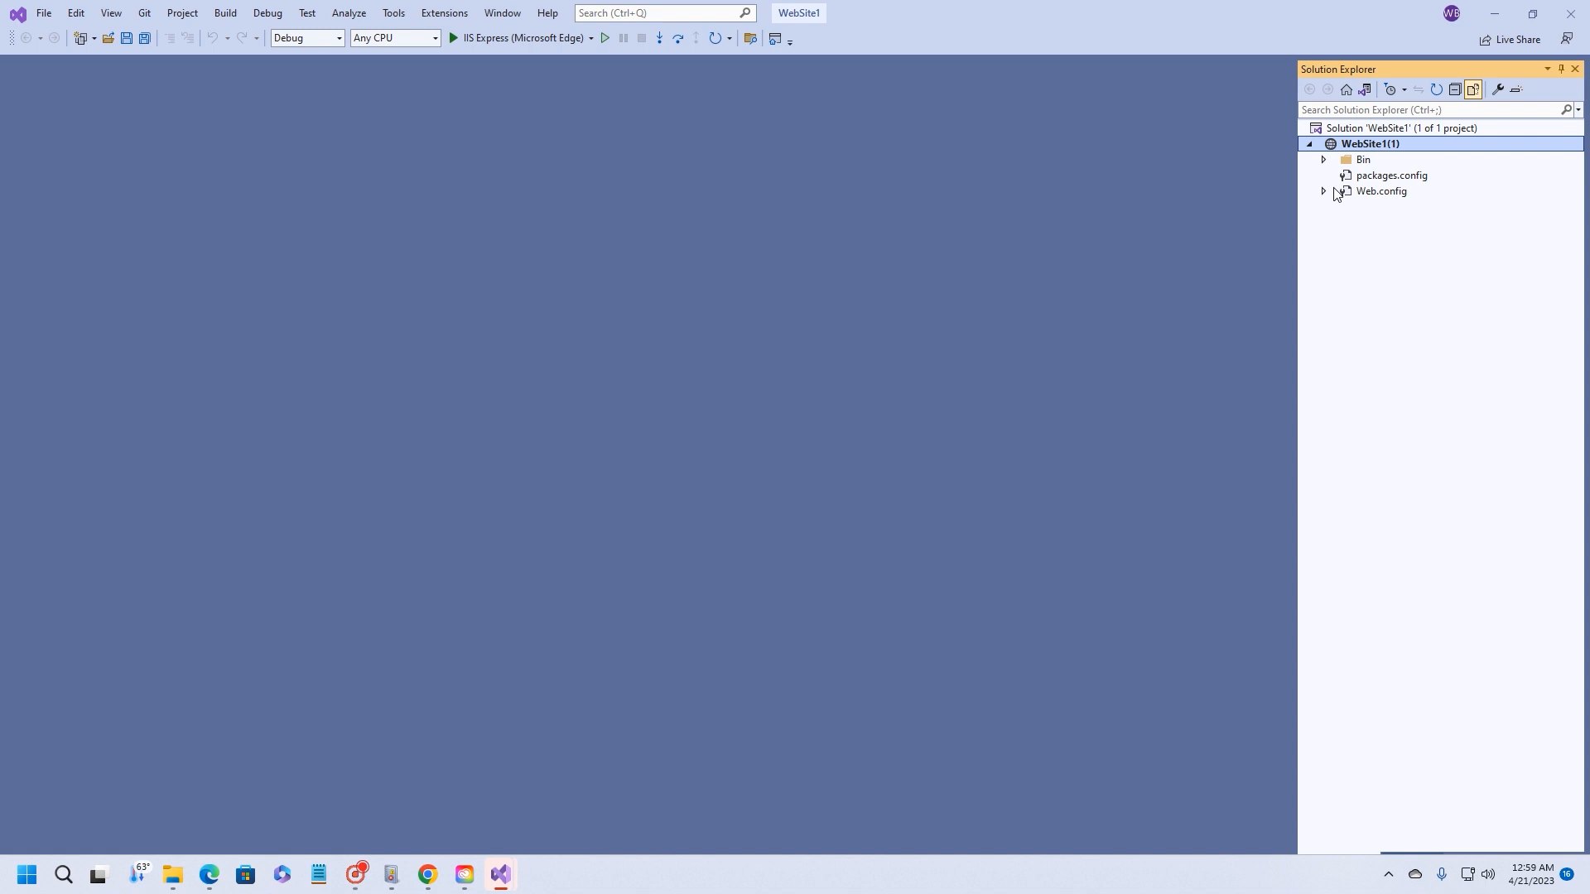
{"action": "mouse_move", "coordinate": [1415, 280]}
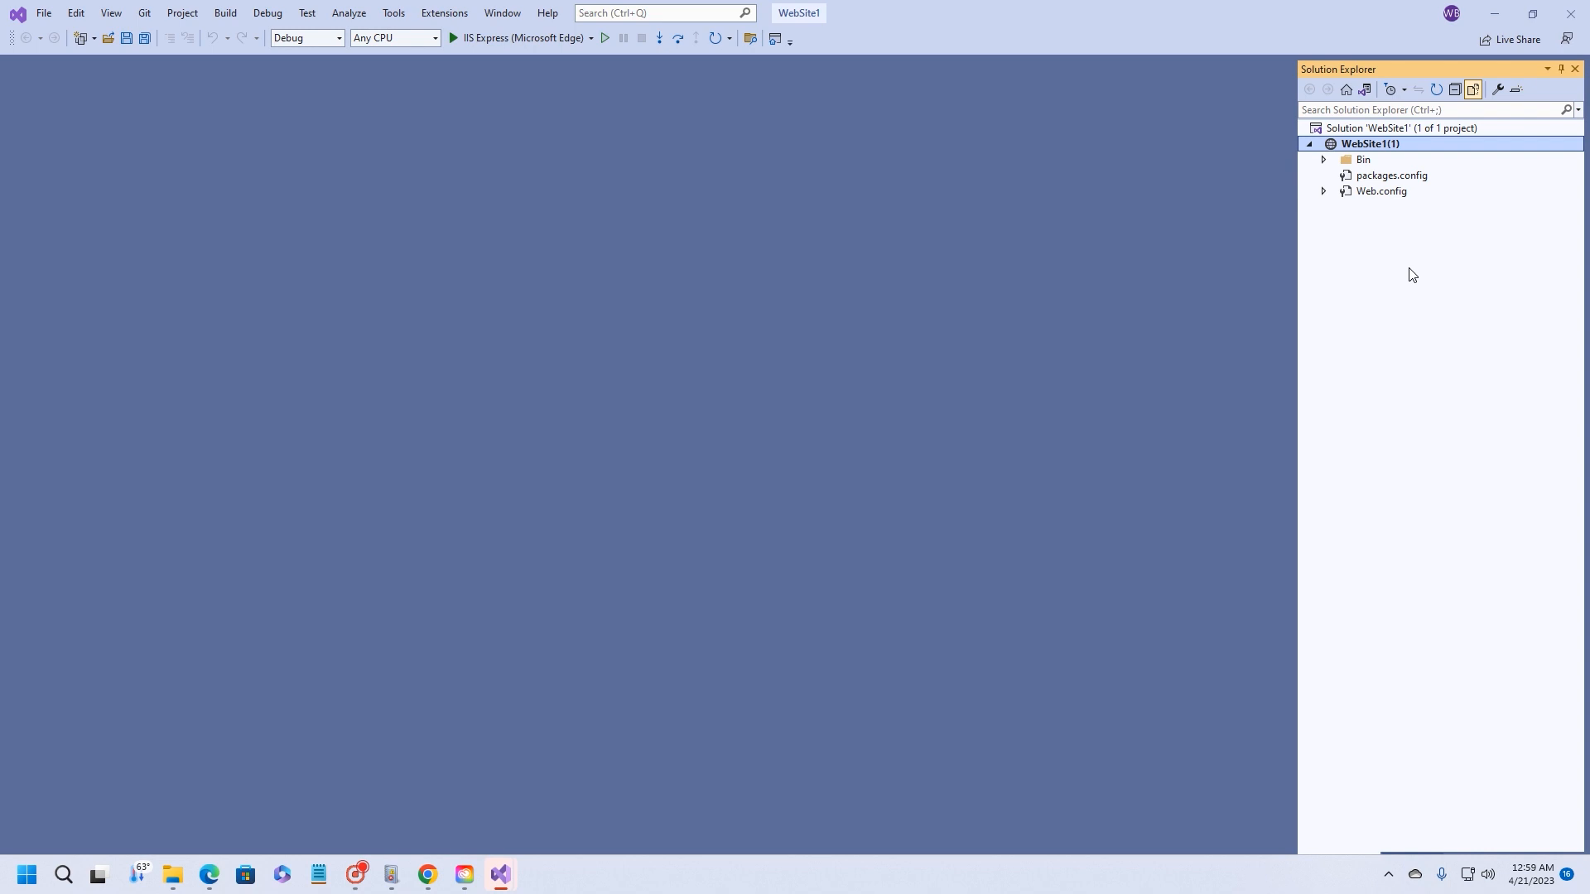
{"action": "mouse_move", "coordinate": [1366, 151]}
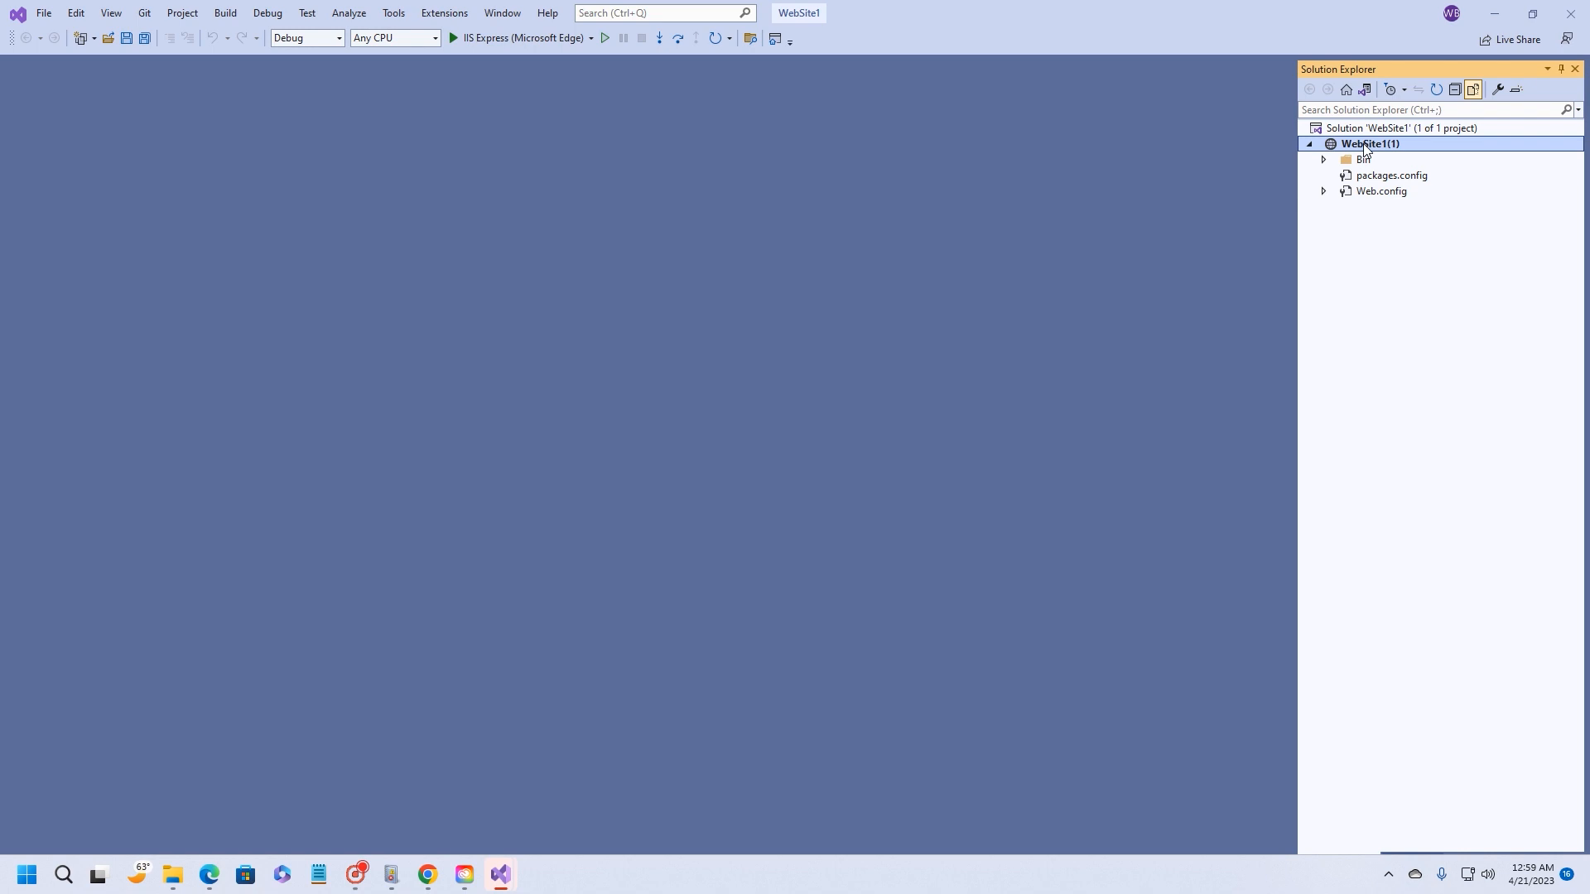
- Bring up Add > Add New Item for the WebSite1 node in Solution Explorer
{"action": "right_click", "coordinate": [1370, 143]}
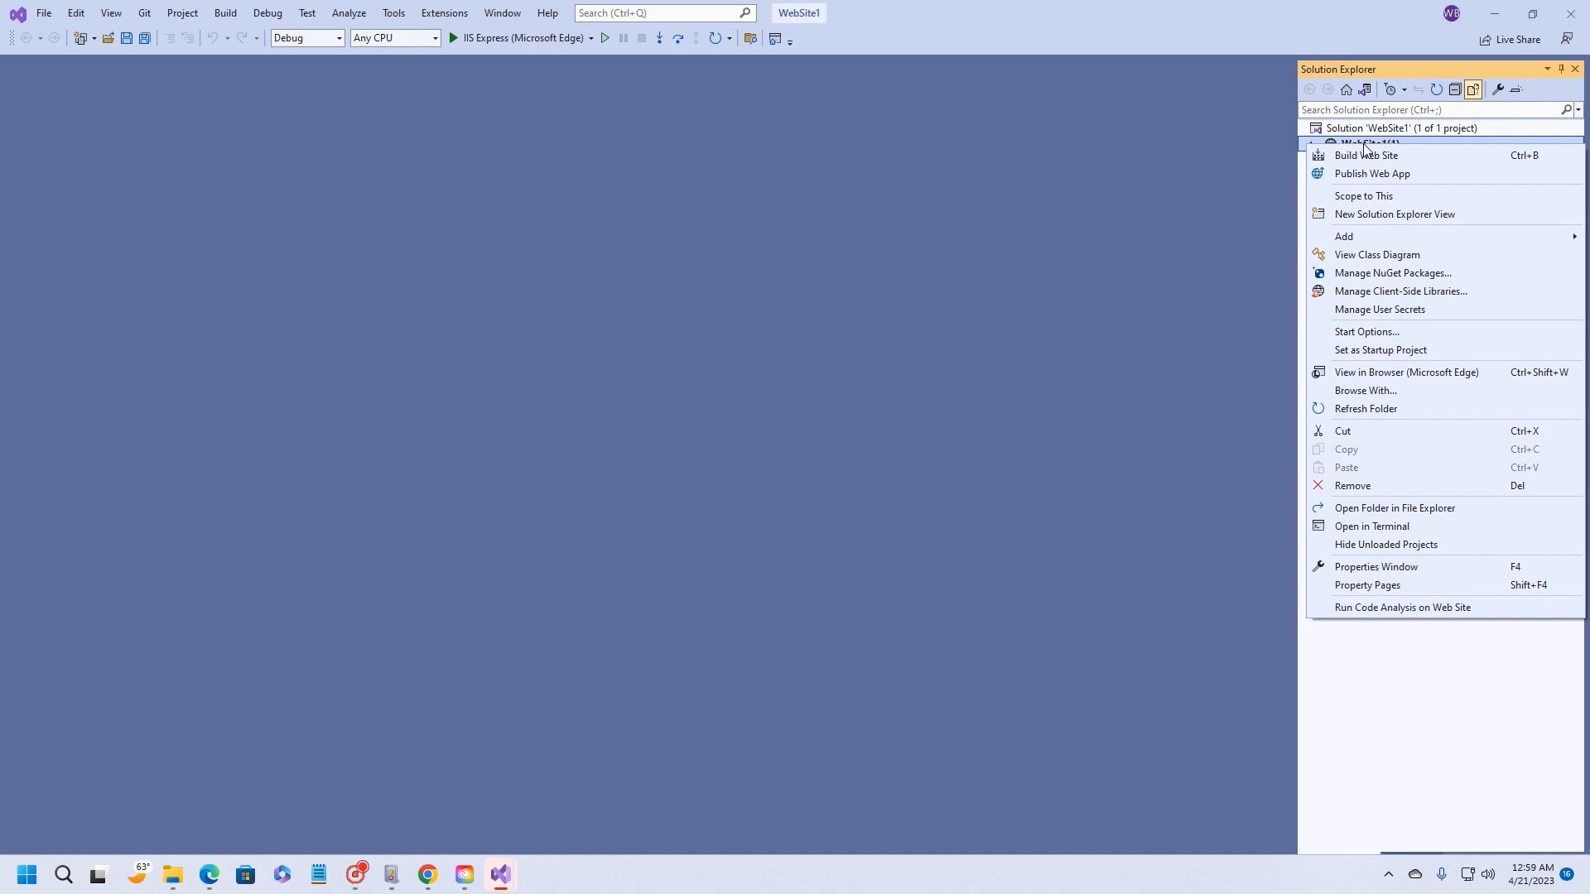
{"action": "left_click", "coordinate": [1343, 237]}
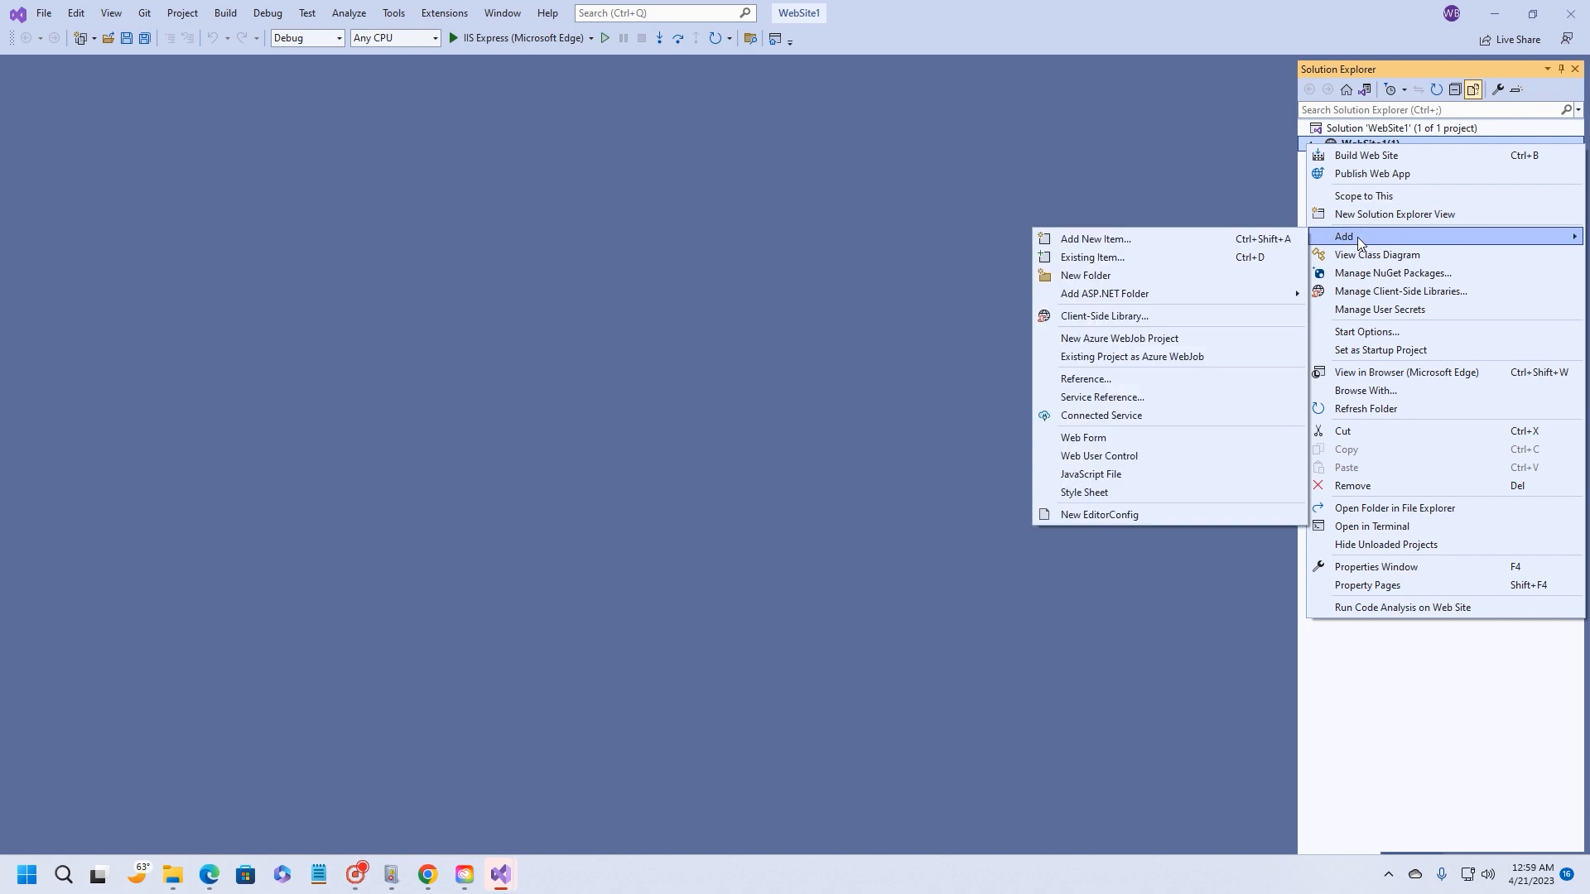
{"action": "mouse_move", "coordinate": [1114, 315]}
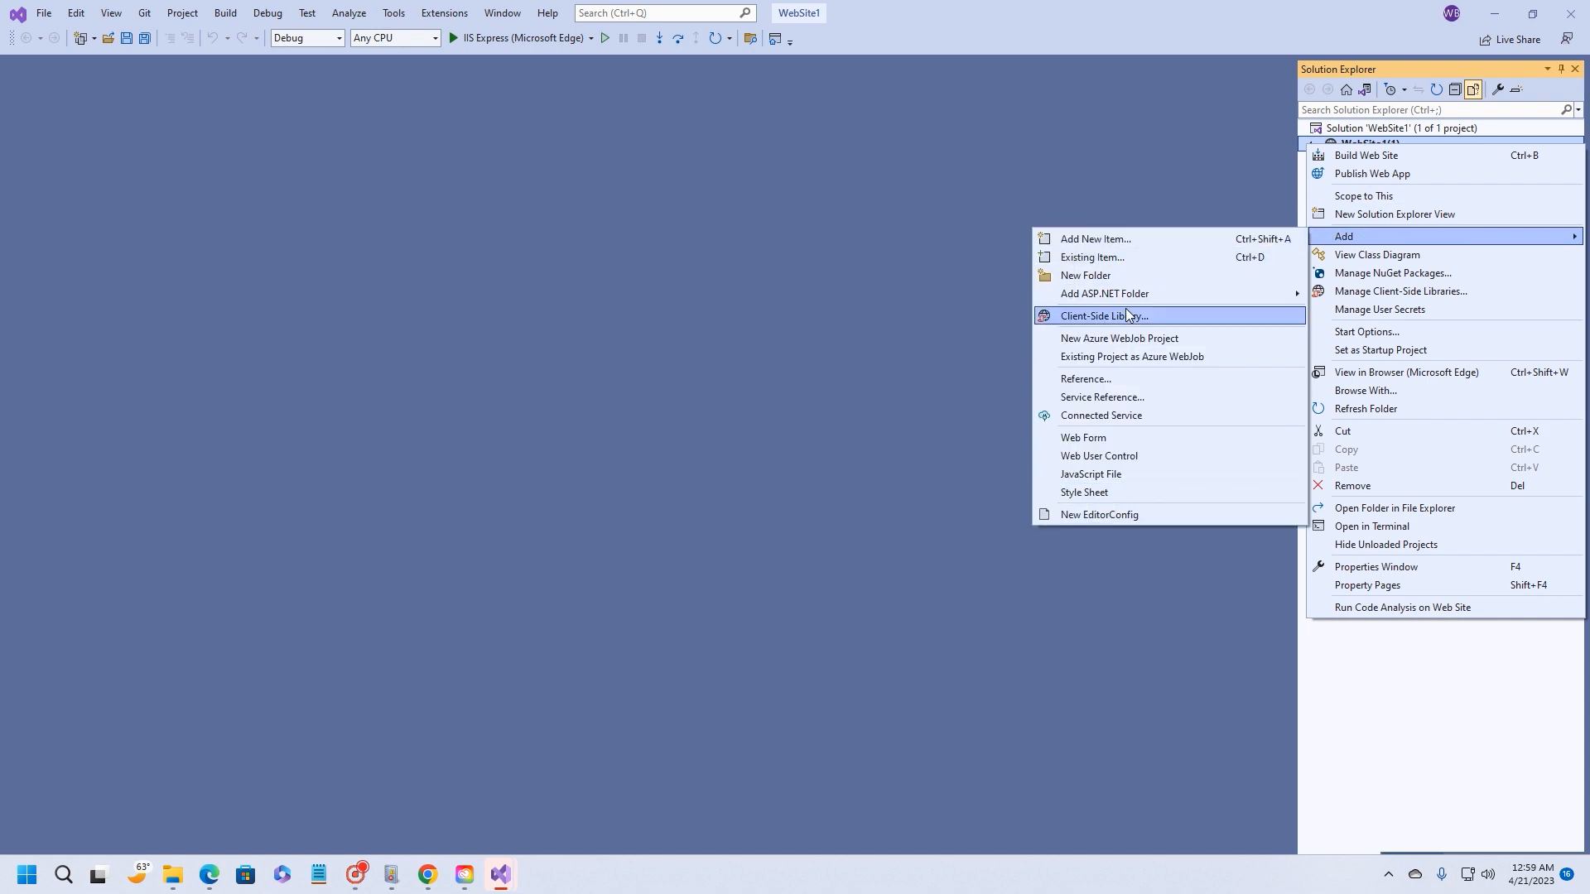
{"action": "mouse_move", "coordinate": [1113, 437]}
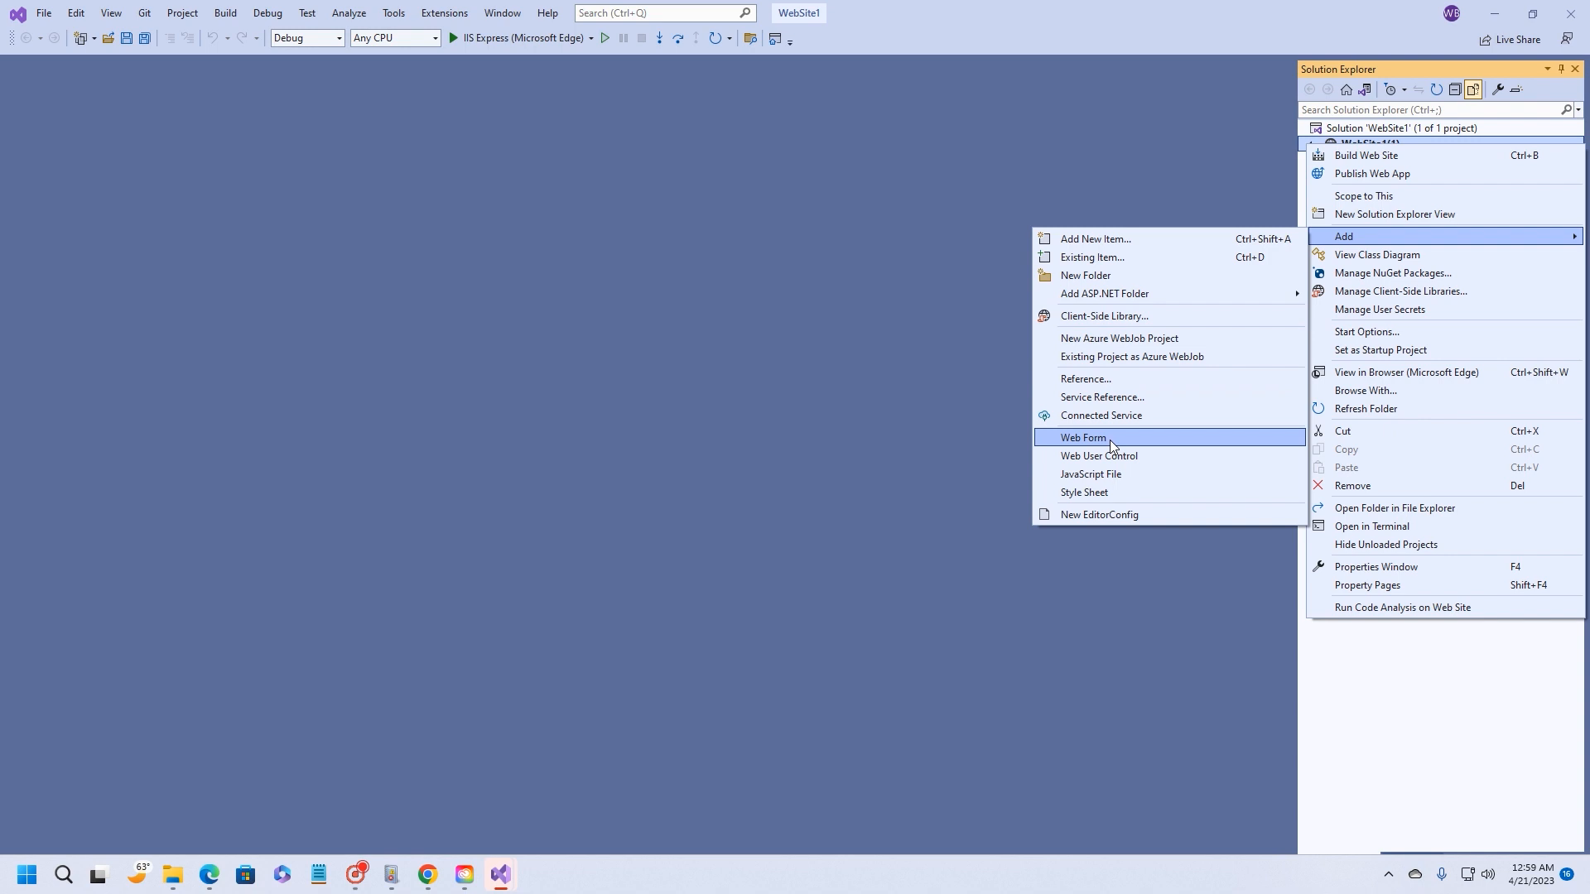
{"action": "mouse_move", "coordinate": [1094, 238]}
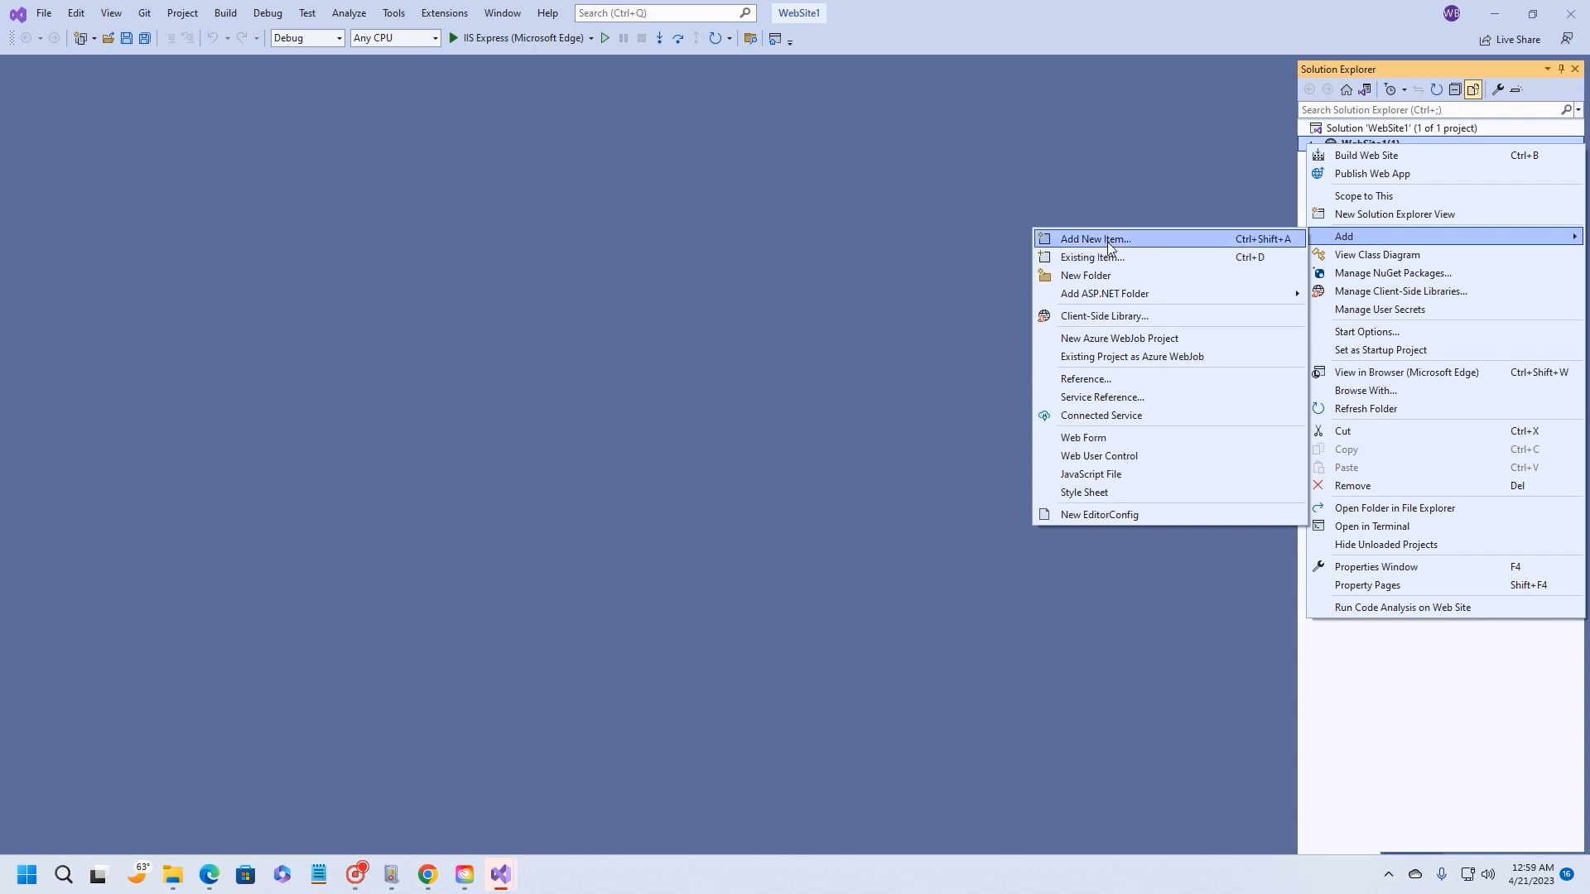
{"action": "left_click", "coordinate": [1095, 239]}
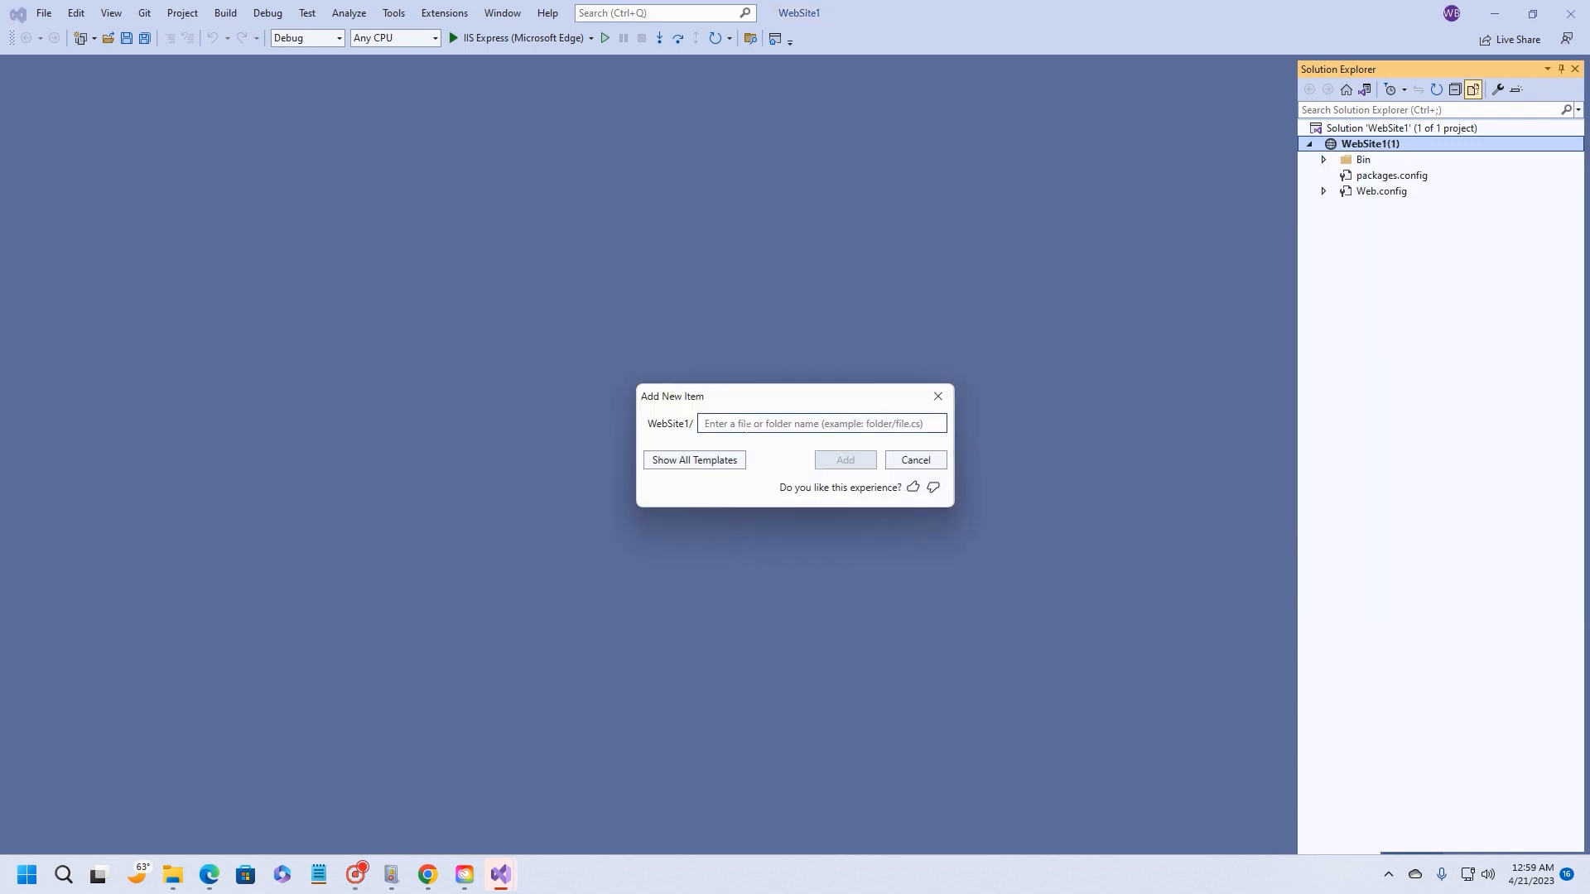
{"action": "mouse_move", "coordinate": [893, 410]}
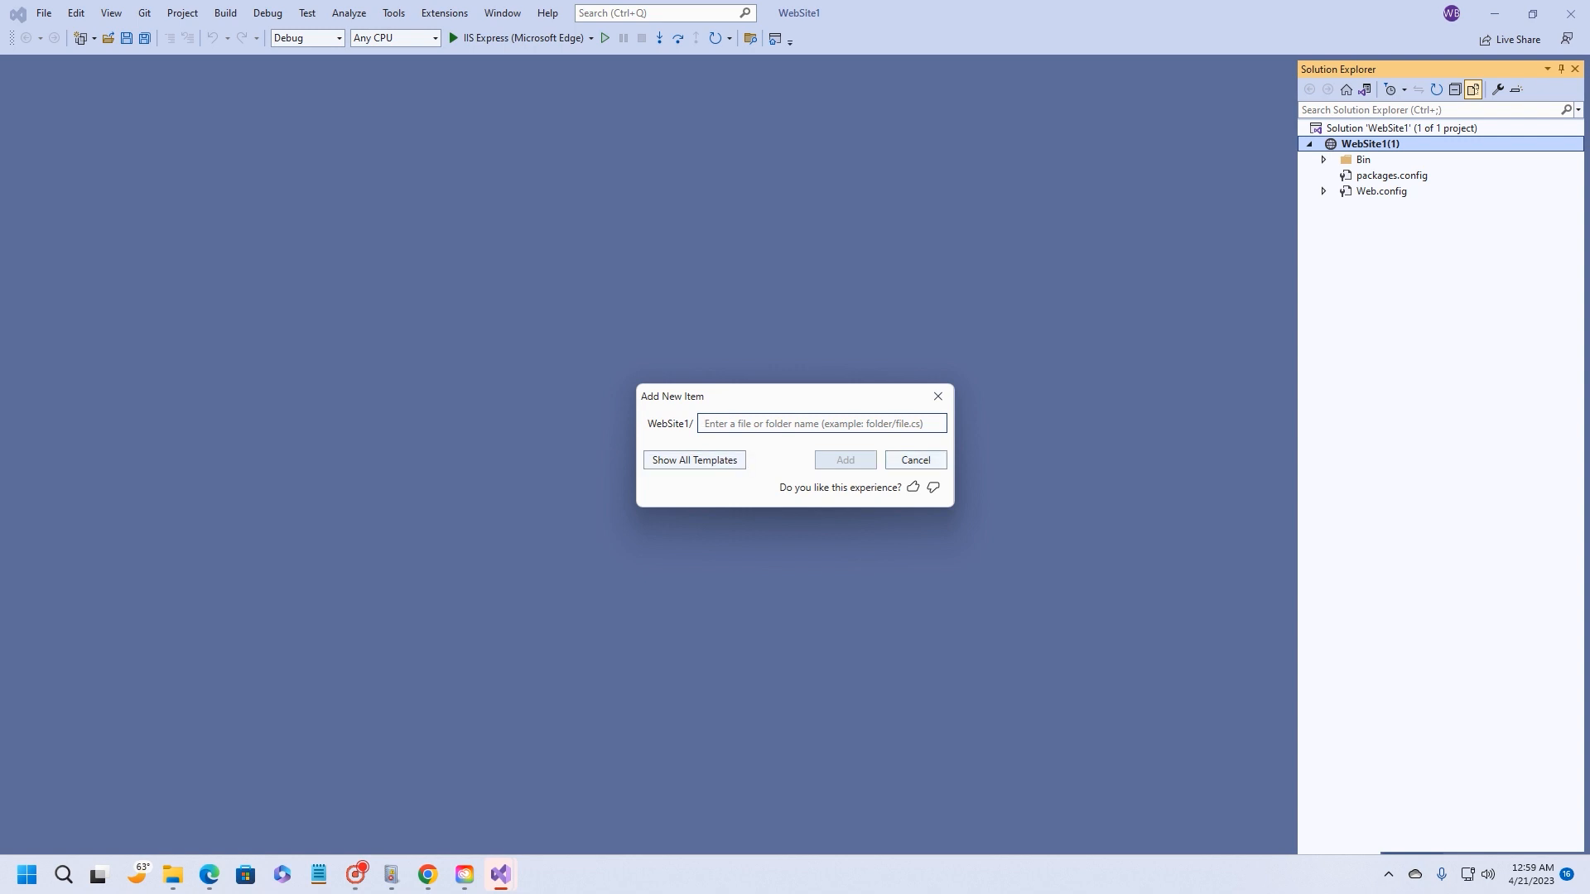
- Show all templates and choose Web Form named Default.aspx with code in a separate file
{"action": "left_click", "coordinate": [694, 459]}
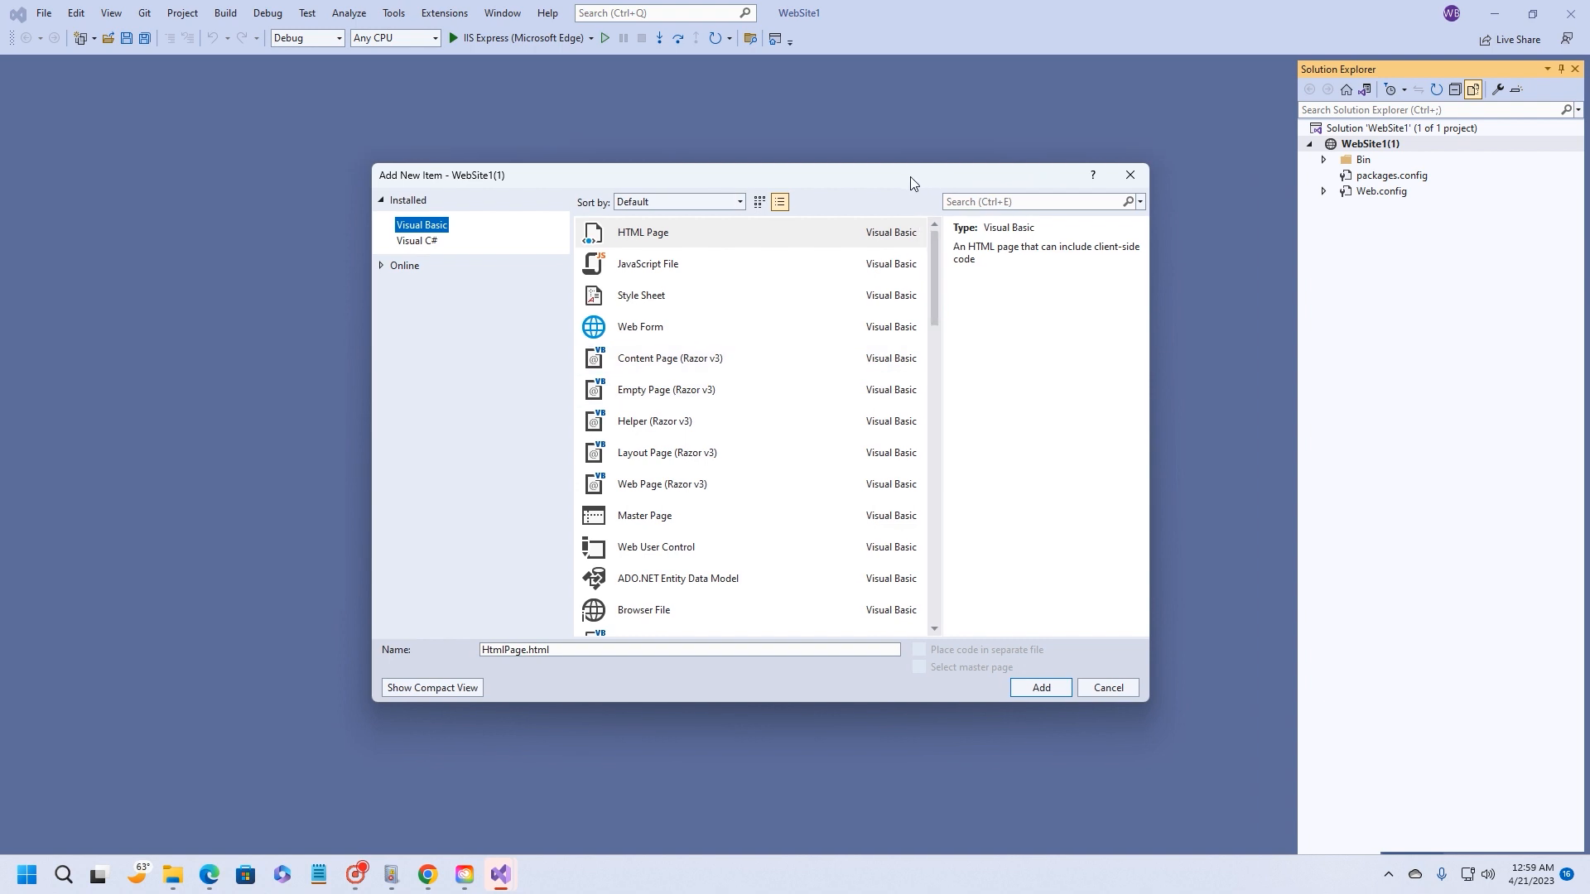
{"action": "mouse_move", "coordinate": [639, 248]}
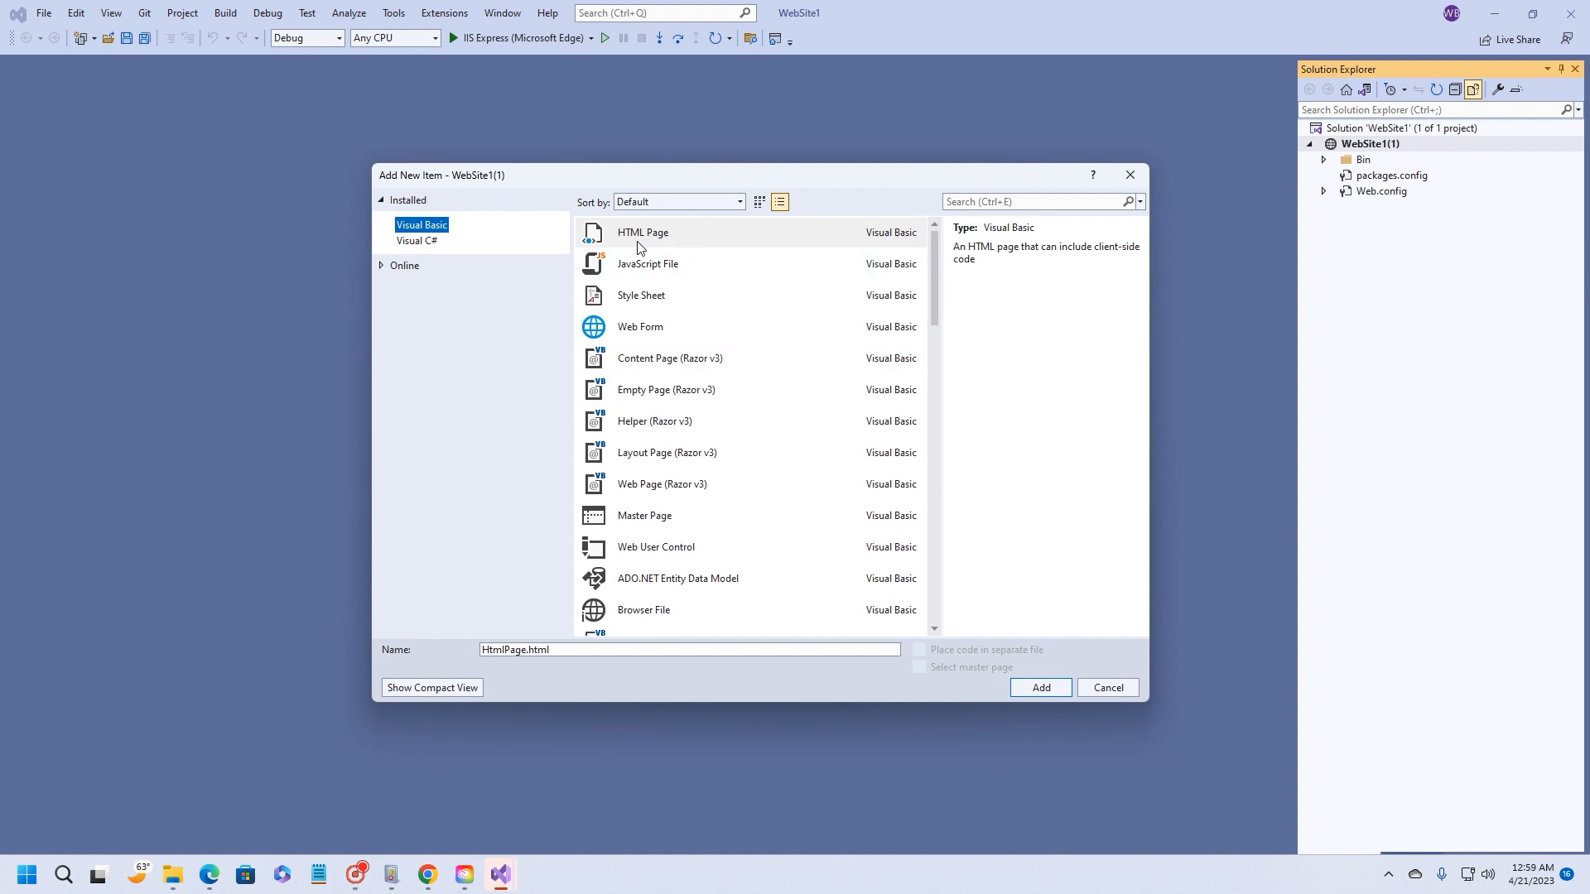
{"action": "left_click", "coordinate": [639, 327]}
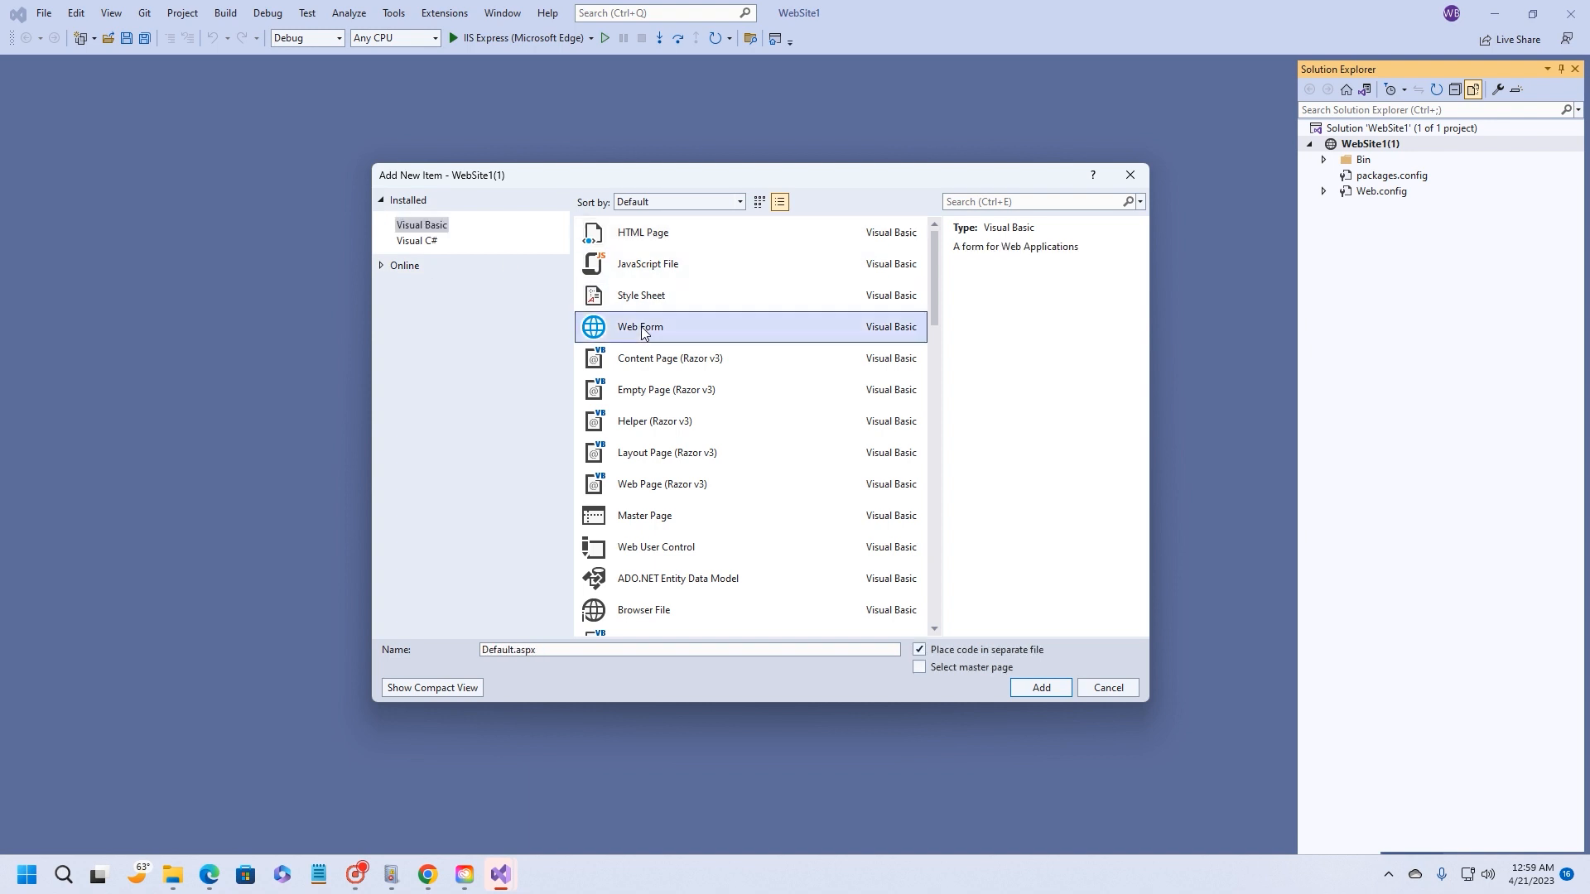
{"action": "left_click", "coordinate": [643, 232]}
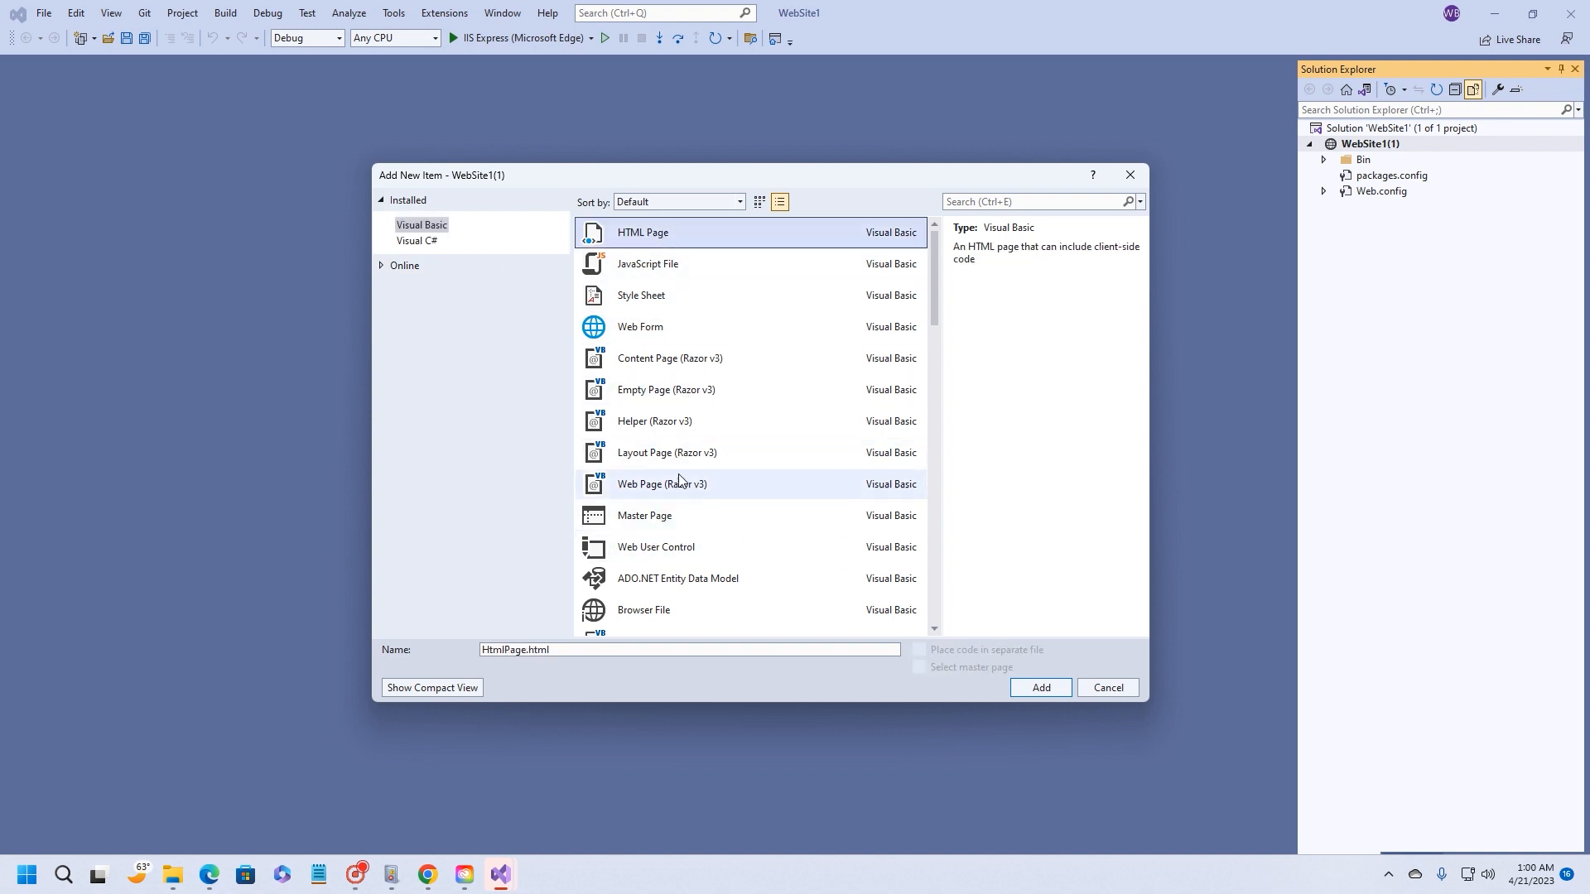
{"action": "scroll", "scroll_direction": "down", "scroll_amount": 3}
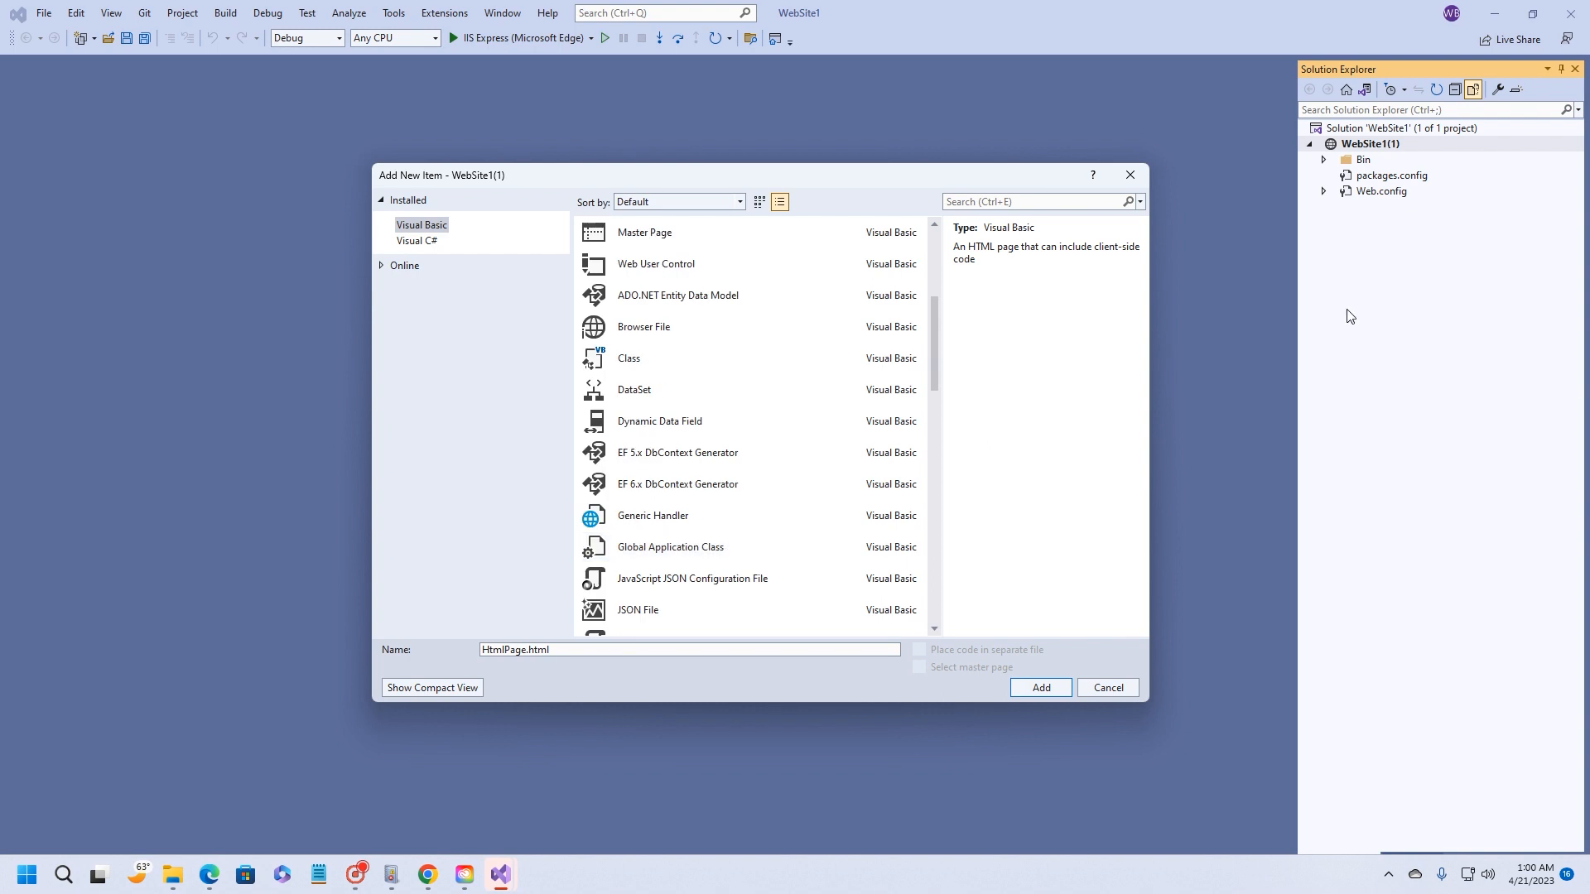
{"action": "mouse_move", "coordinate": [684, 295]}
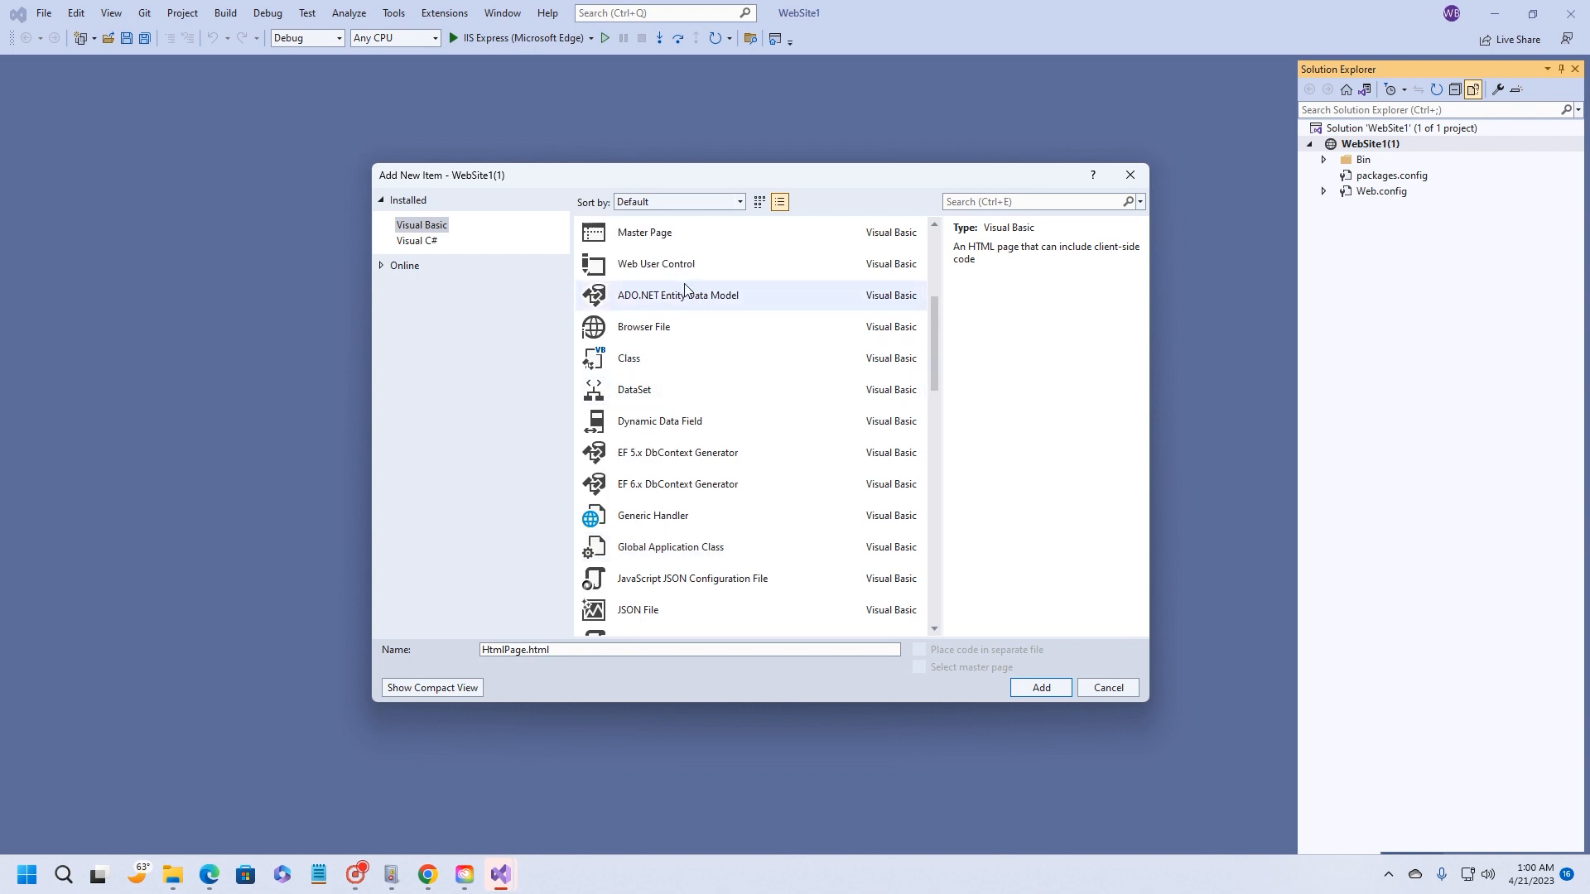
{"action": "scroll", "scroll_direction": "down", "scroll_amount": 3}
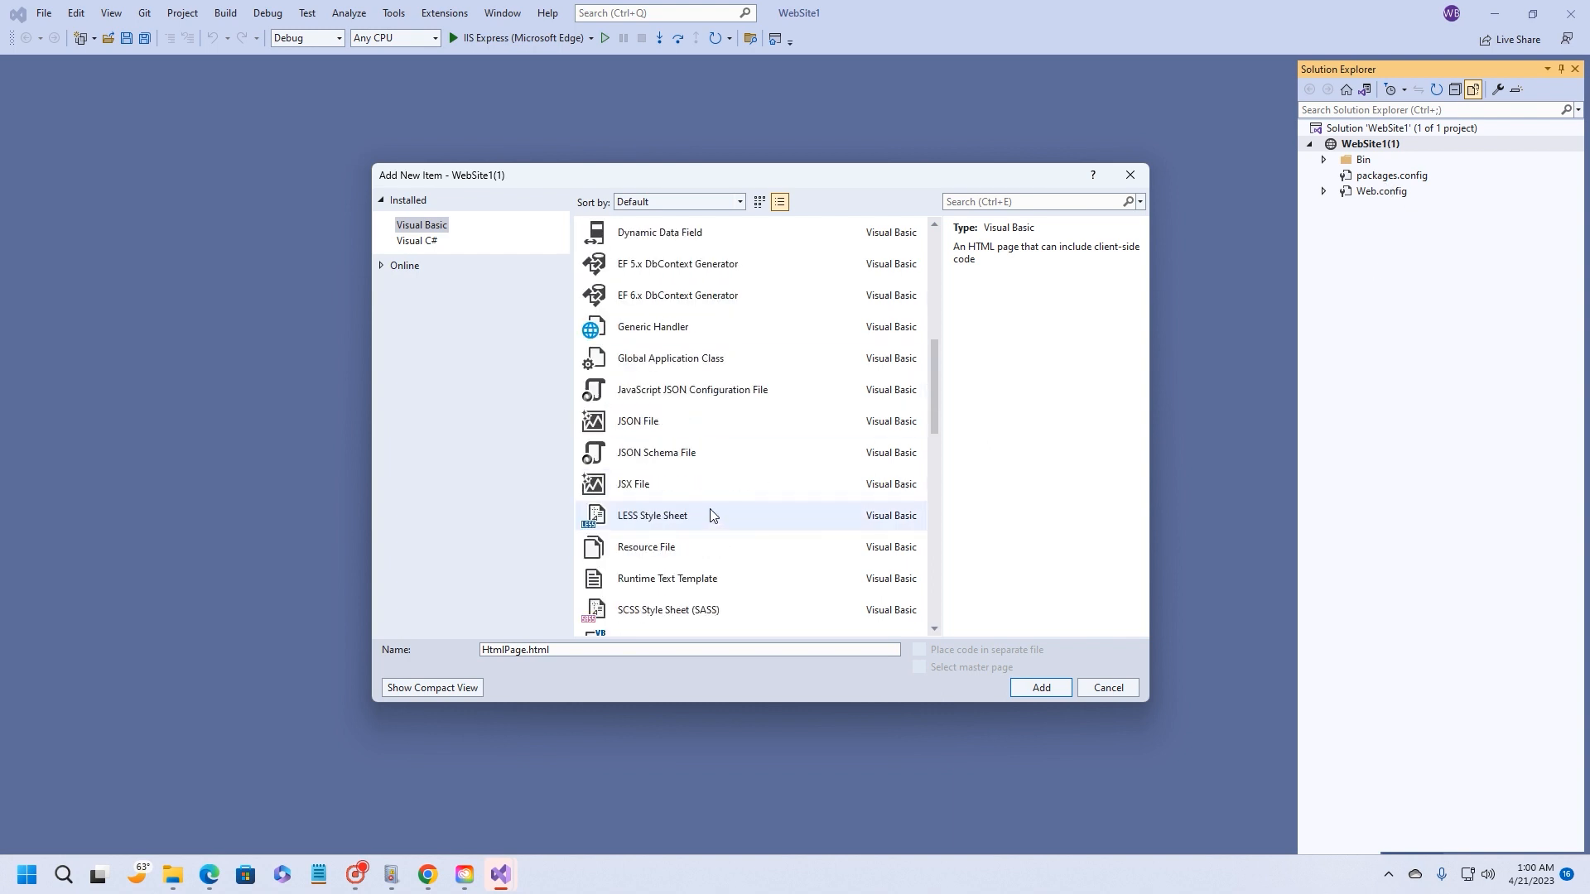
{"action": "scroll", "scroll_direction": "down", "scroll_amount": 3}
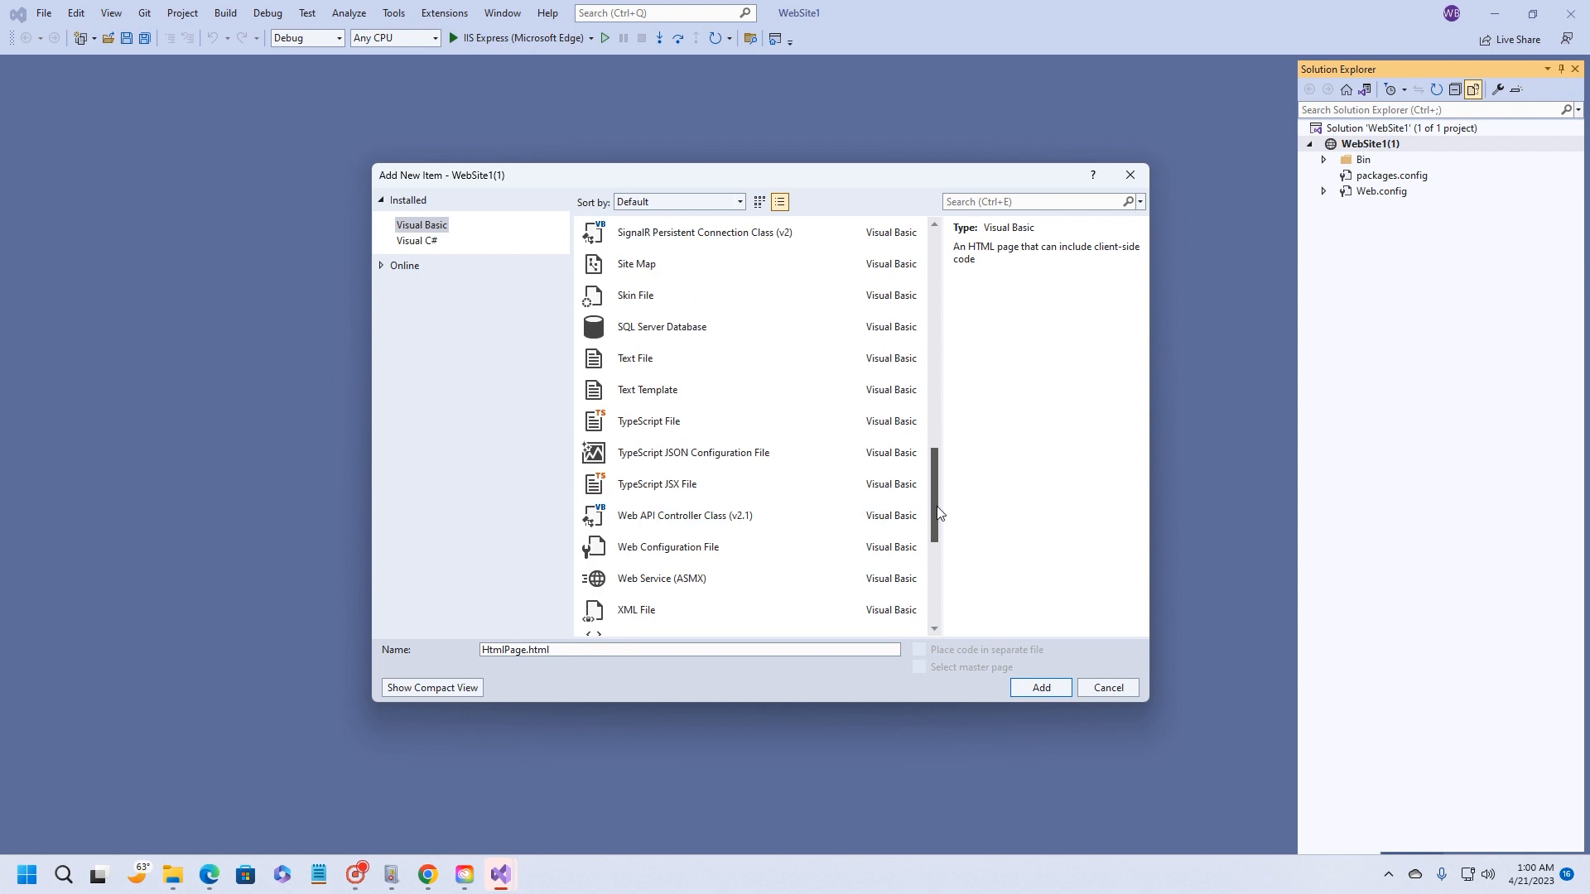
{"action": "left_click", "coordinate": [668, 546]}
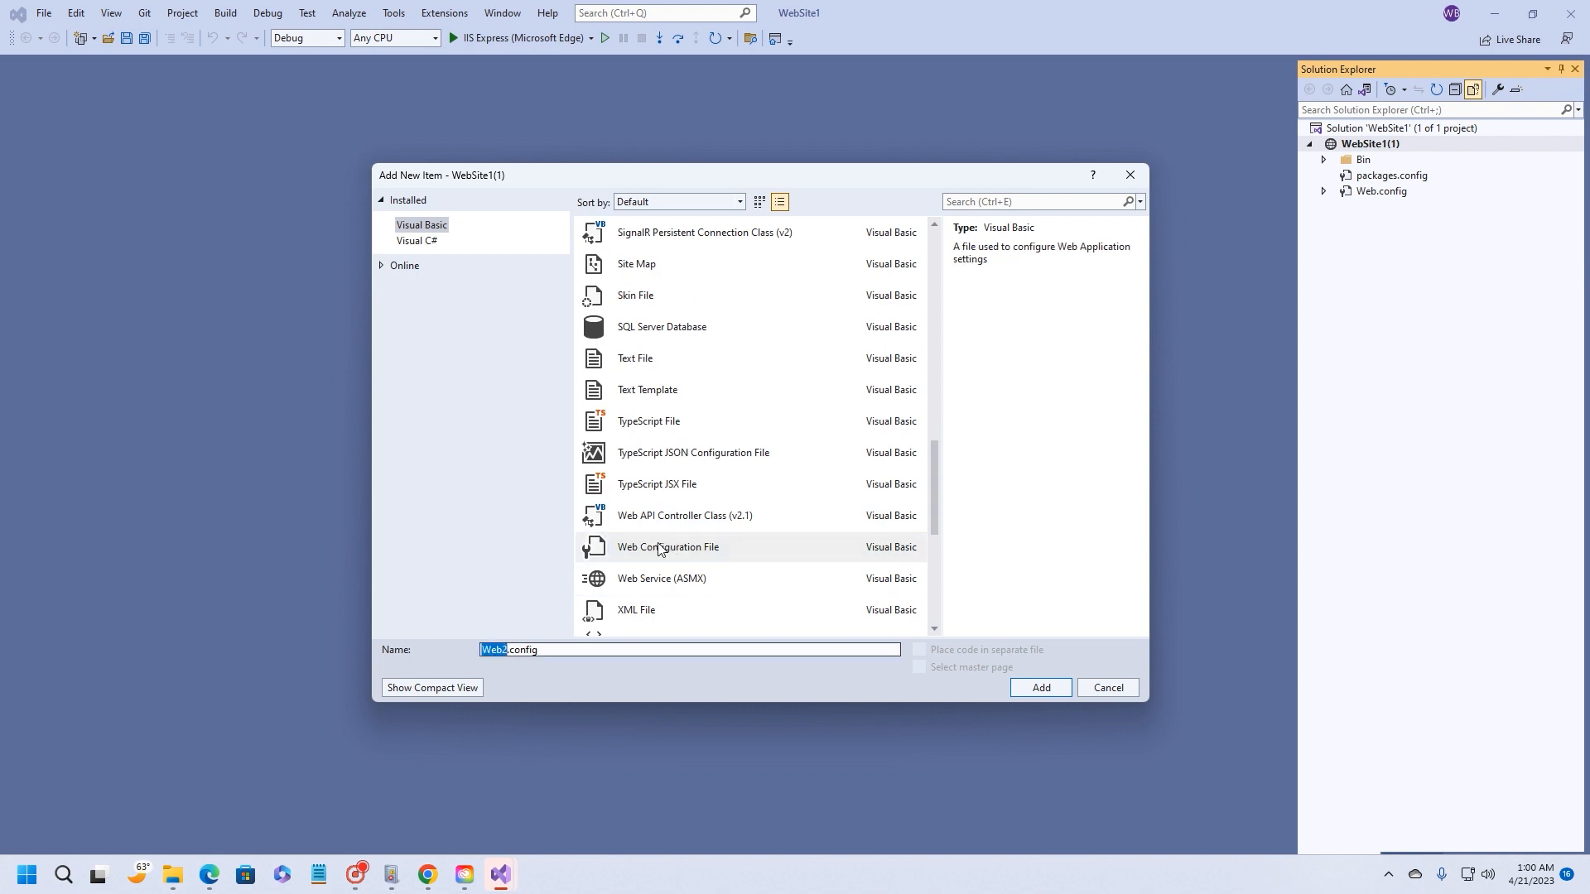
{"action": "scroll", "scroll_direction": "up", "scroll_amount": 3}
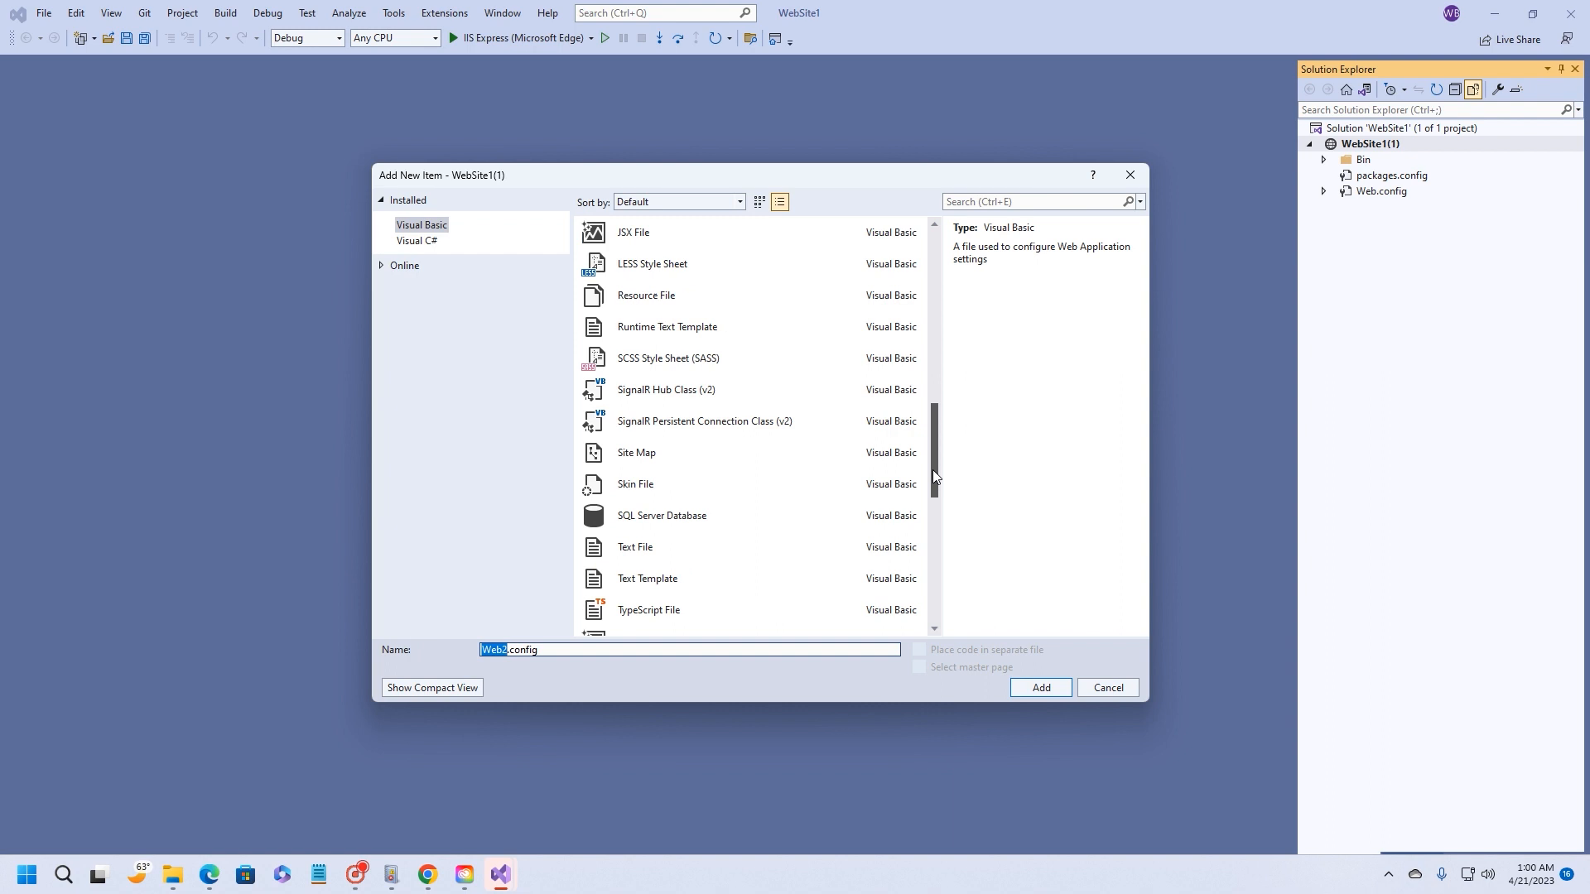
{"action": "scroll", "scroll_direction": "up", "scroll_amount": 3}
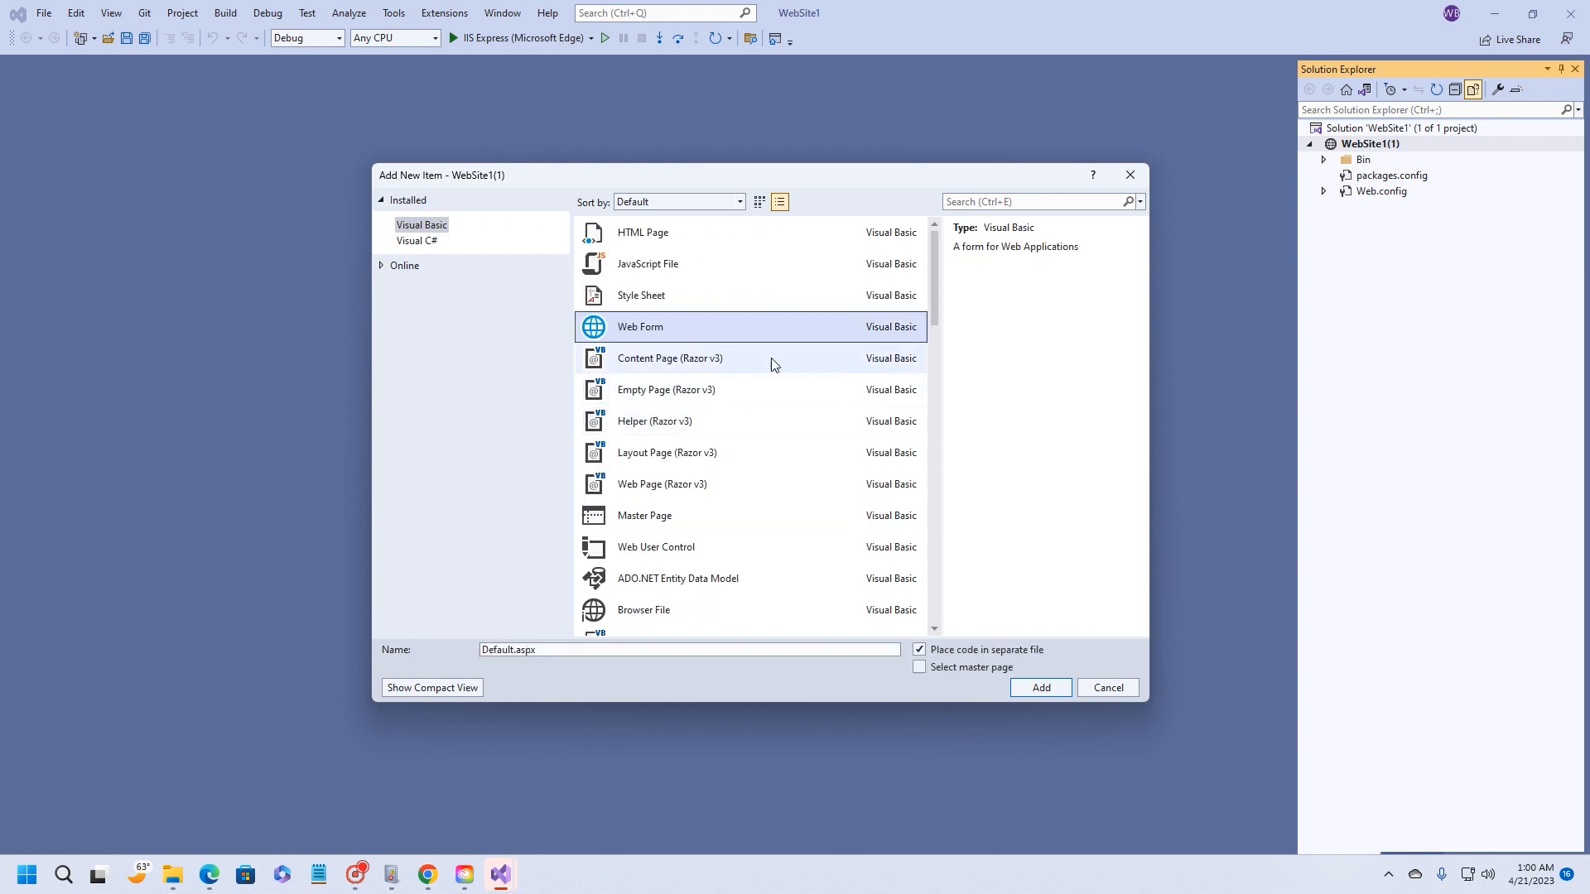
{"action": "mouse_move", "coordinate": [1040, 688]}
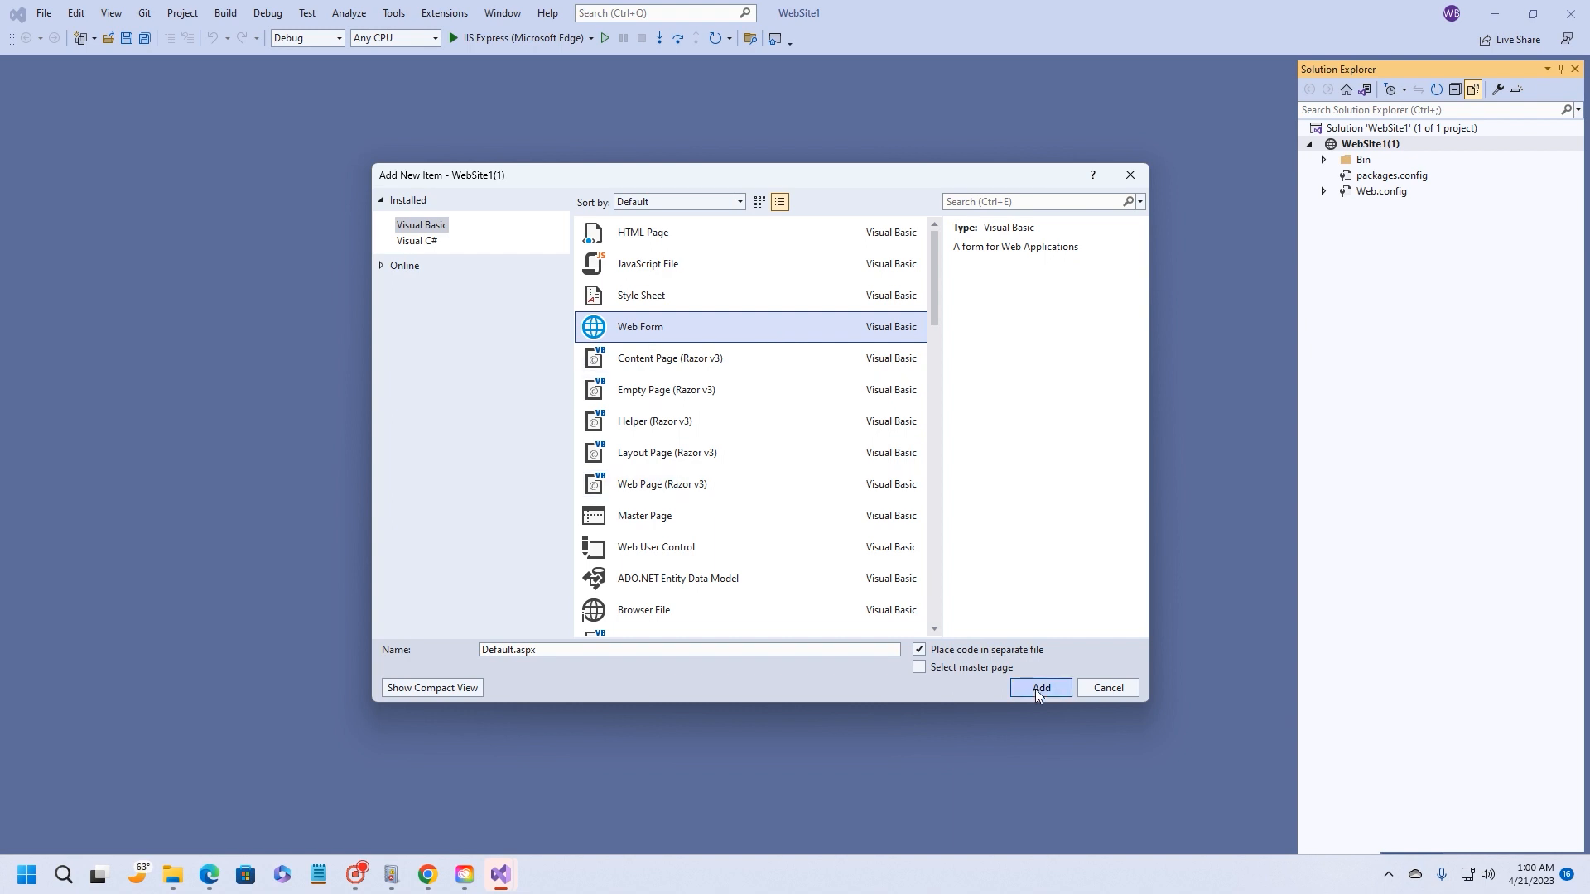
- Add Default.aspx to the site and open its Default.aspx.vb code-behind
{"action": "left_click", "coordinate": [1040, 687]}
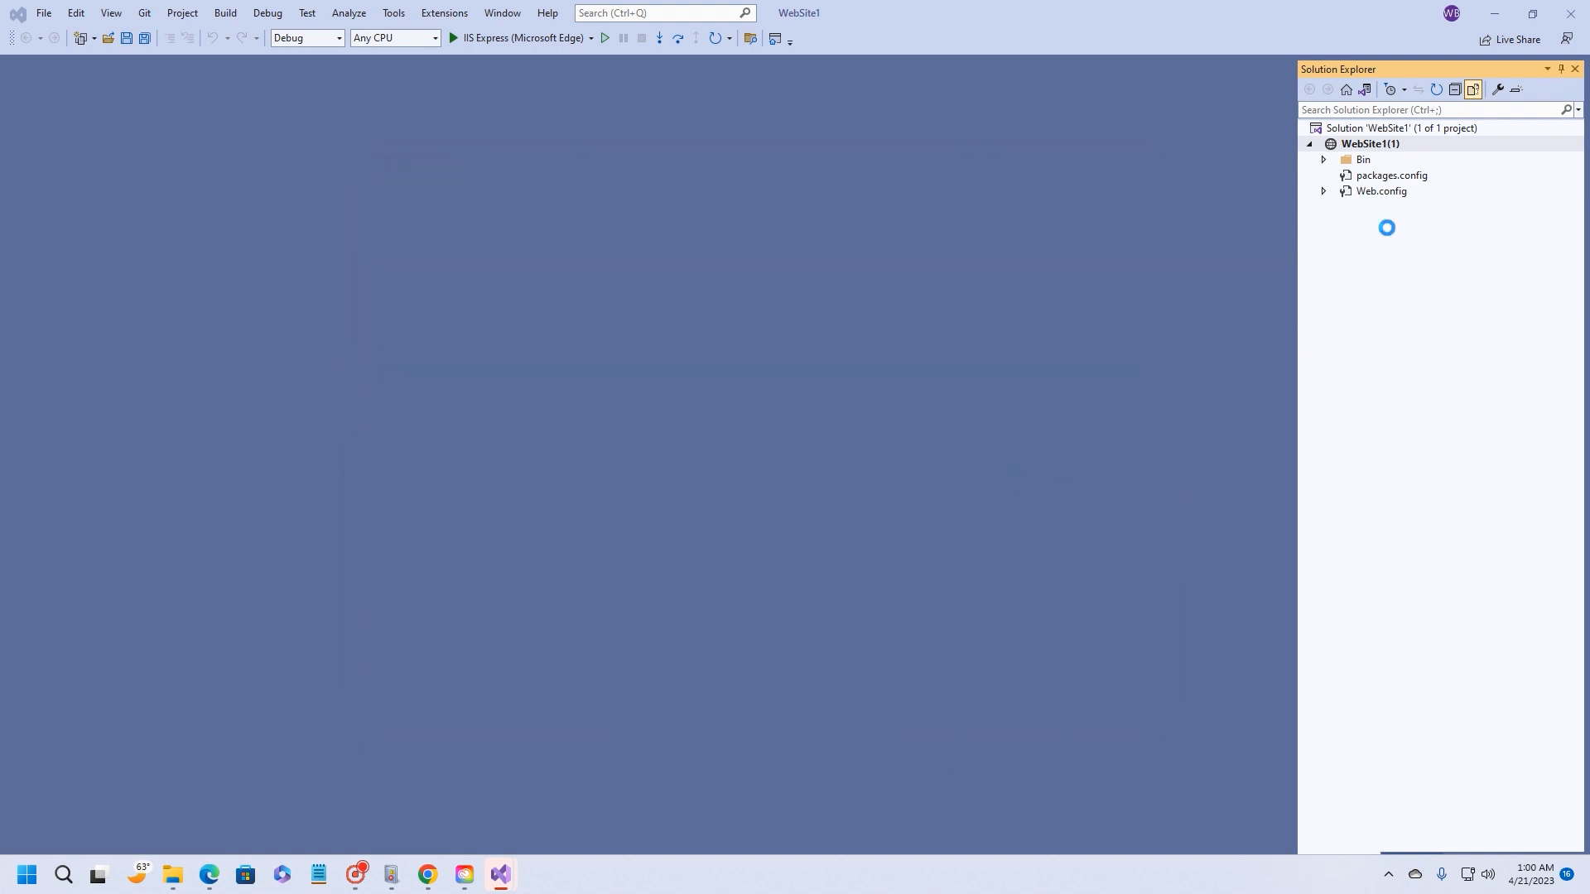
{"action": "mouse_move", "coordinate": [1398, 229]}
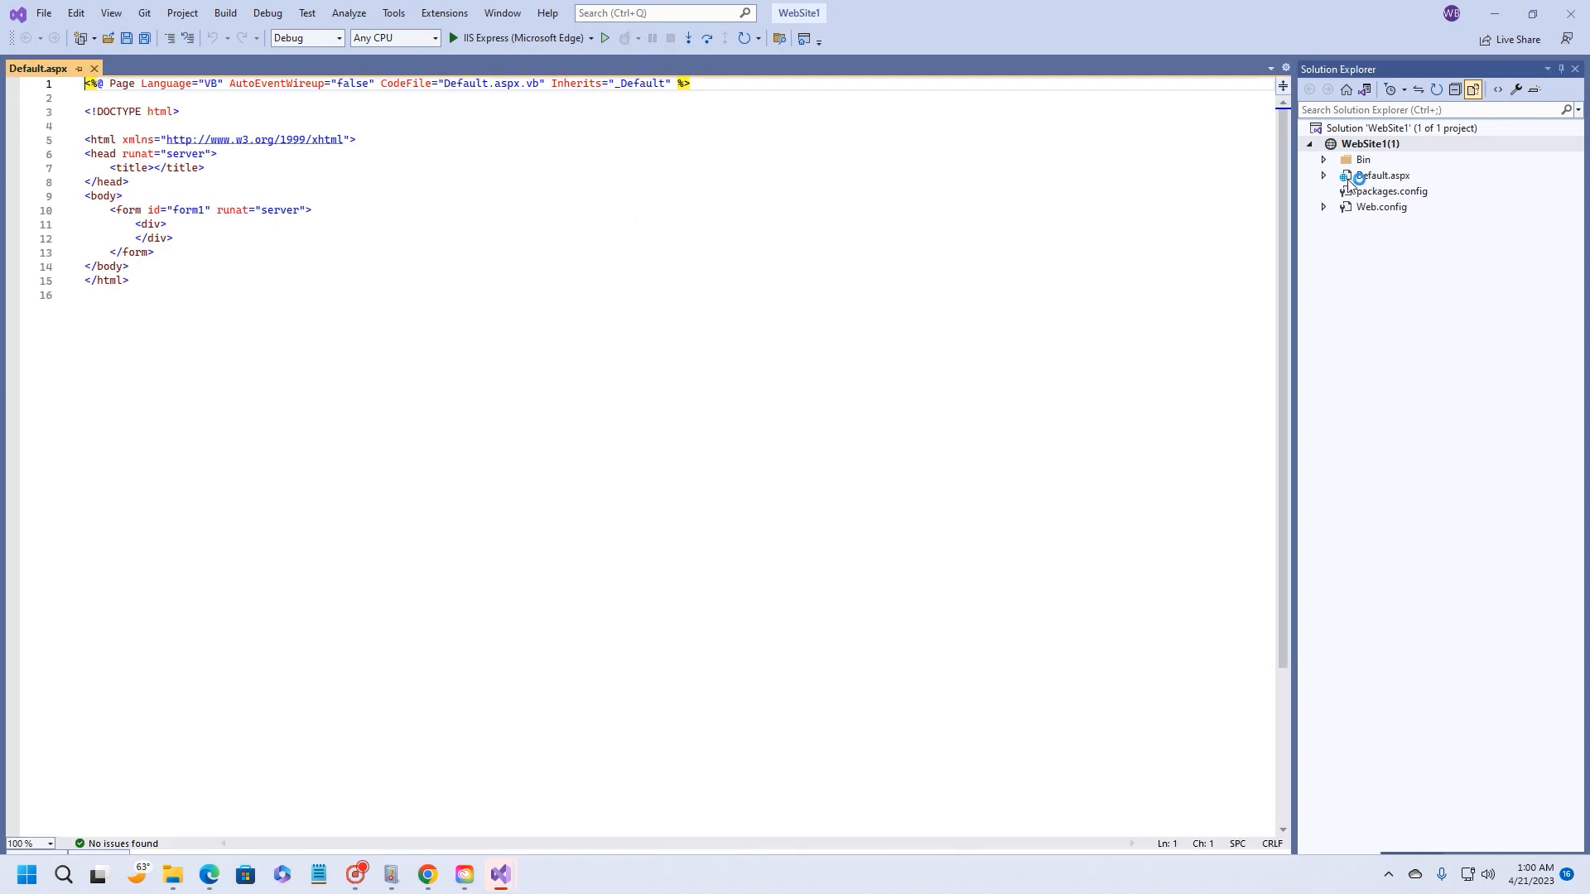
{"action": "left_click", "coordinate": [1323, 176]}
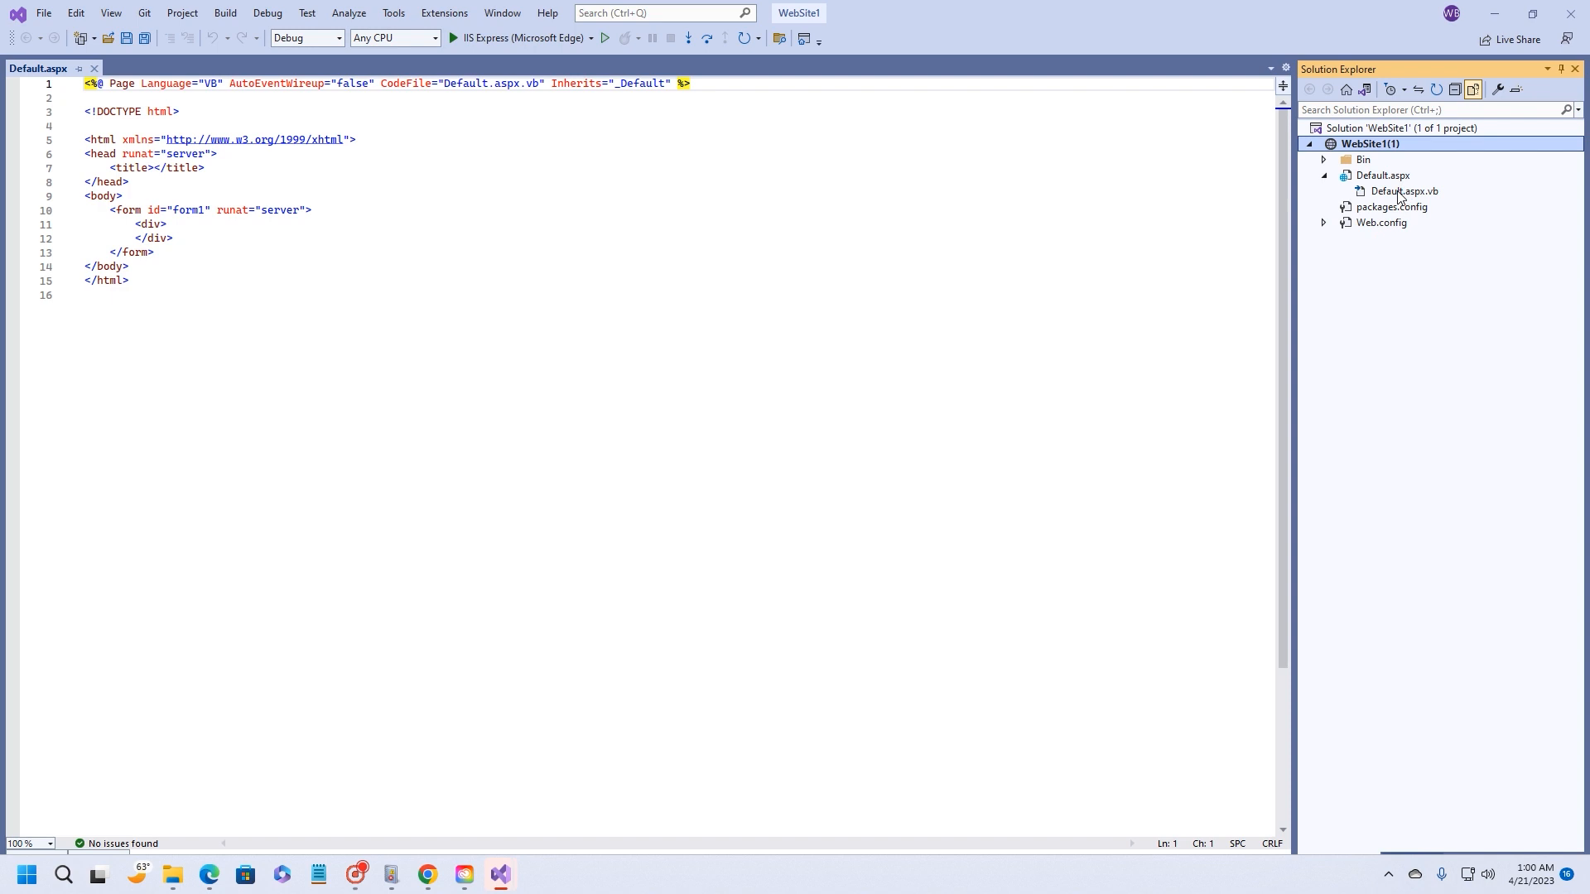
{"action": "double_click", "coordinate": [1403, 190]}
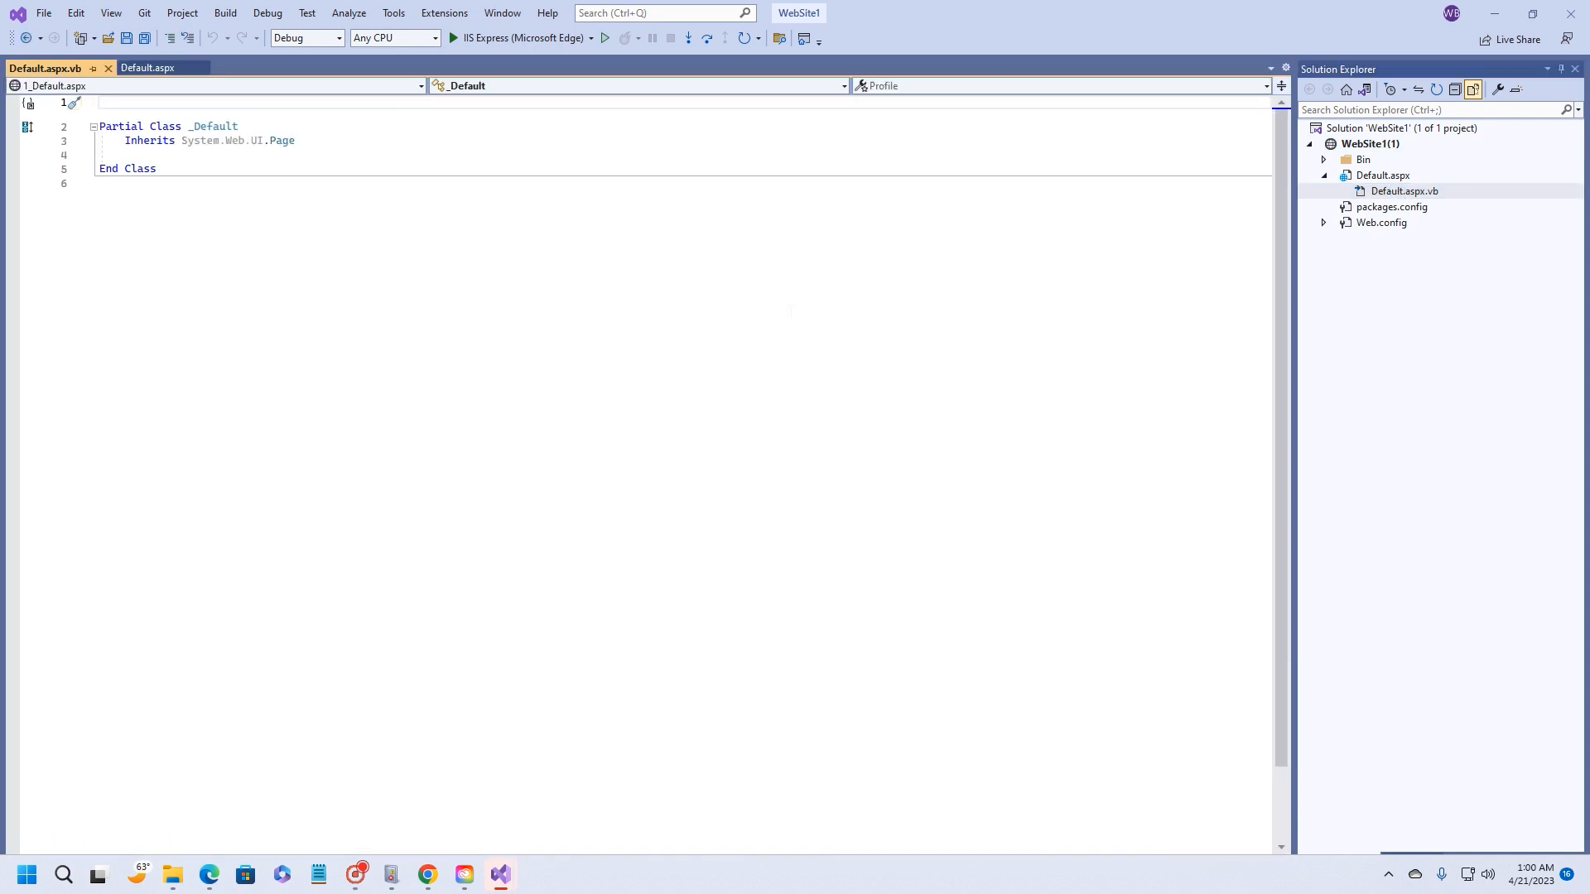
- Set the Environment > General Color Theme to Dark via Tools > Options and apply it
{"action": "left_click", "coordinate": [393, 11]}
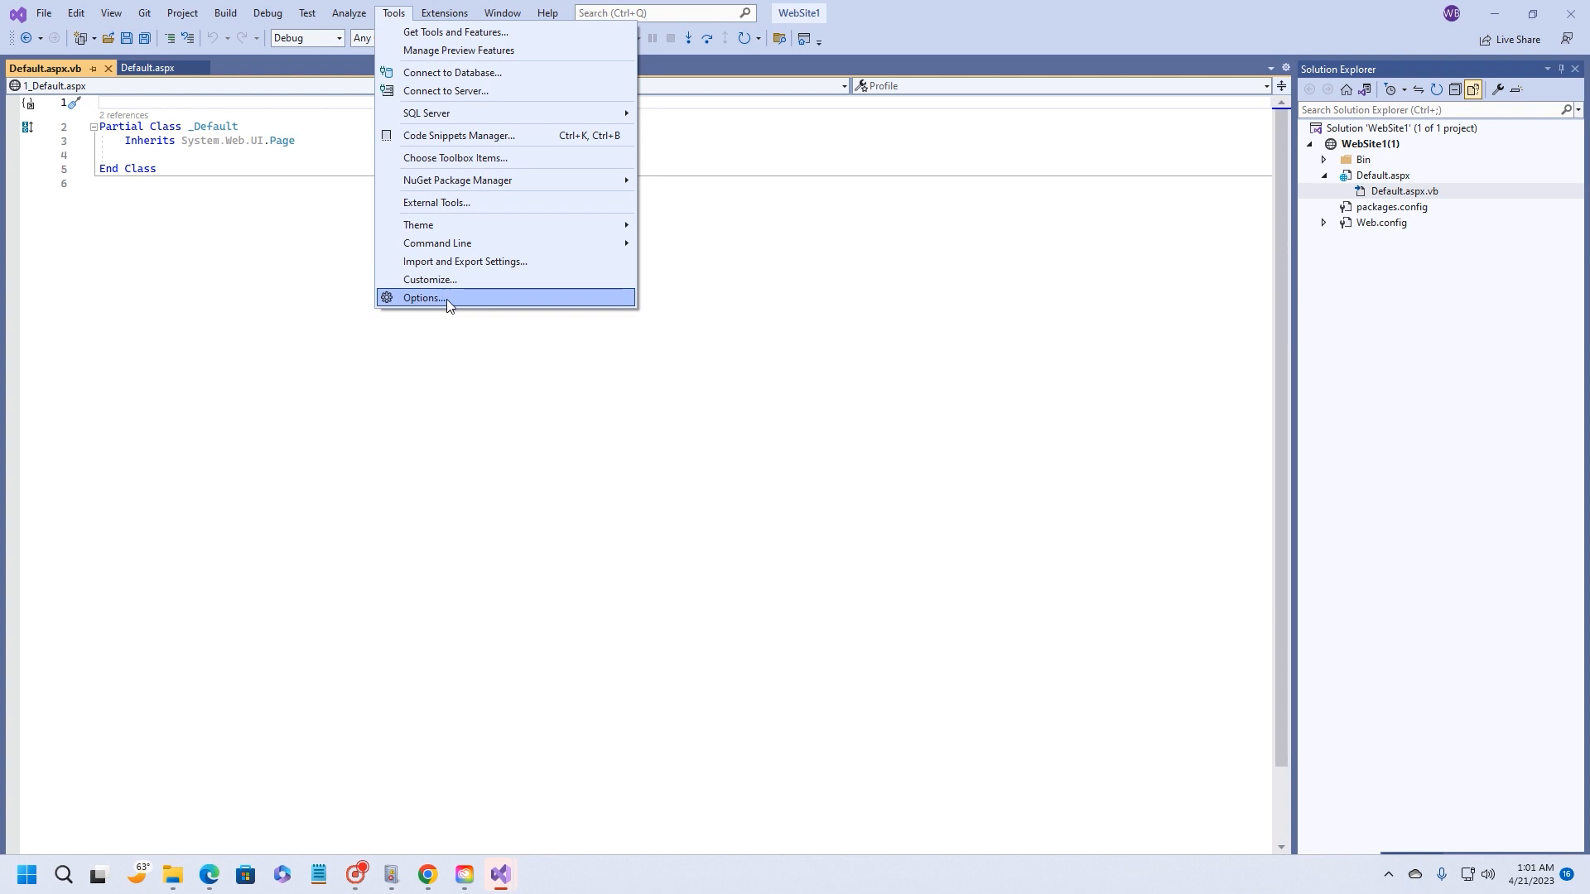
{"action": "mouse_move", "coordinate": [435, 304]}
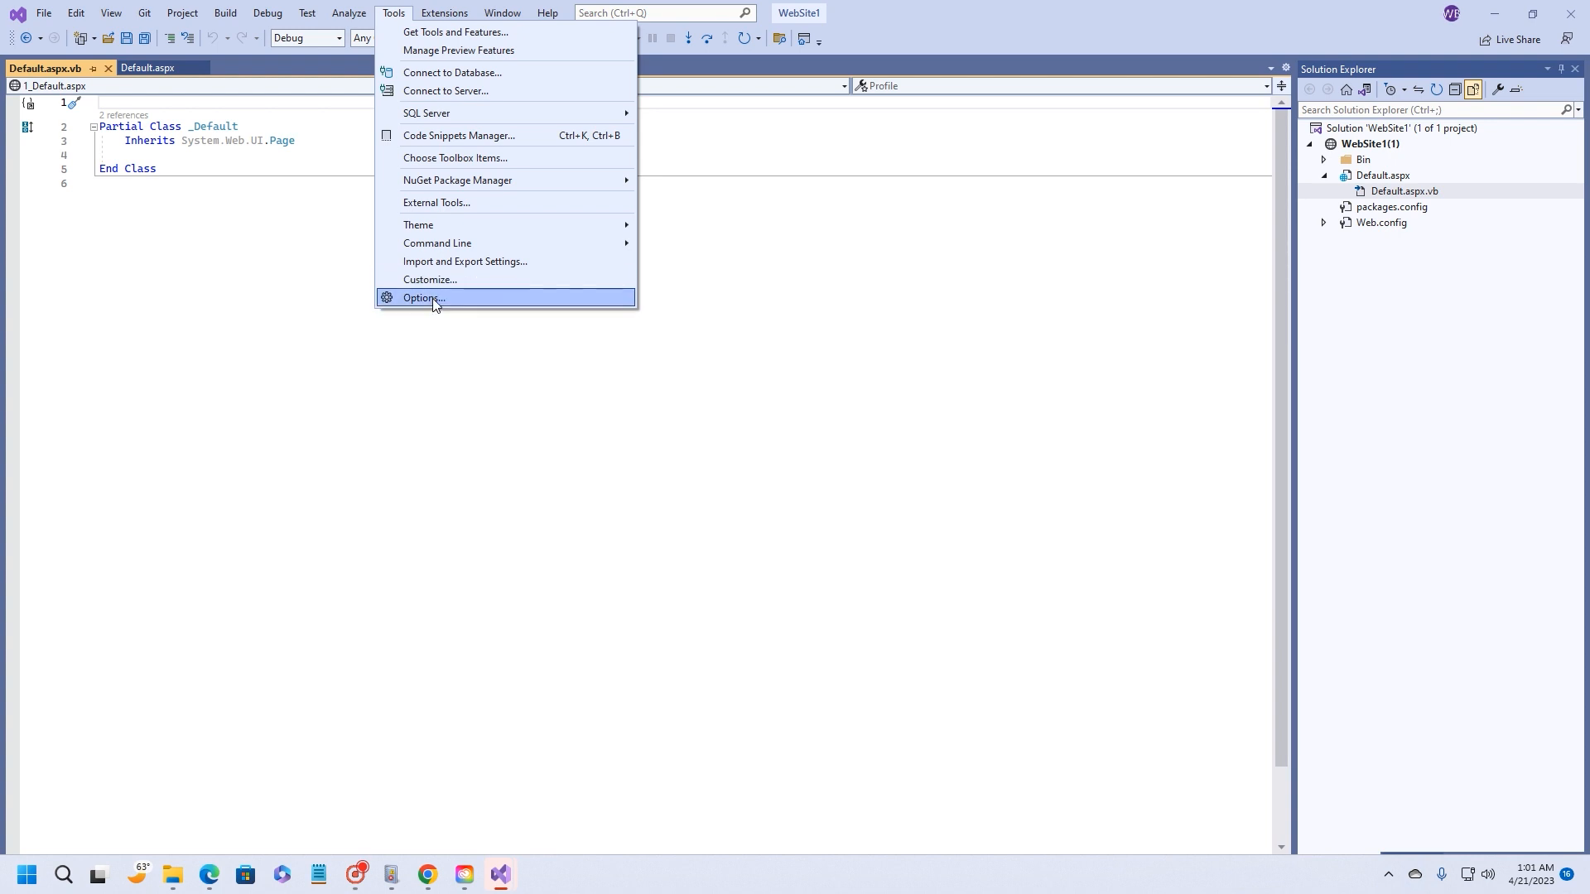
{"action": "left_click", "coordinate": [422, 297]}
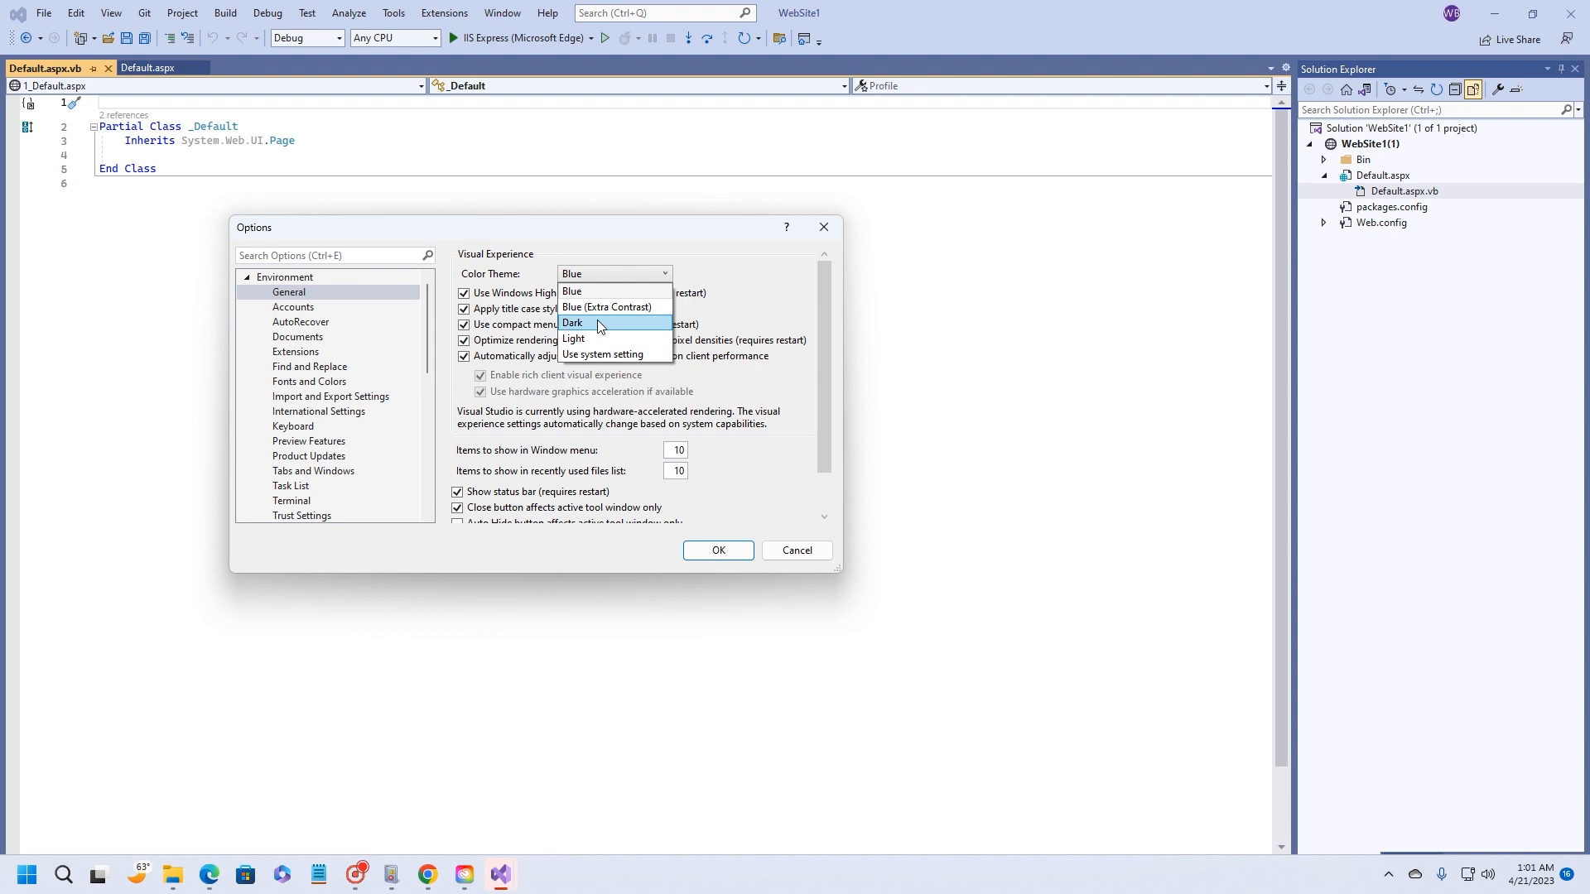
{"action": "left_click", "coordinate": [572, 323]}
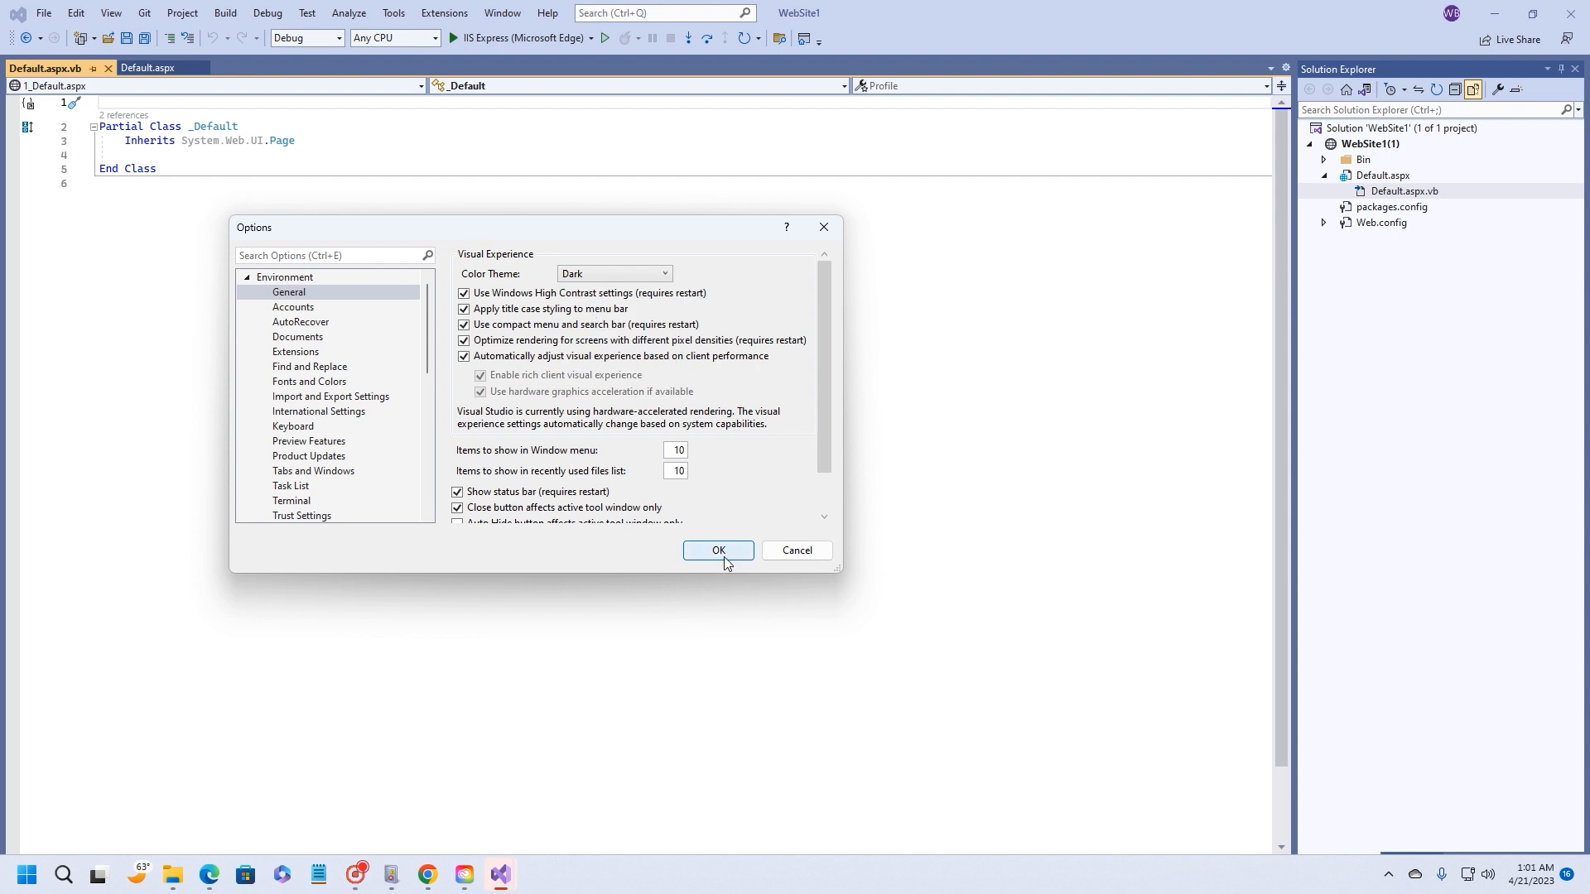
{"action": "left_click", "coordinate": [717, 550]}
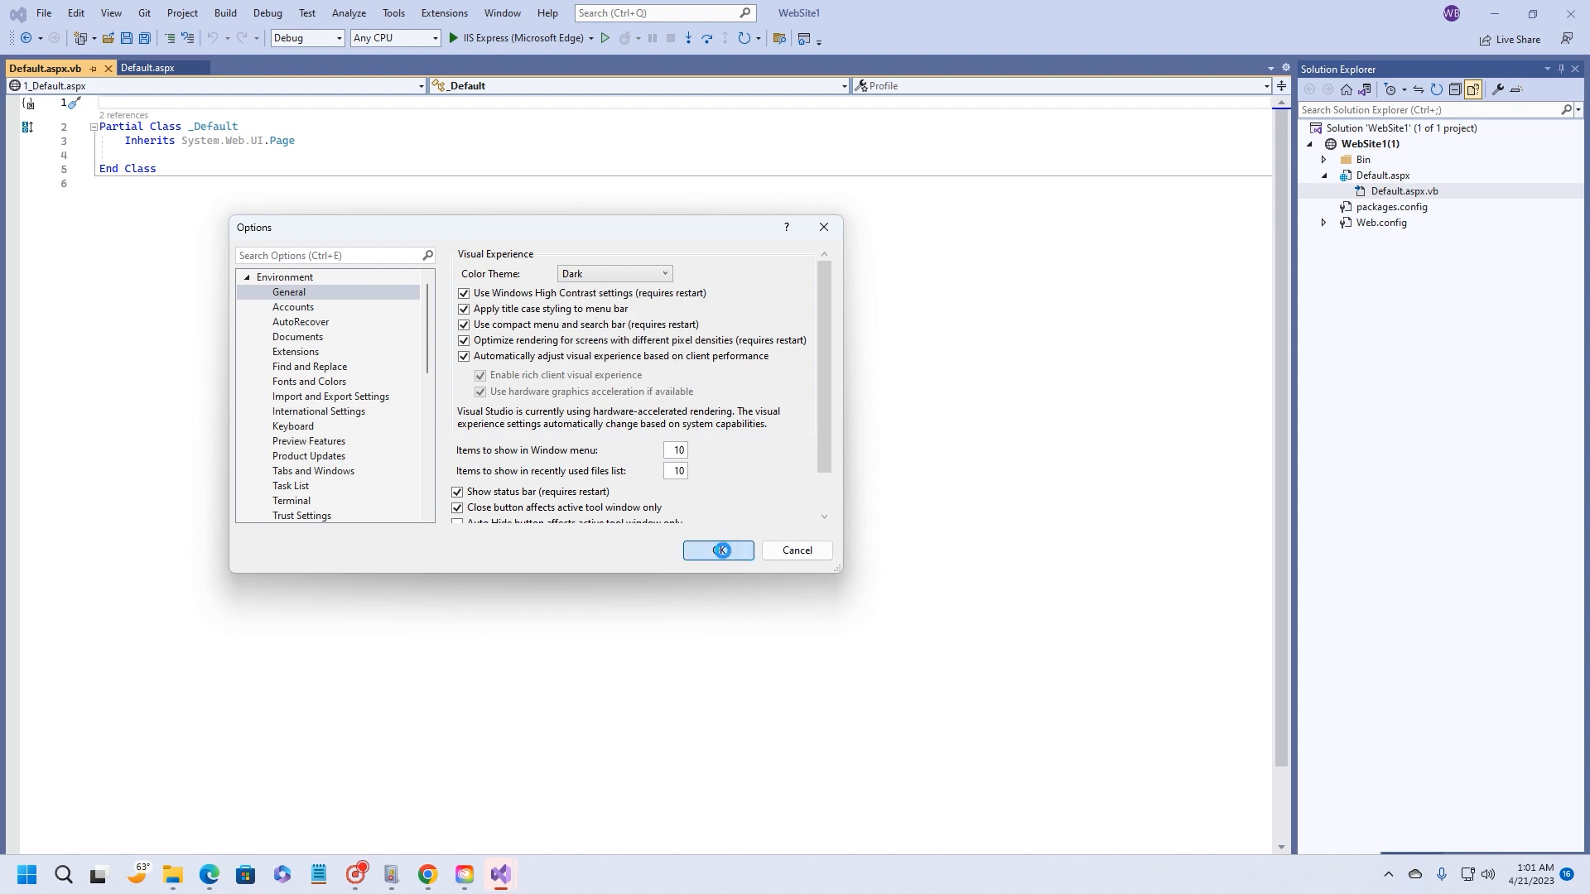
{"action": "left_click", "coordinate": [717, 550]}
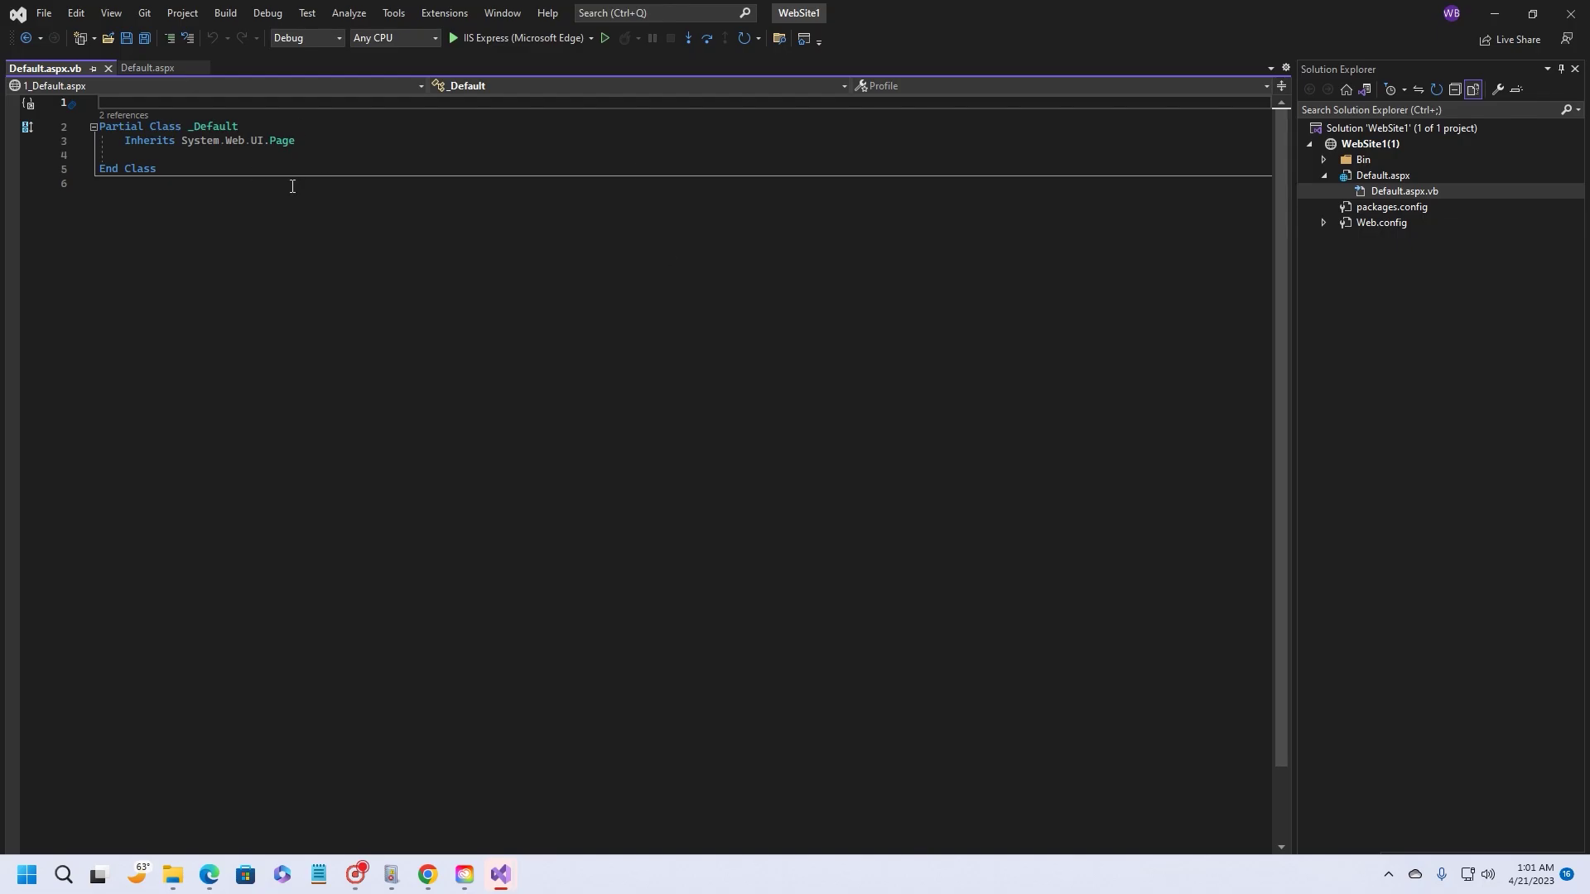
{"action": "mouse_move", "coordinate": [473, 259]}
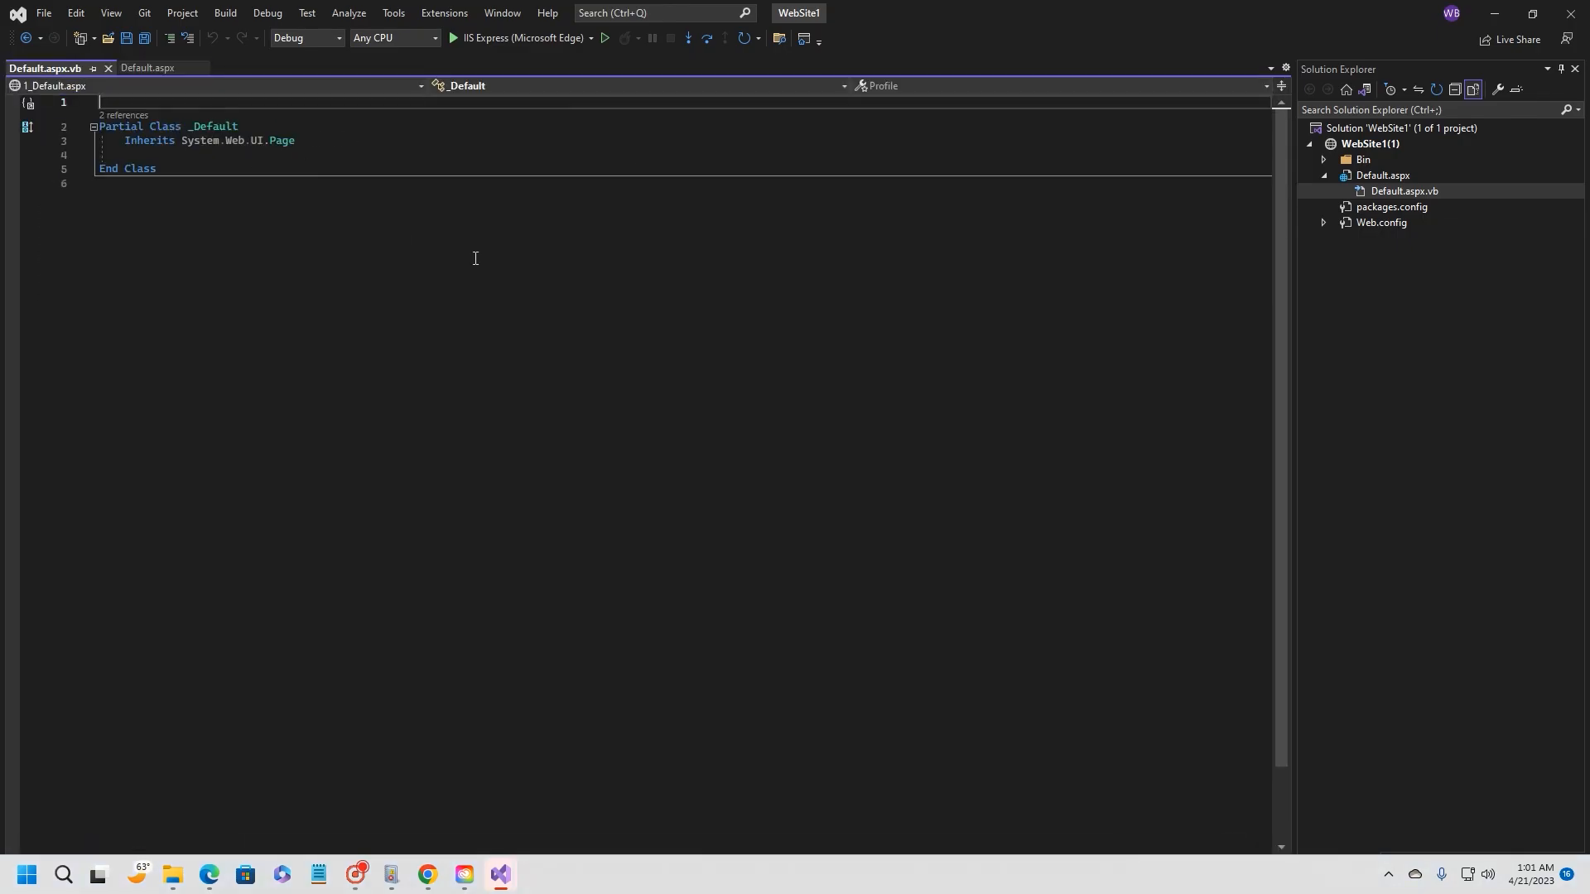
{"action": "mouse_move", "coordinate": [486, 278]}
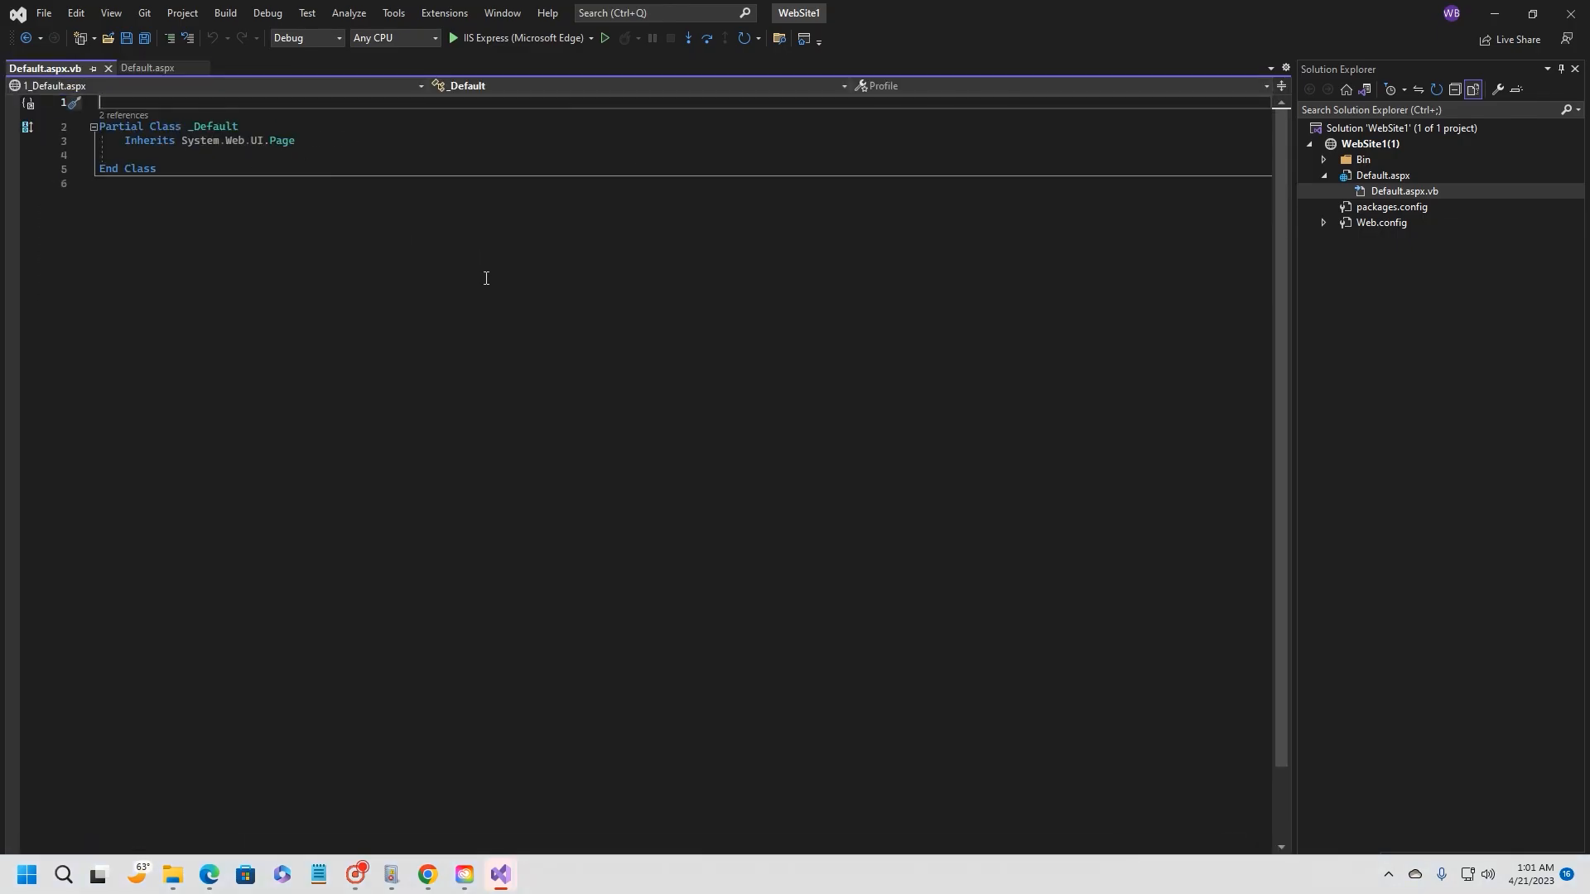
{"action": "mouse_move", "coordinate": [494, 273]}
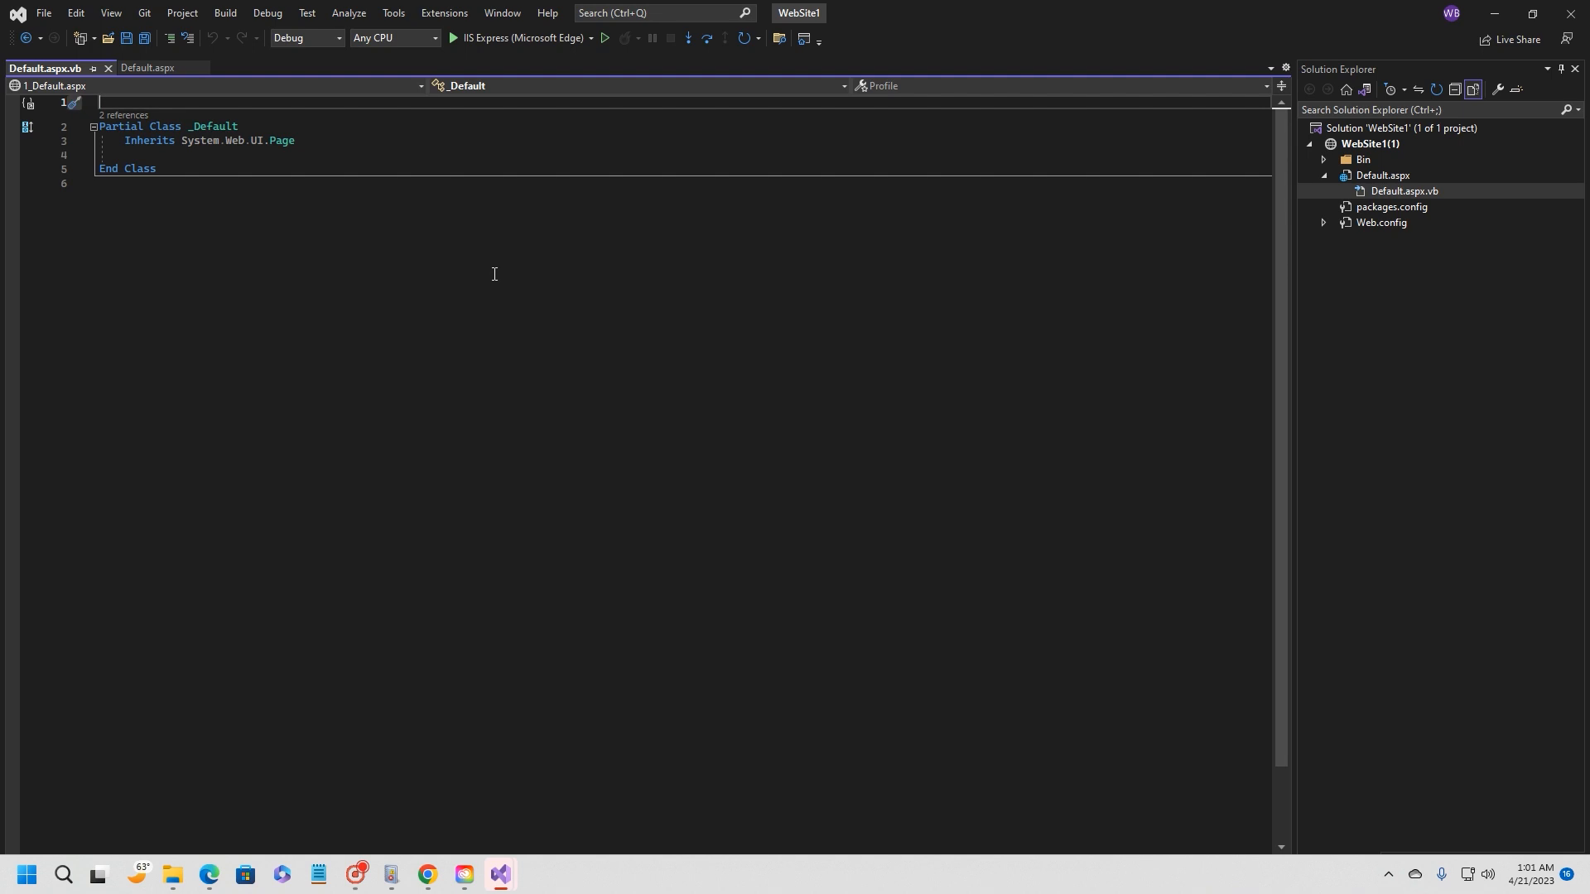
{"action": "mouse_move", "coordinate": [553, 289]}
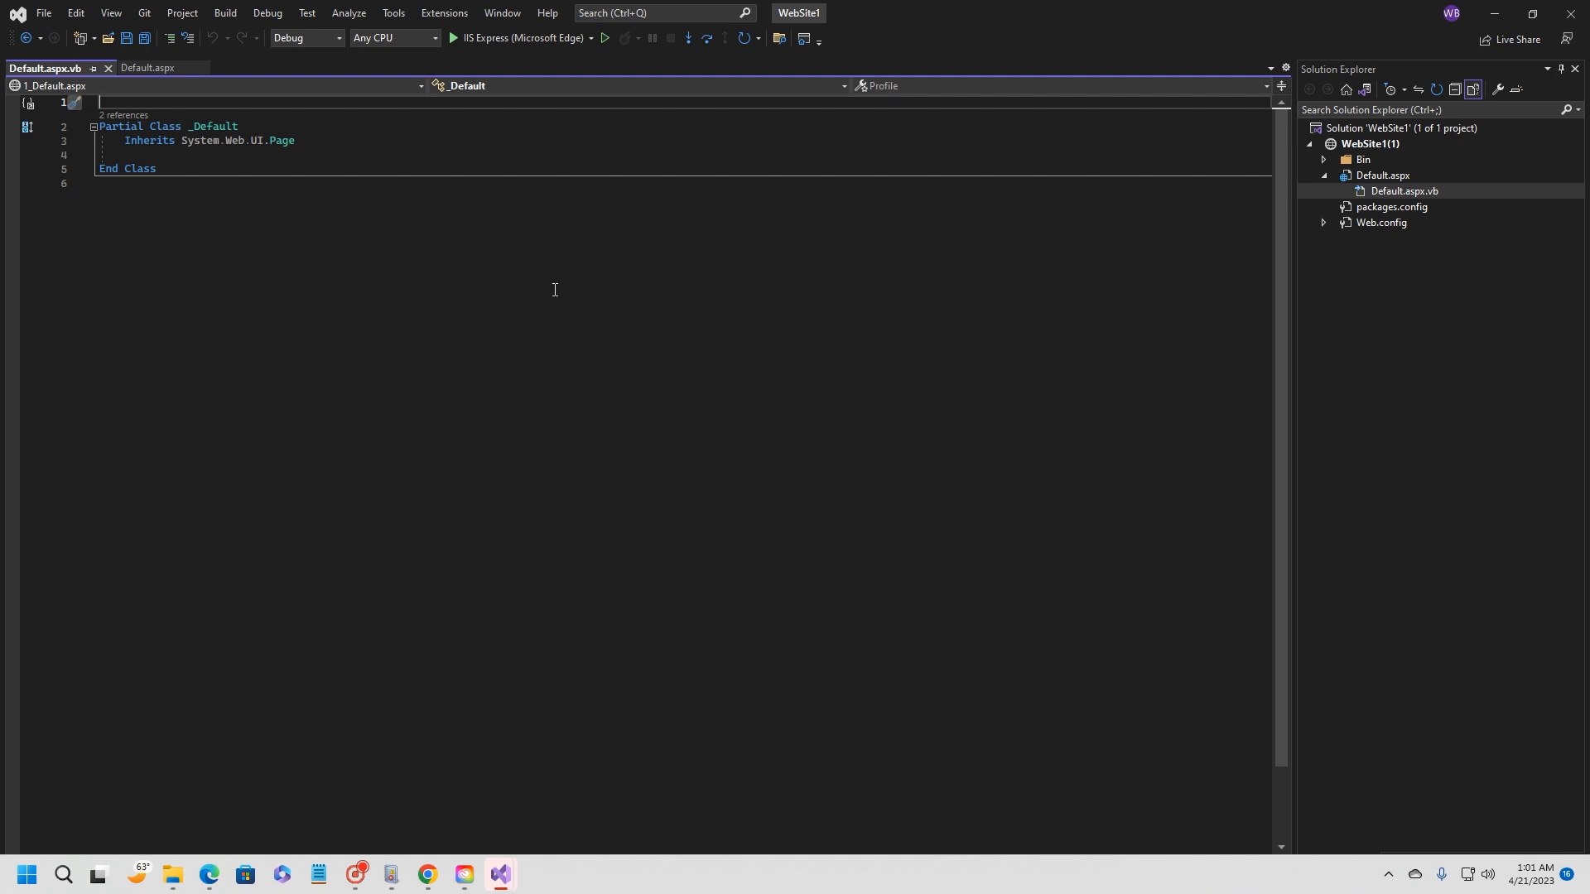